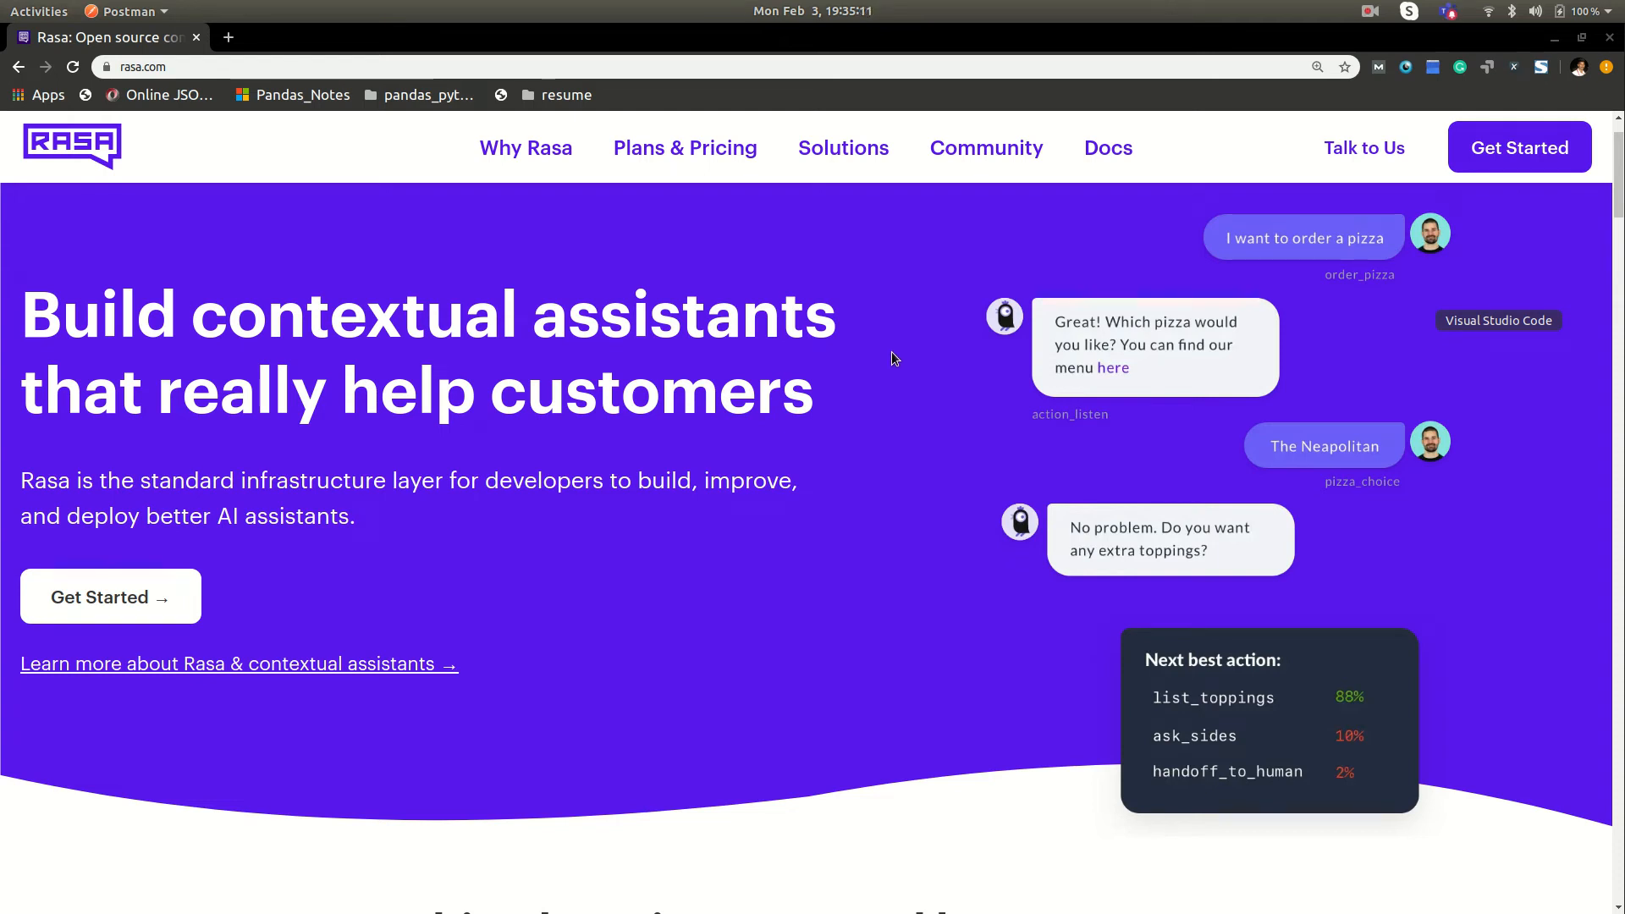
mouse_move(867, 371)
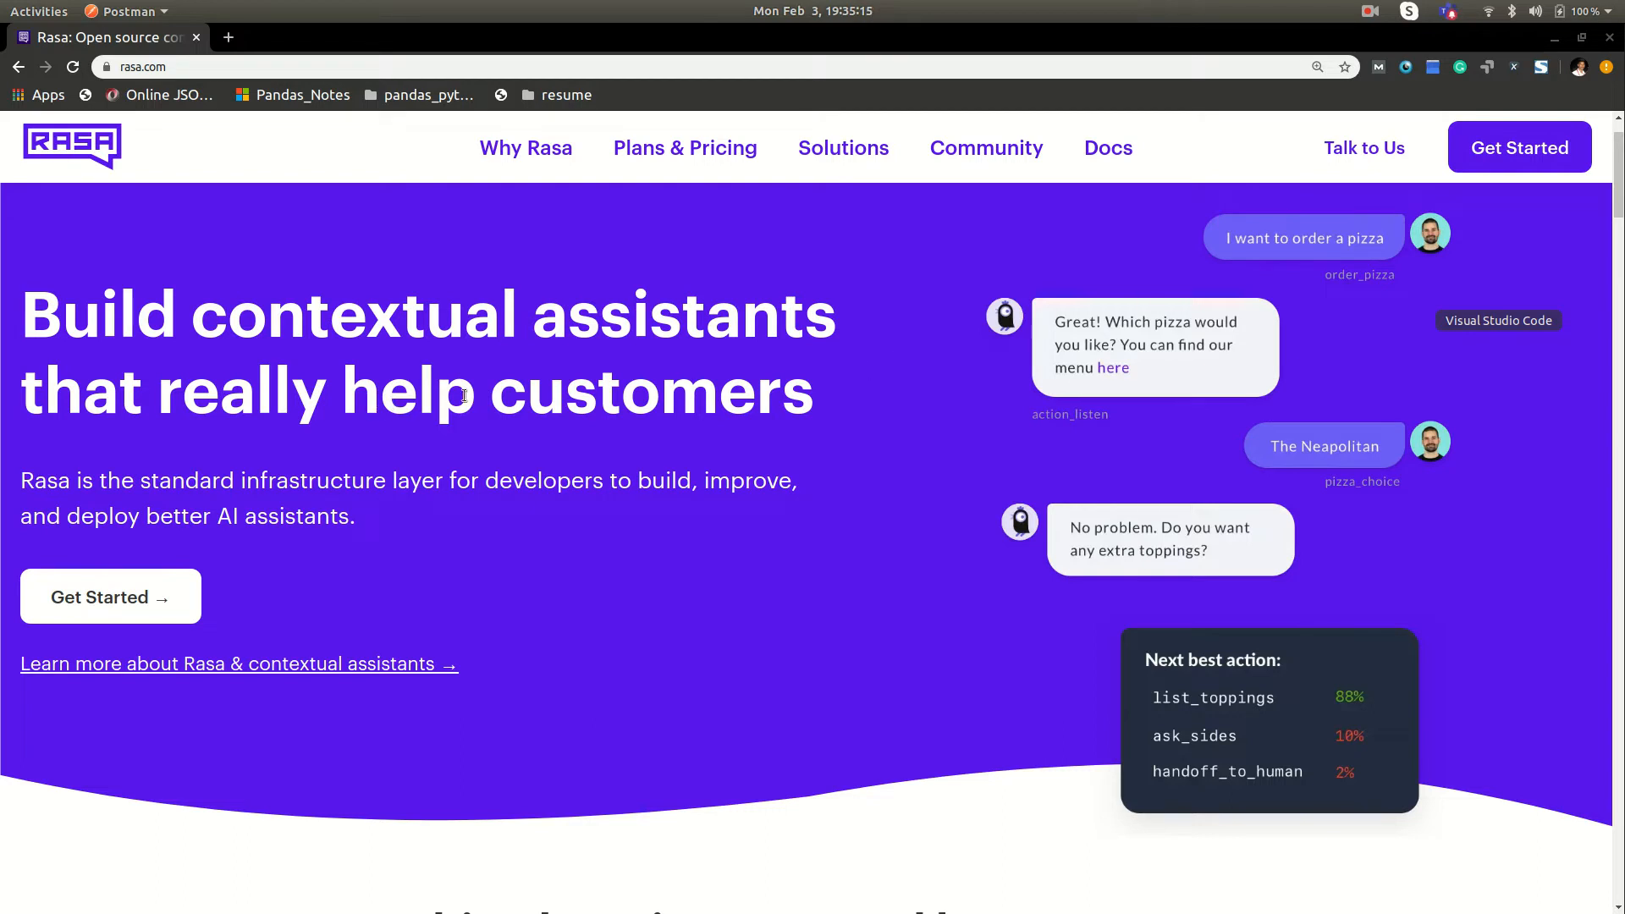
mouse_move(408, 423)
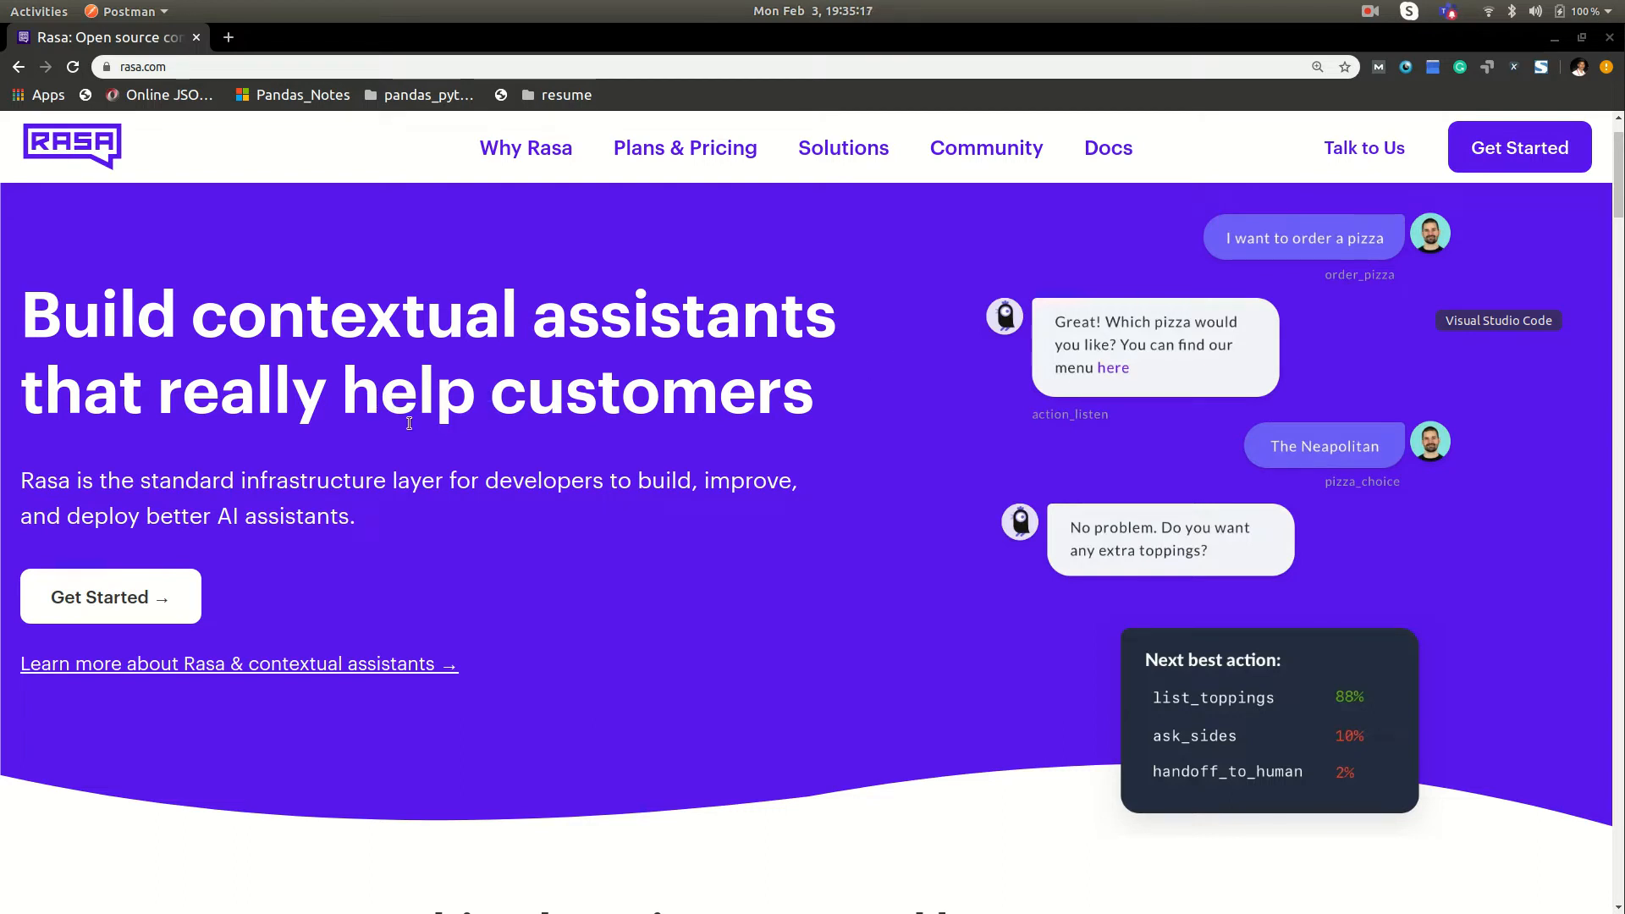
mouse_move(591, 435)
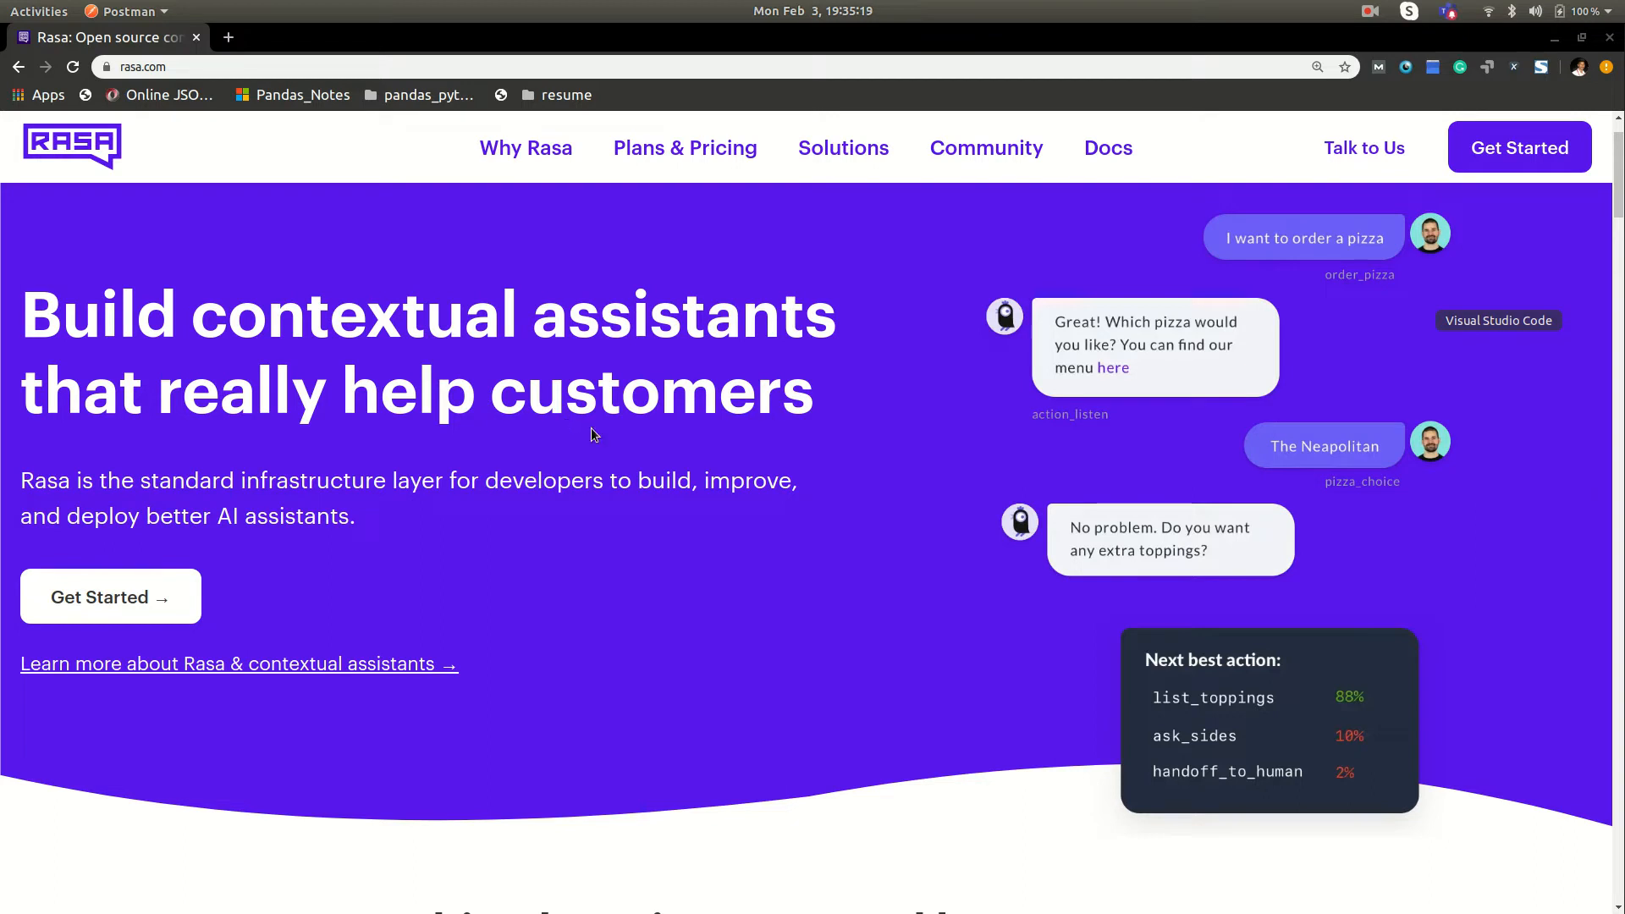
mouse_move(787, 396)
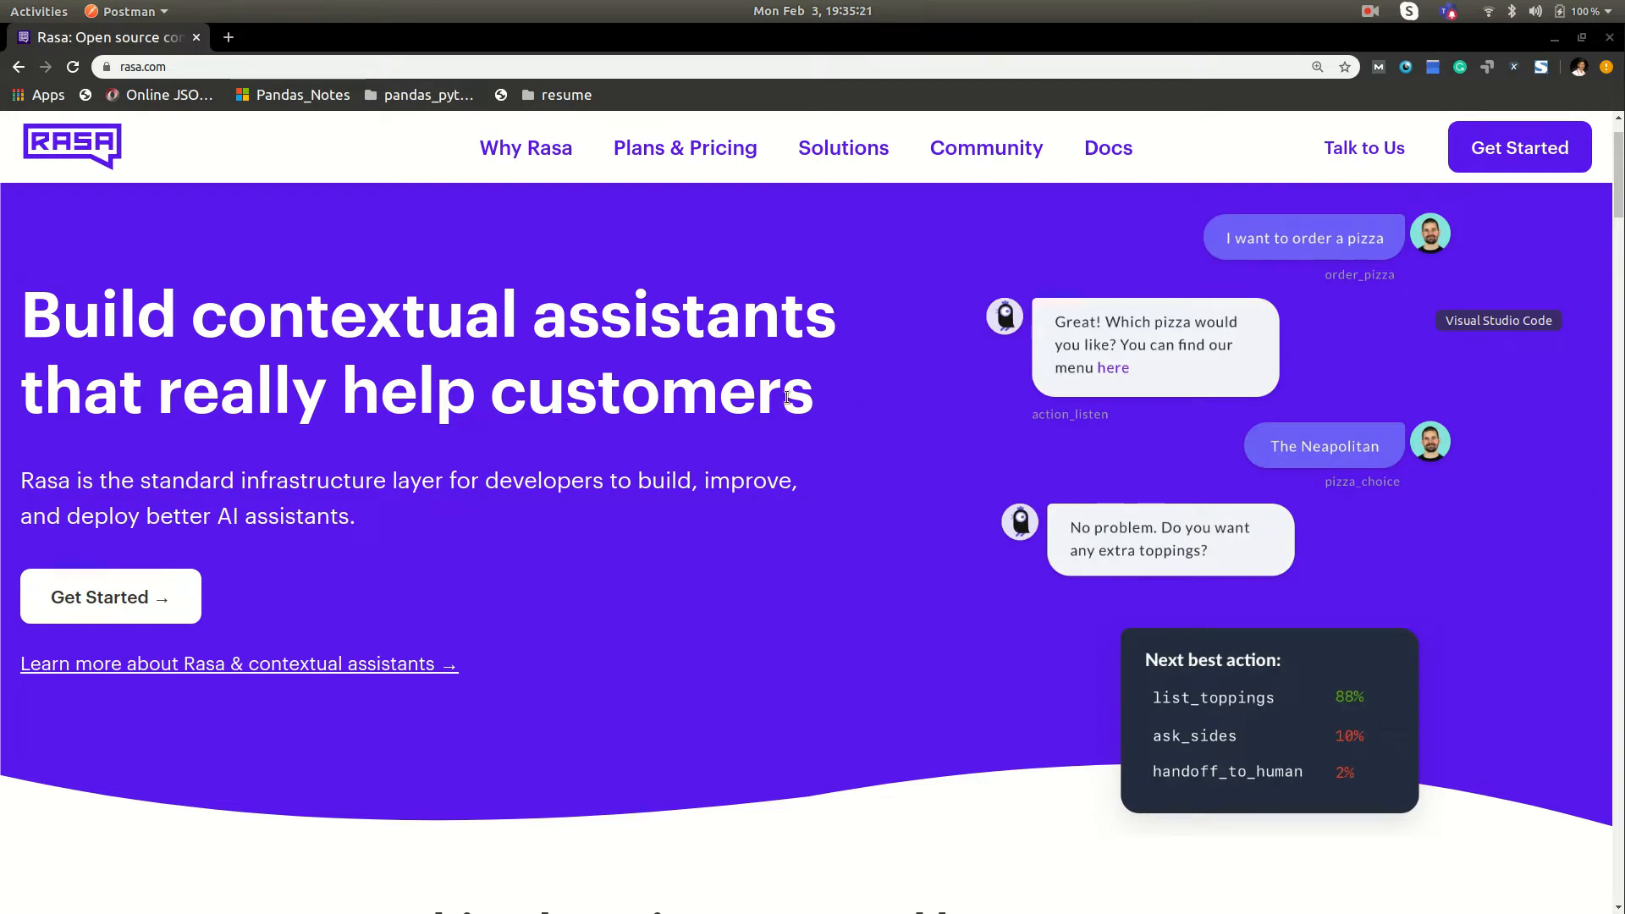
mouse_move(835, 414)
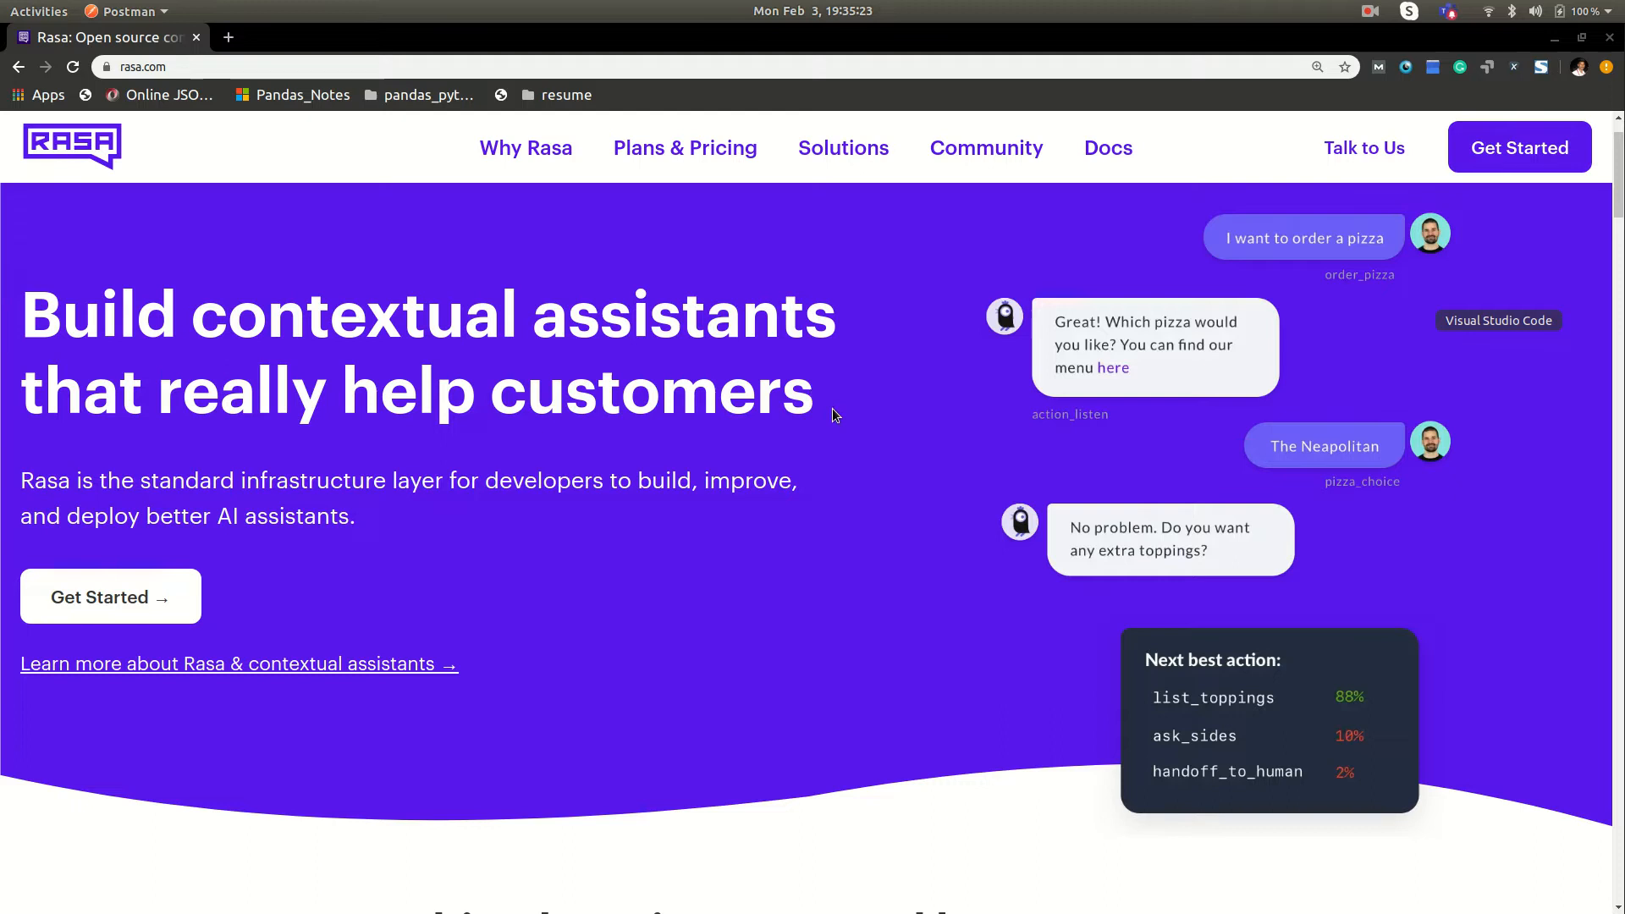
mouse_move(851, 423)
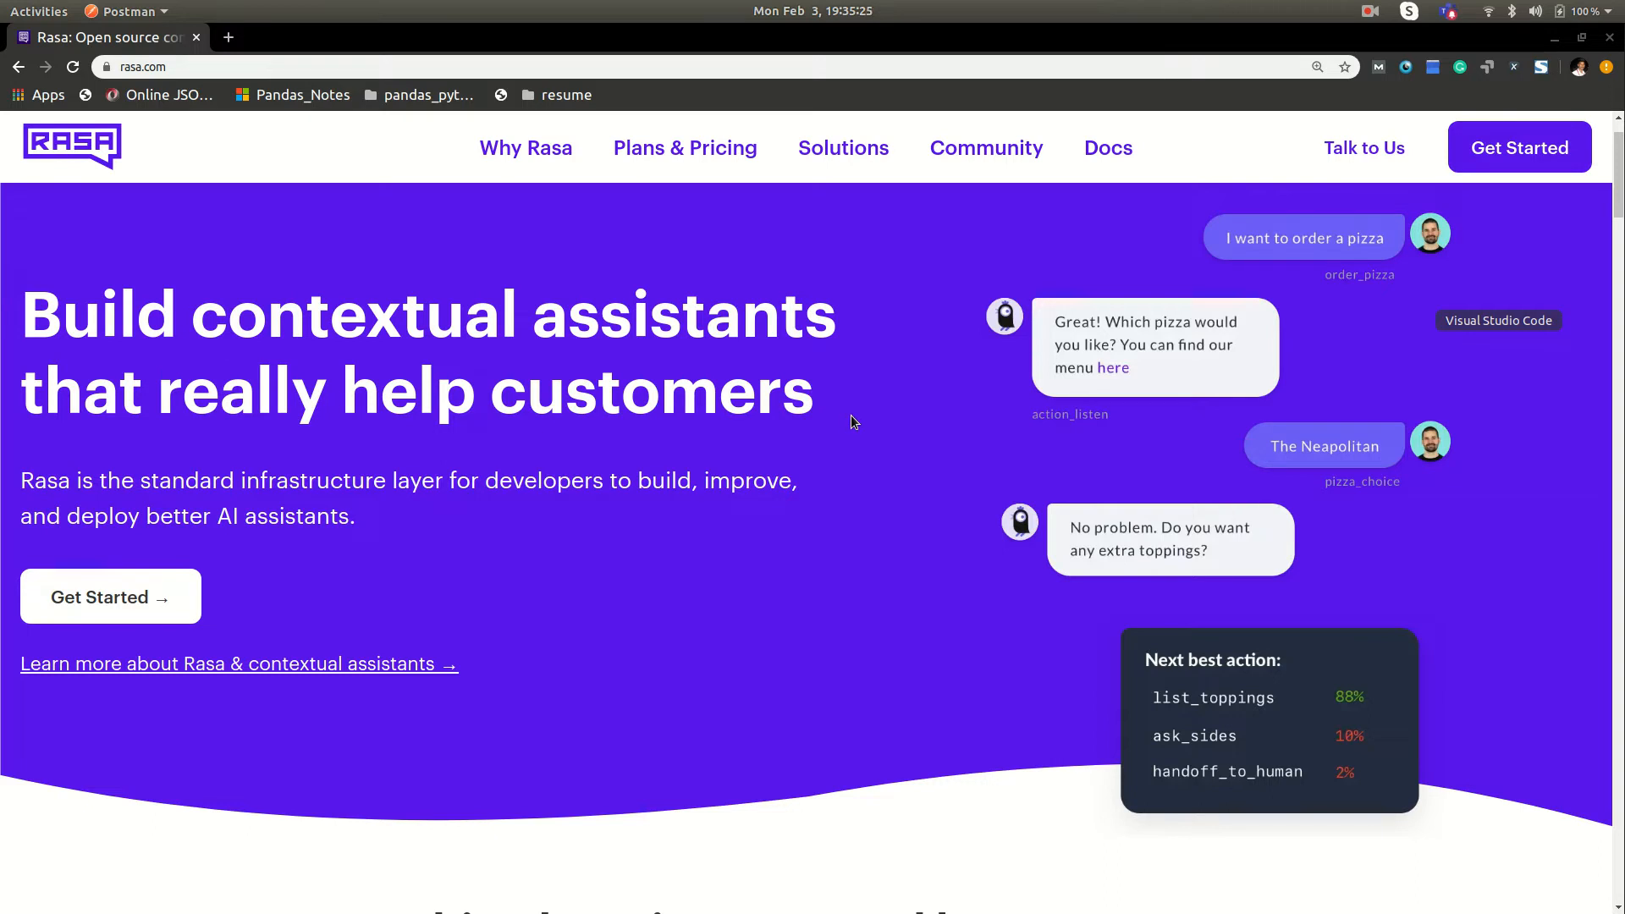
mouse_move(777, 418)
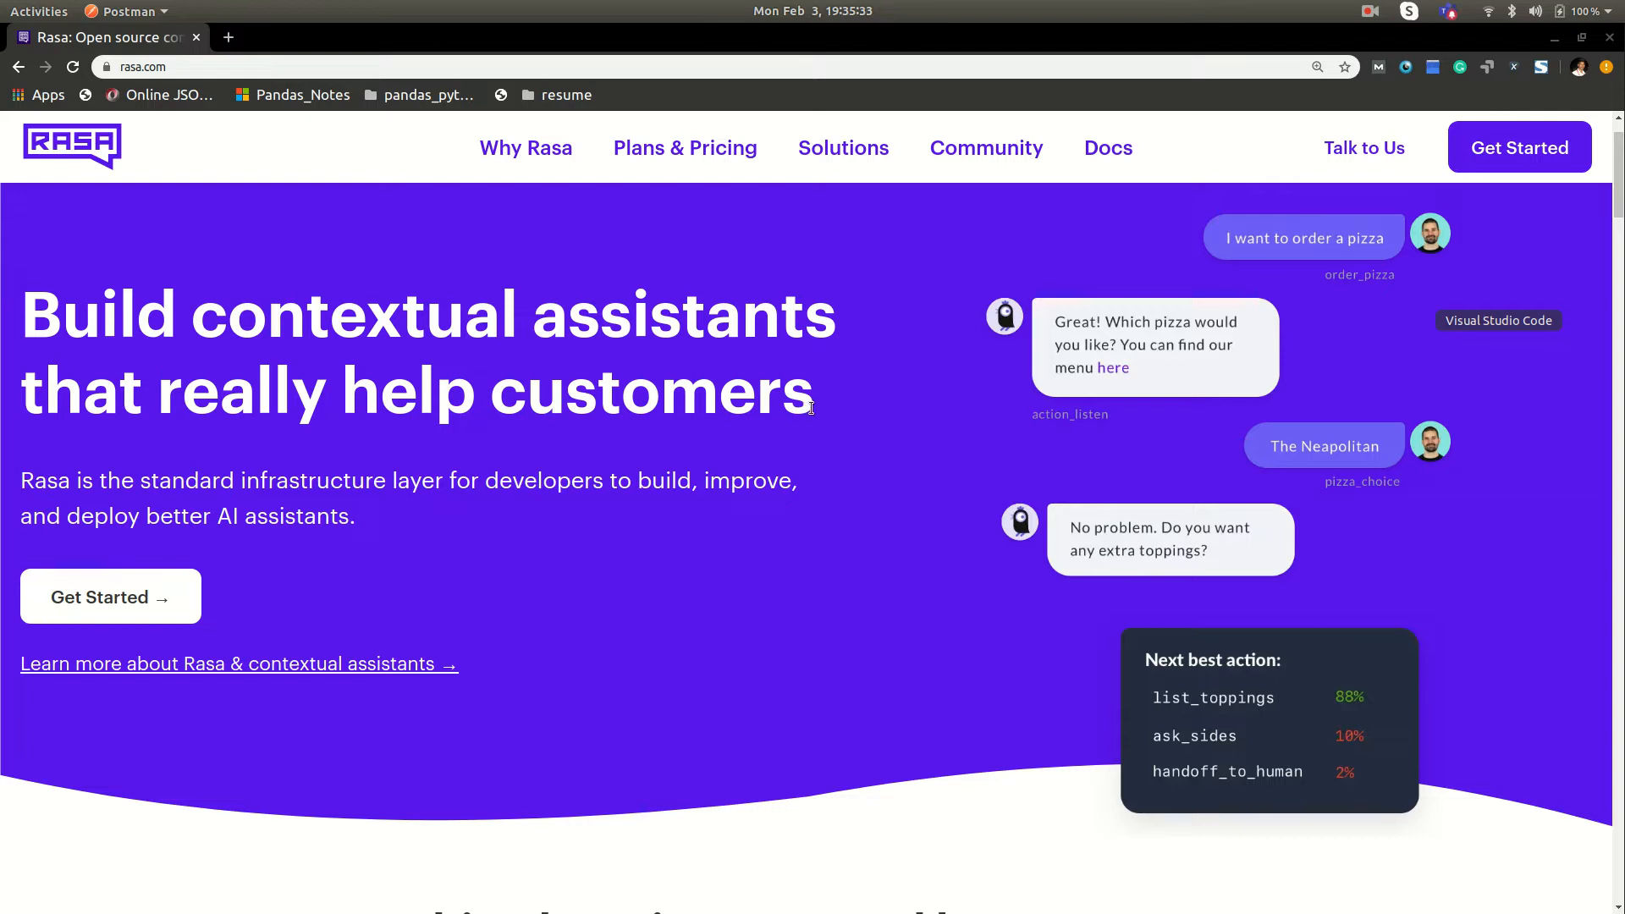
mouse_move(836, 417)
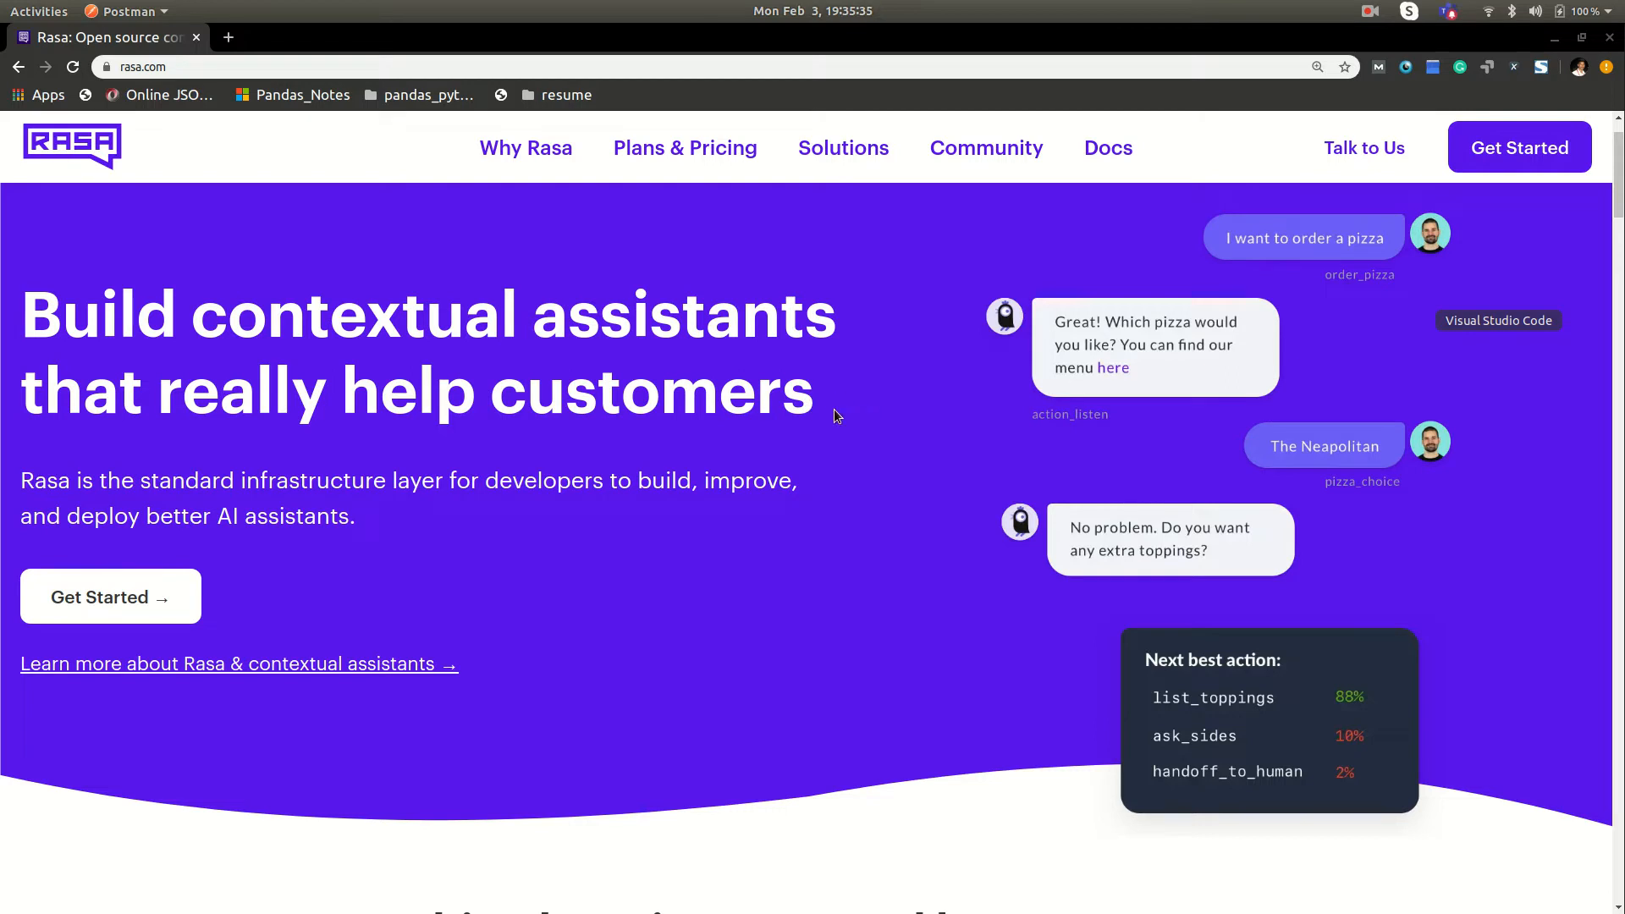
mouse_move(1097, 335)
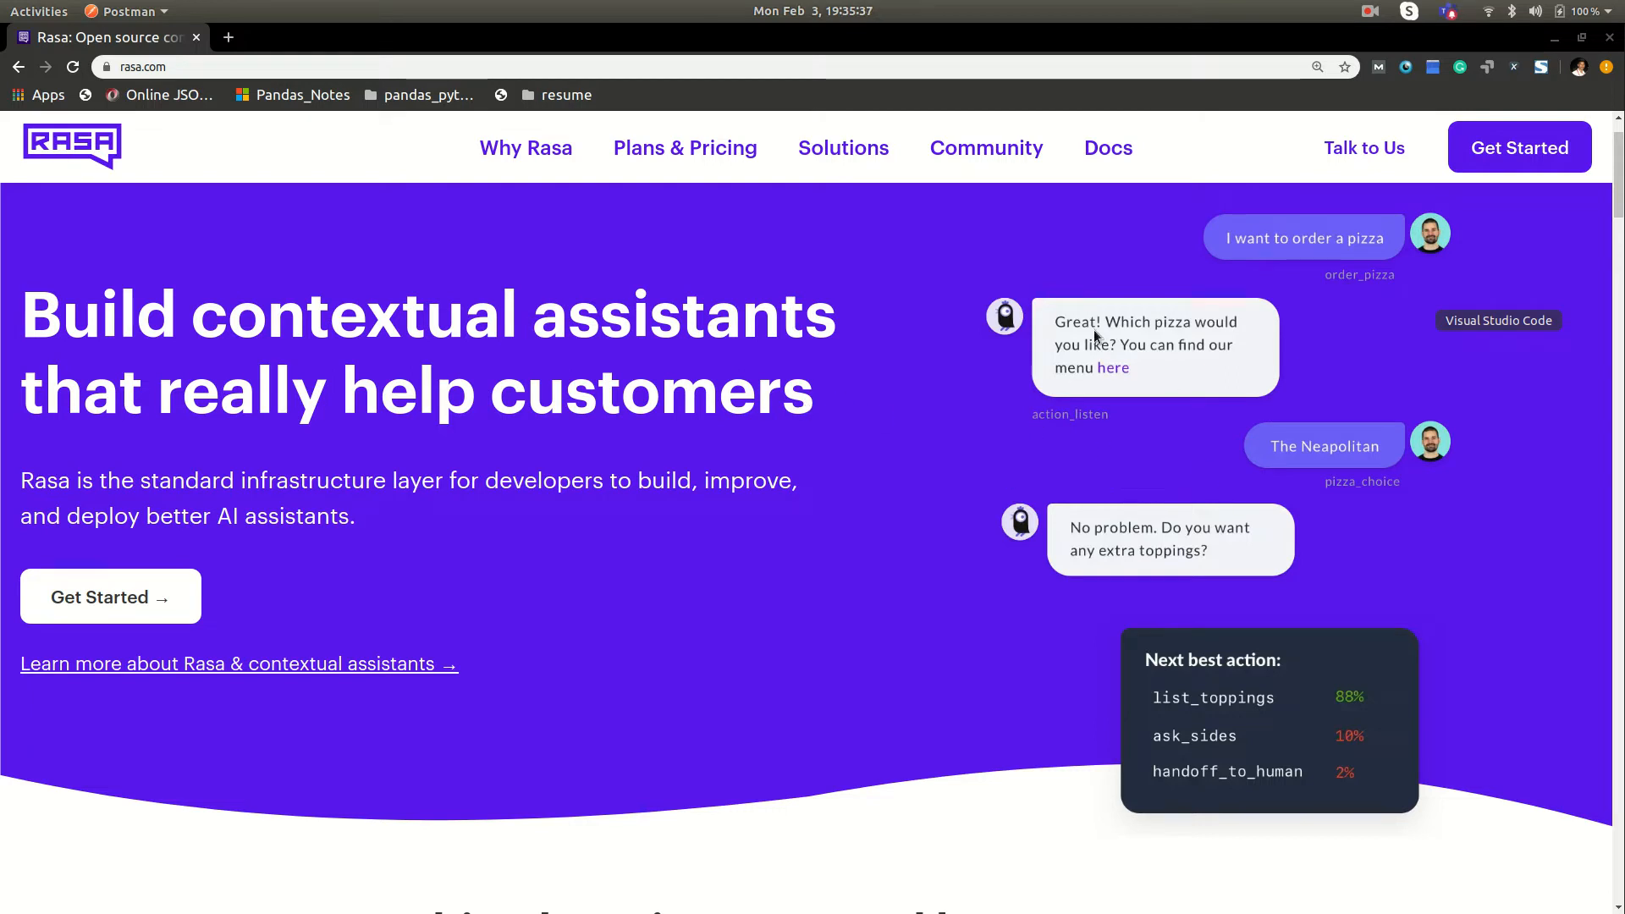
mouse_move(829, 403)
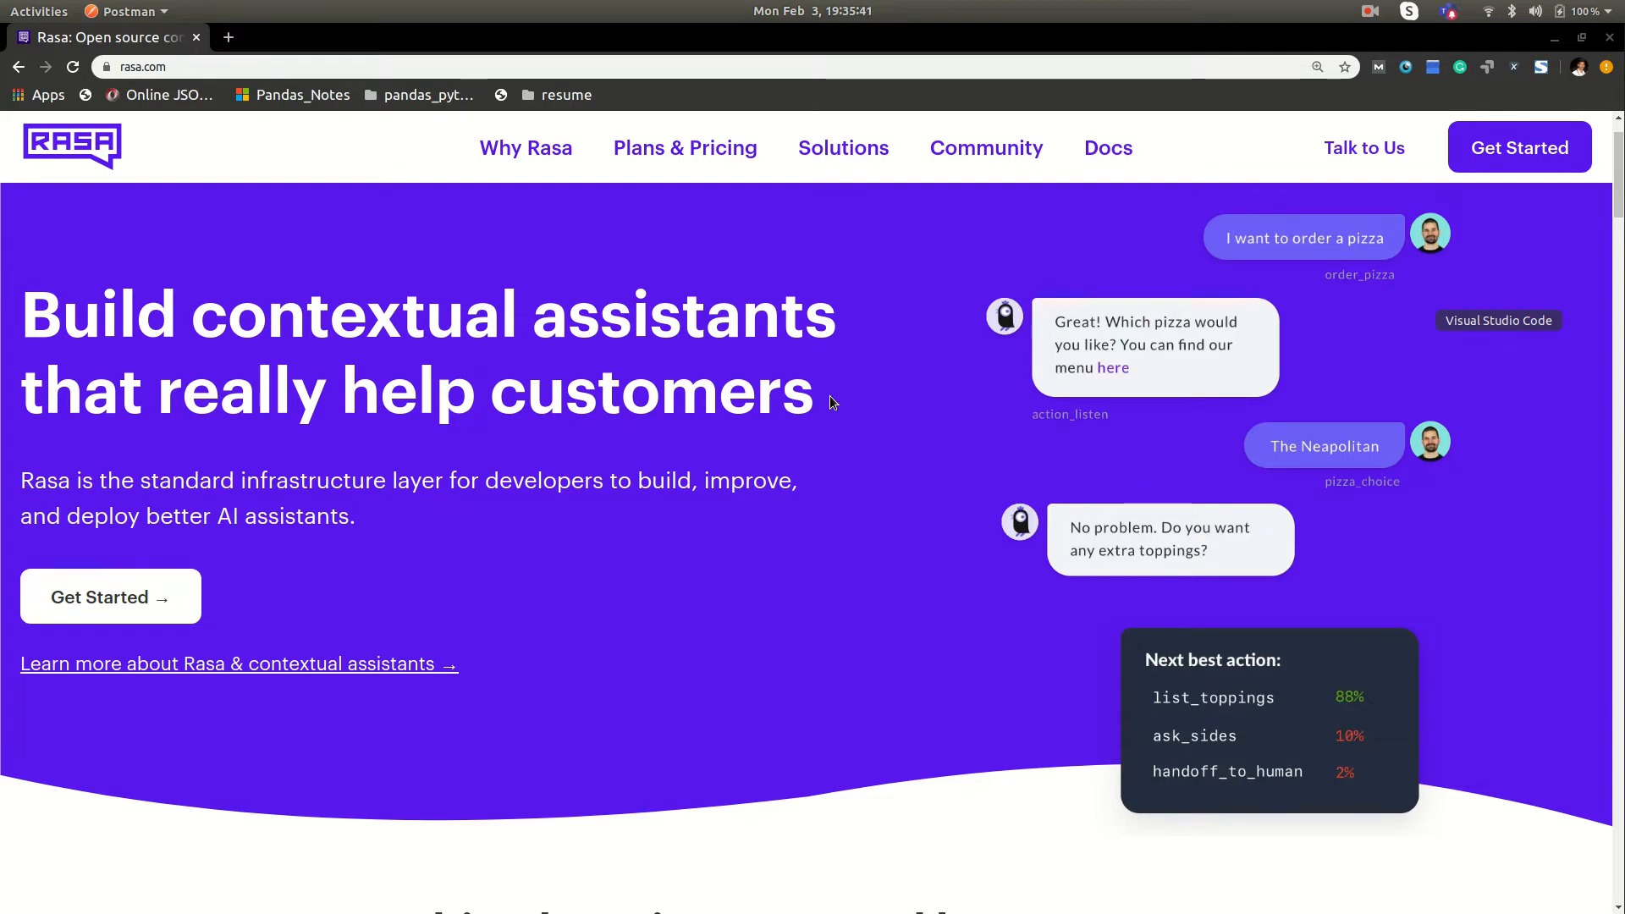
mouse_move(767, 433)
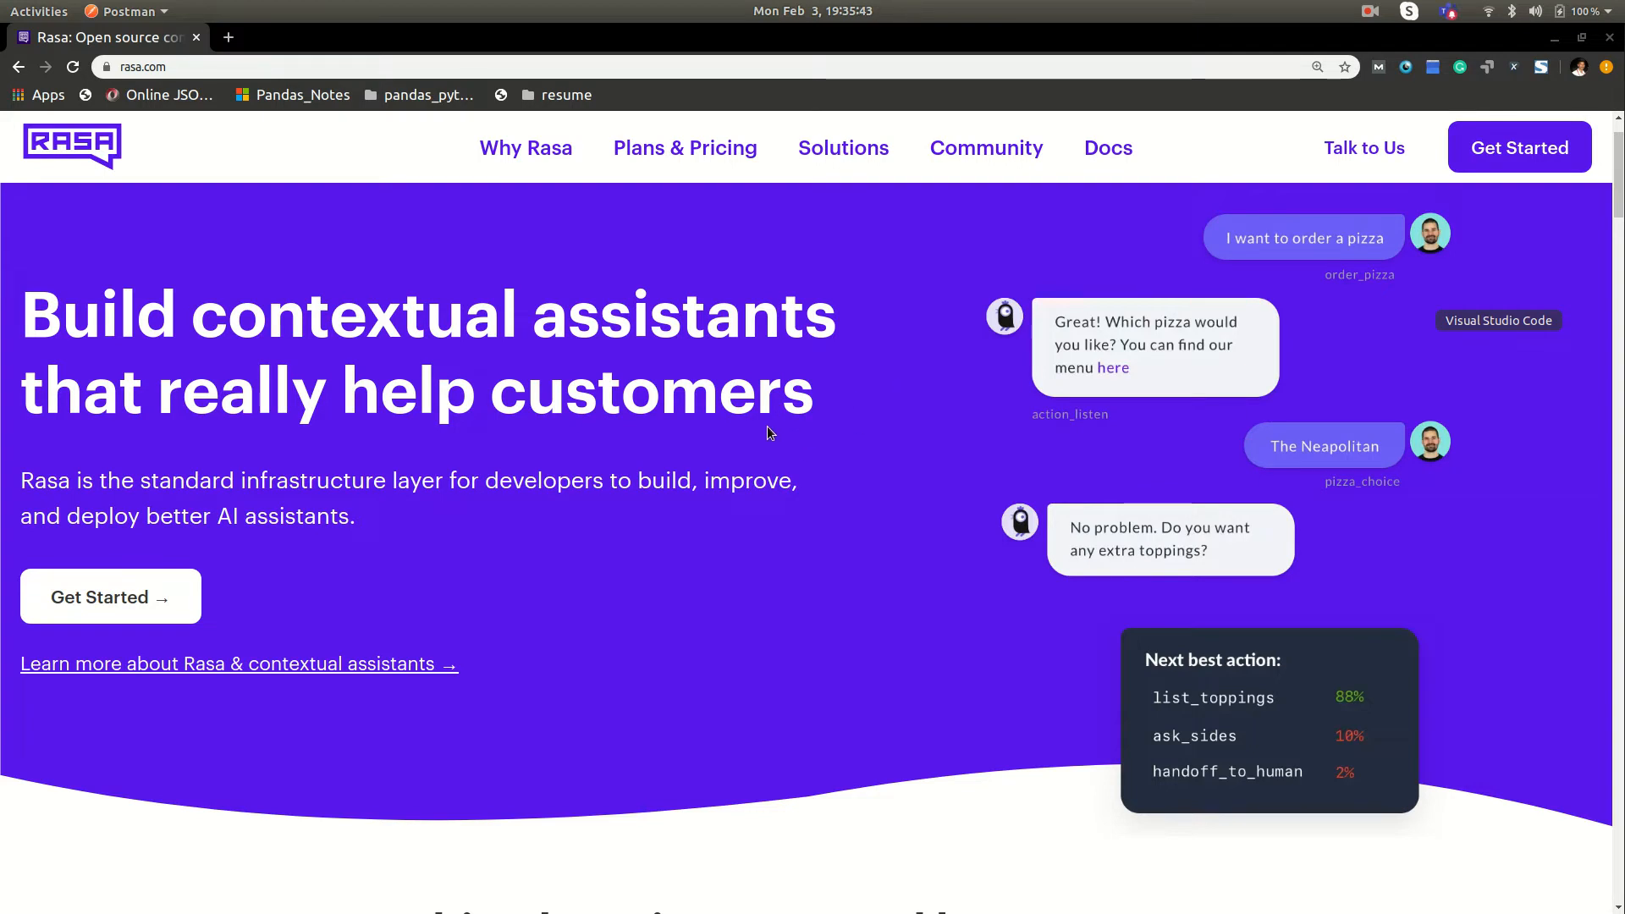
mouse_move(819, 439)
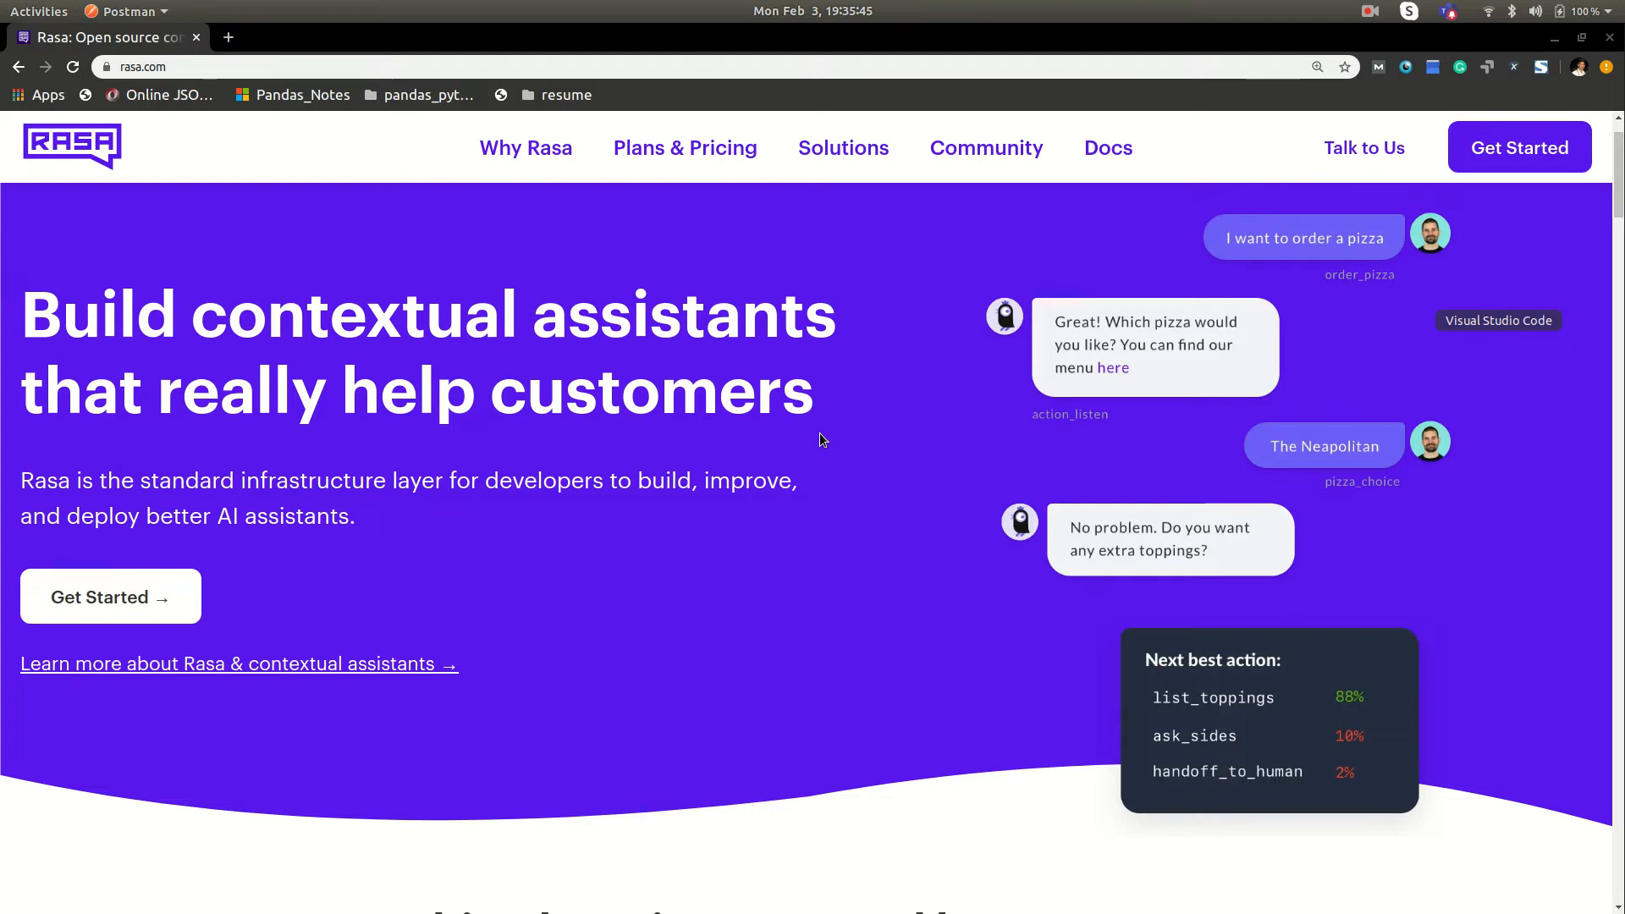
mouse_move(914, 425)
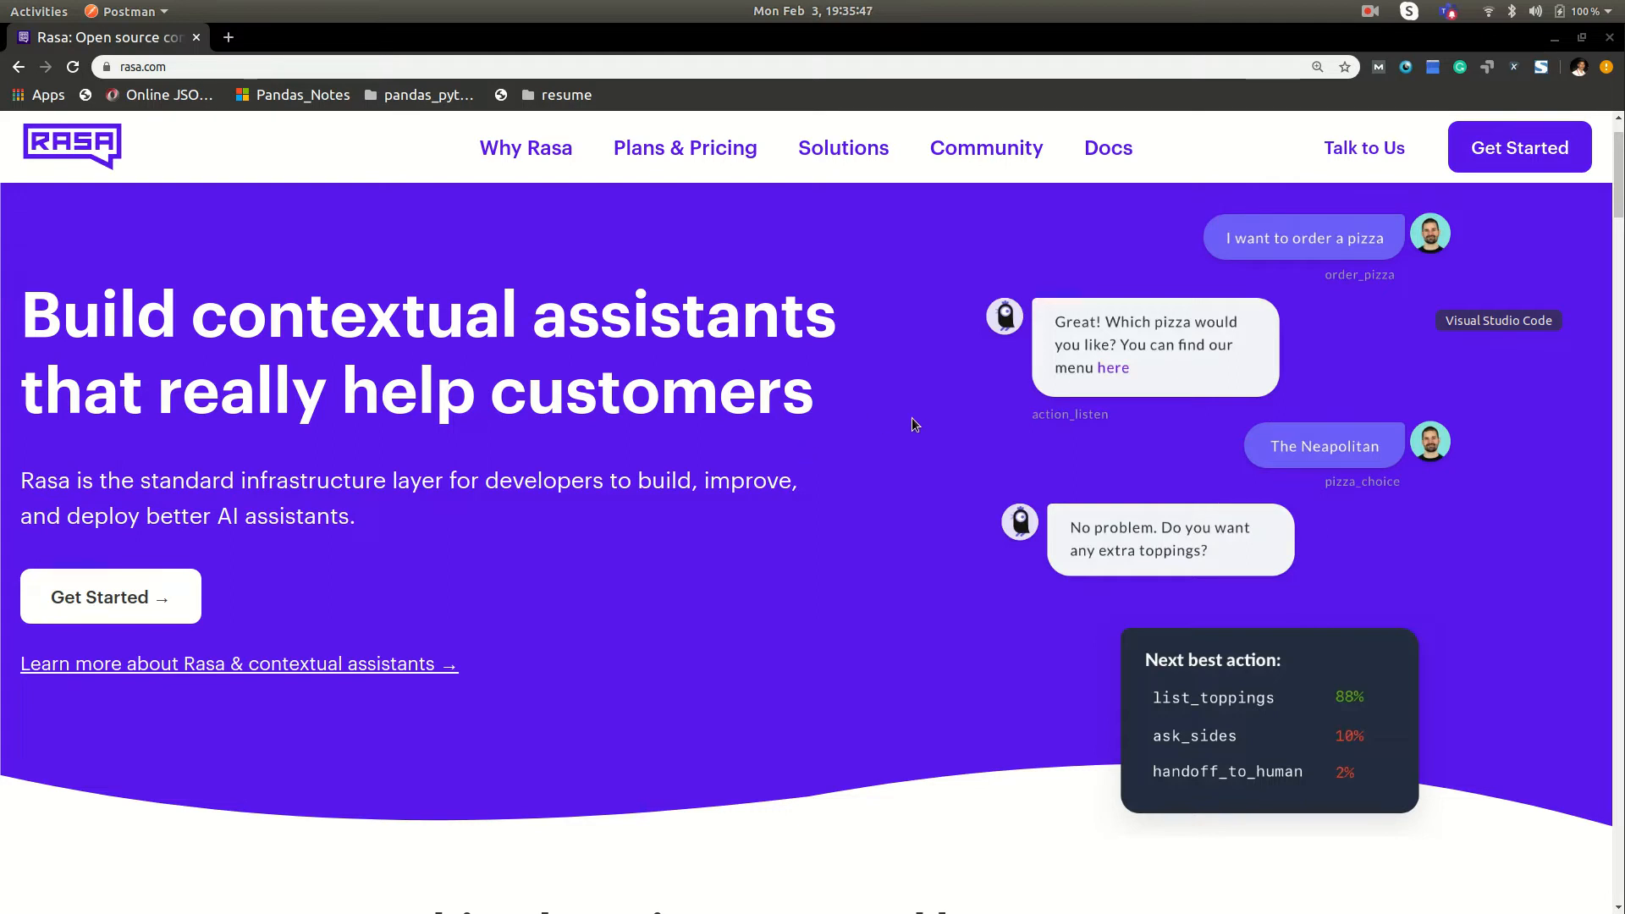
mouse_move(795, 408)
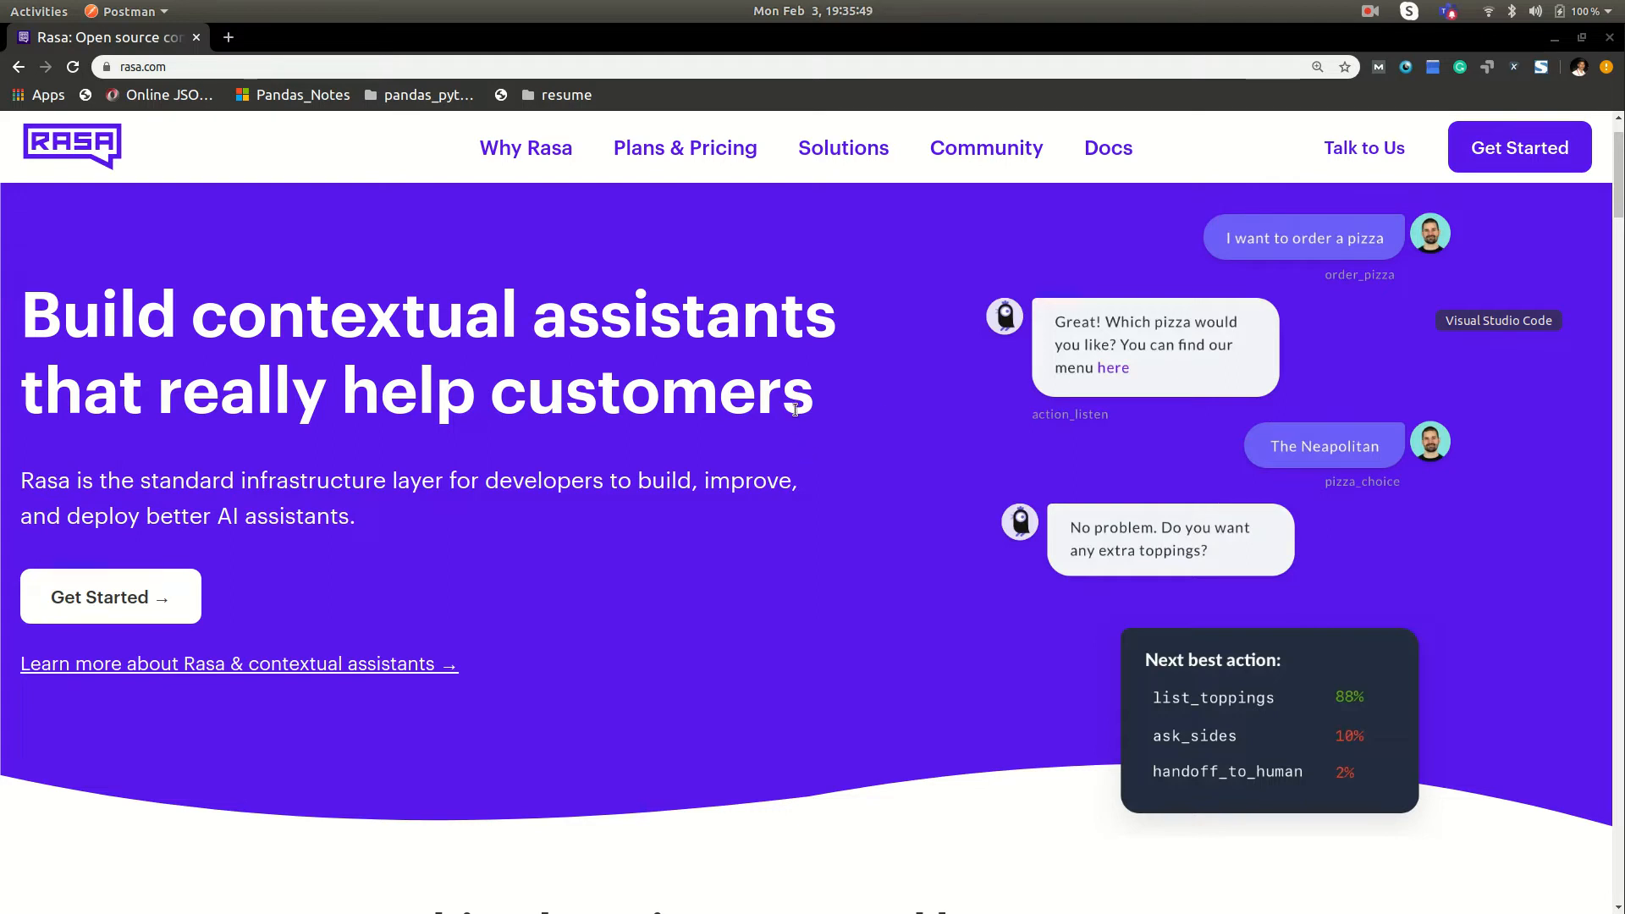
mouse_move(866, 536)
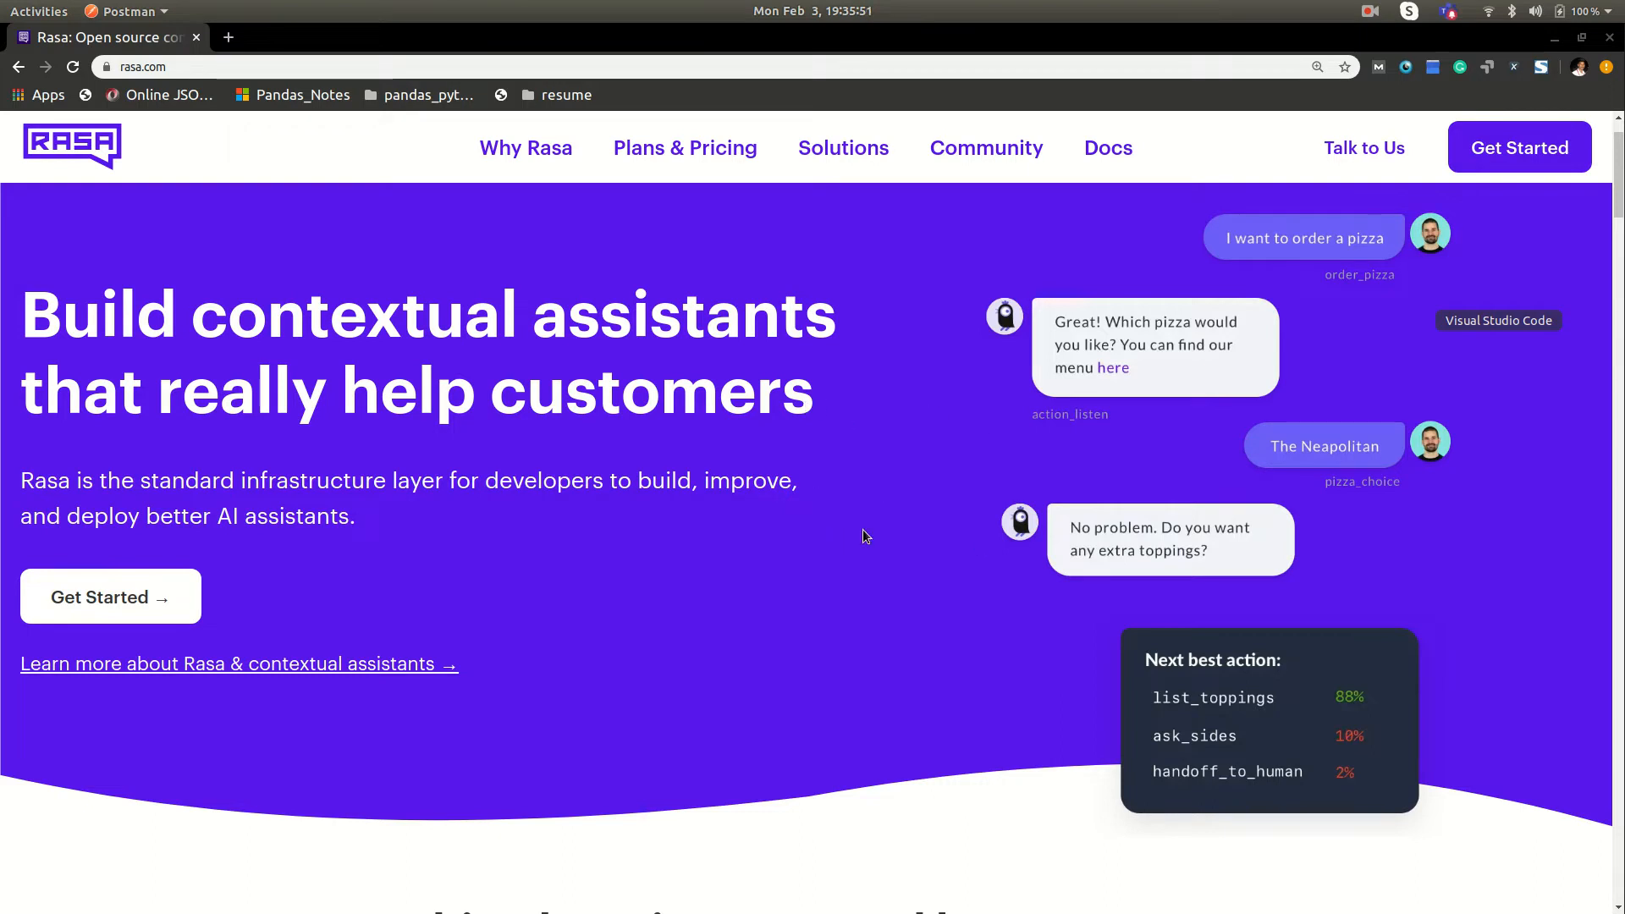
mouse_move(547, 391)
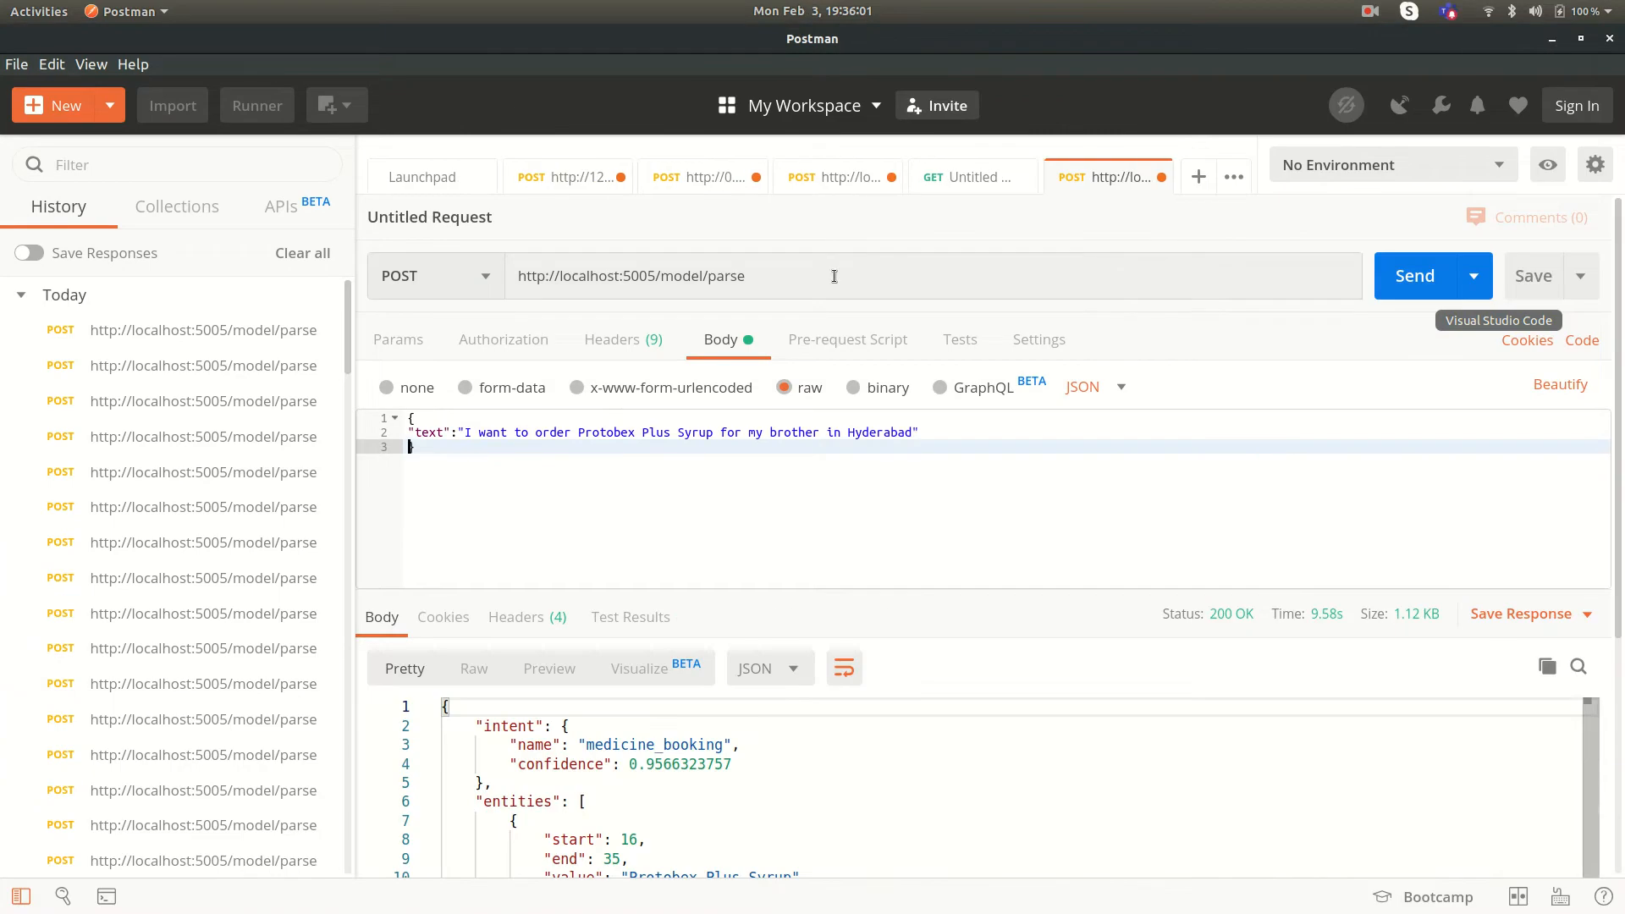
mouse_move(1187, 27)
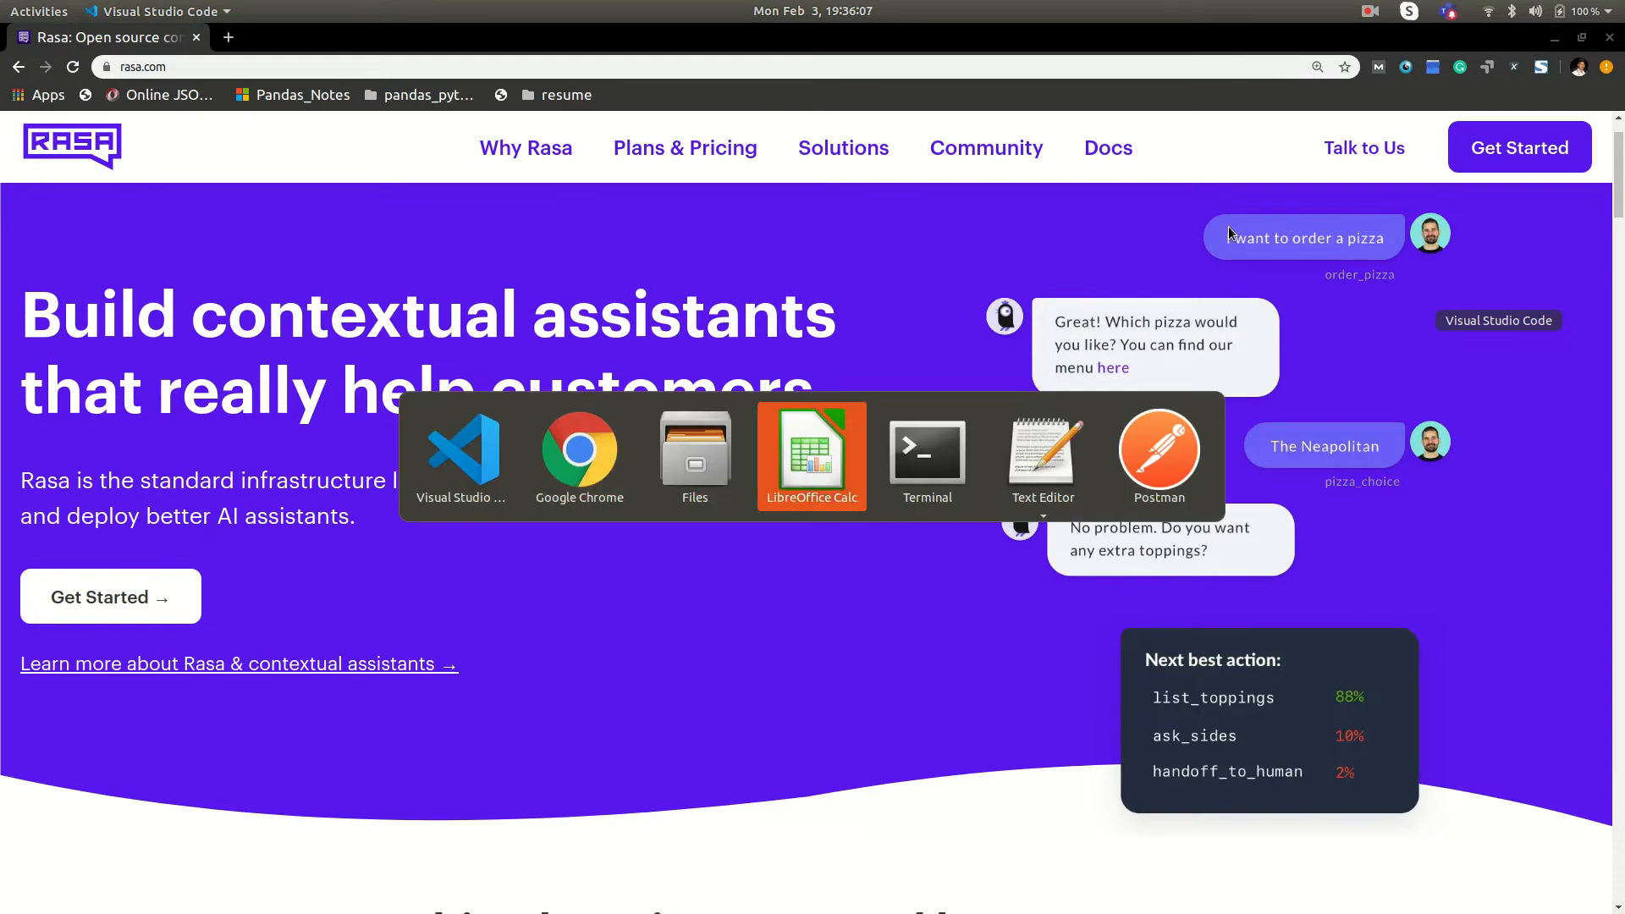
Rerun 'rasa run -m models --enable-api --cors "*" --debug' and review the startup log
left_click(926, 455)
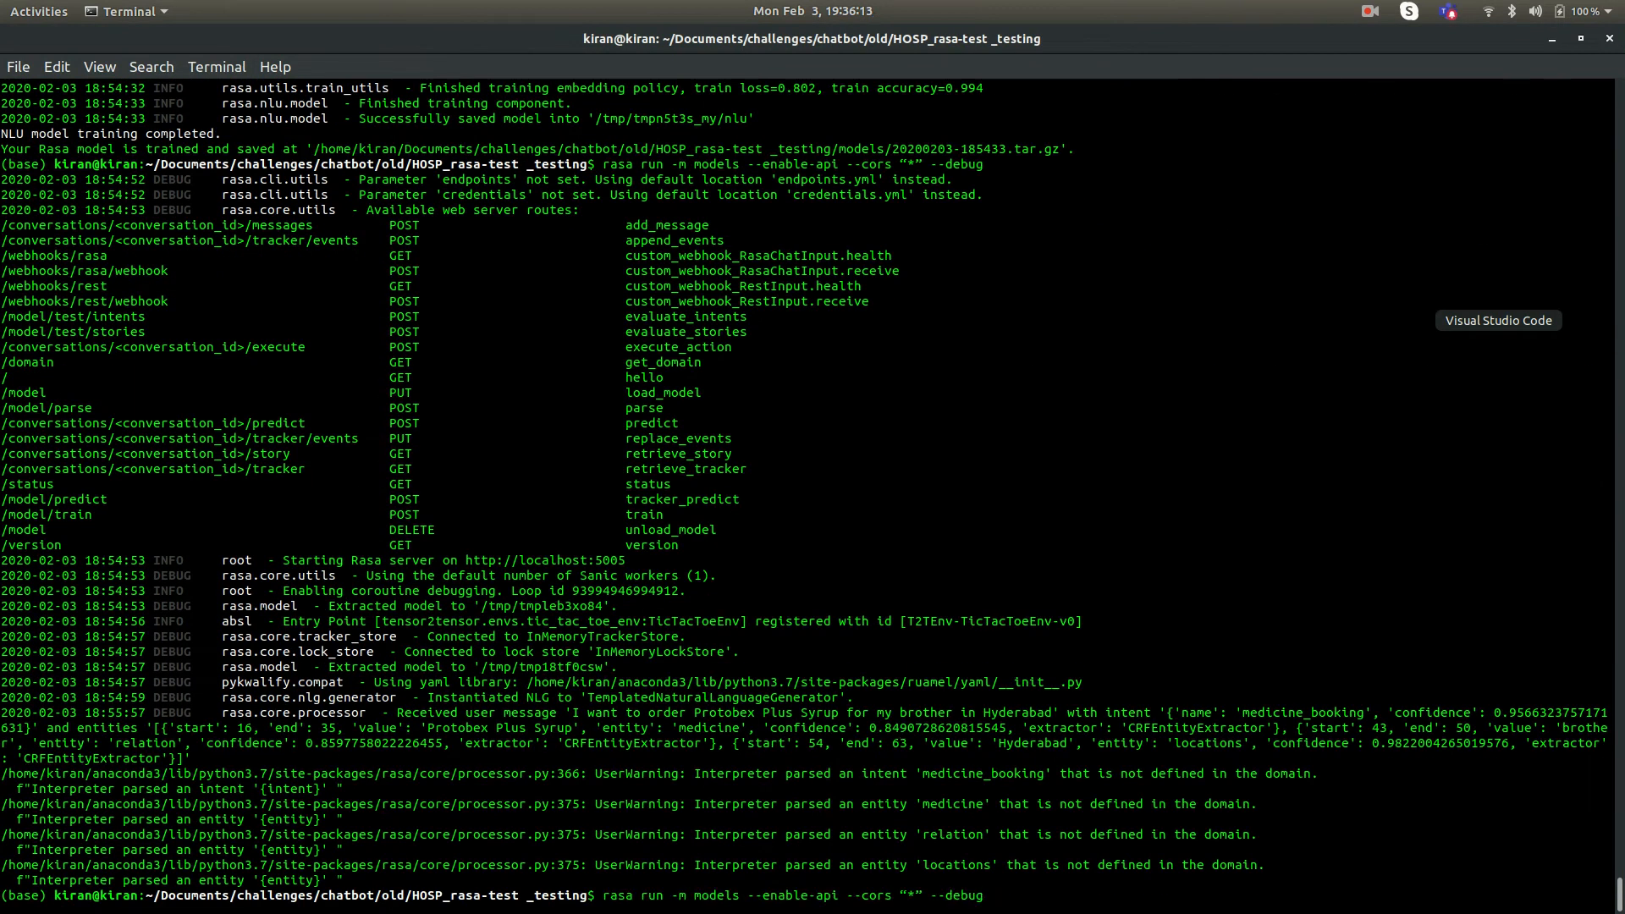
scroll("up", 3)
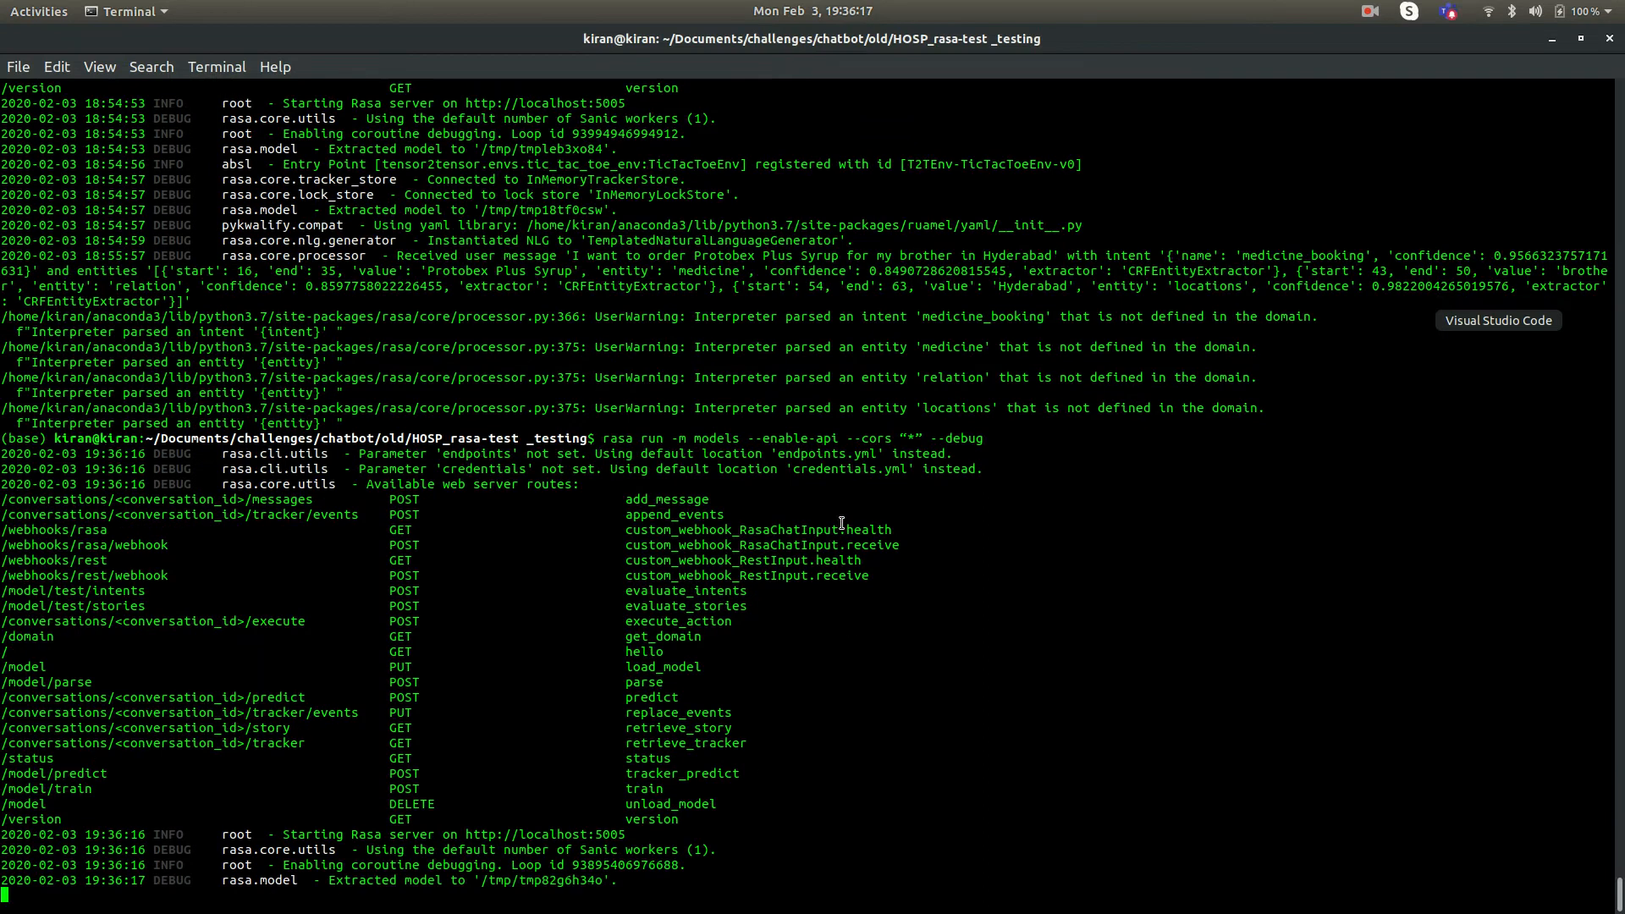
mouse_move(178, 571)
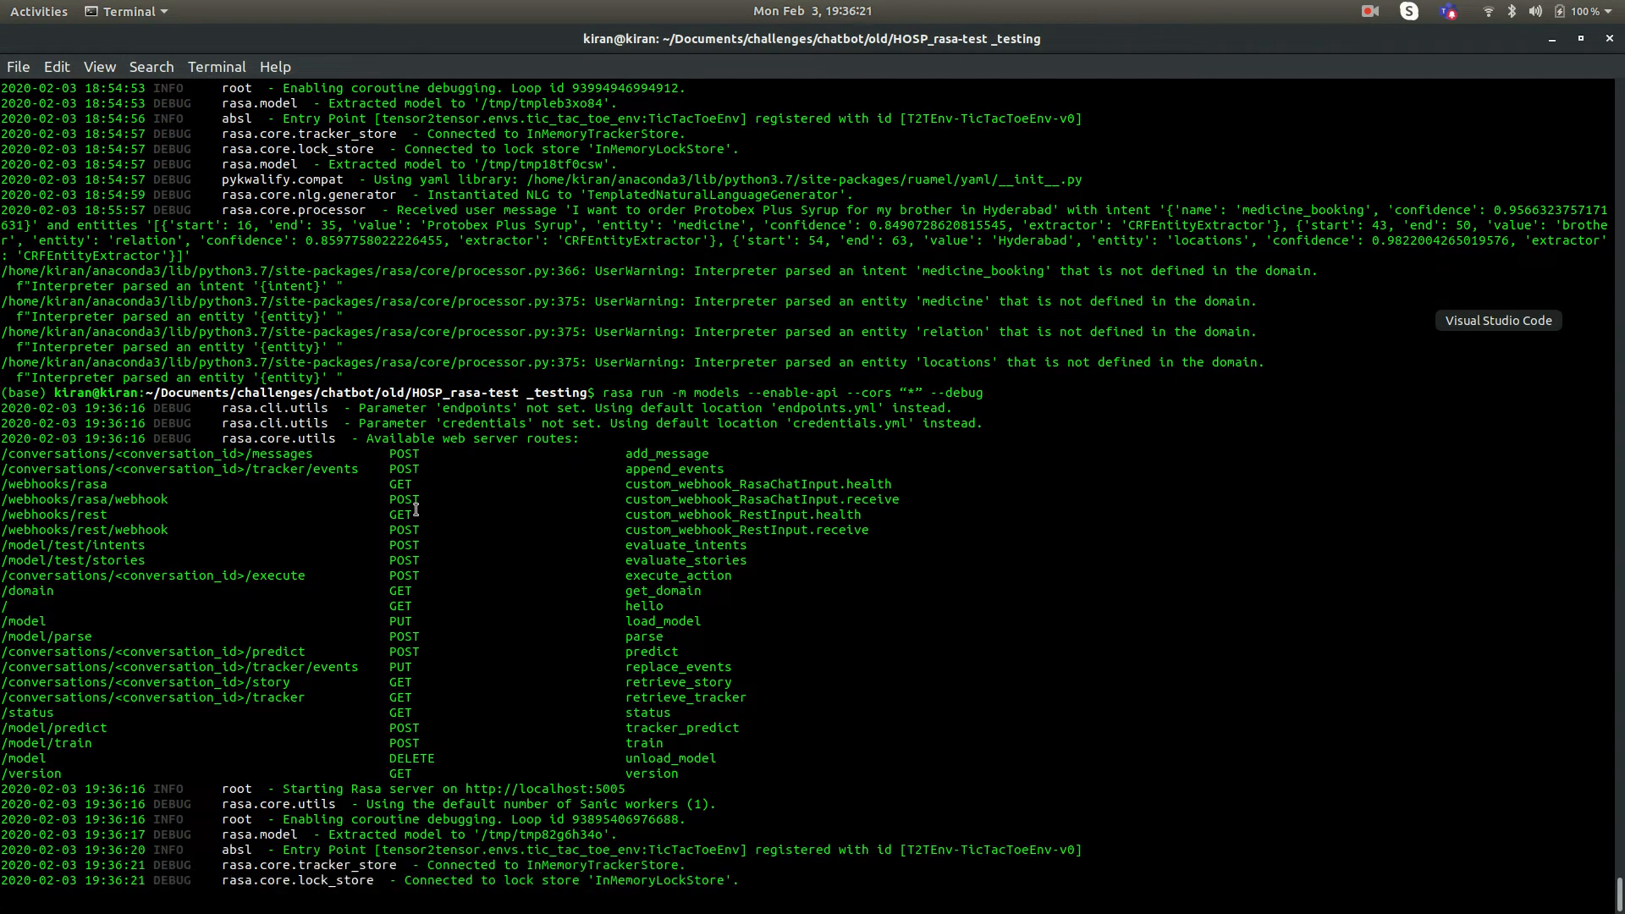
scroll("down", 3)
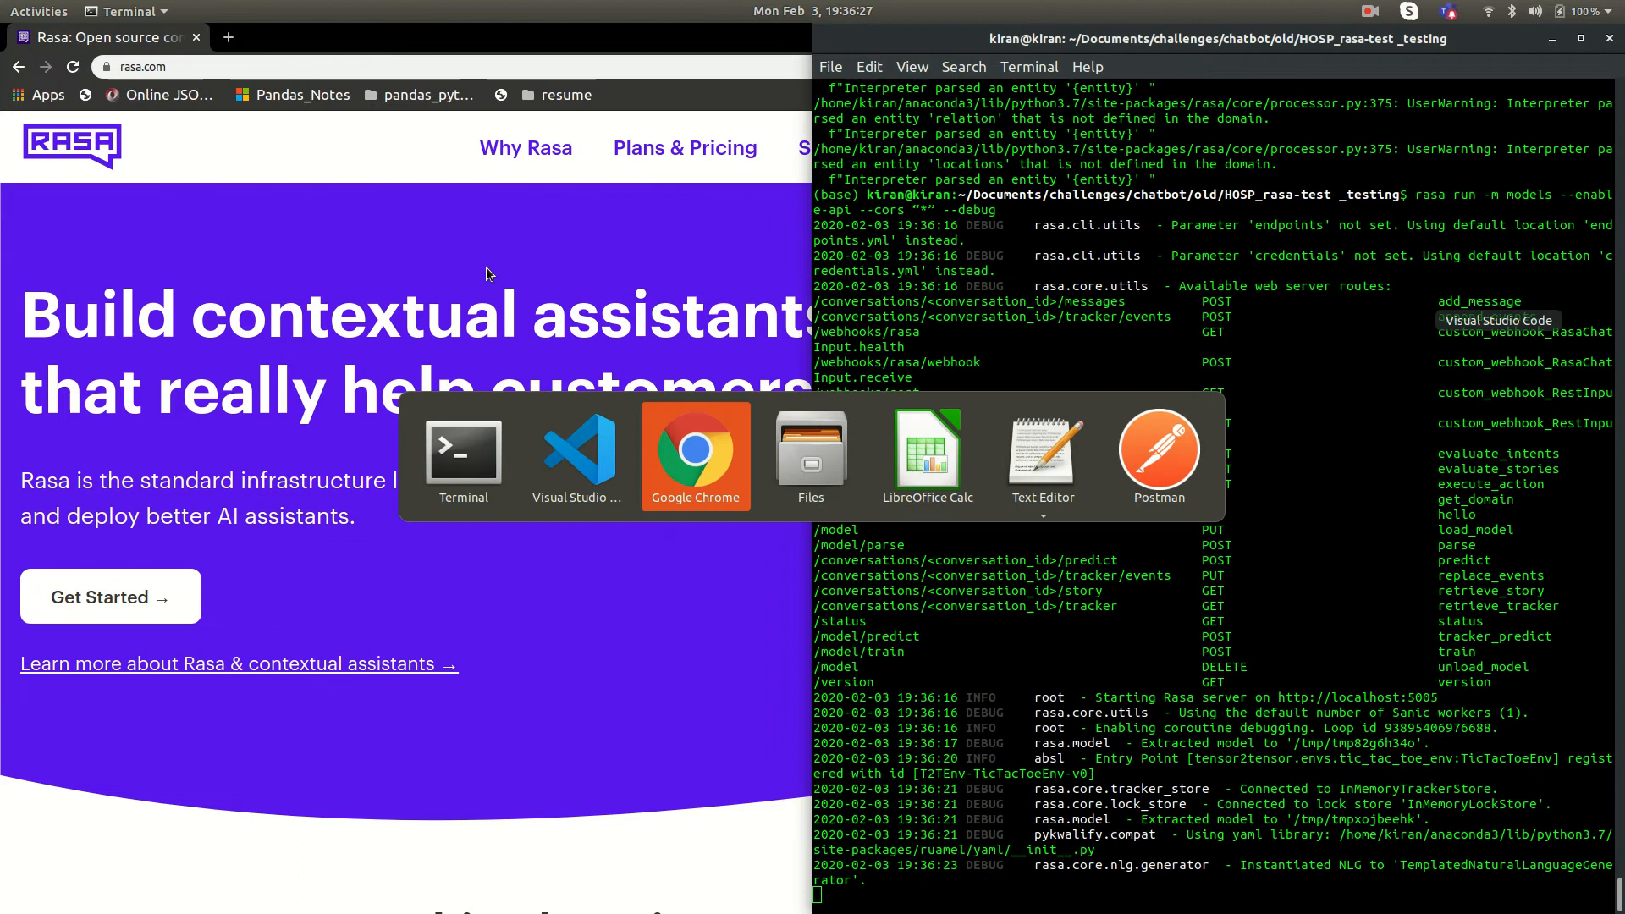
left_click(1158, 454)
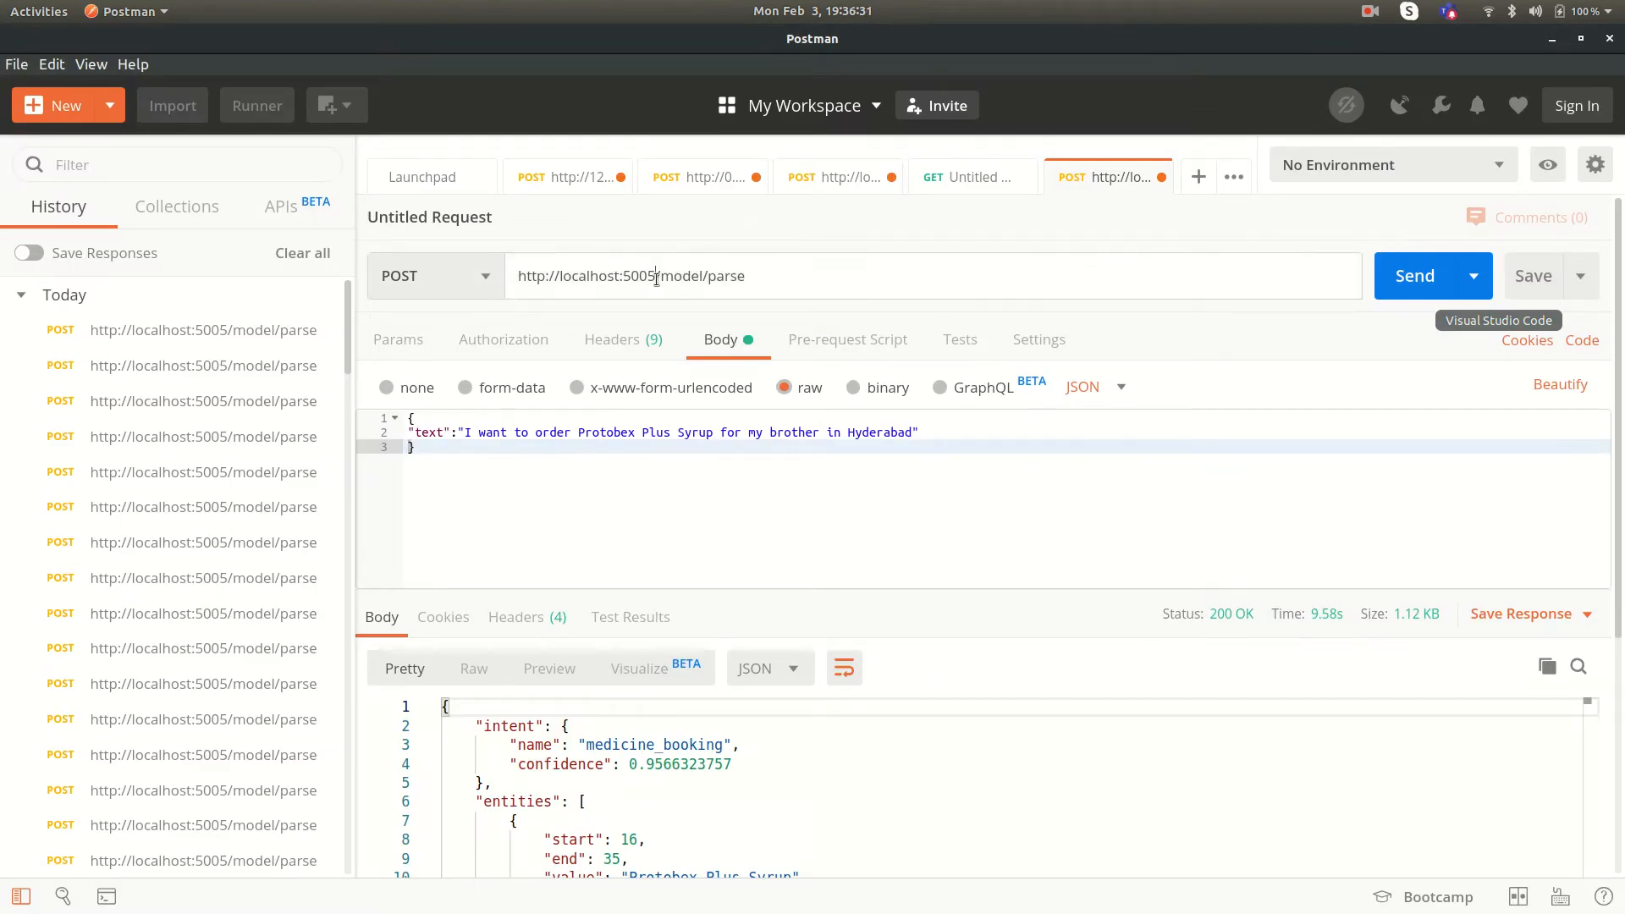
mouse_move(792, 303)
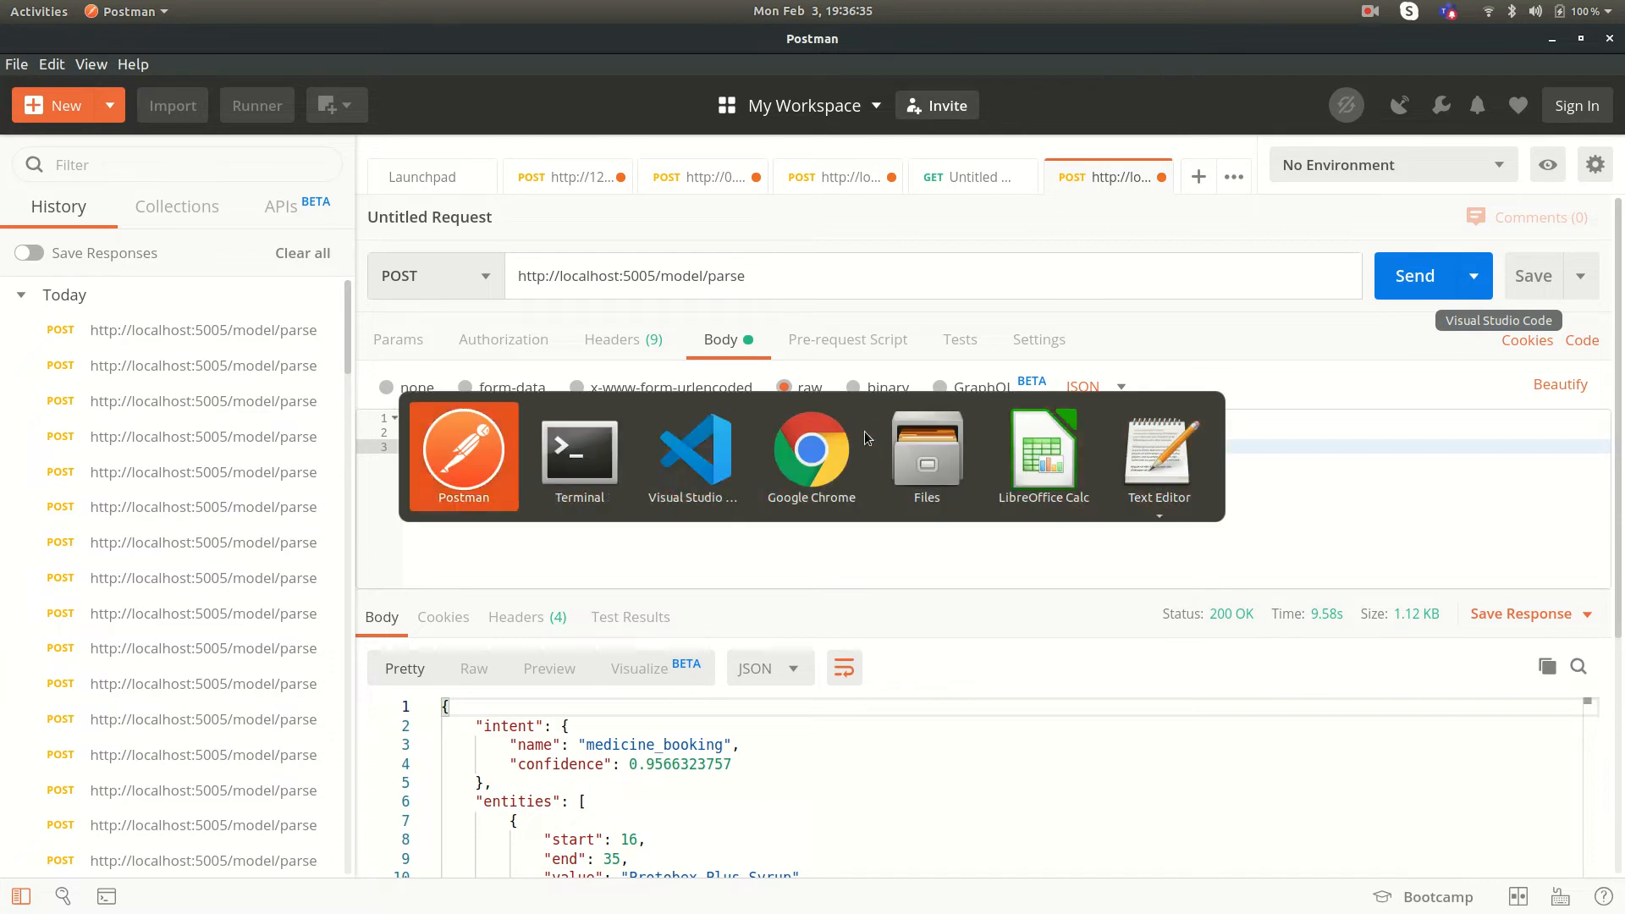
left_click(579, 455)
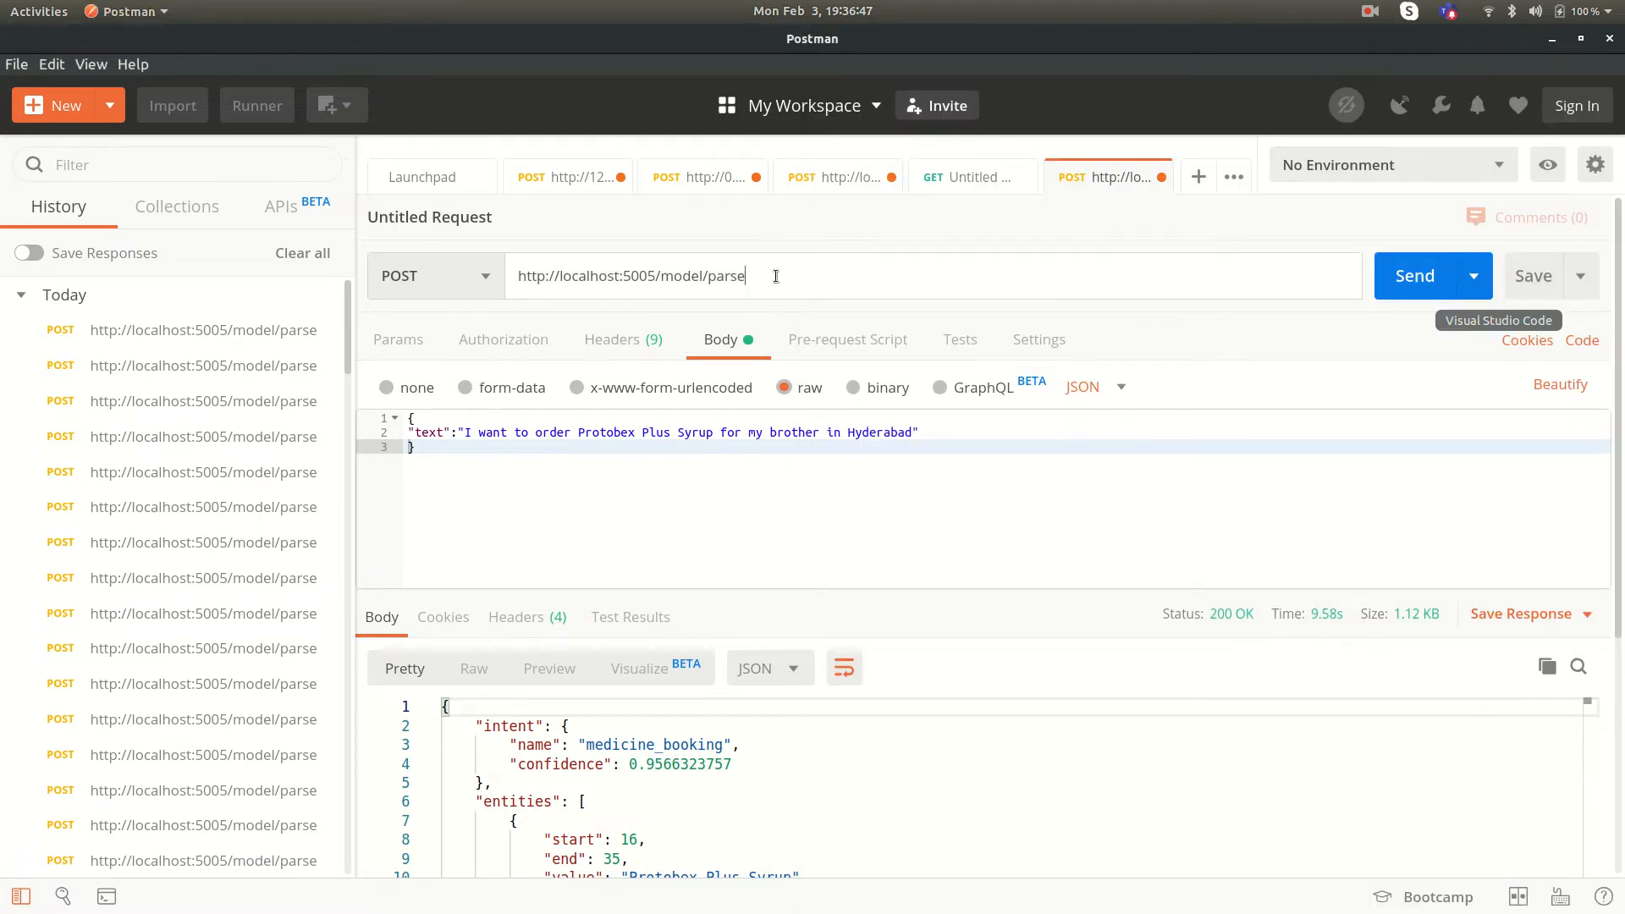
mouse_move(659, 355)
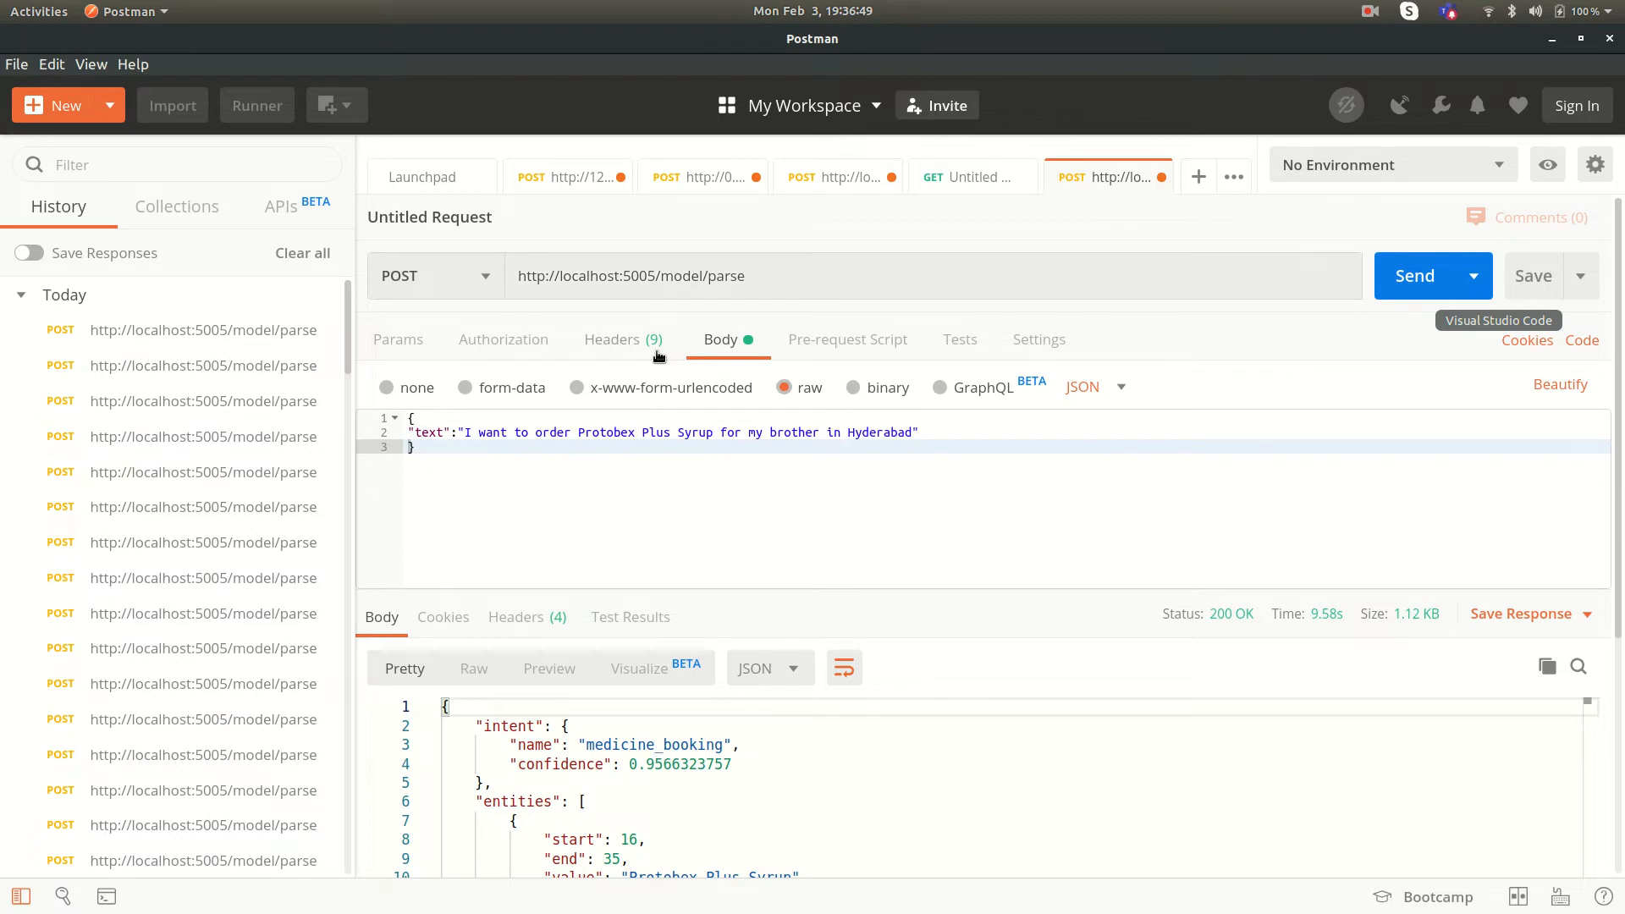
left_click(611, 338)
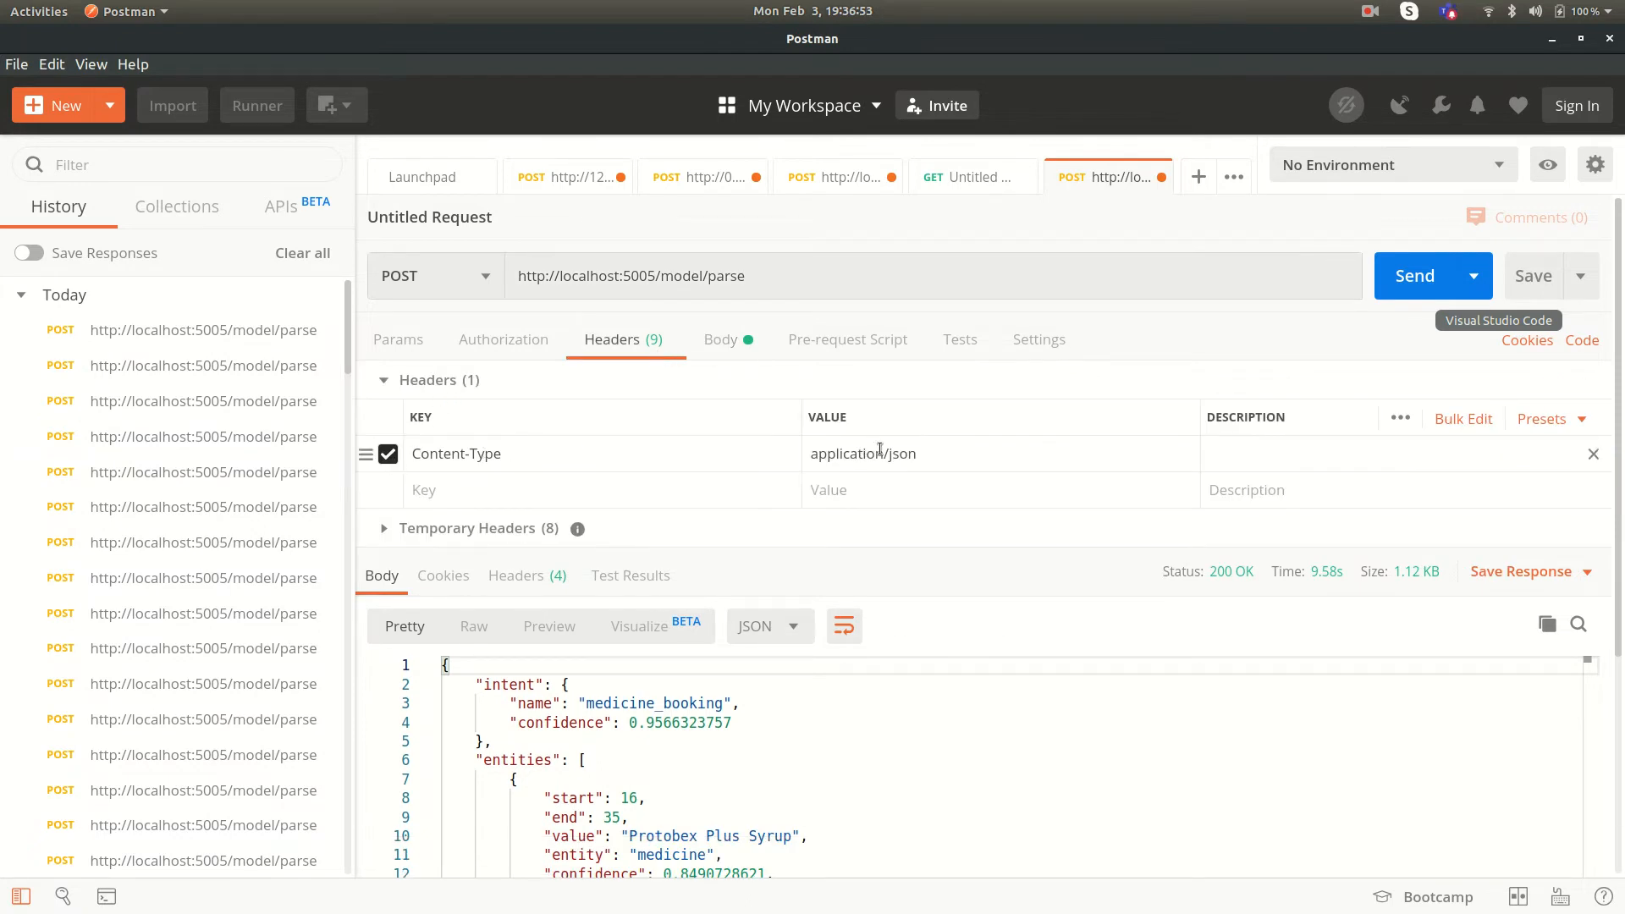
left_click(719, 339)
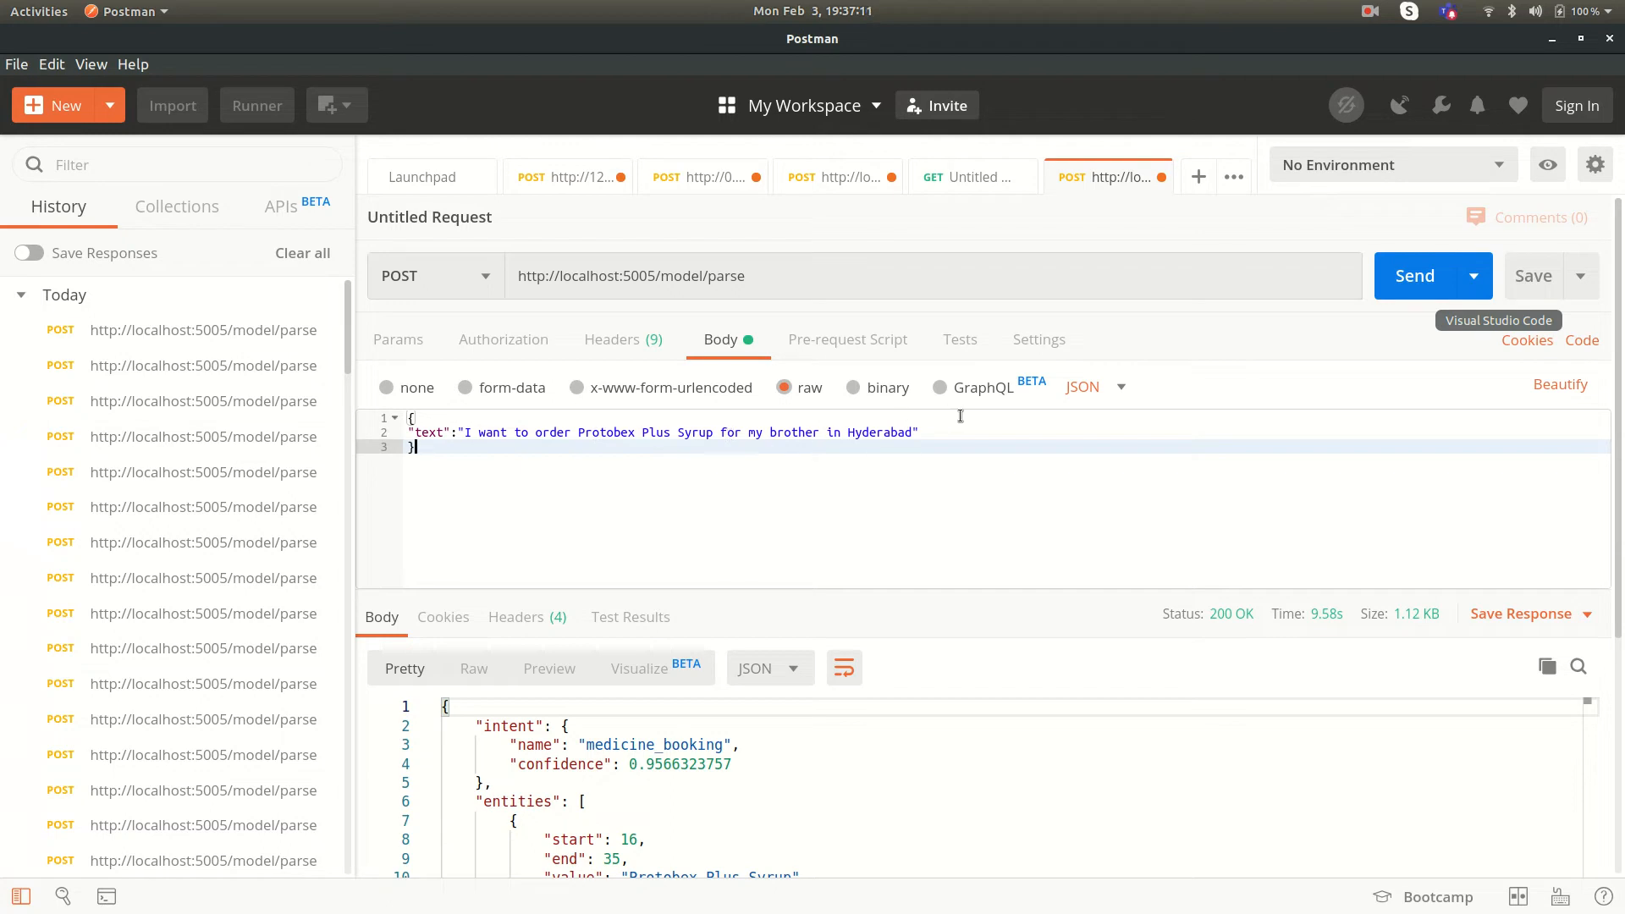
mouse_move(780, 464)
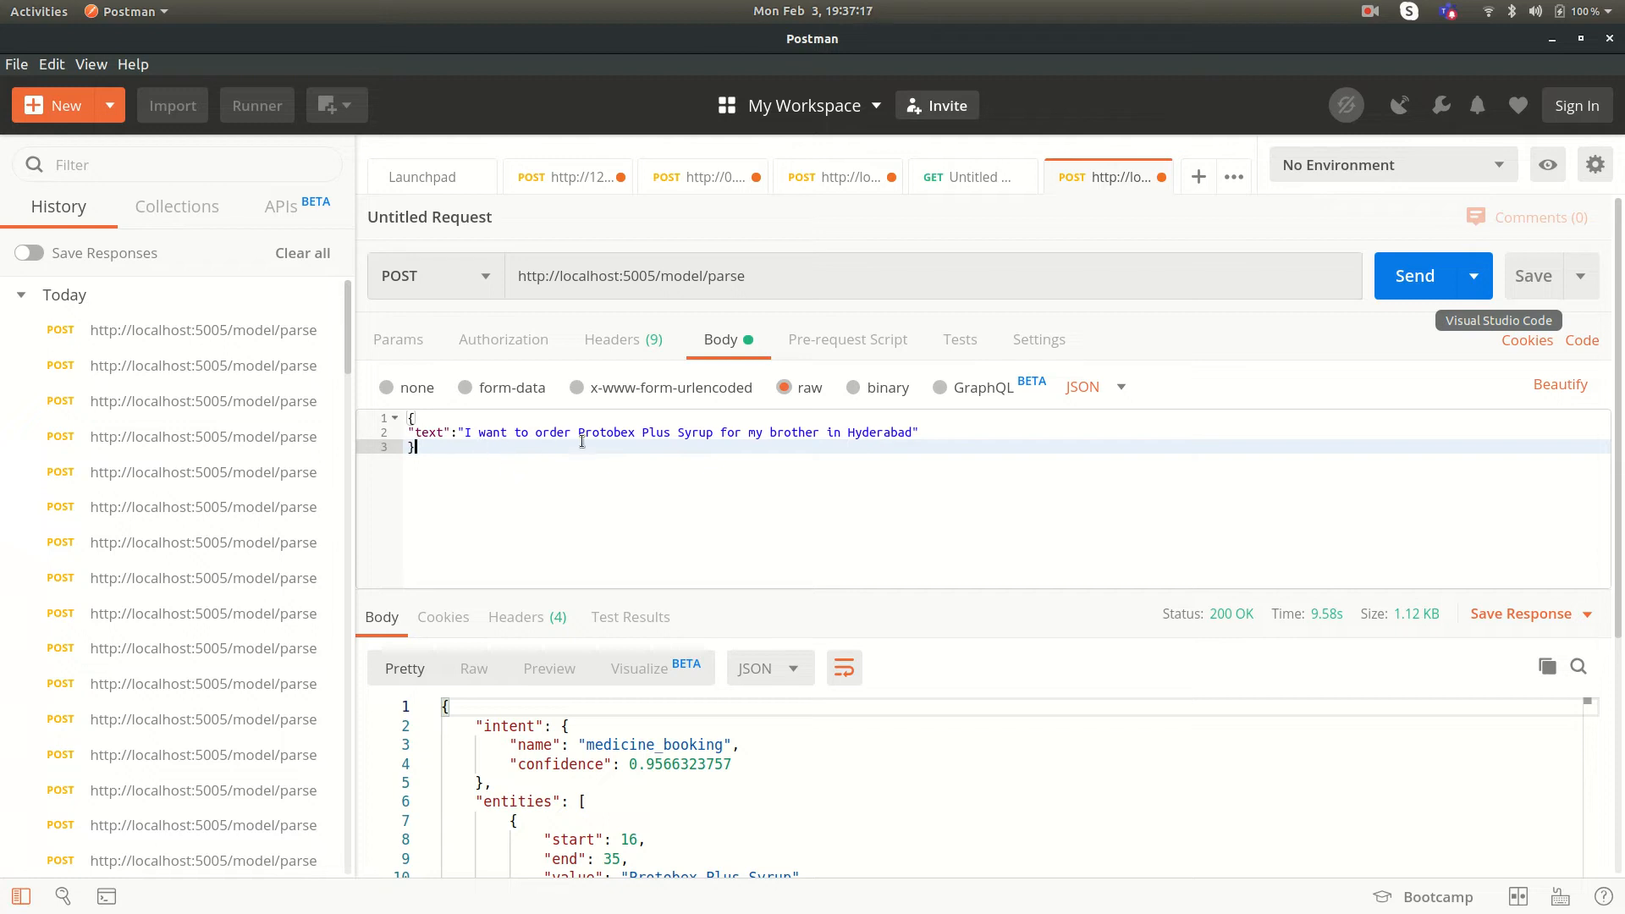
mouse_move(796, 432)
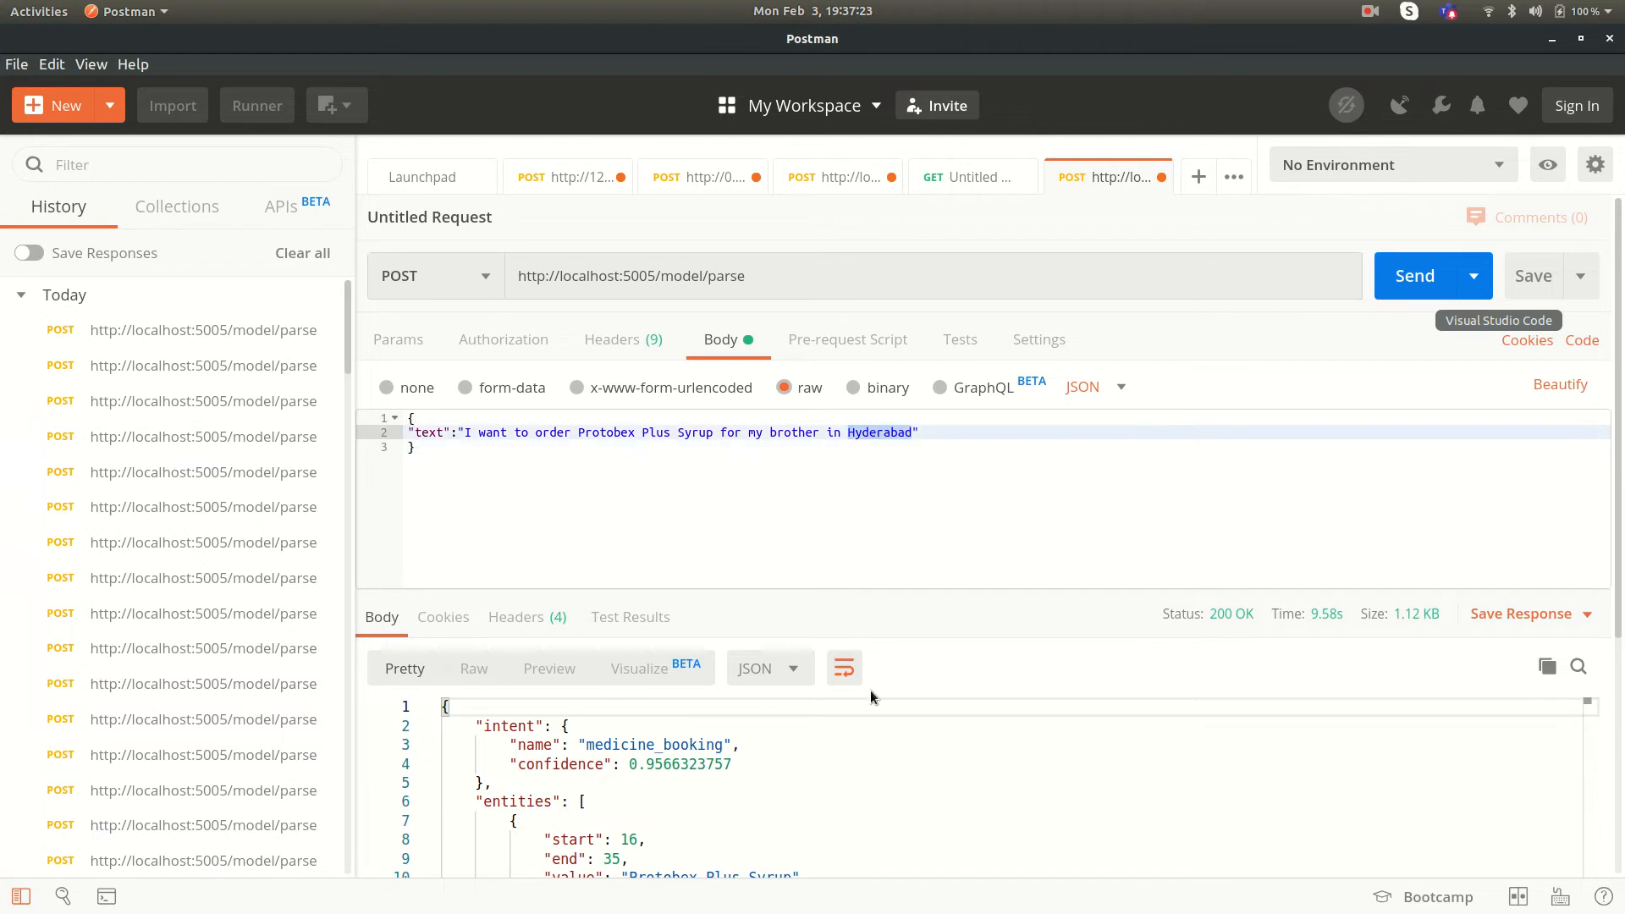
mouse_move(1137, 567)
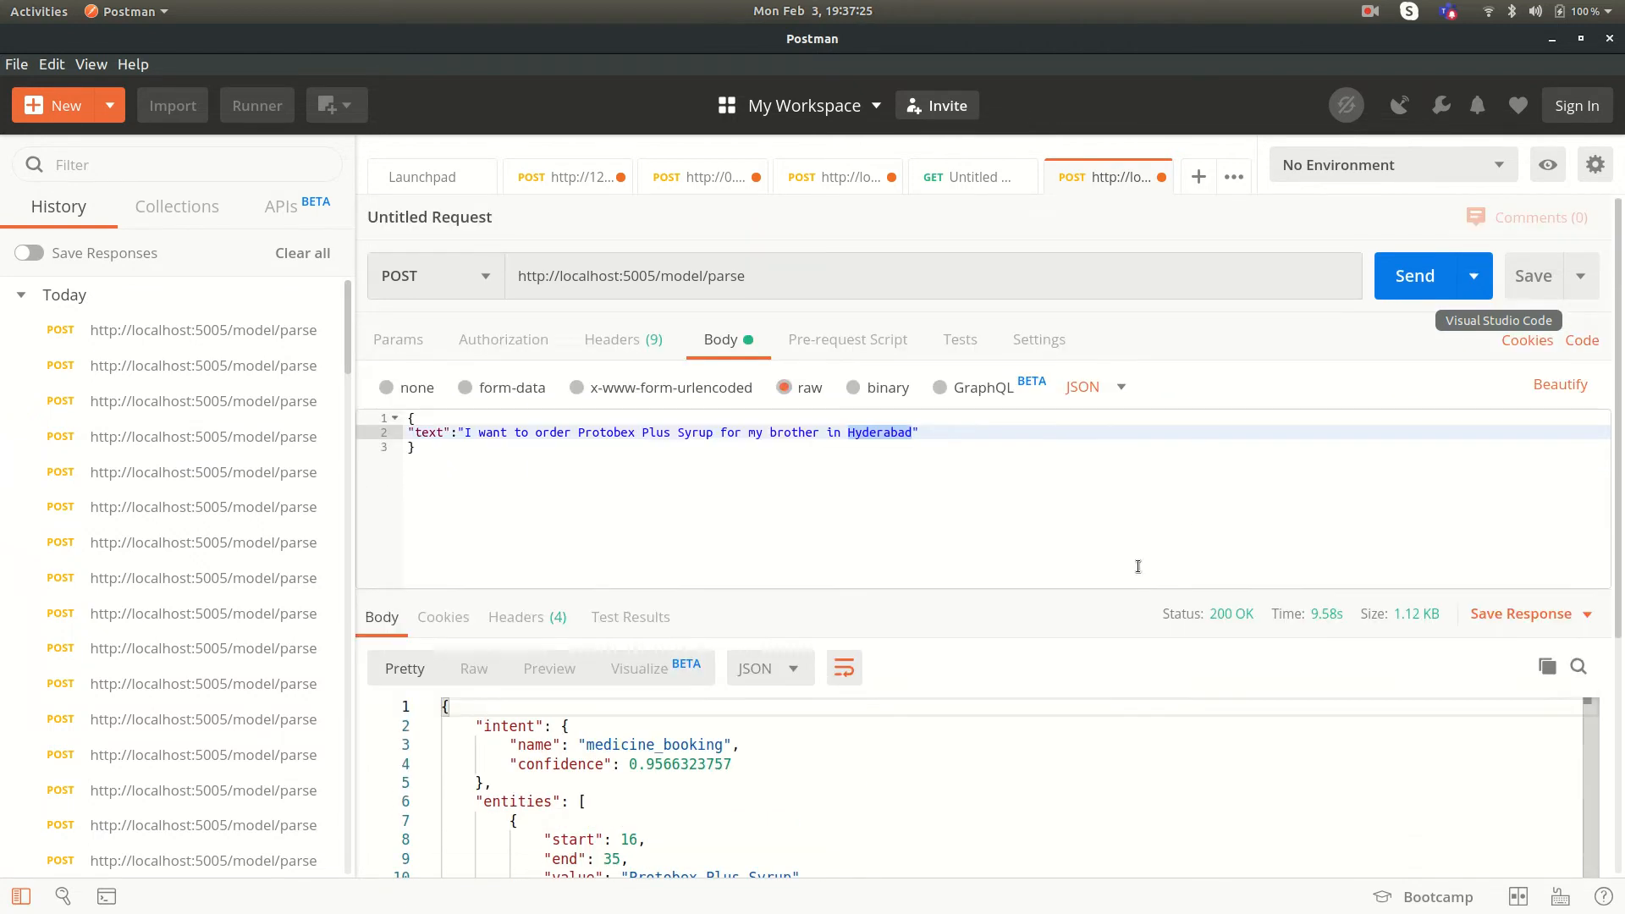
Send the Protobex Plus Syrup parse request to localhost:5005/model/parse
left_click(1414, 276)
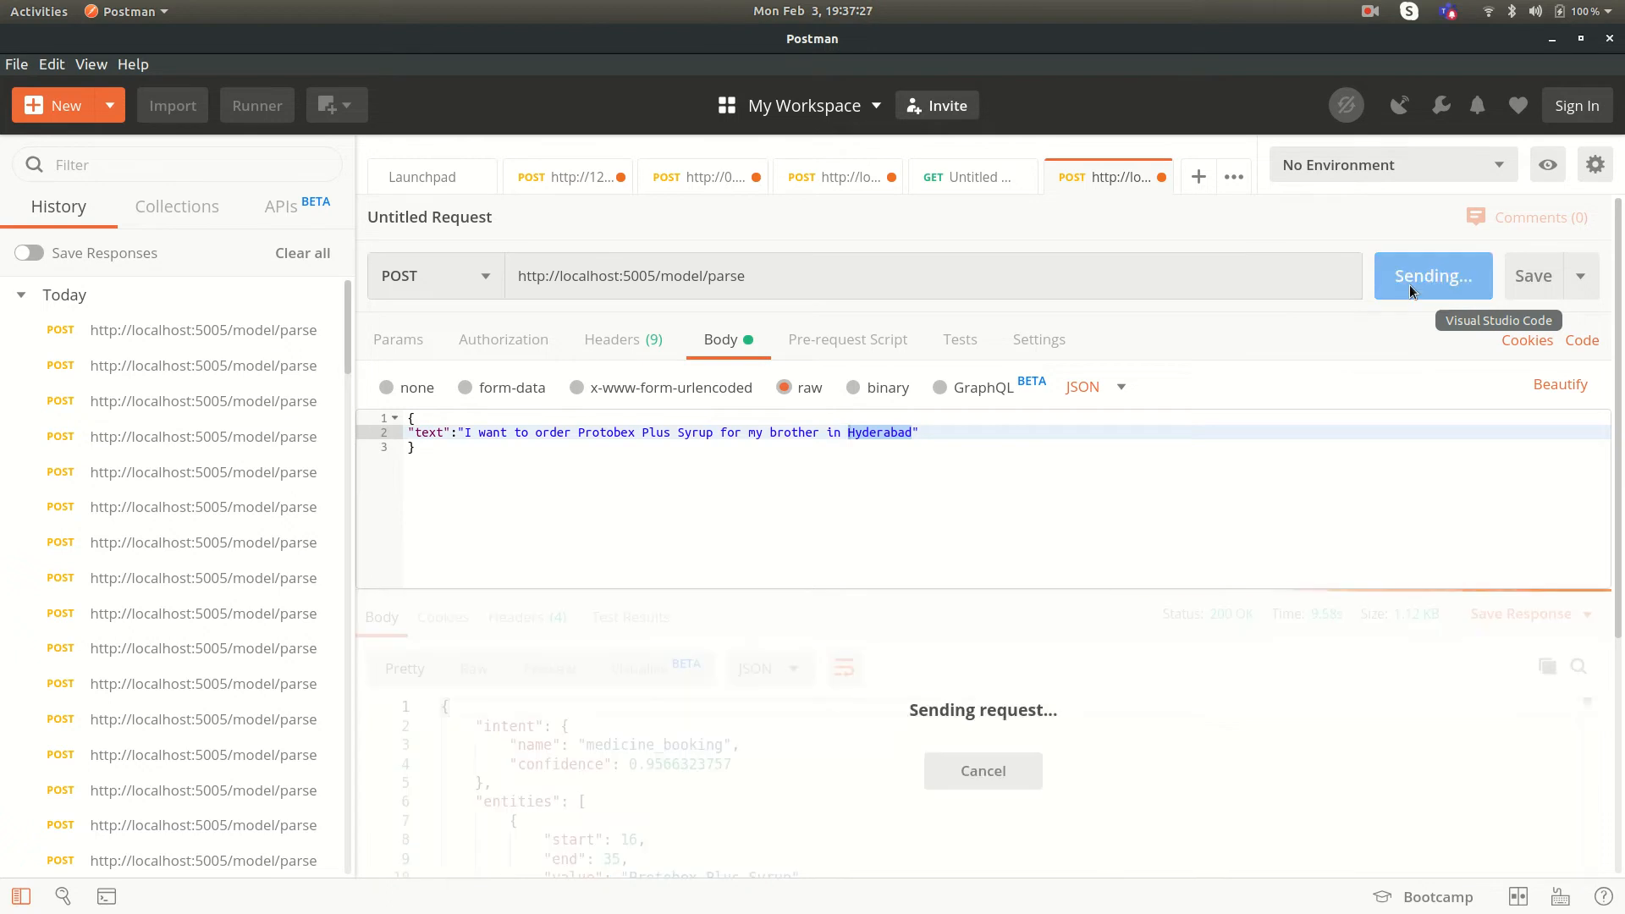
mouse_move(1284, 528)
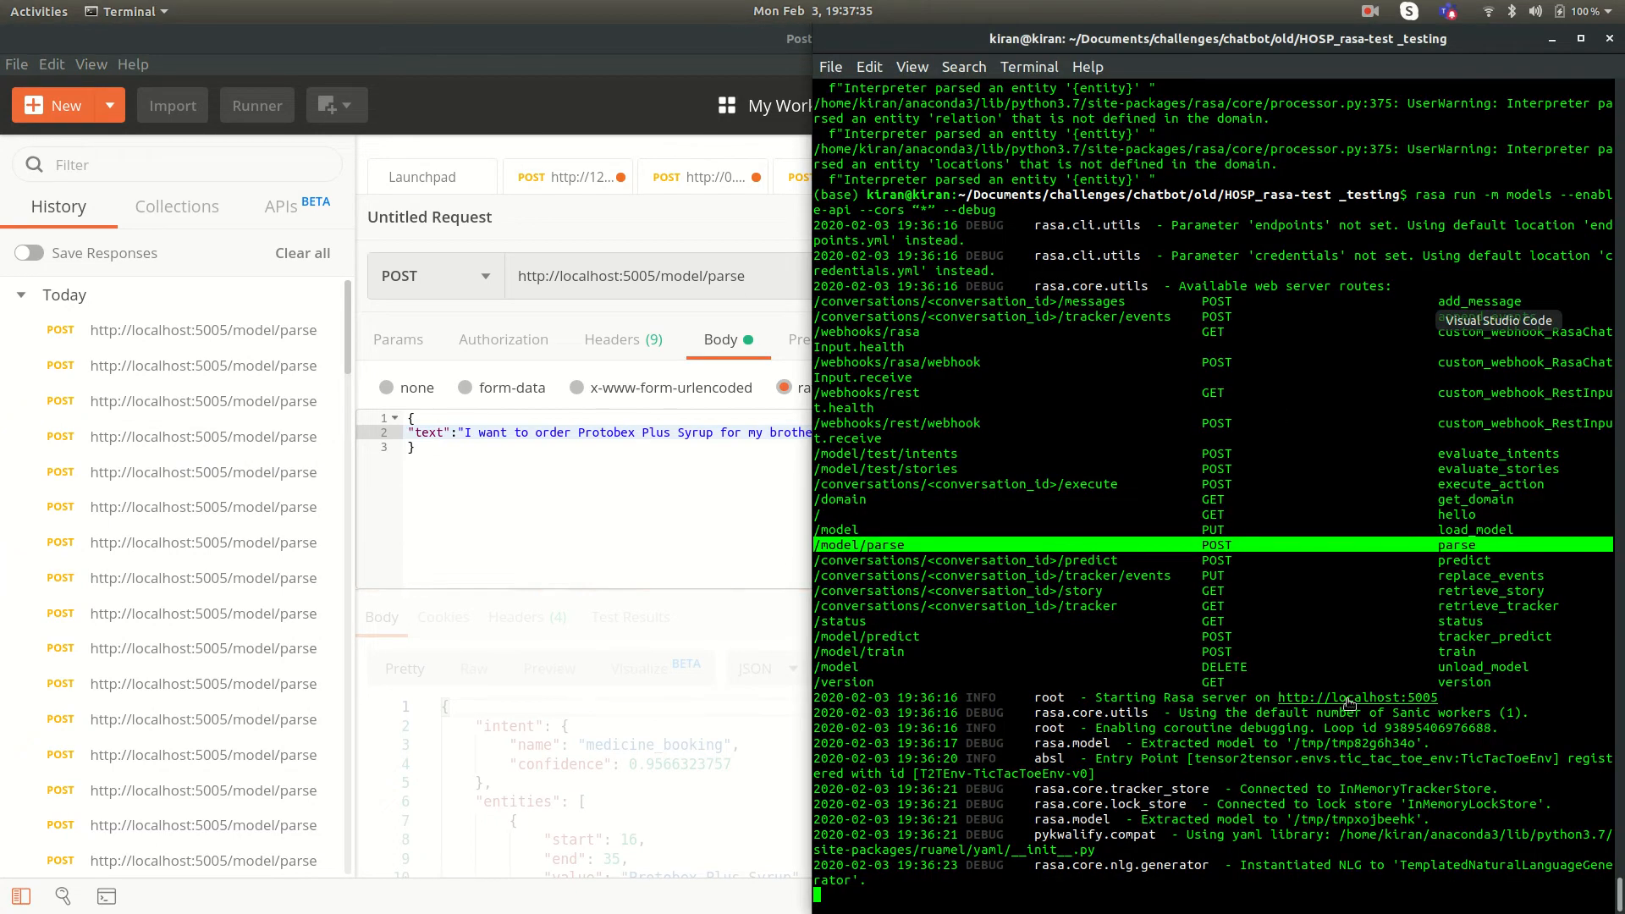
mouse_move(1254, 744)
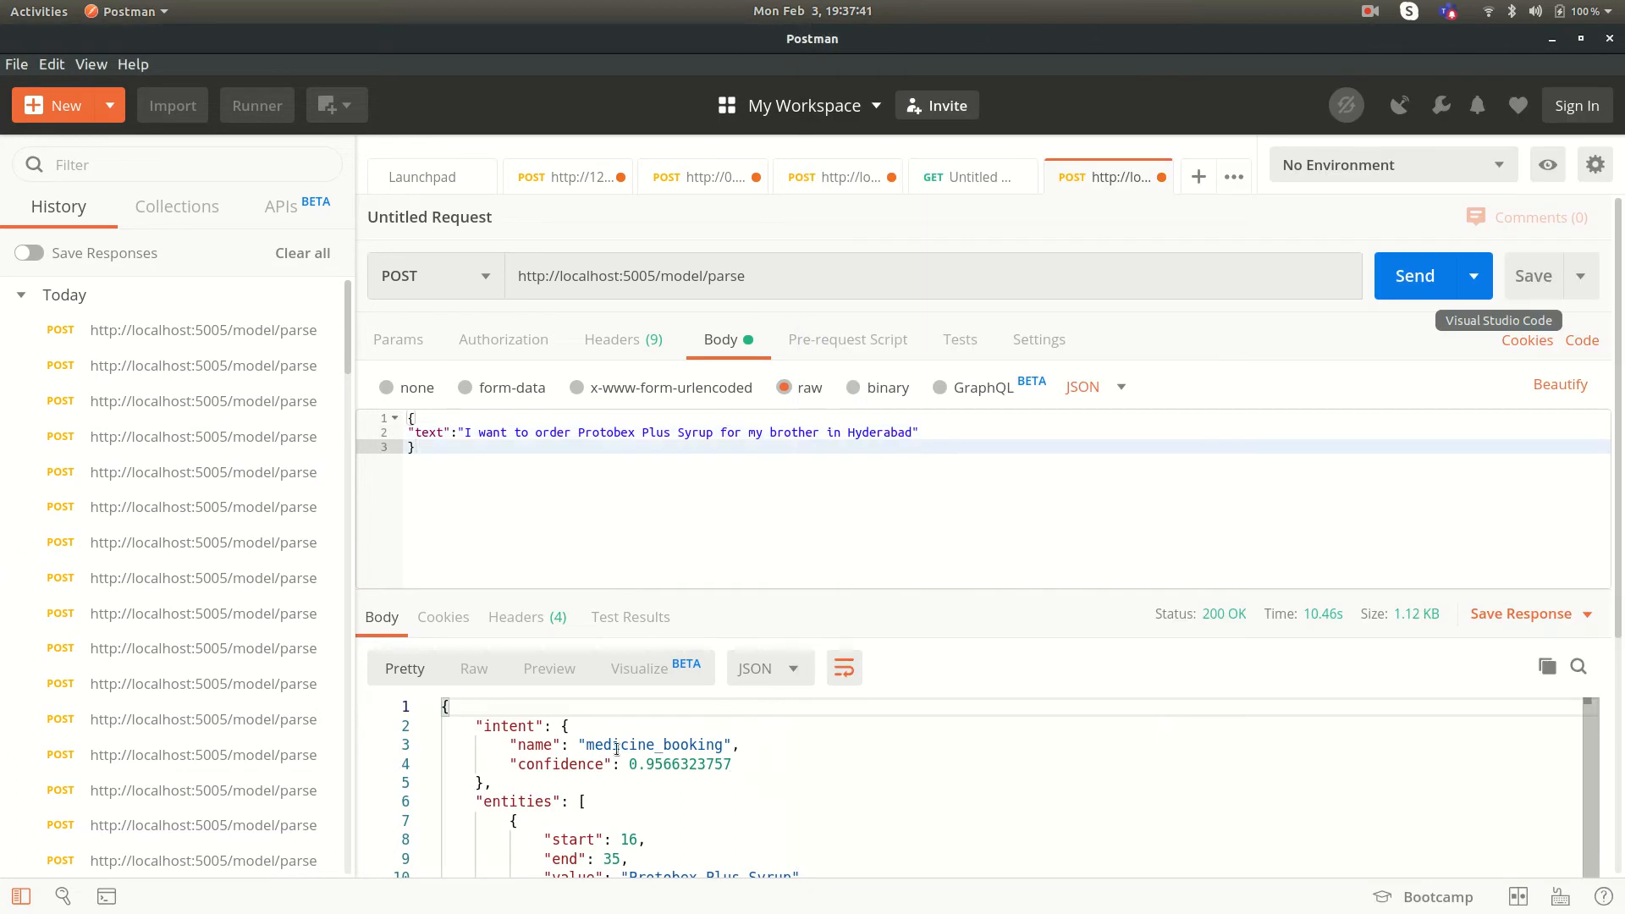
double_click(653, 744)
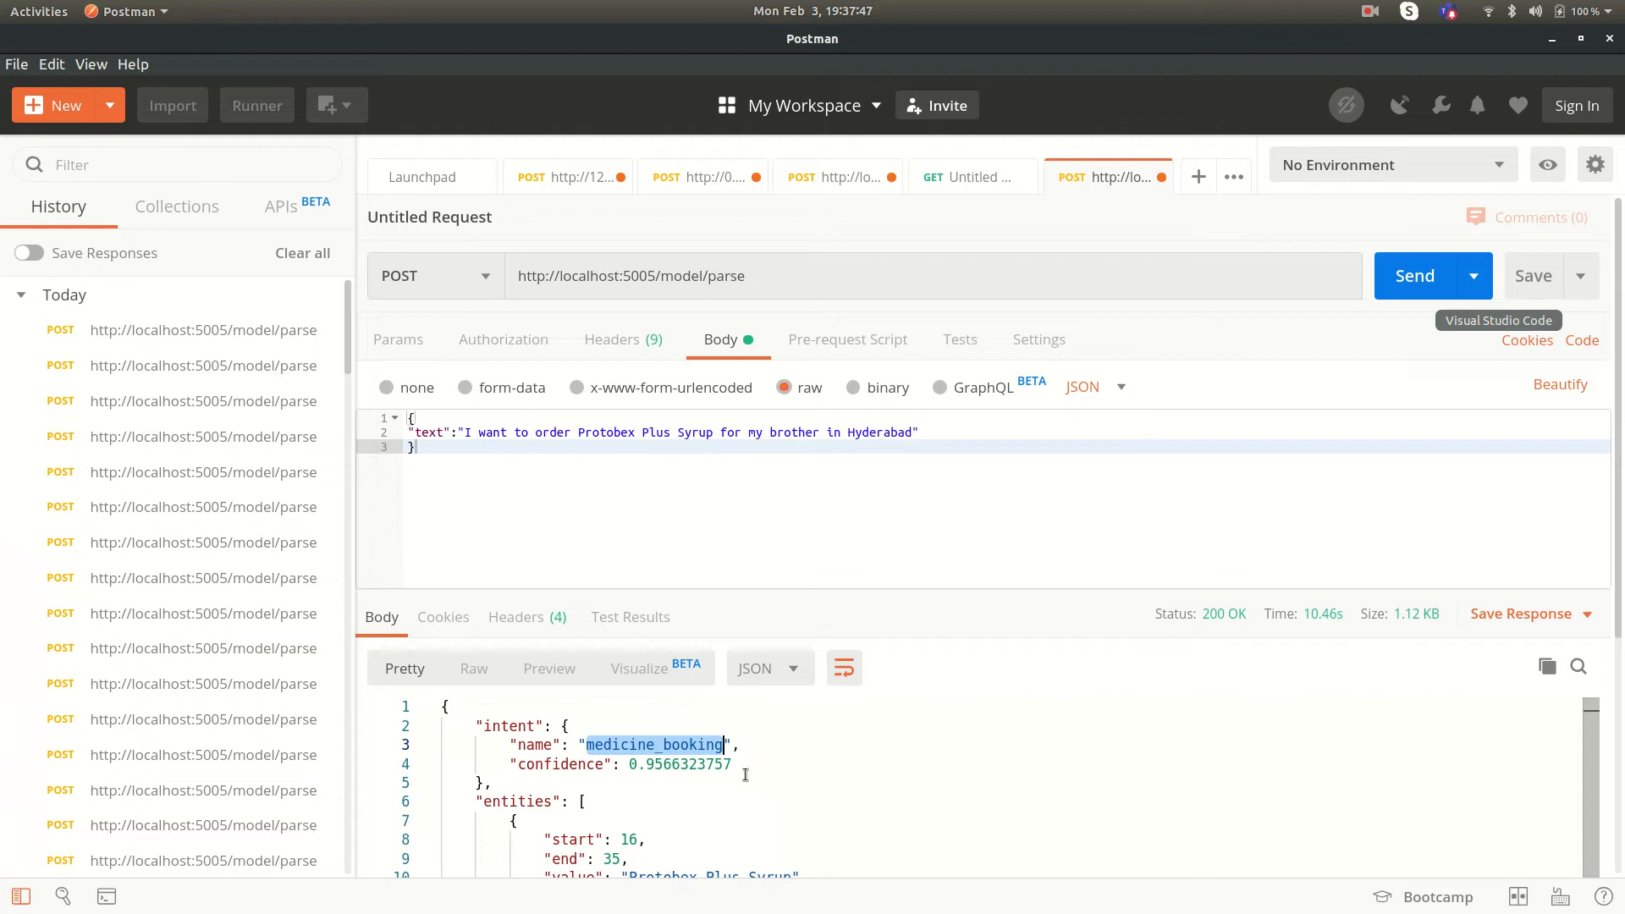
scroll("down", 3)
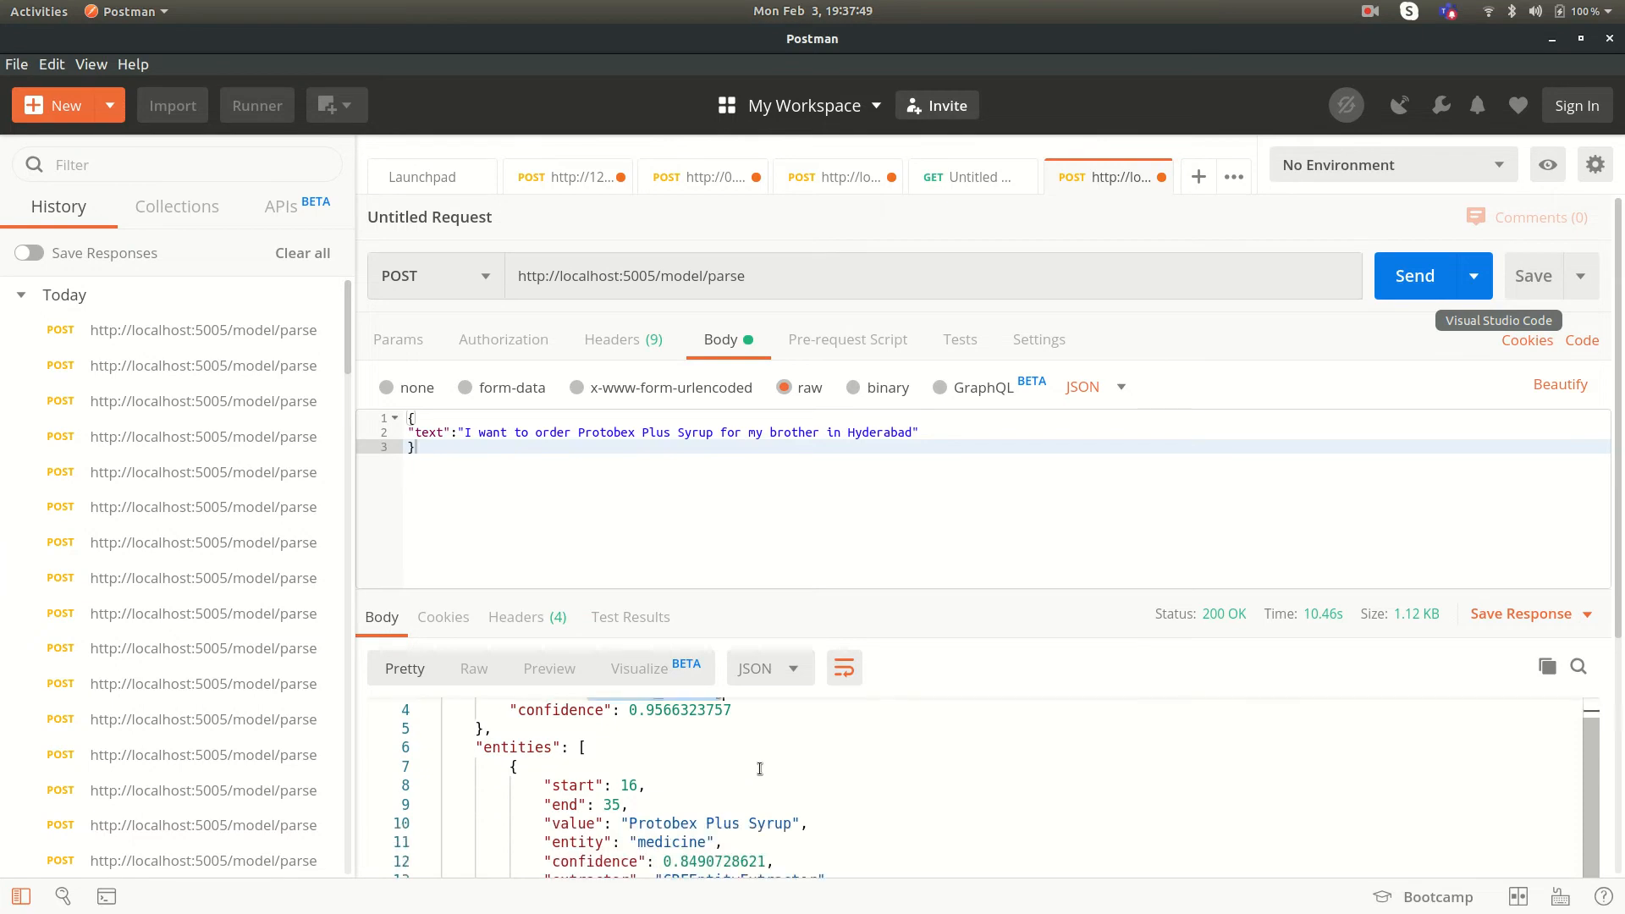
scroll("down", 3)
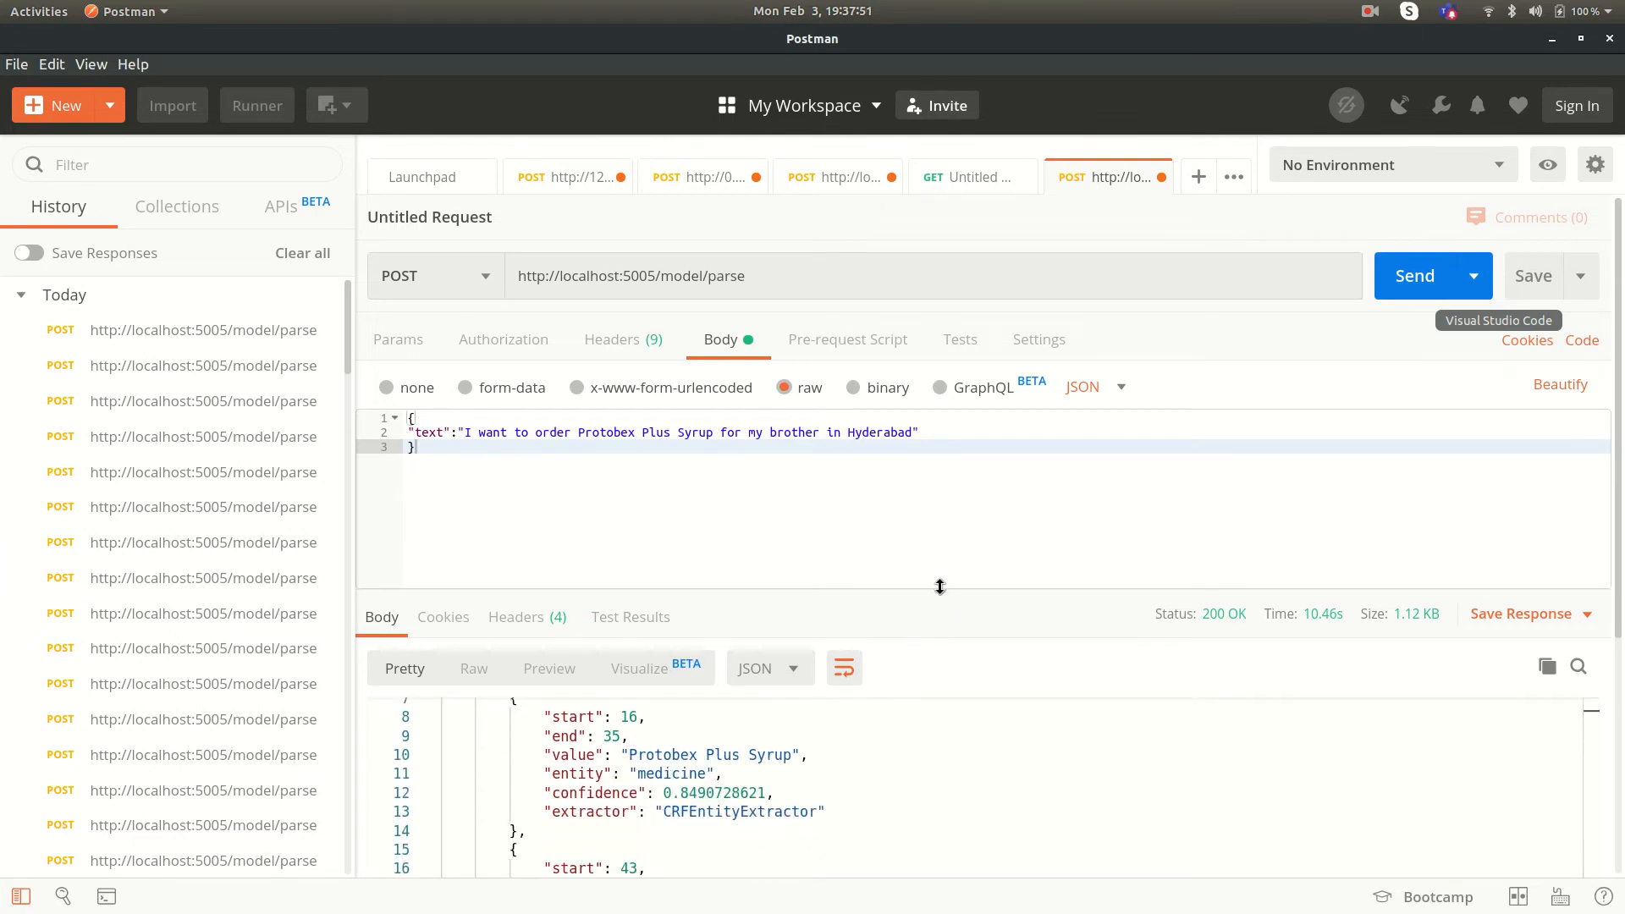
mouse_move(1028, 606)
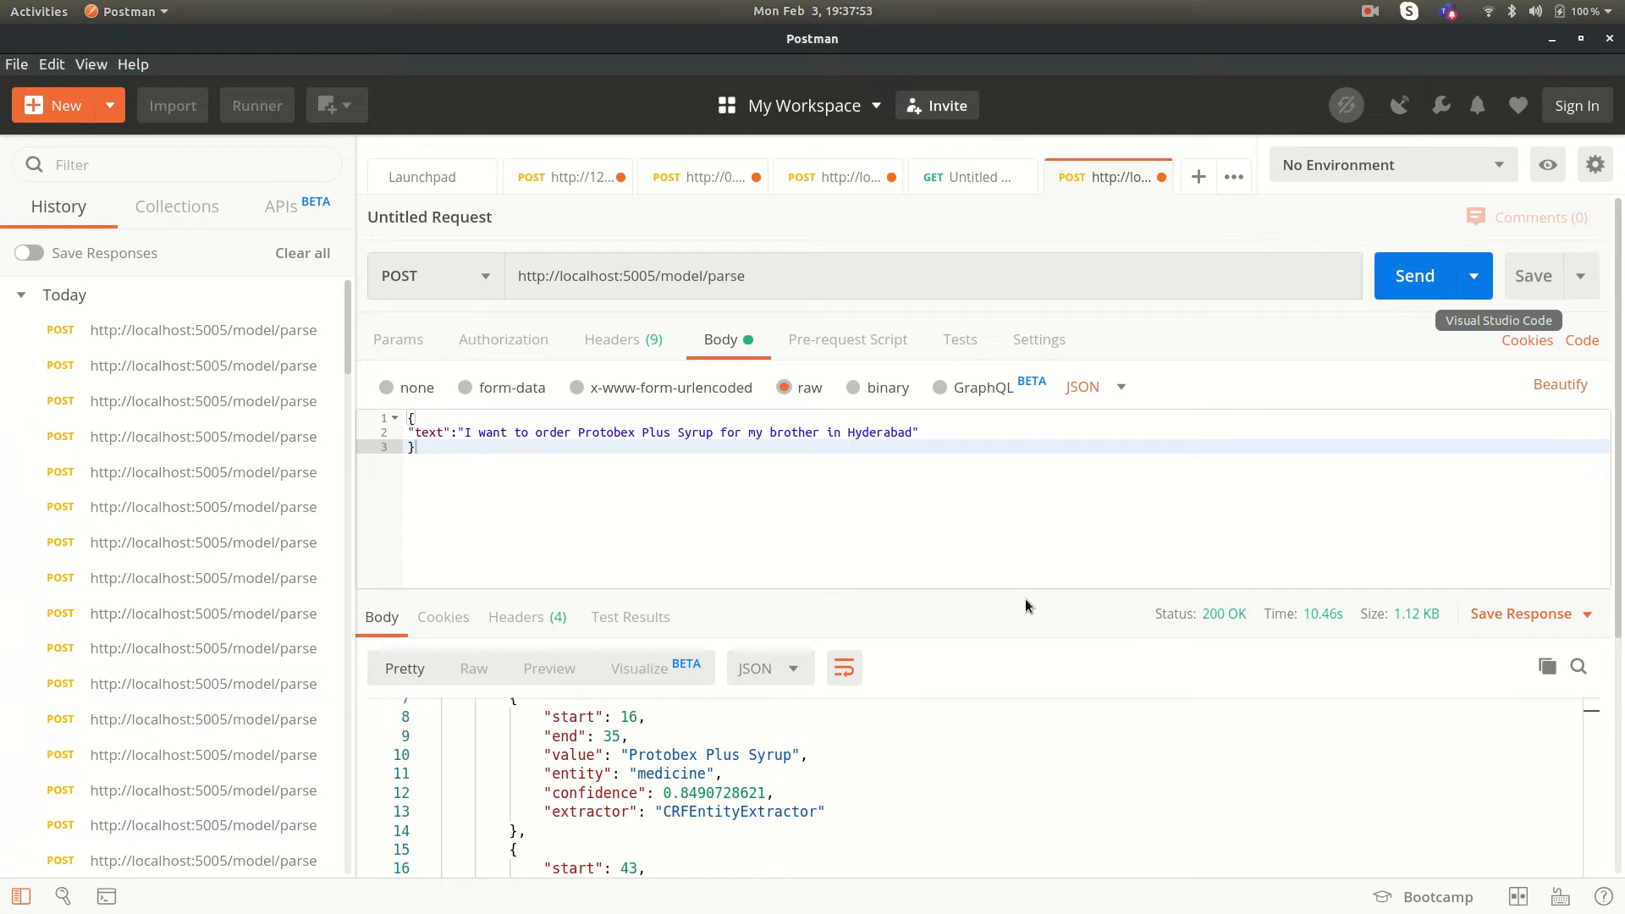
mouse_move(1119, 628)
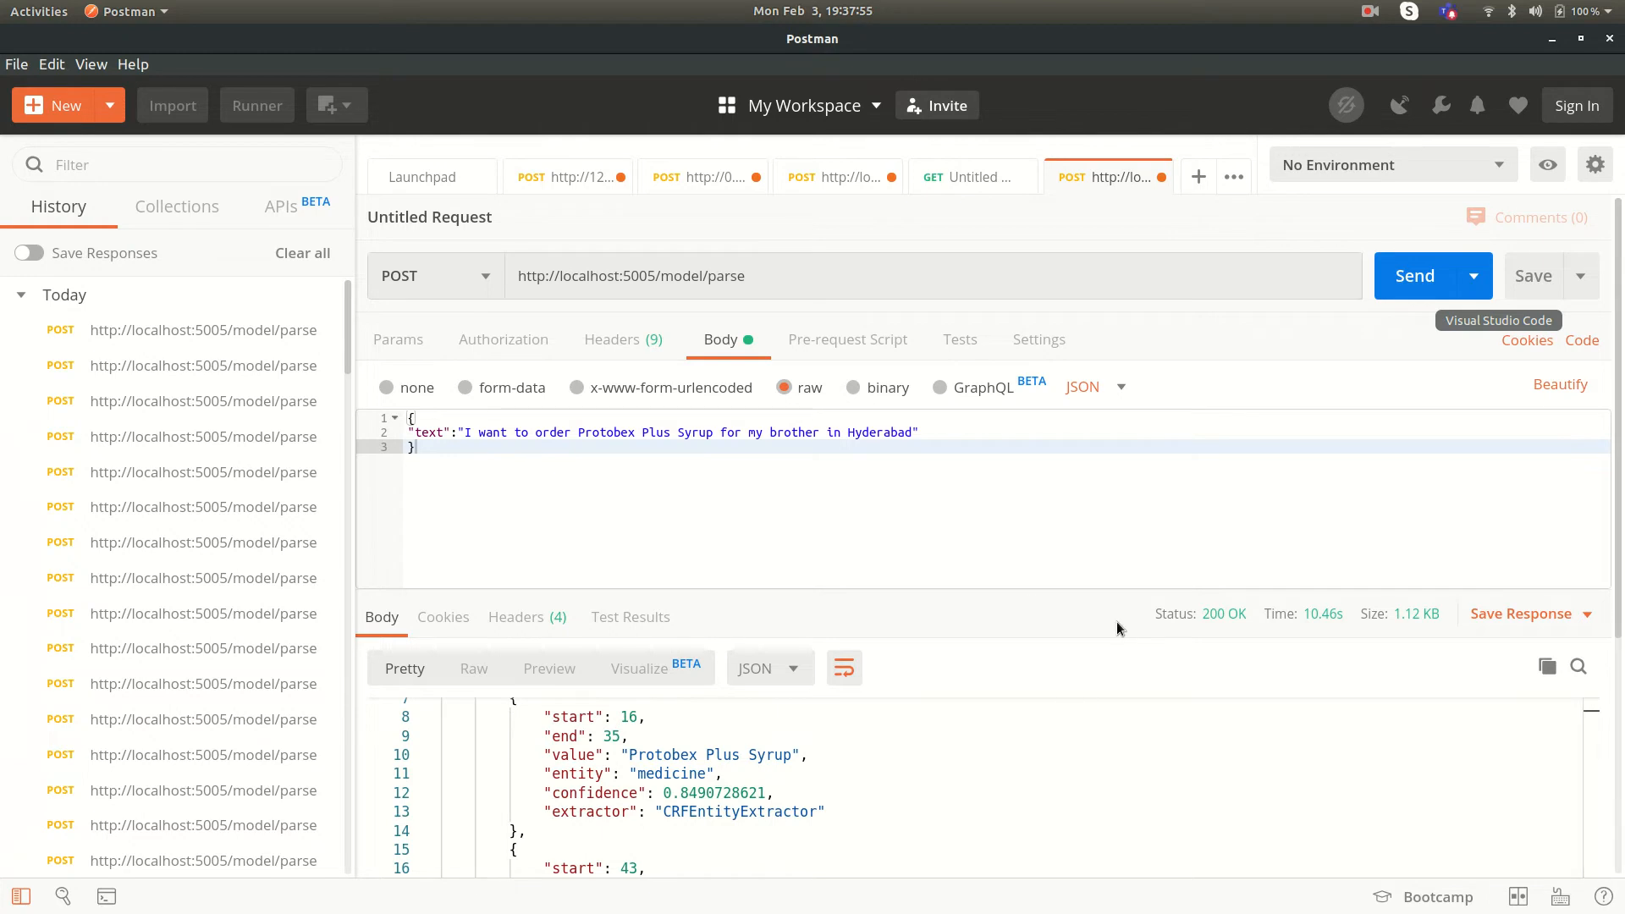
scroll("up", 3)
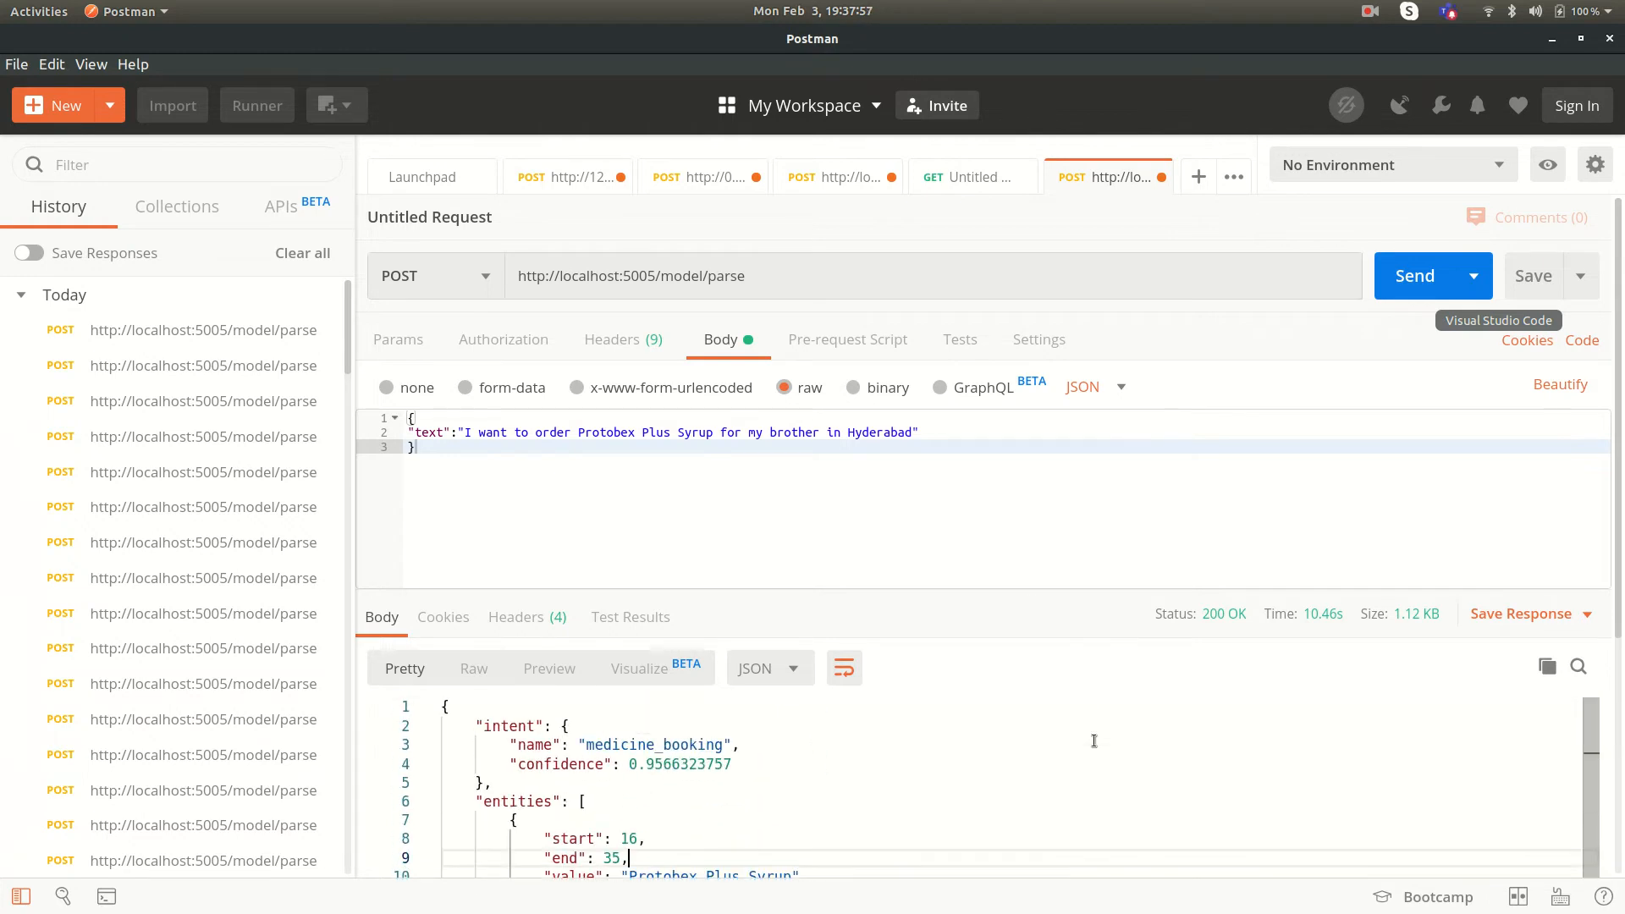
scroll("down", 3)
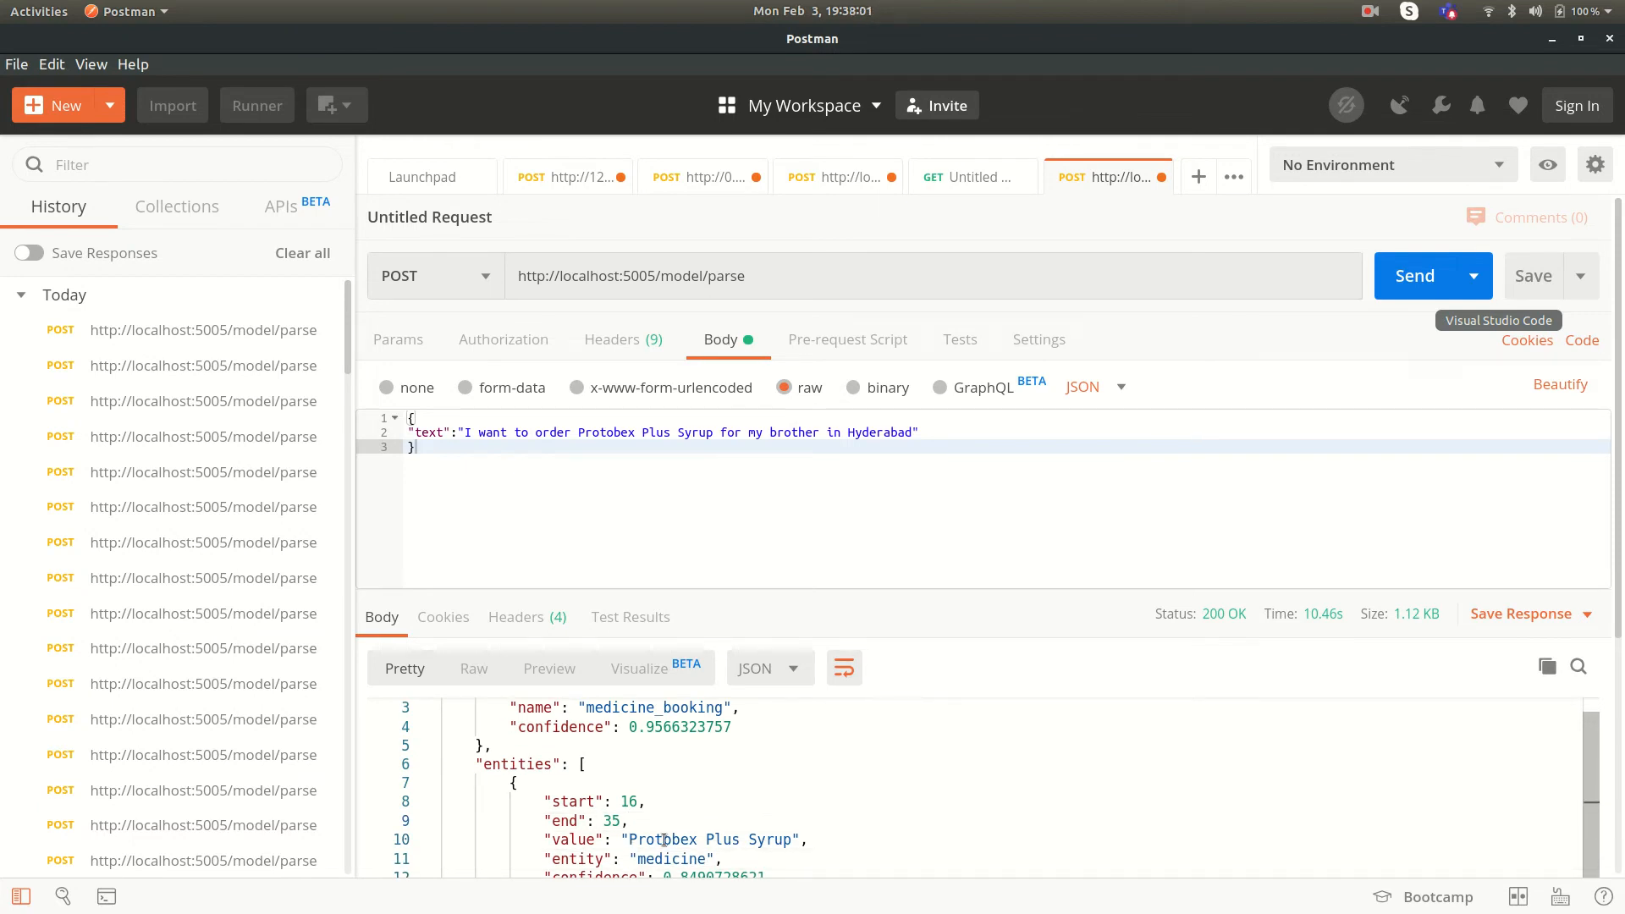
scroll("down", 3)
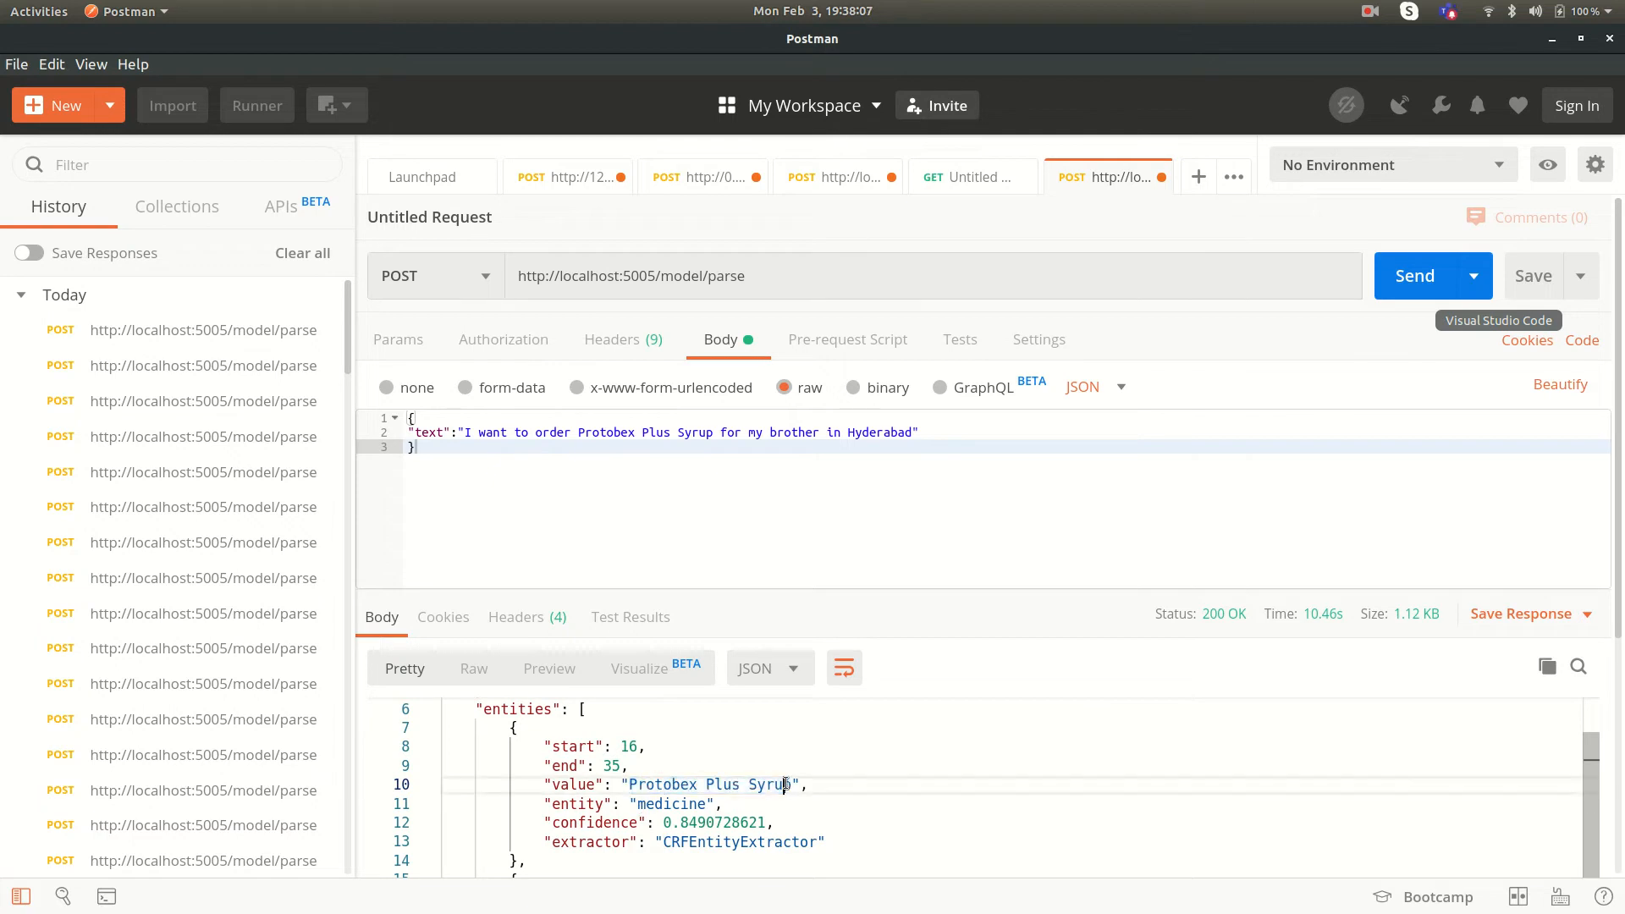
double_click(672, 804)
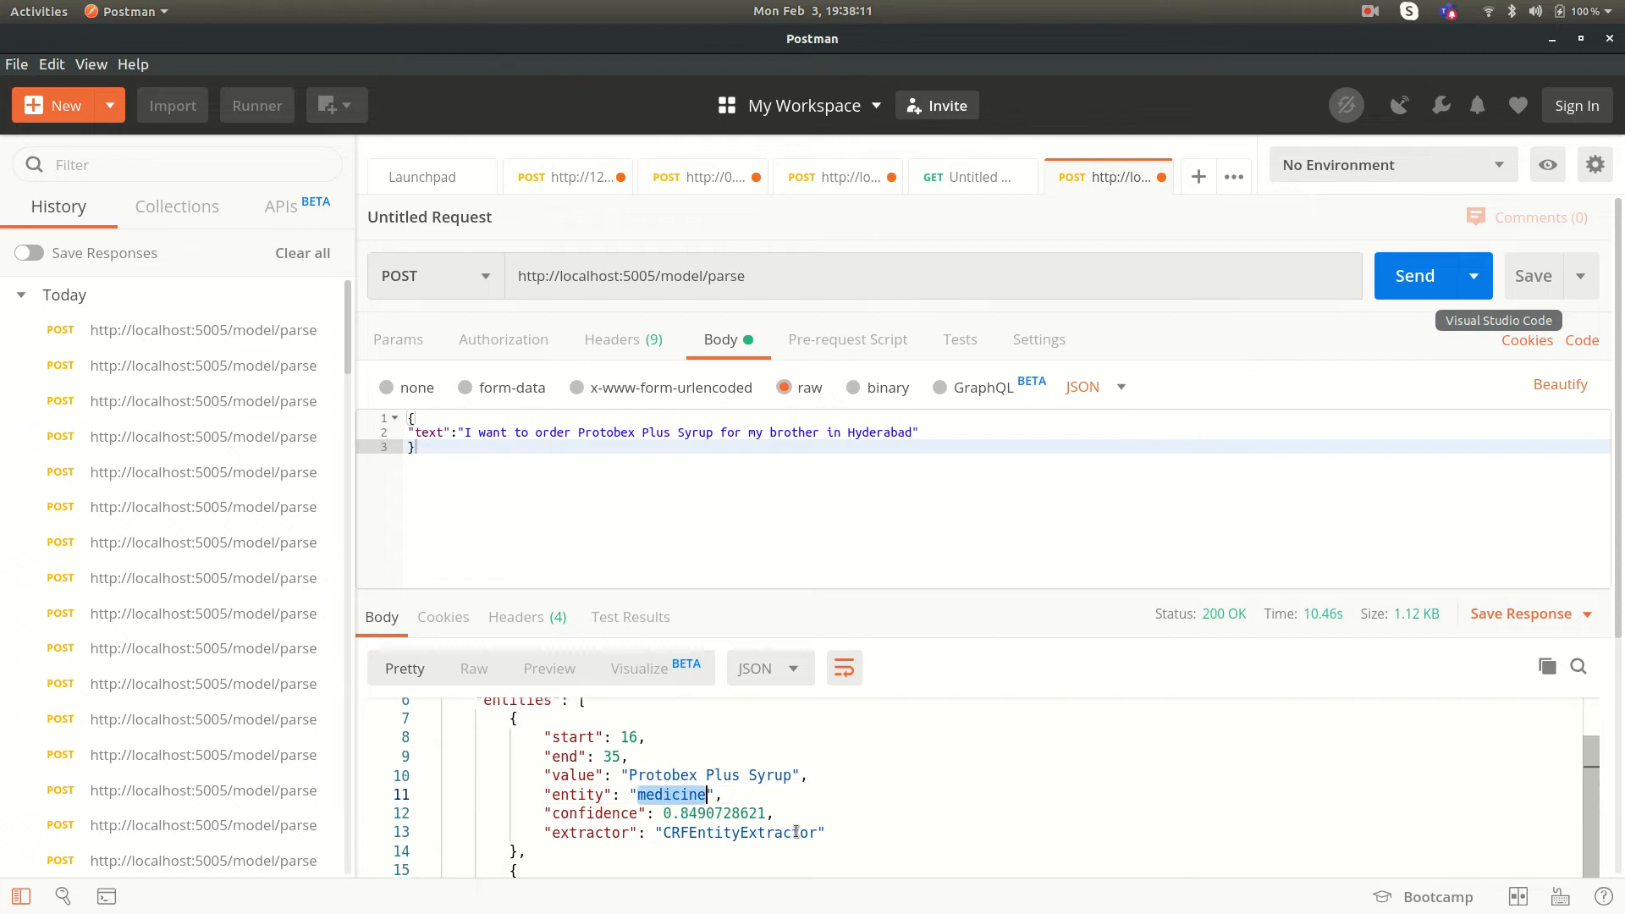
scroll("down", 3)
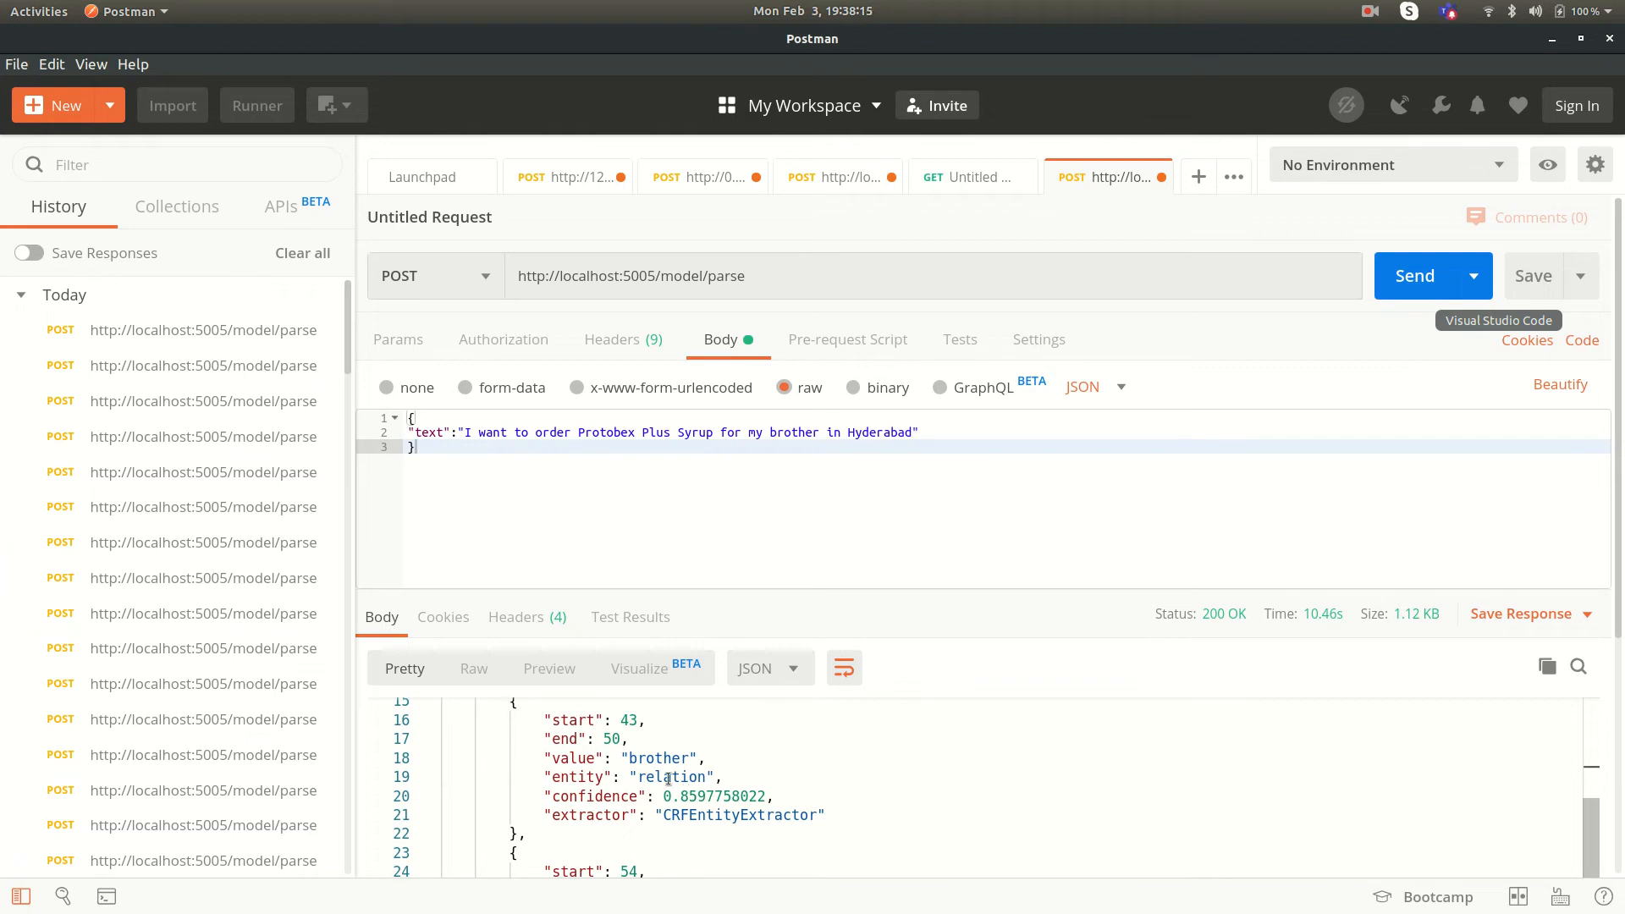
double_click(672, 777)
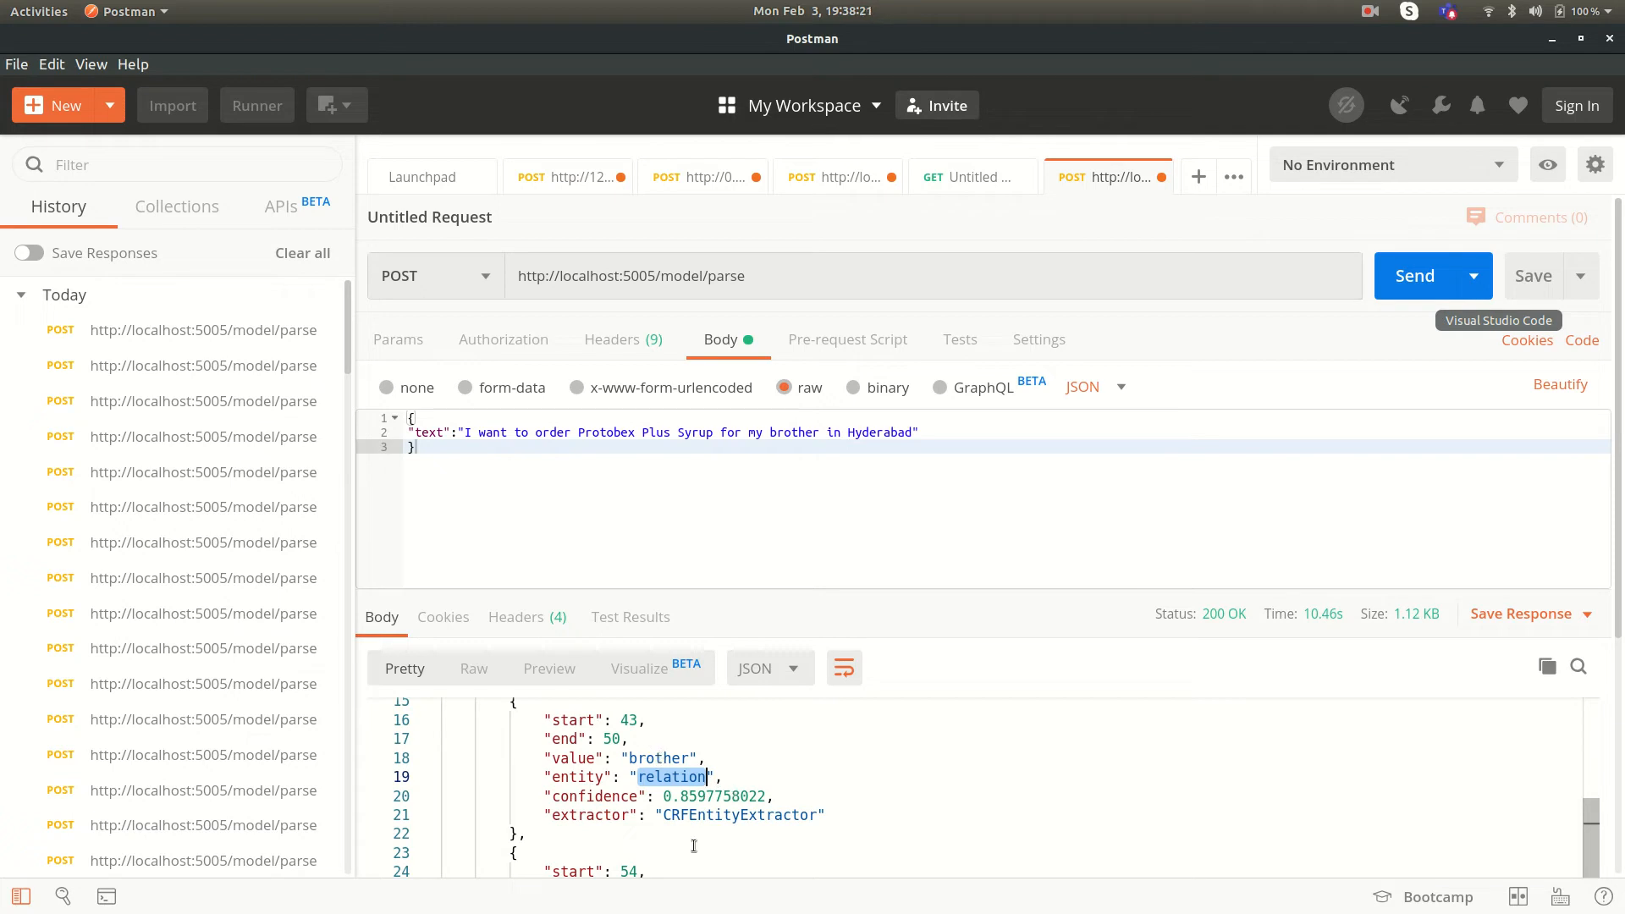
scroll("down", 3)
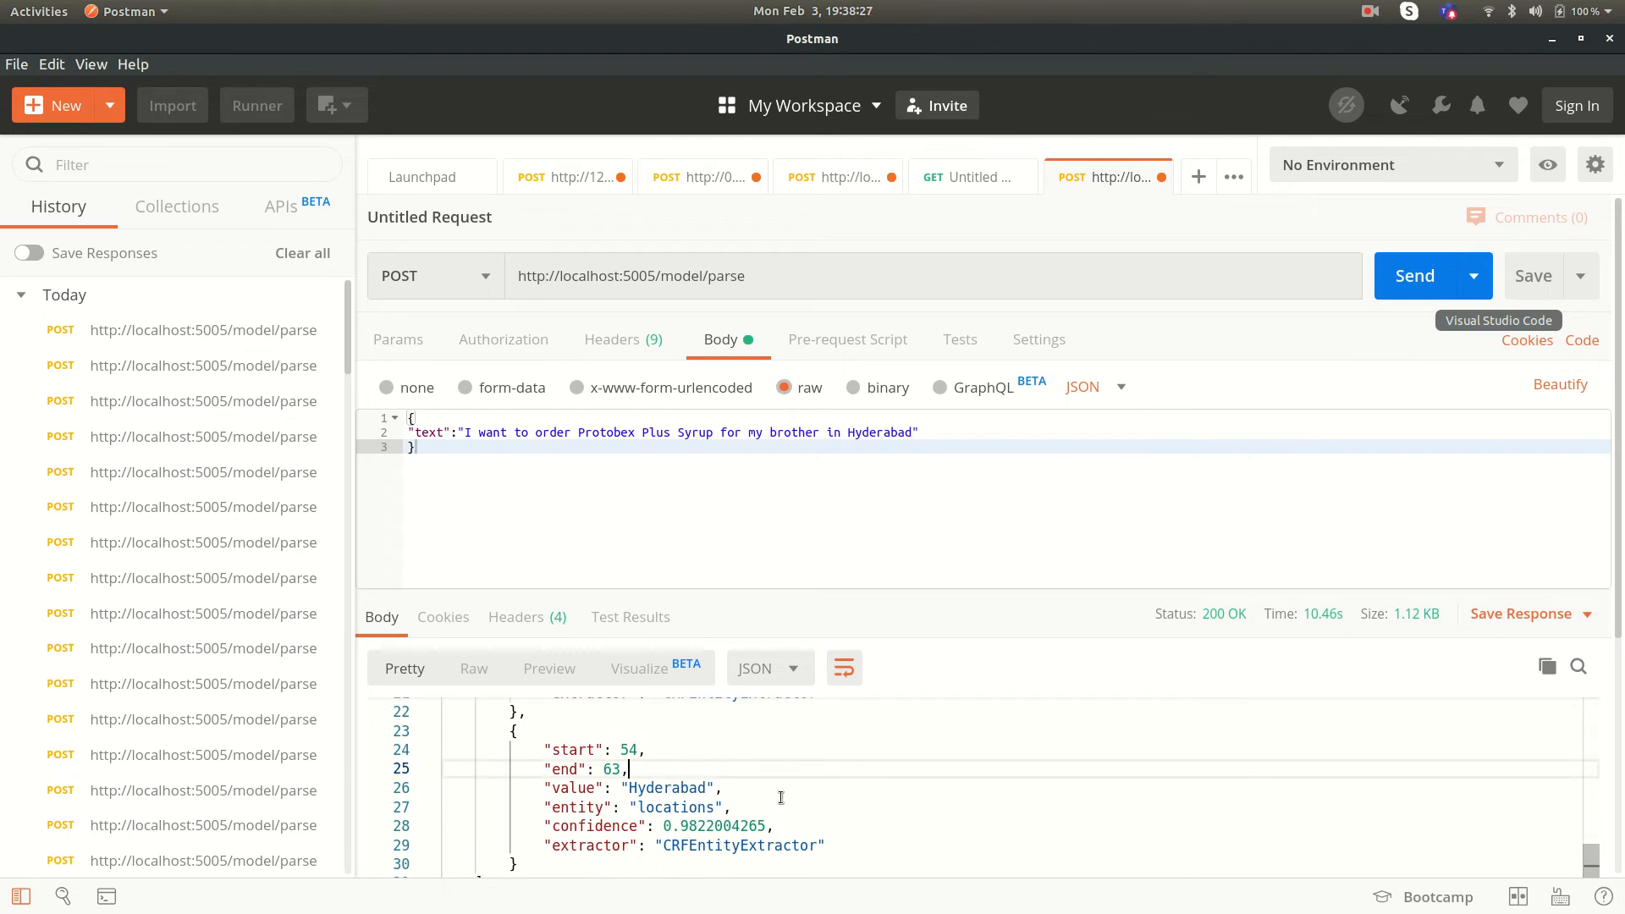
scroll("down", 3)
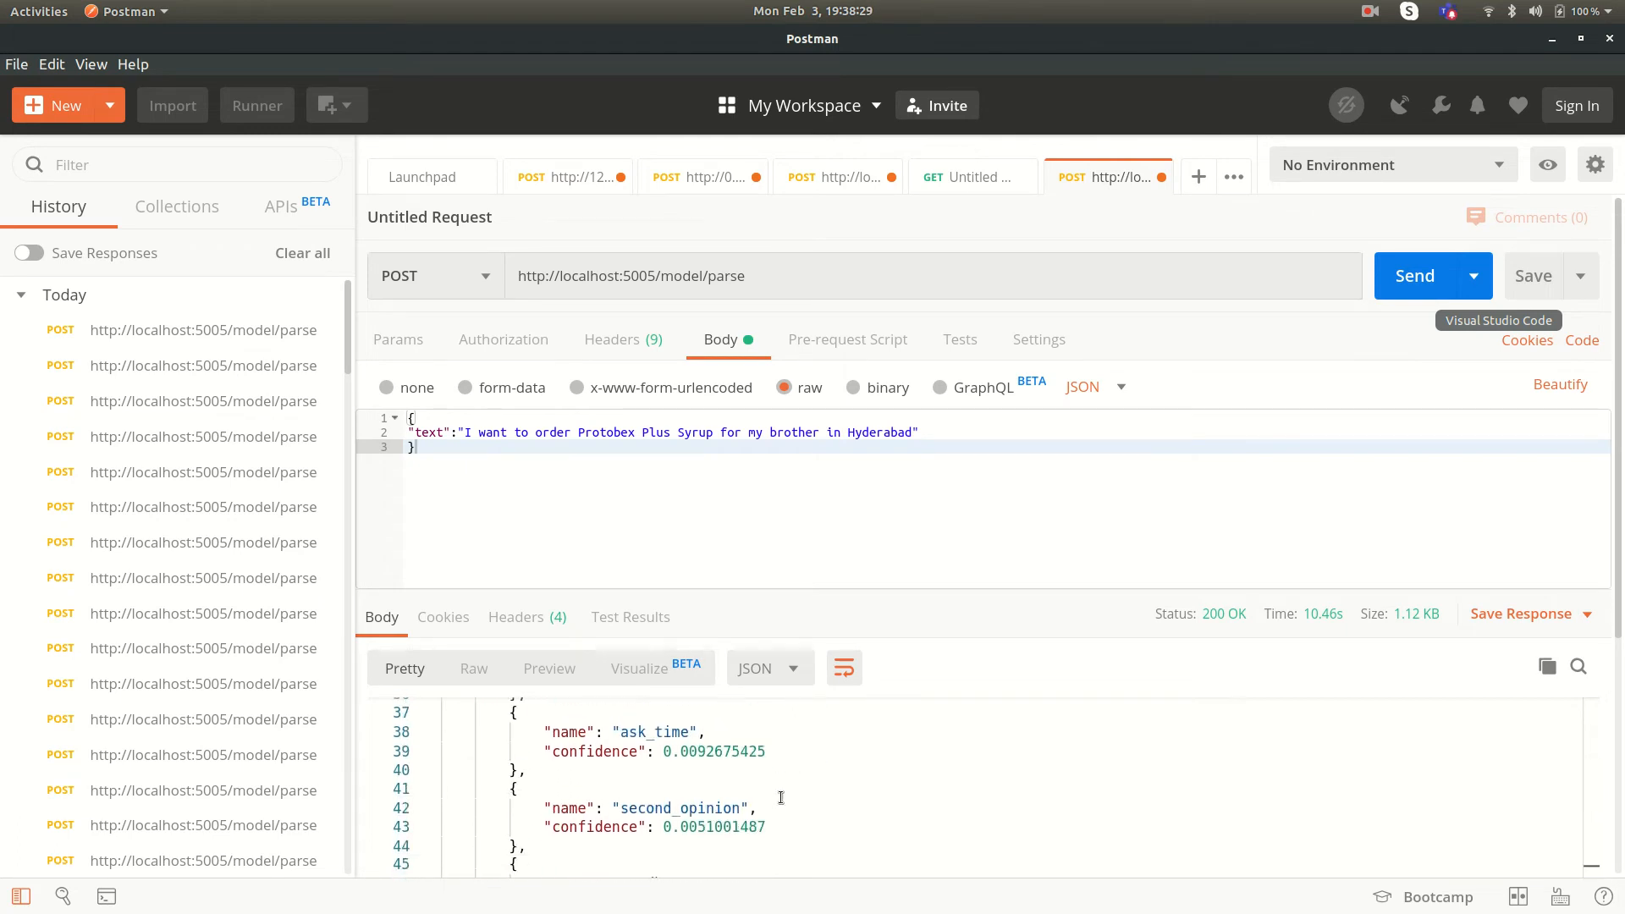
scroll("up", 3)
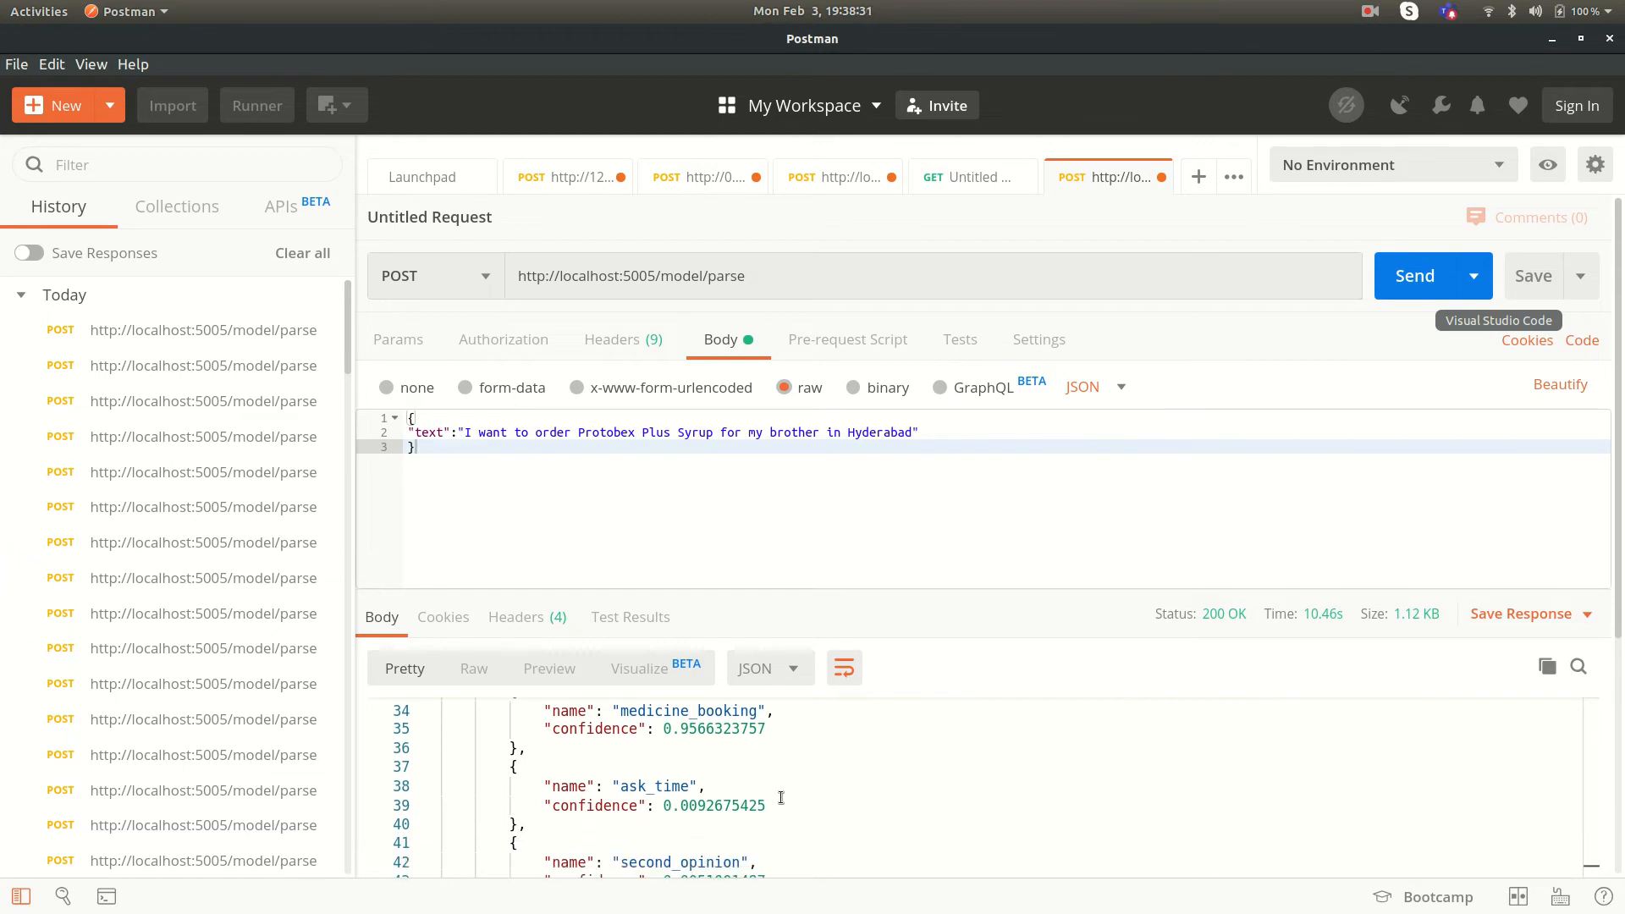
scroll("down", 3)
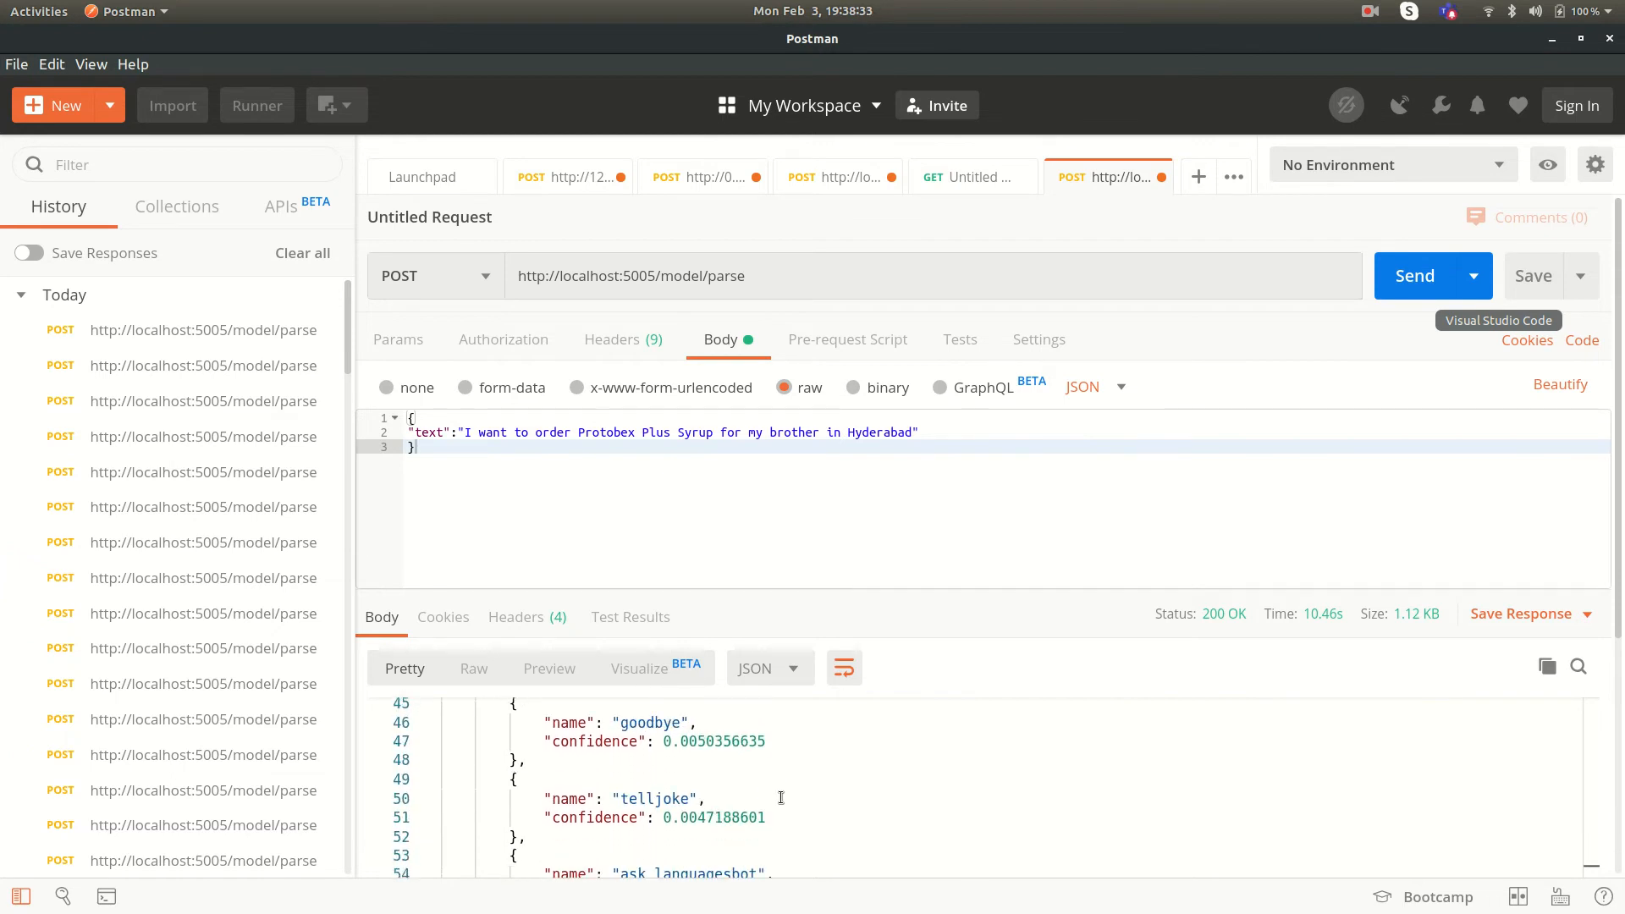
scroll("up", 3)
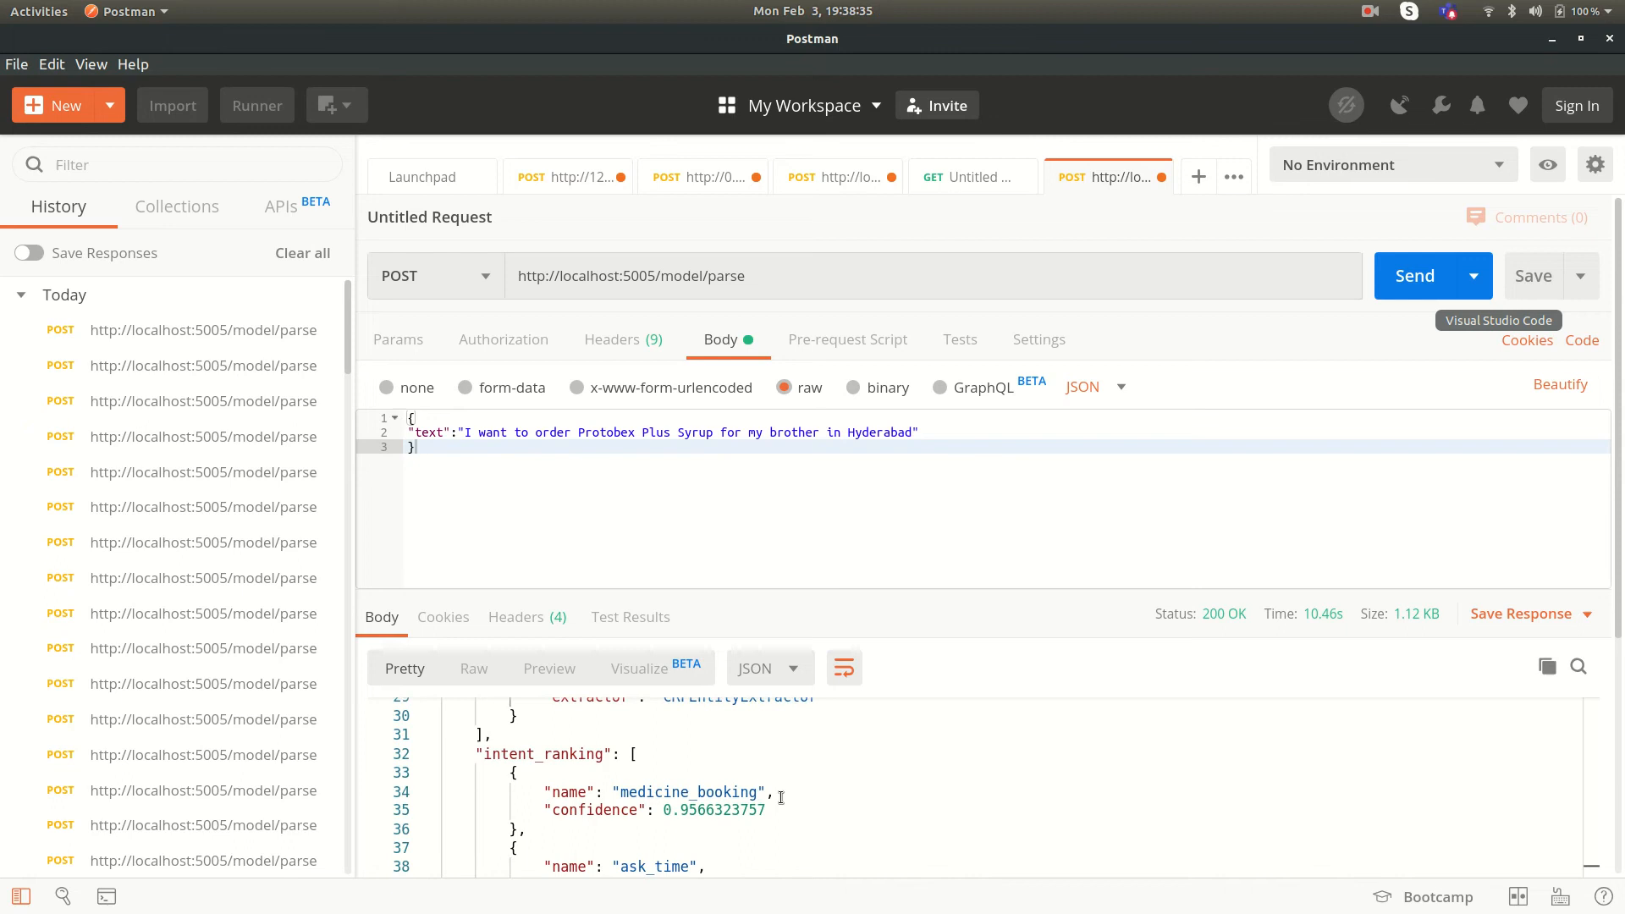
scroll("up", 3)
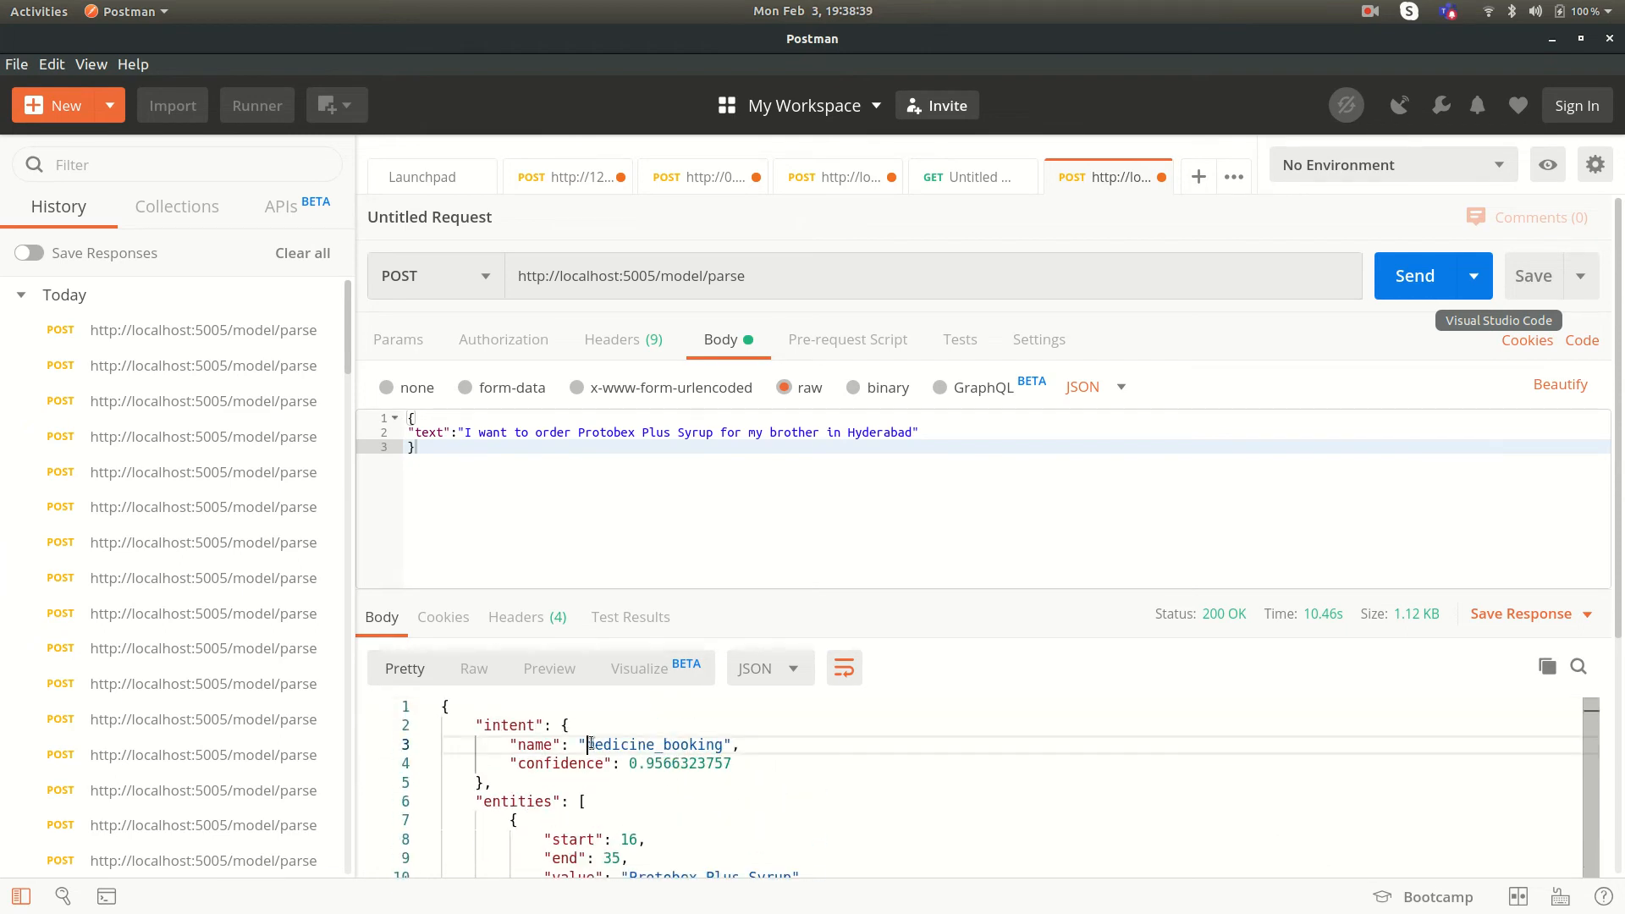
double_click(655, 744)
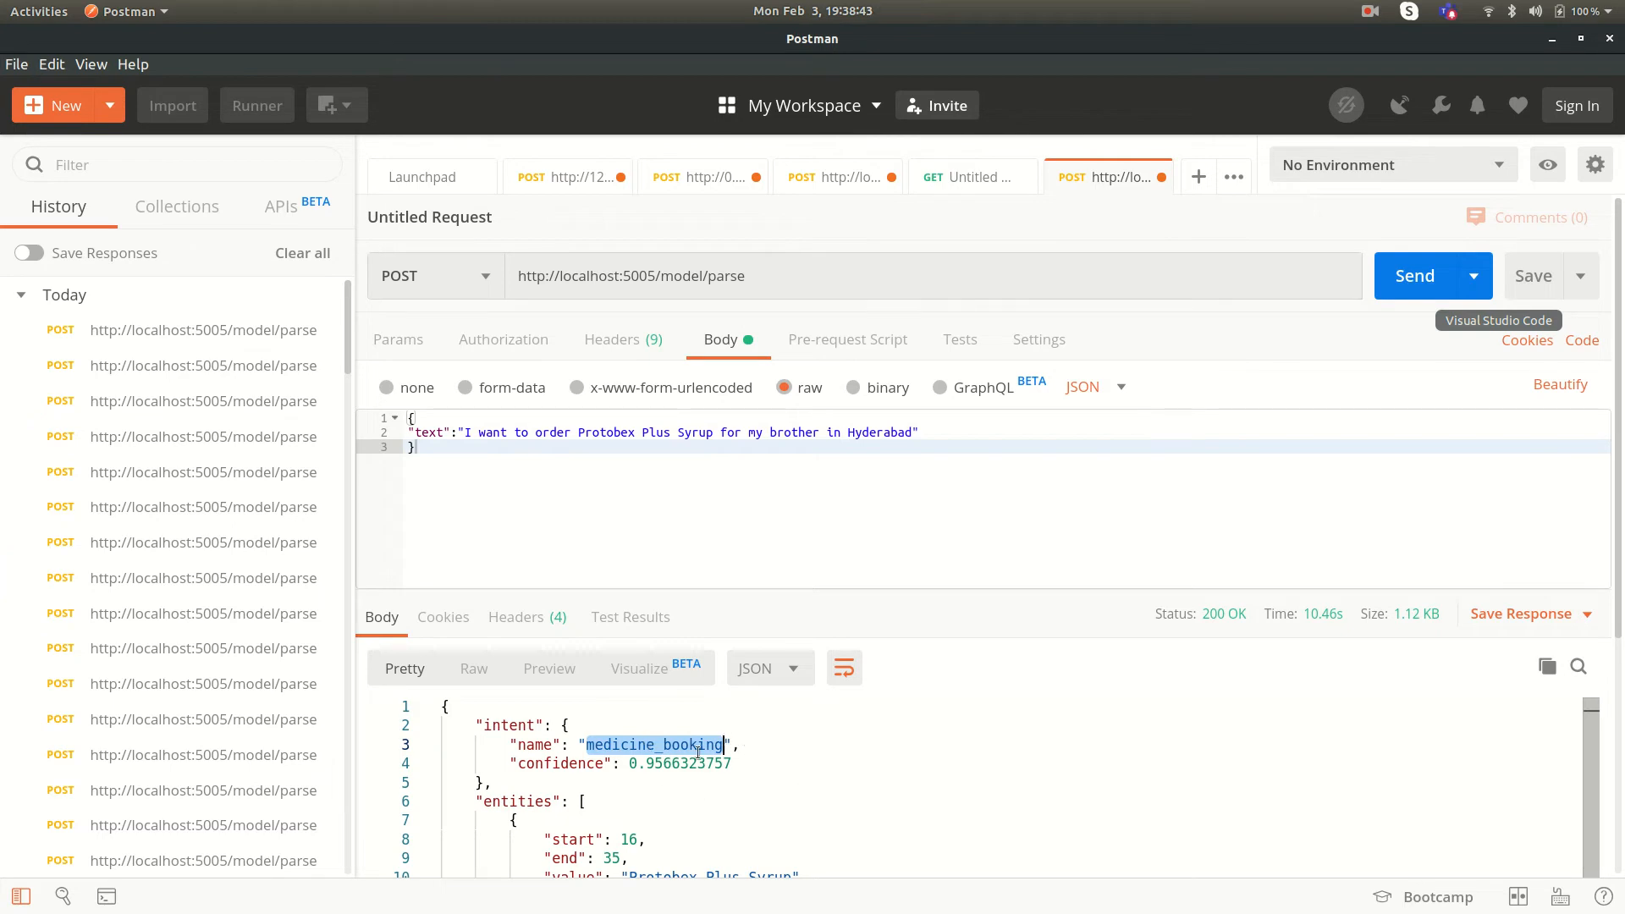
mouse_move(581, 674)
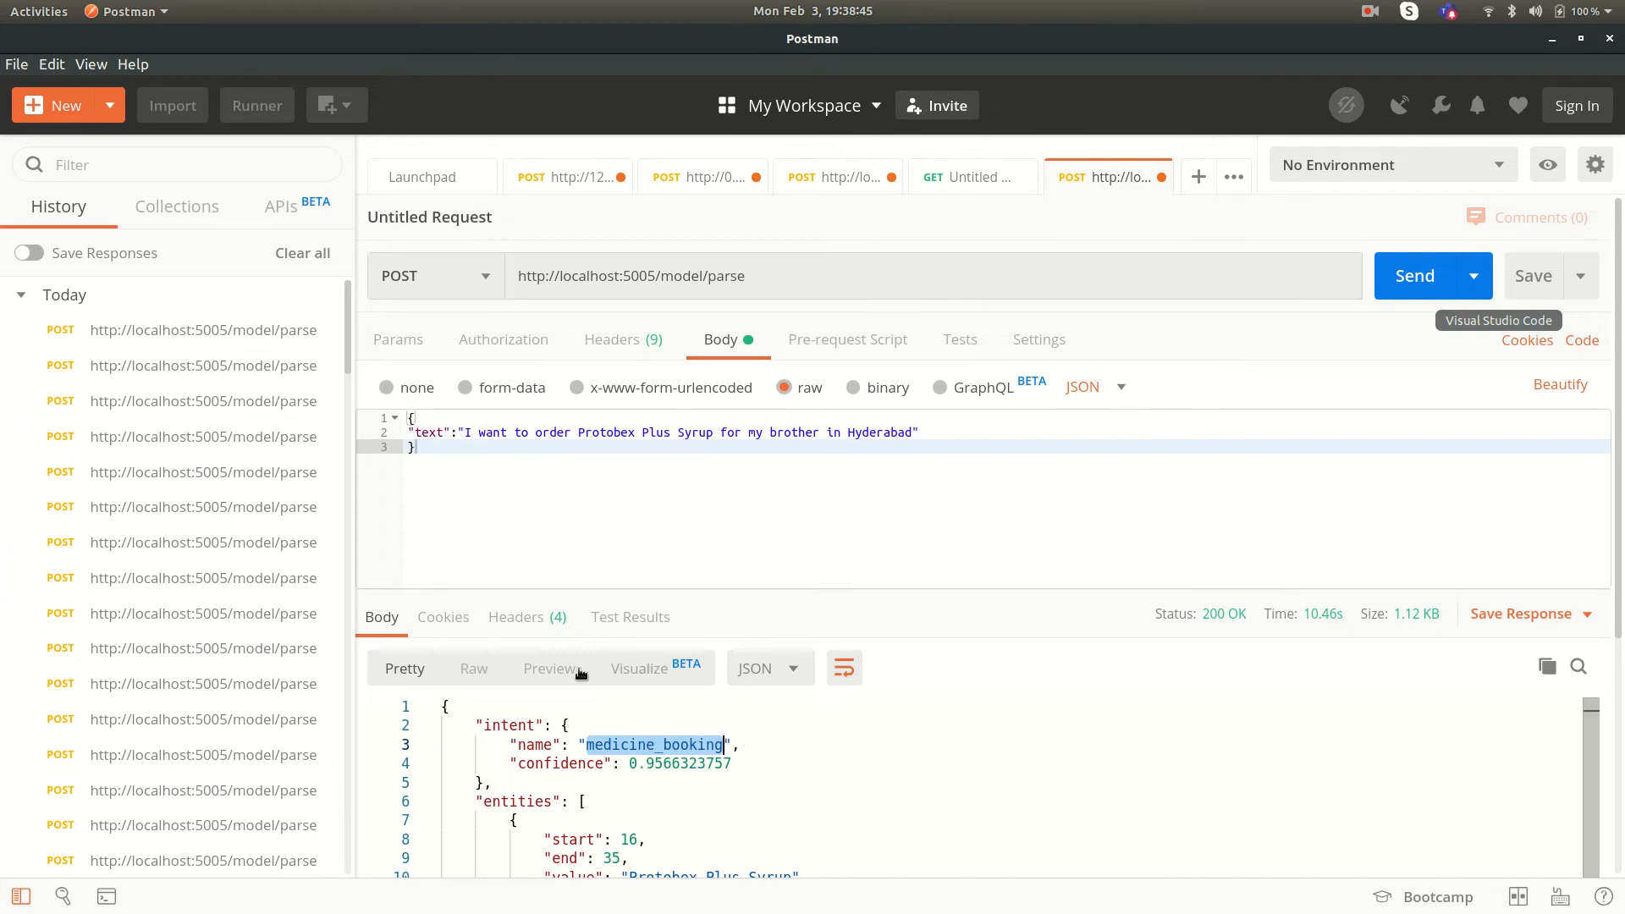
Check response and request headers (Content-Type application/json) and highlight the locations entity line
left_click(516, 616)
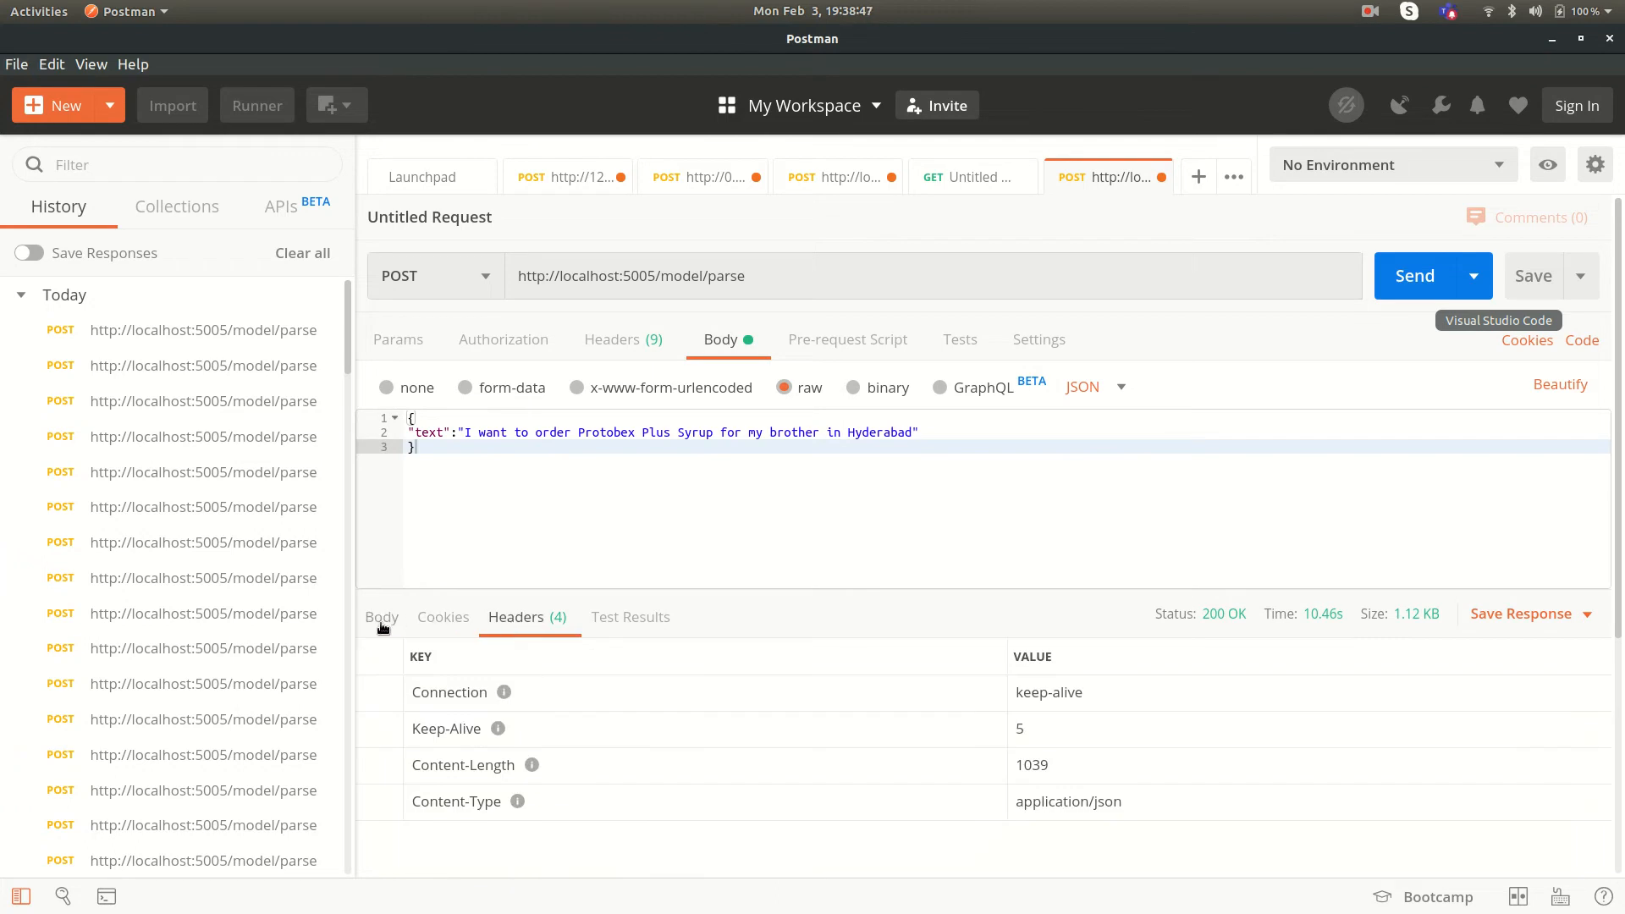
left_click(381, 616)
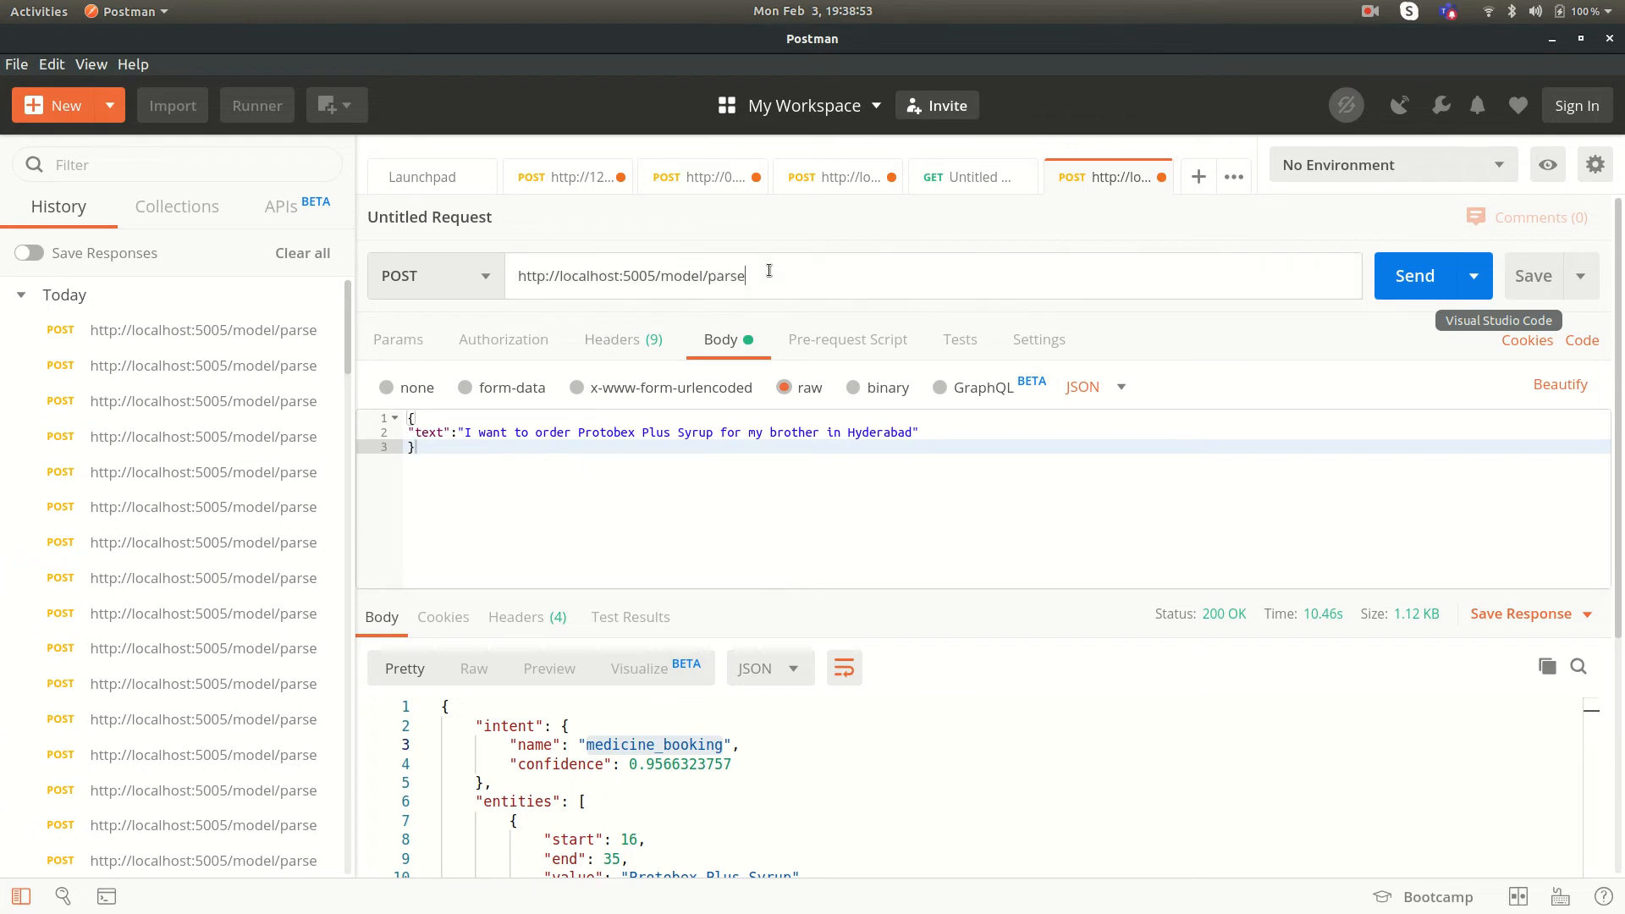
mouse_move(806, 266)
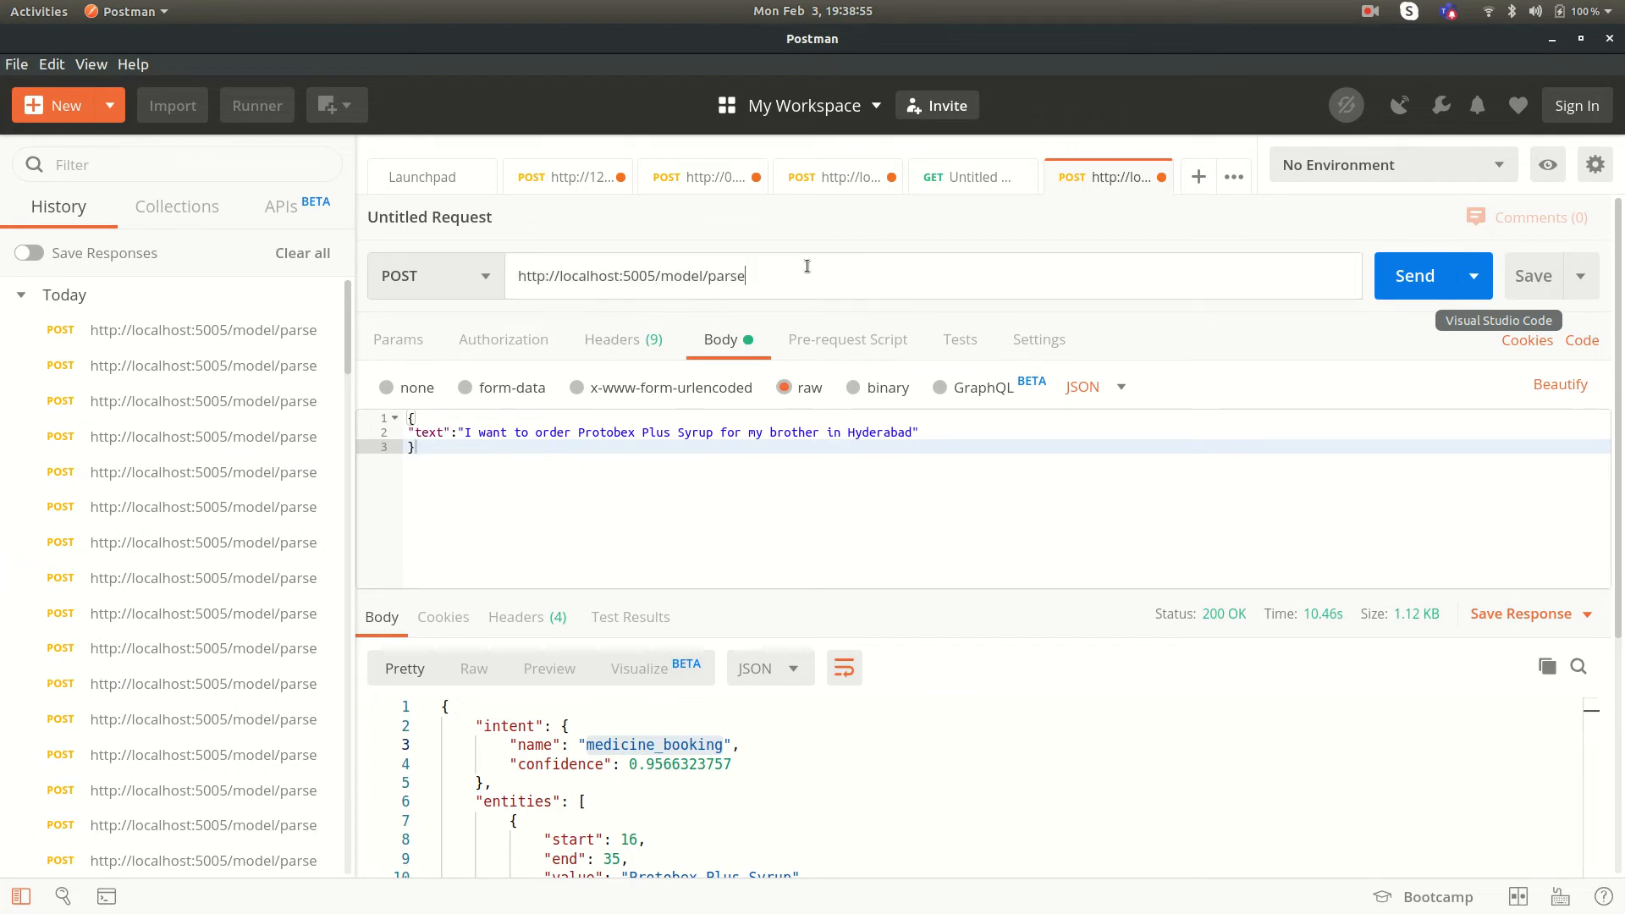
left_click(611, 339)
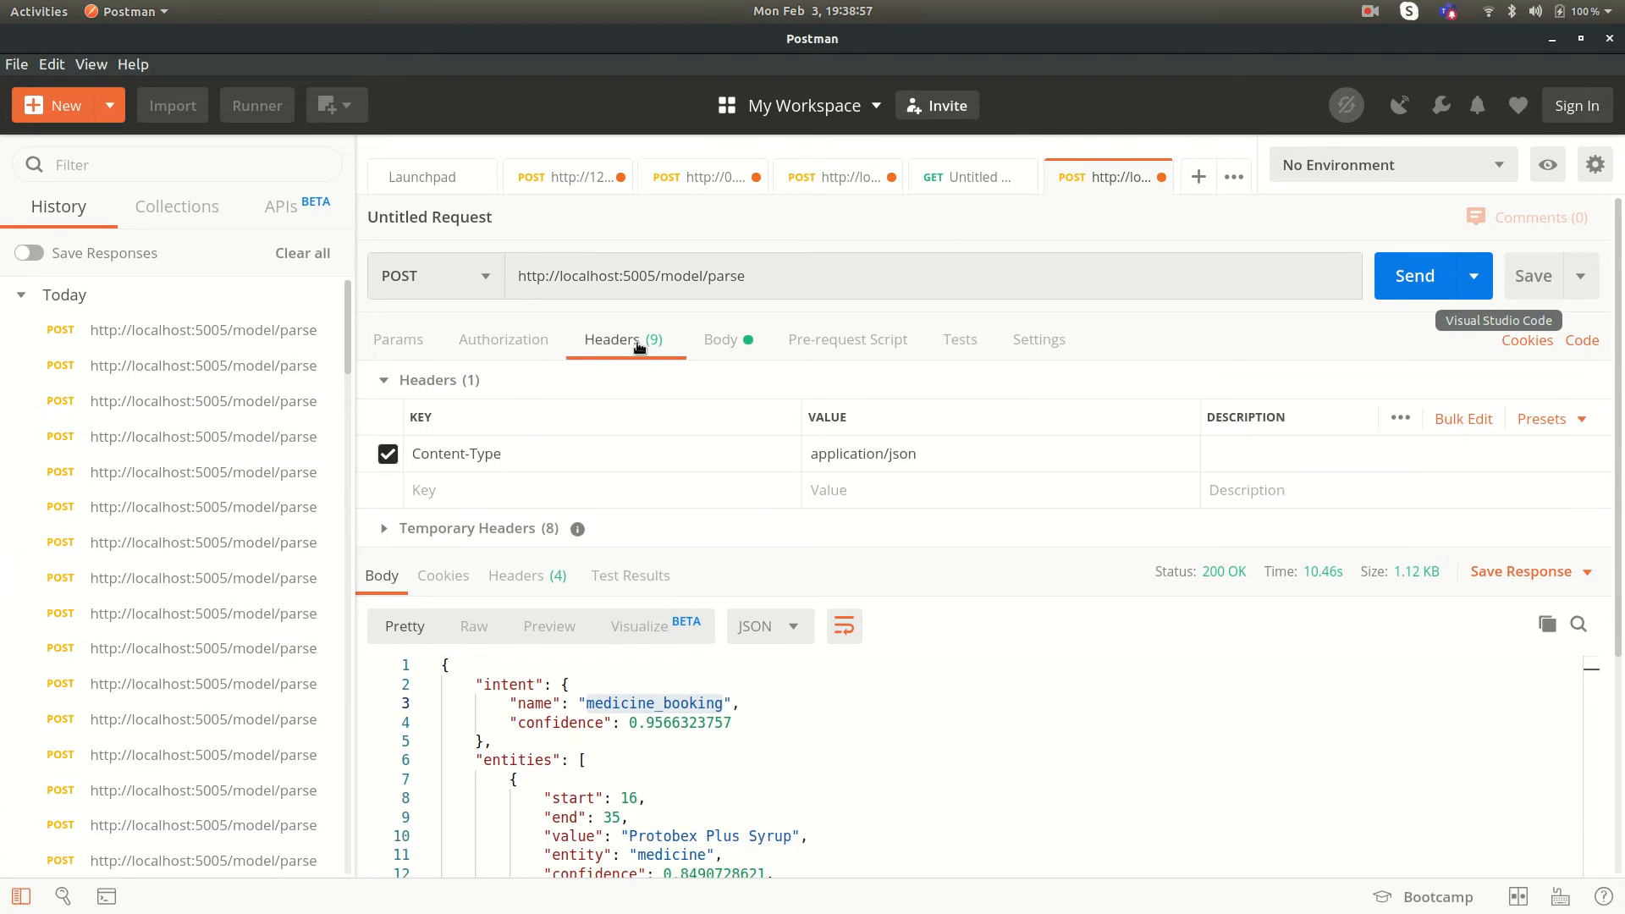
mouse_move(731, 440)
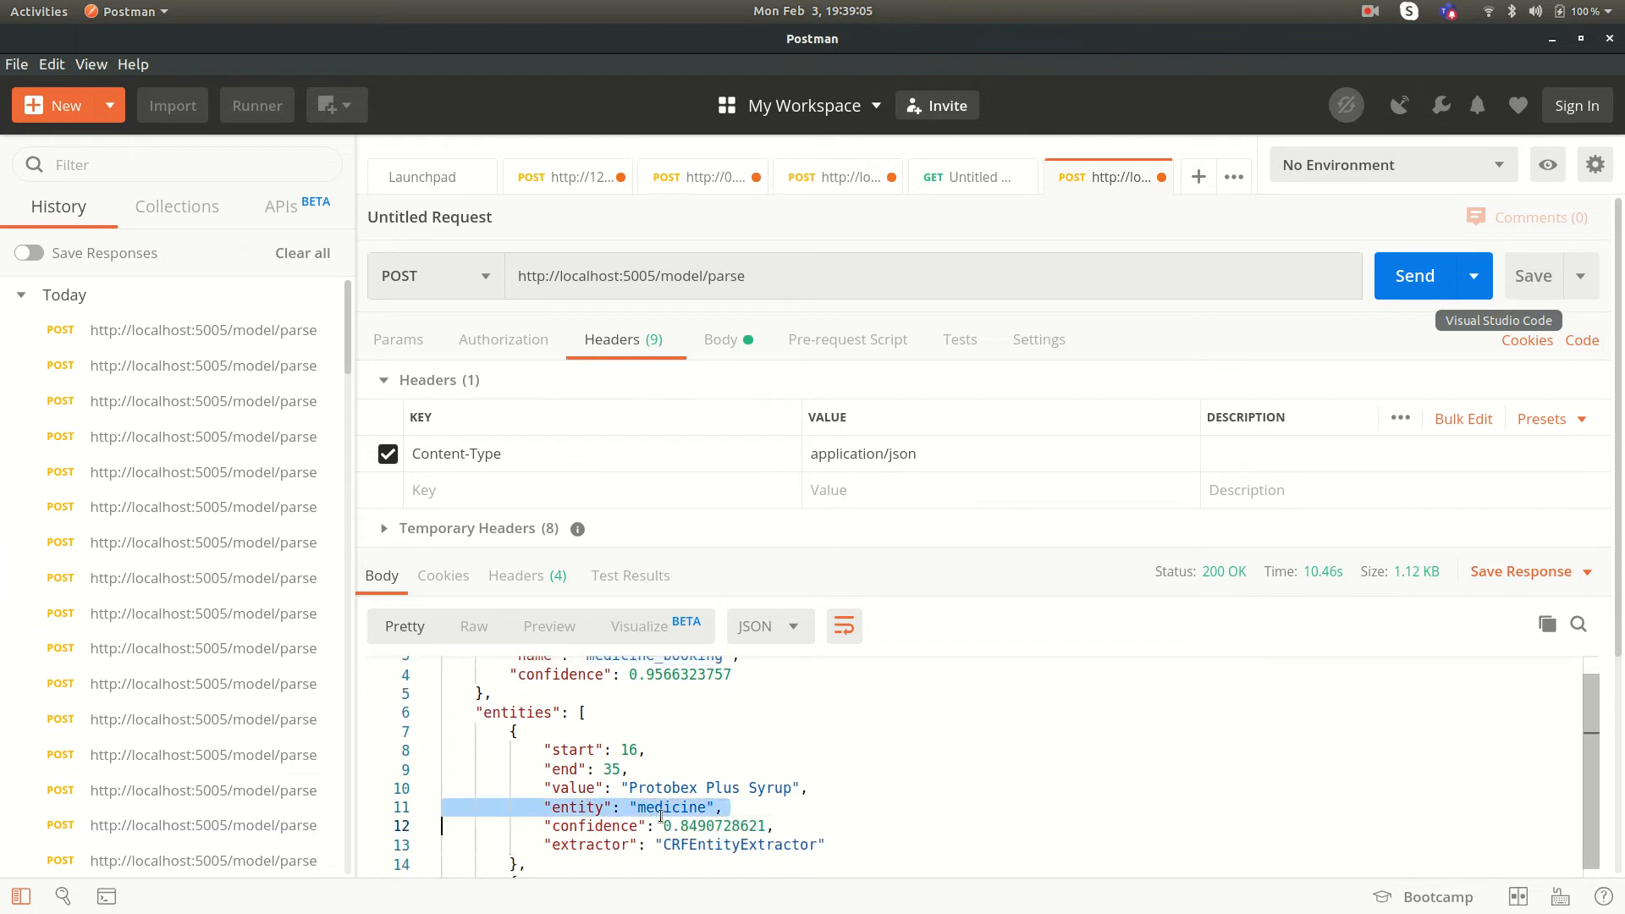
scroll("down", 3)
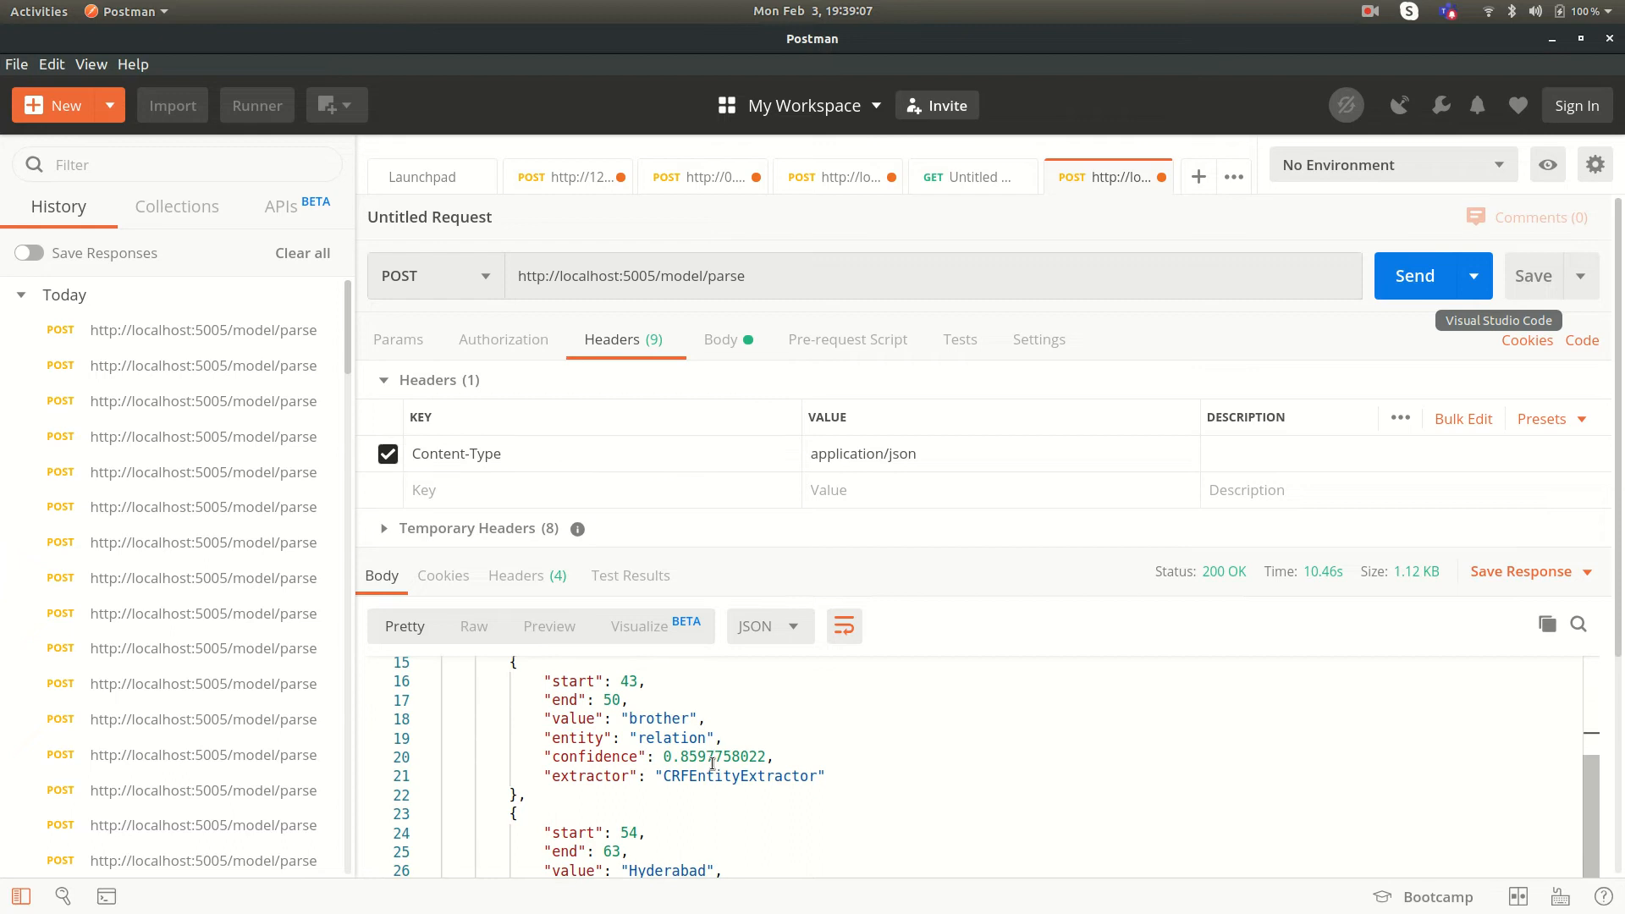
double_click(672, 738)
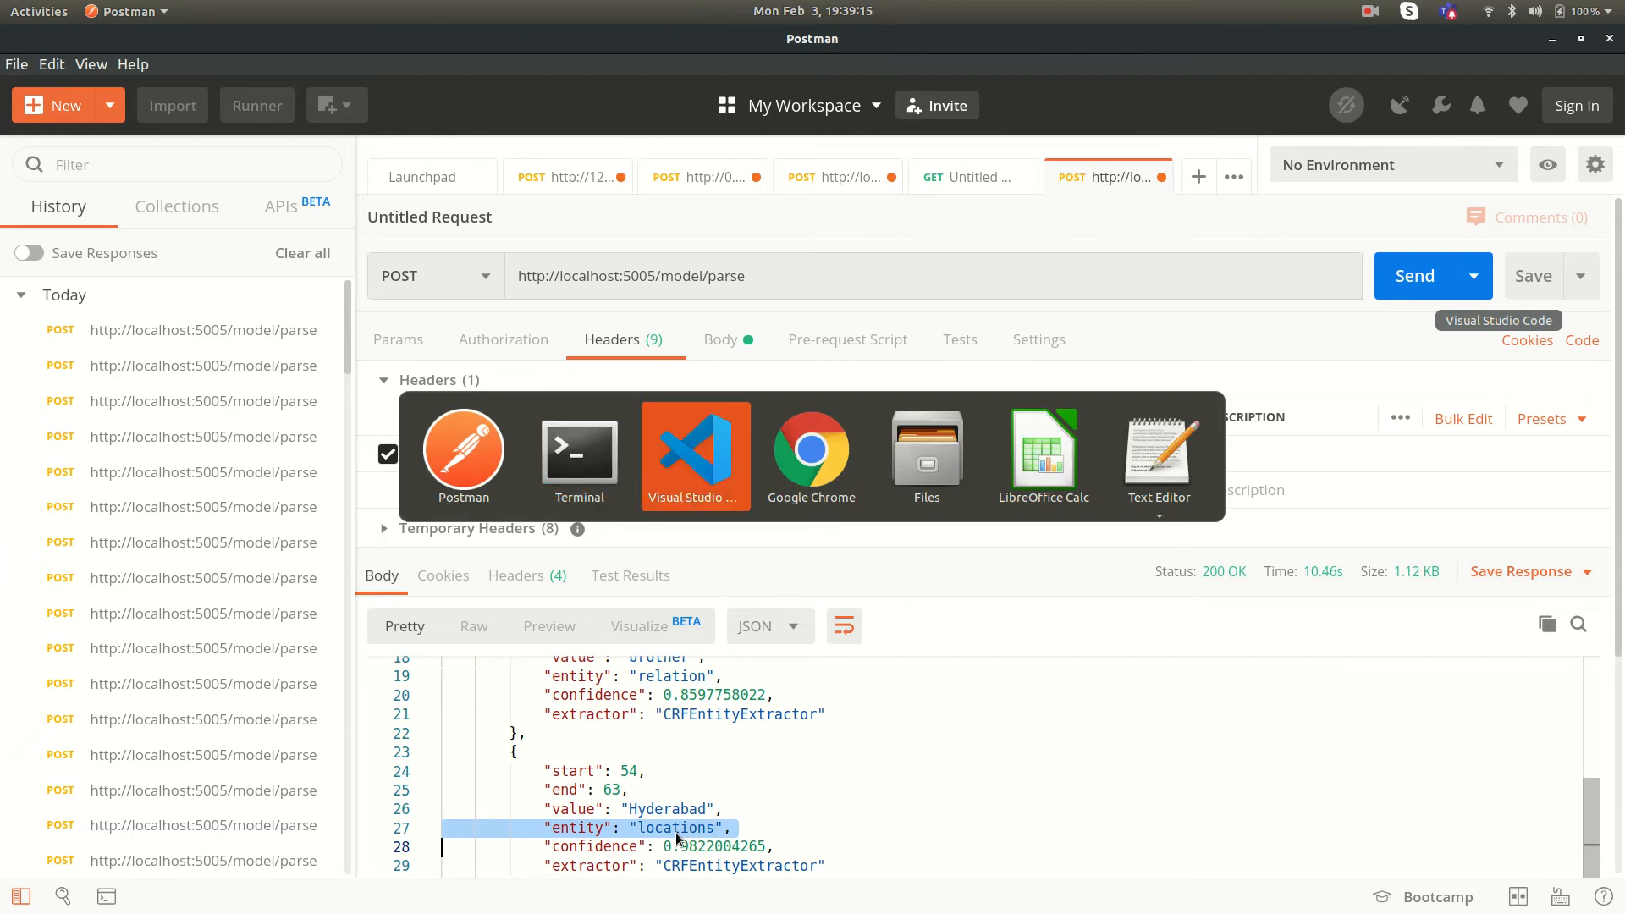
mouse_move(798, 753)
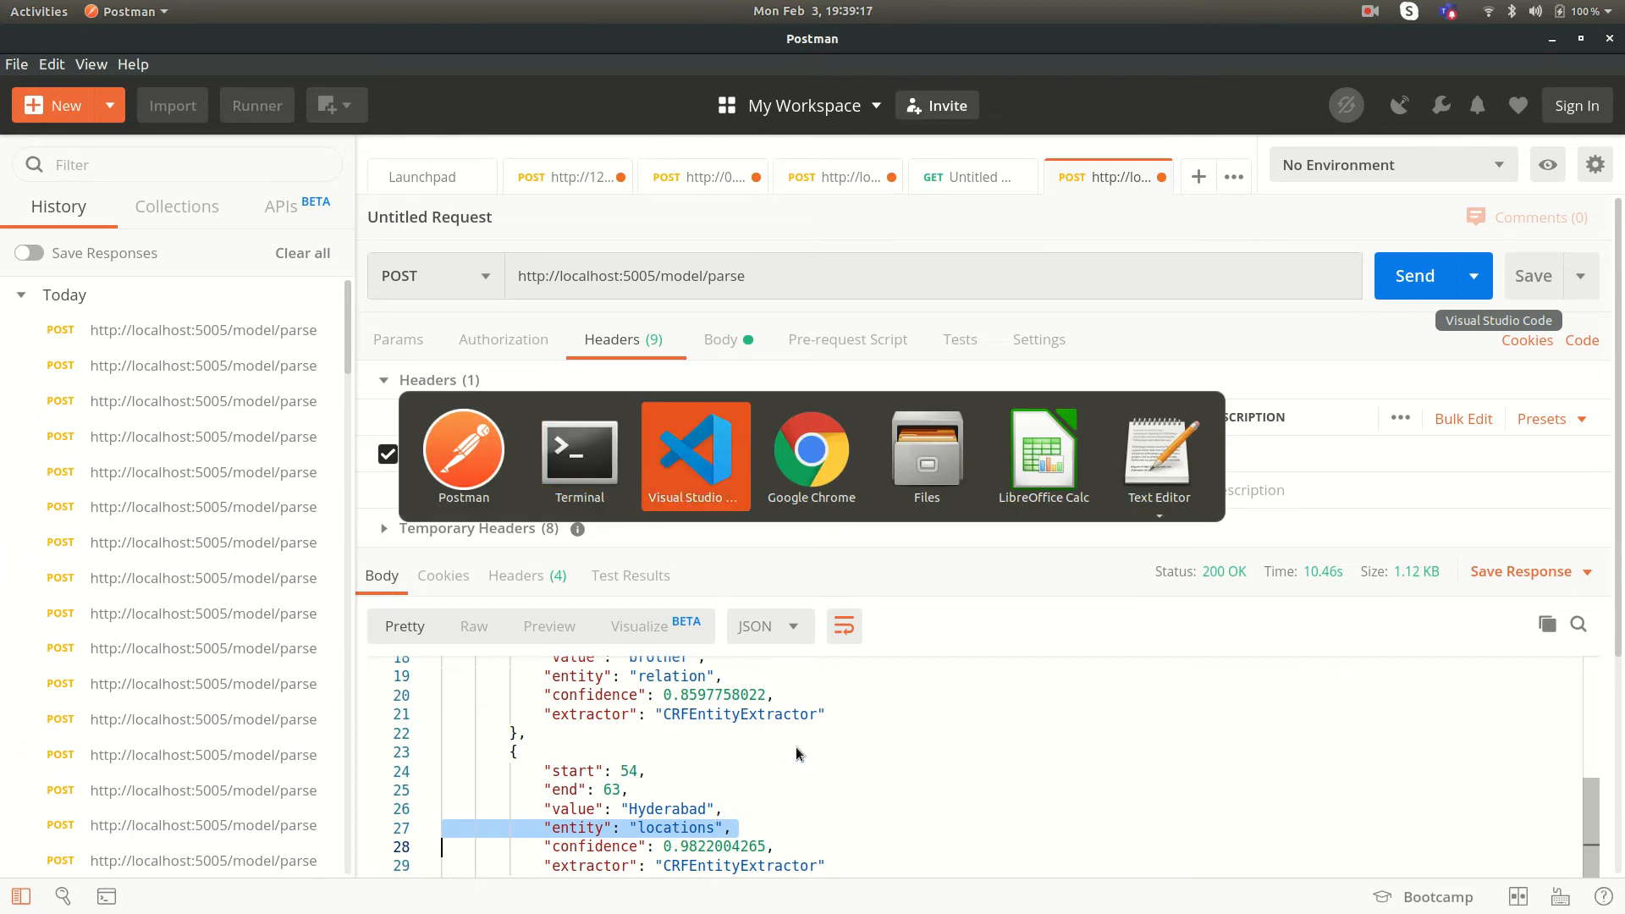
left_click(811, 453)
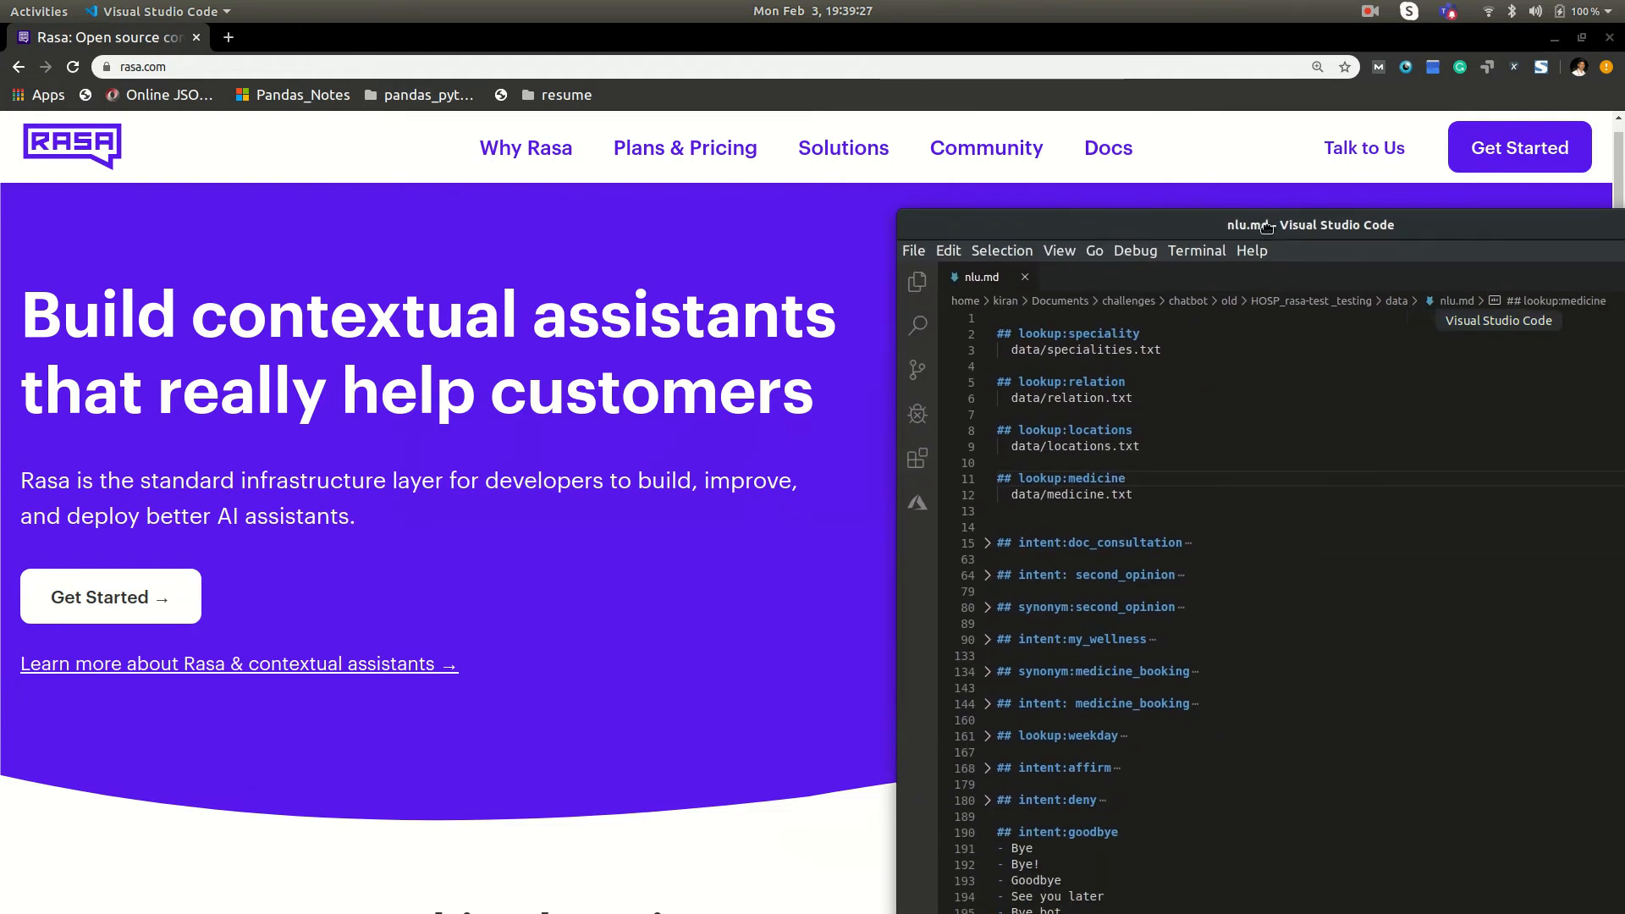
left_click(1310, 225)
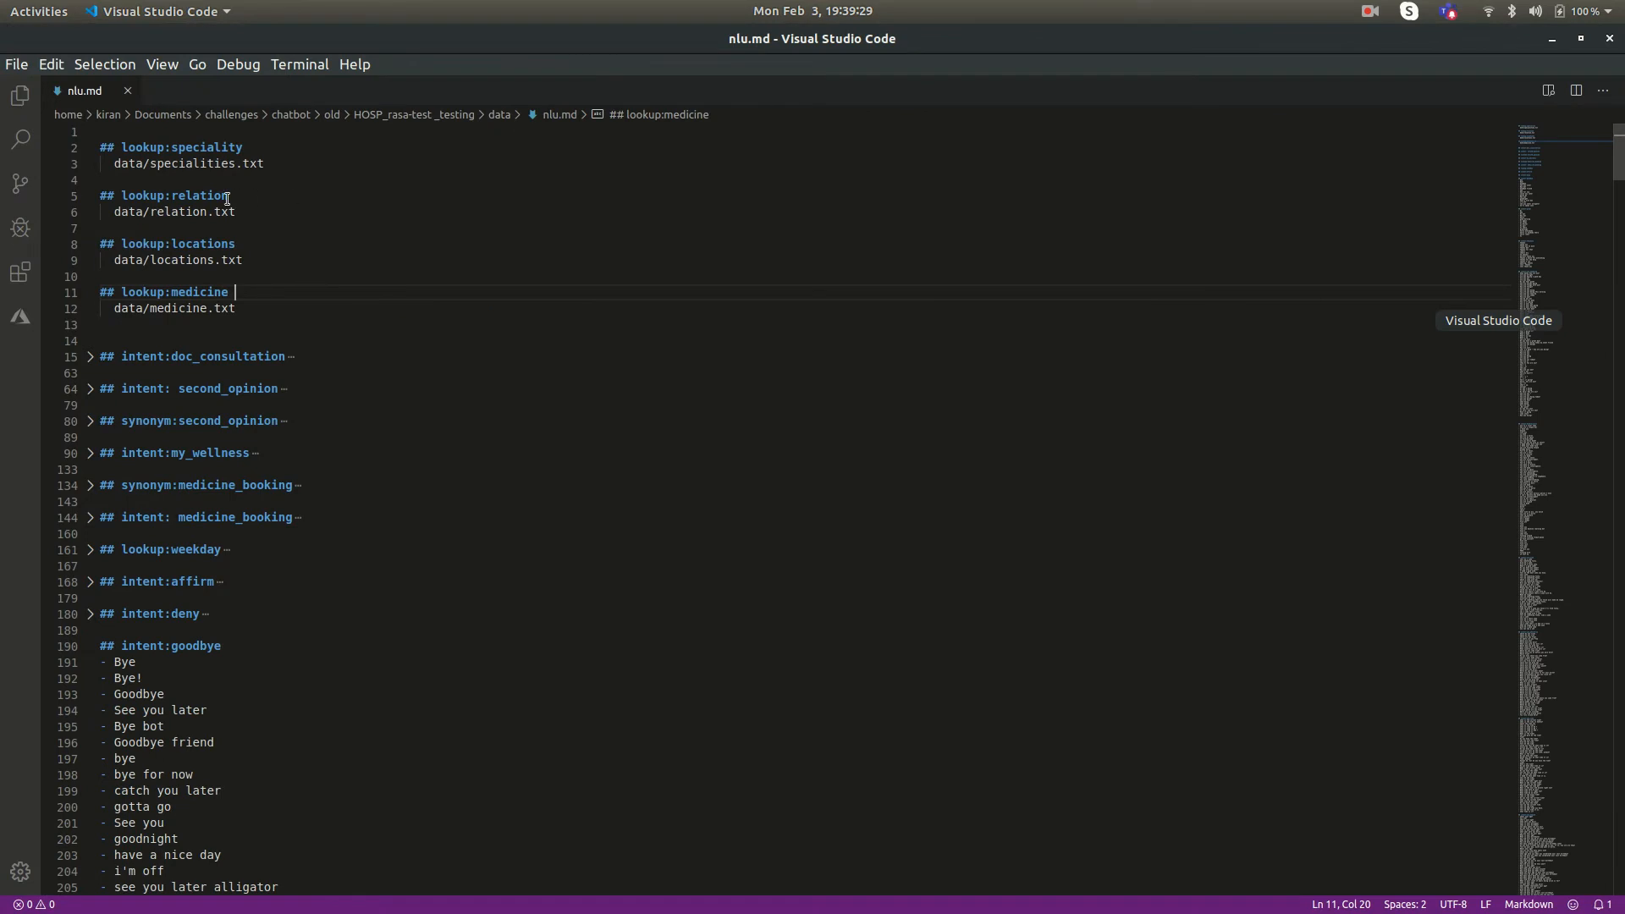
double_click(206, 147)
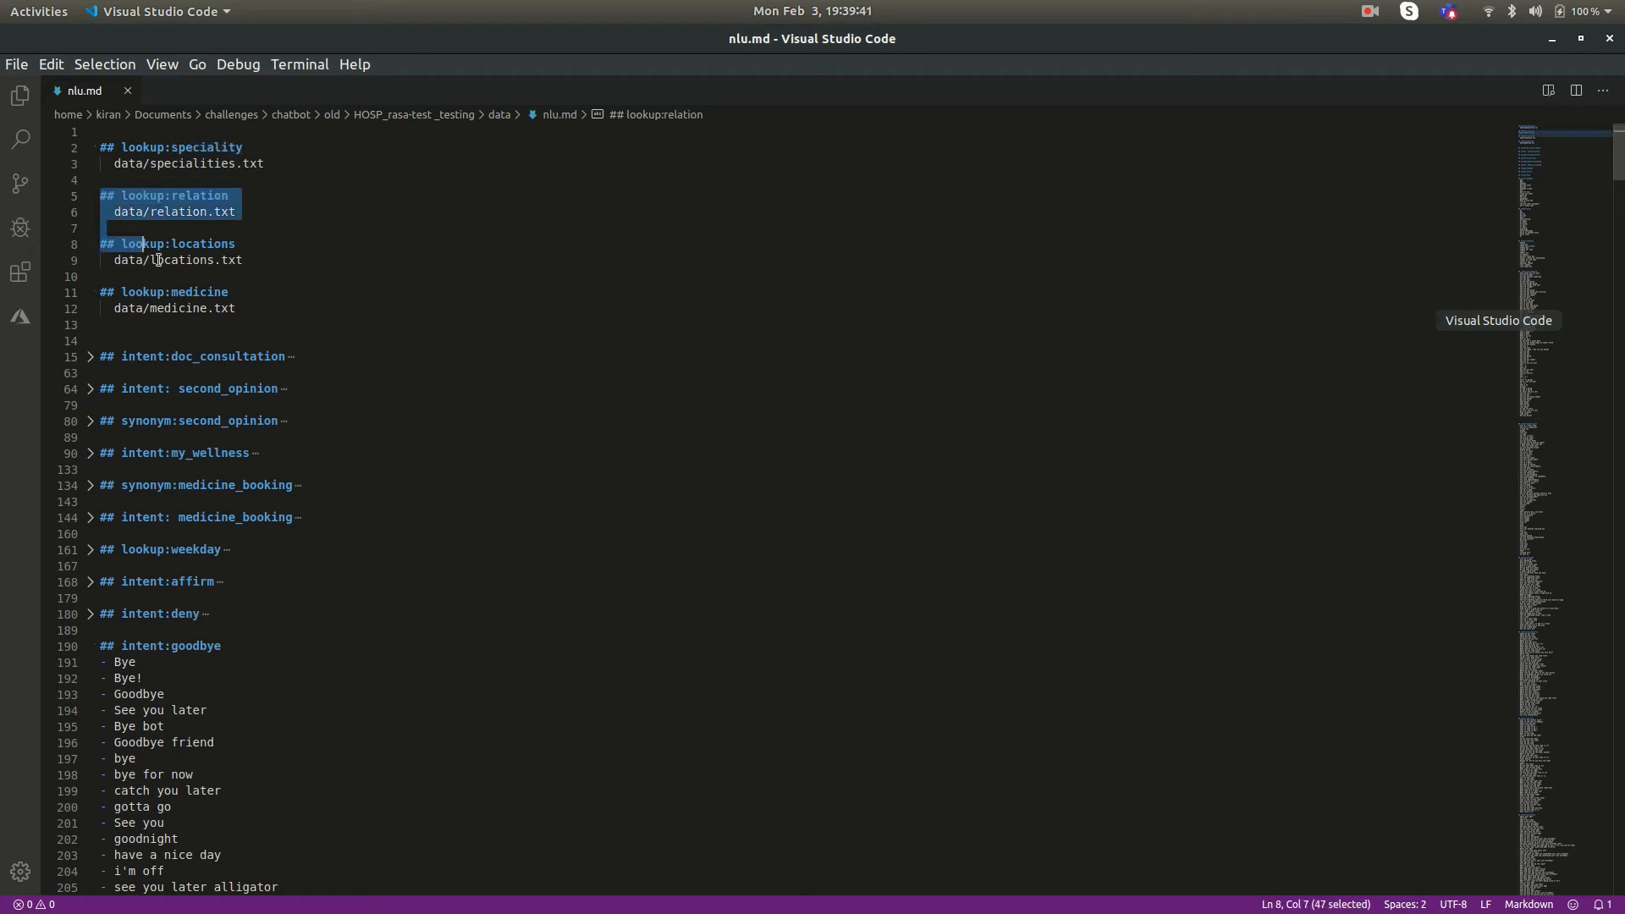
left_click(234, 293)
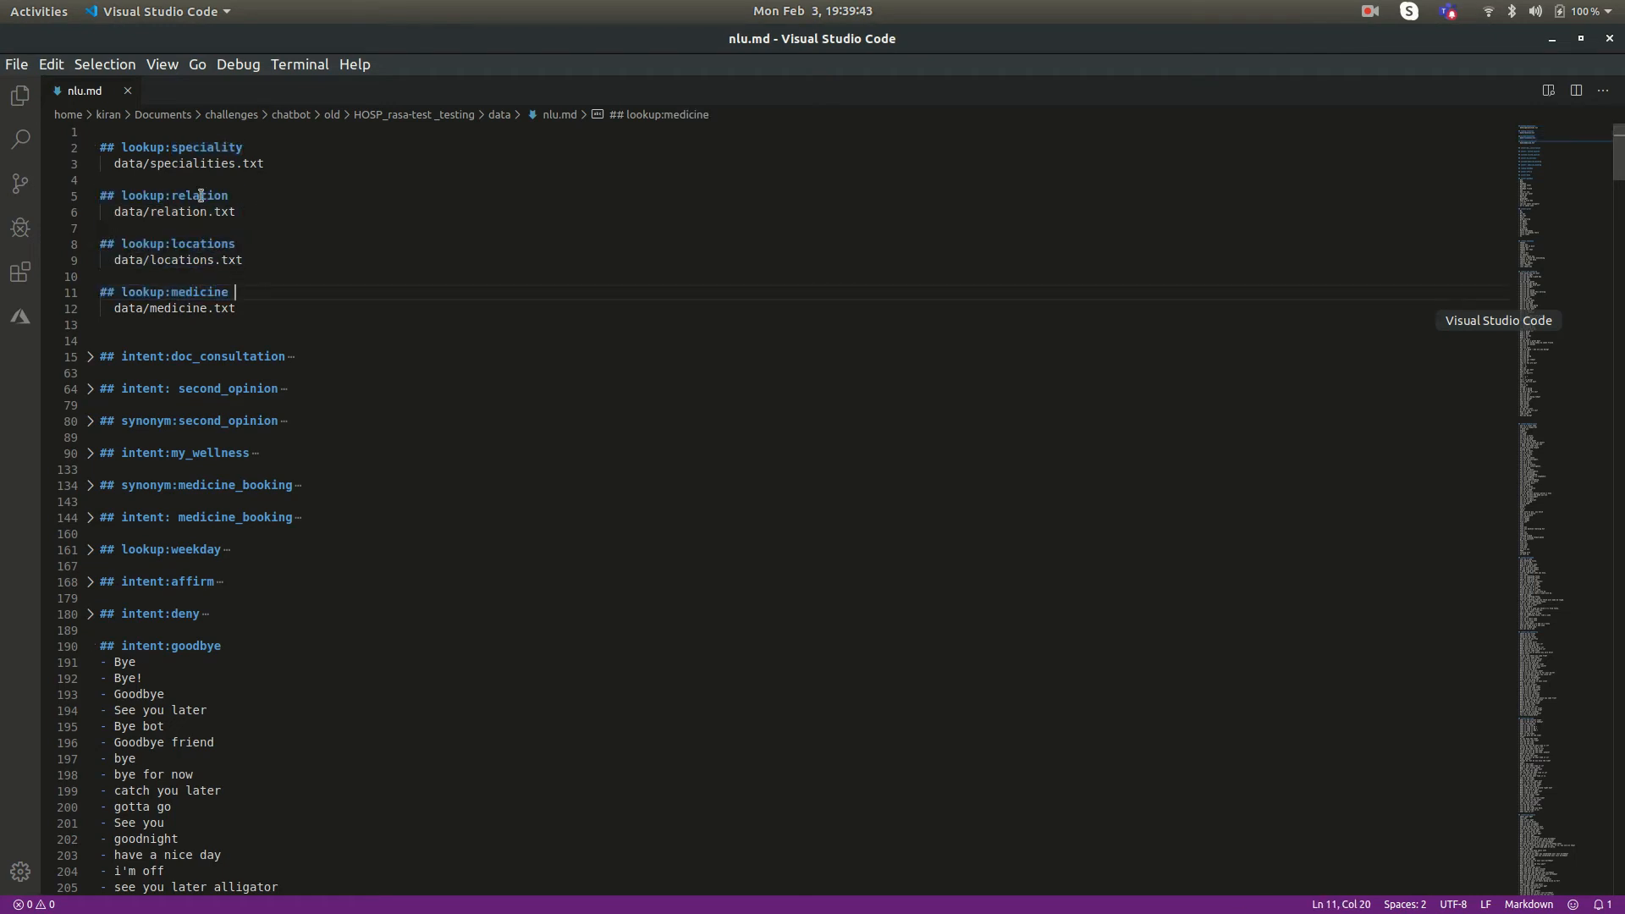
left_click(135, 227)
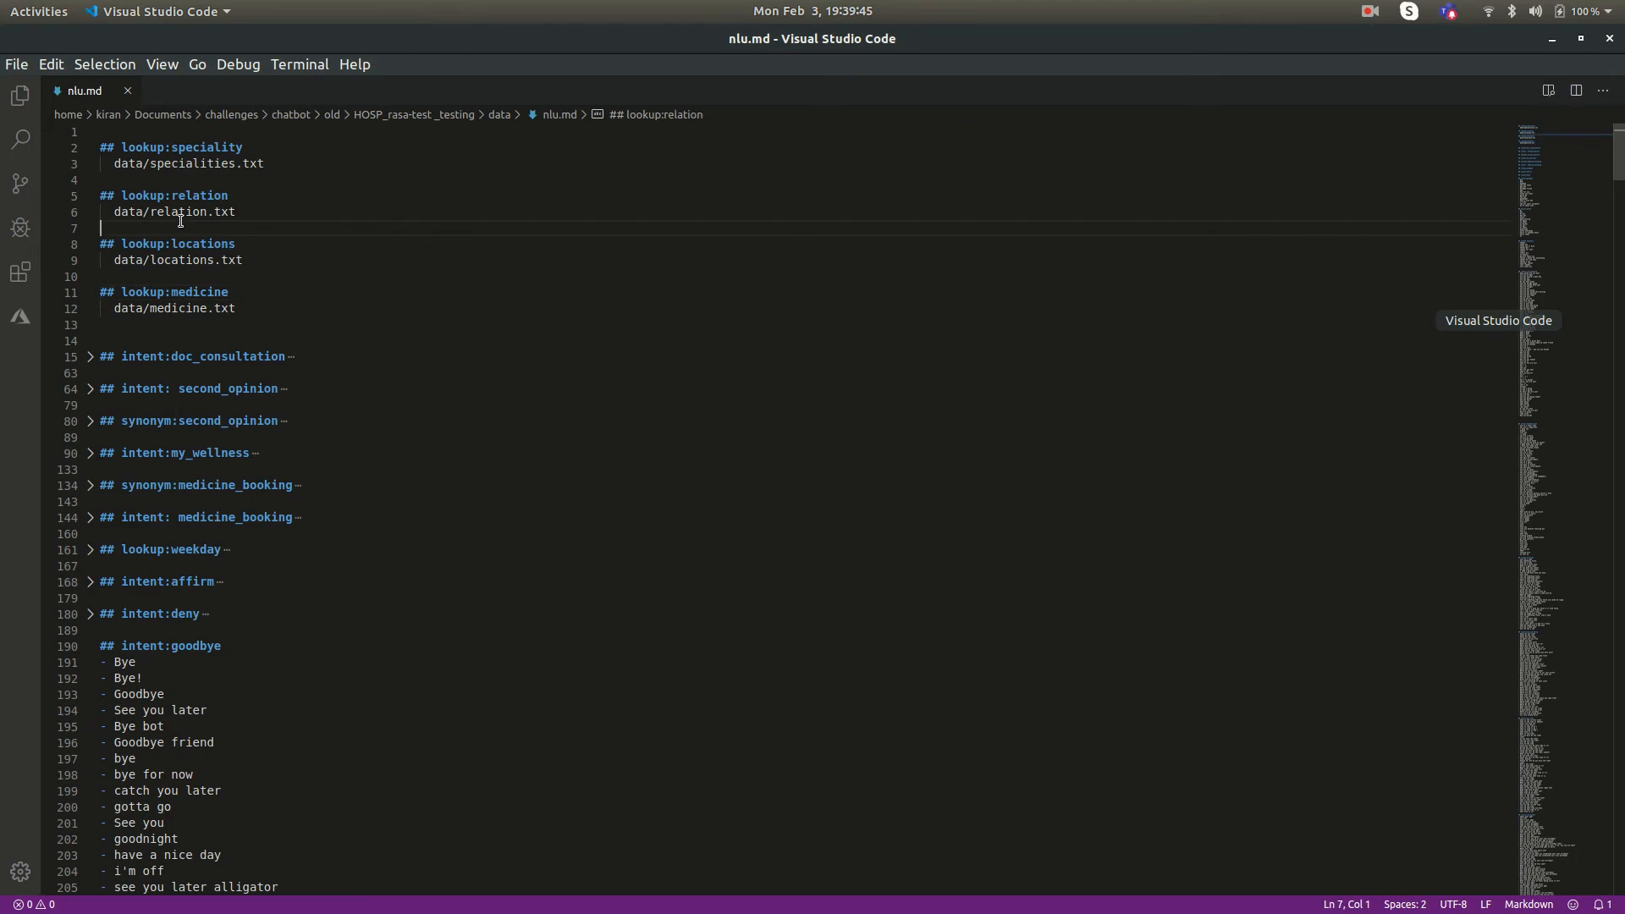
double_click(178, 212)
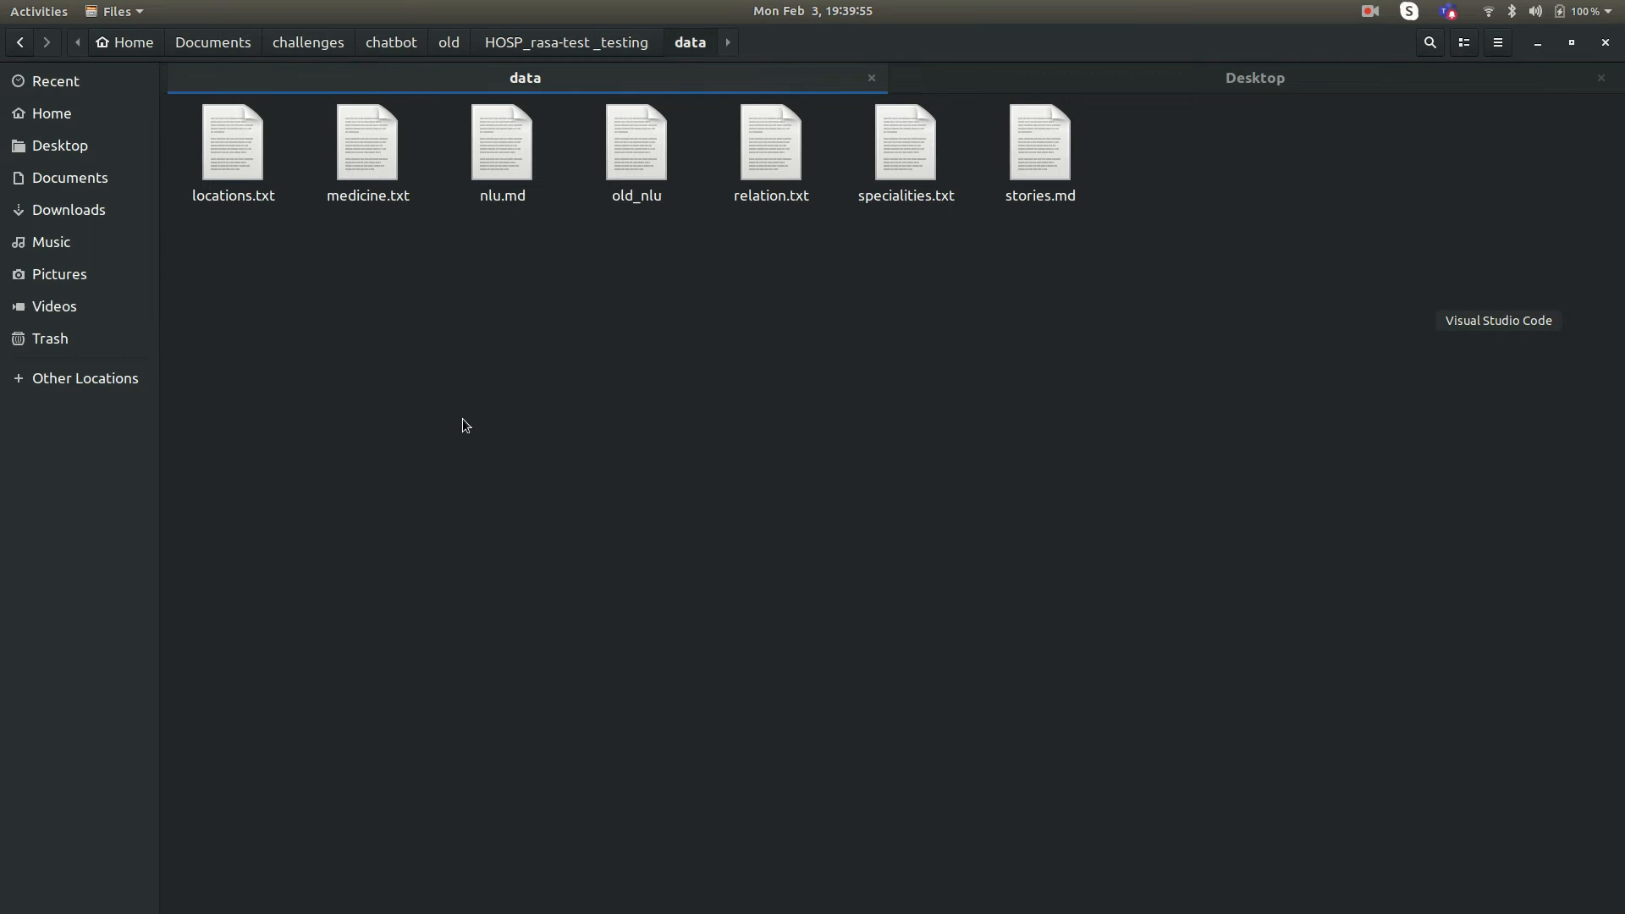
left_click(367, 142)
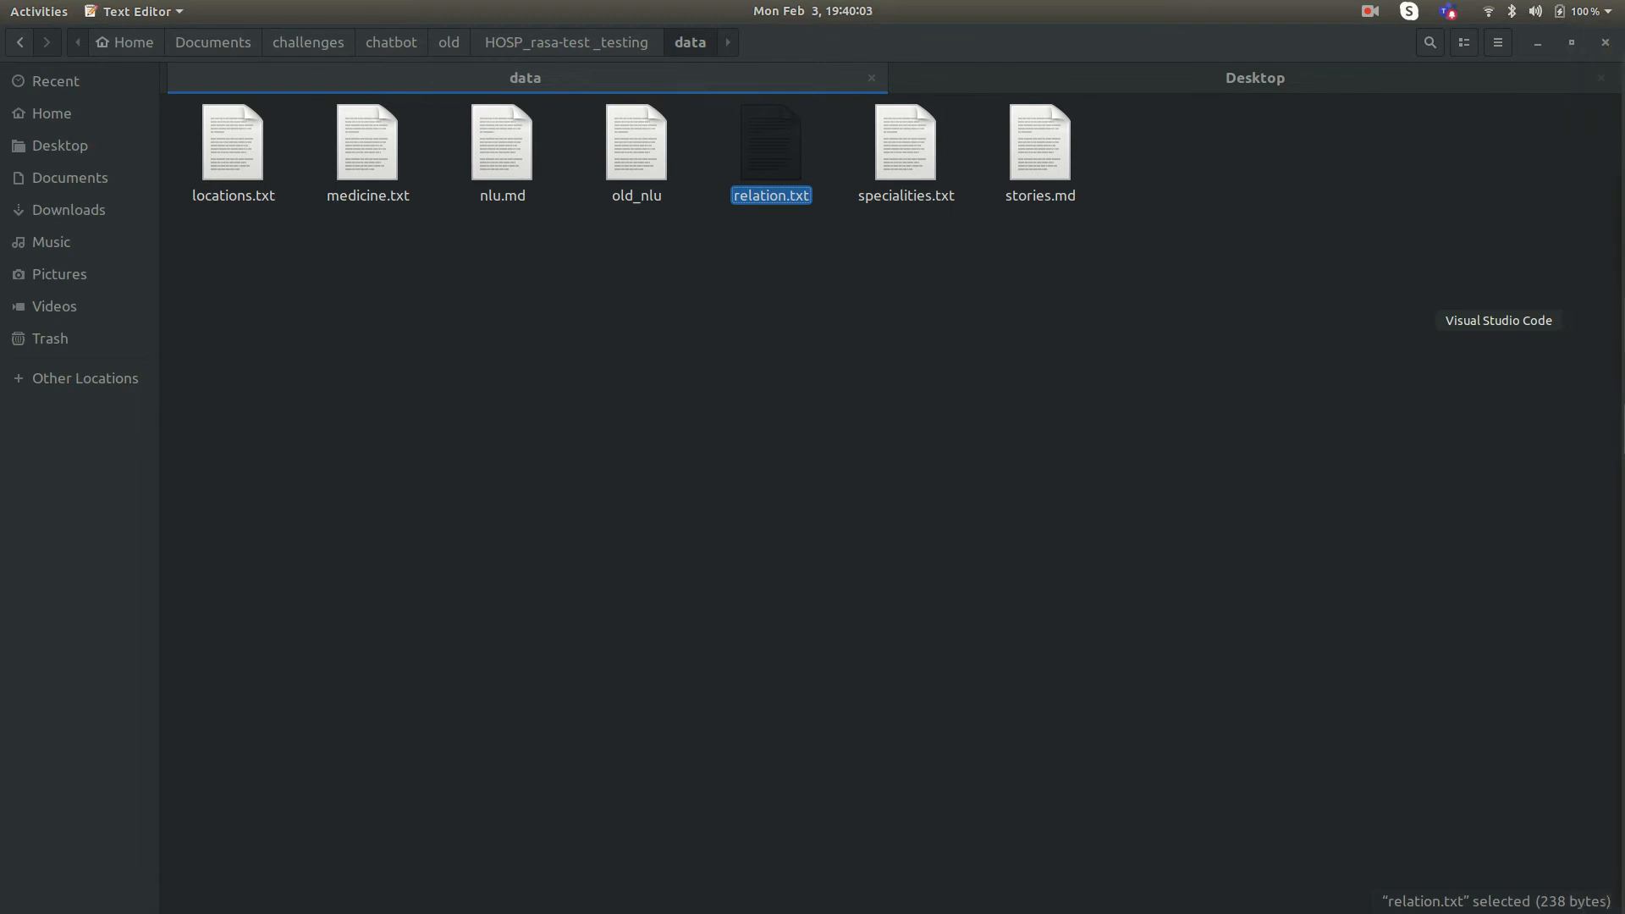
double_click(772, 142)
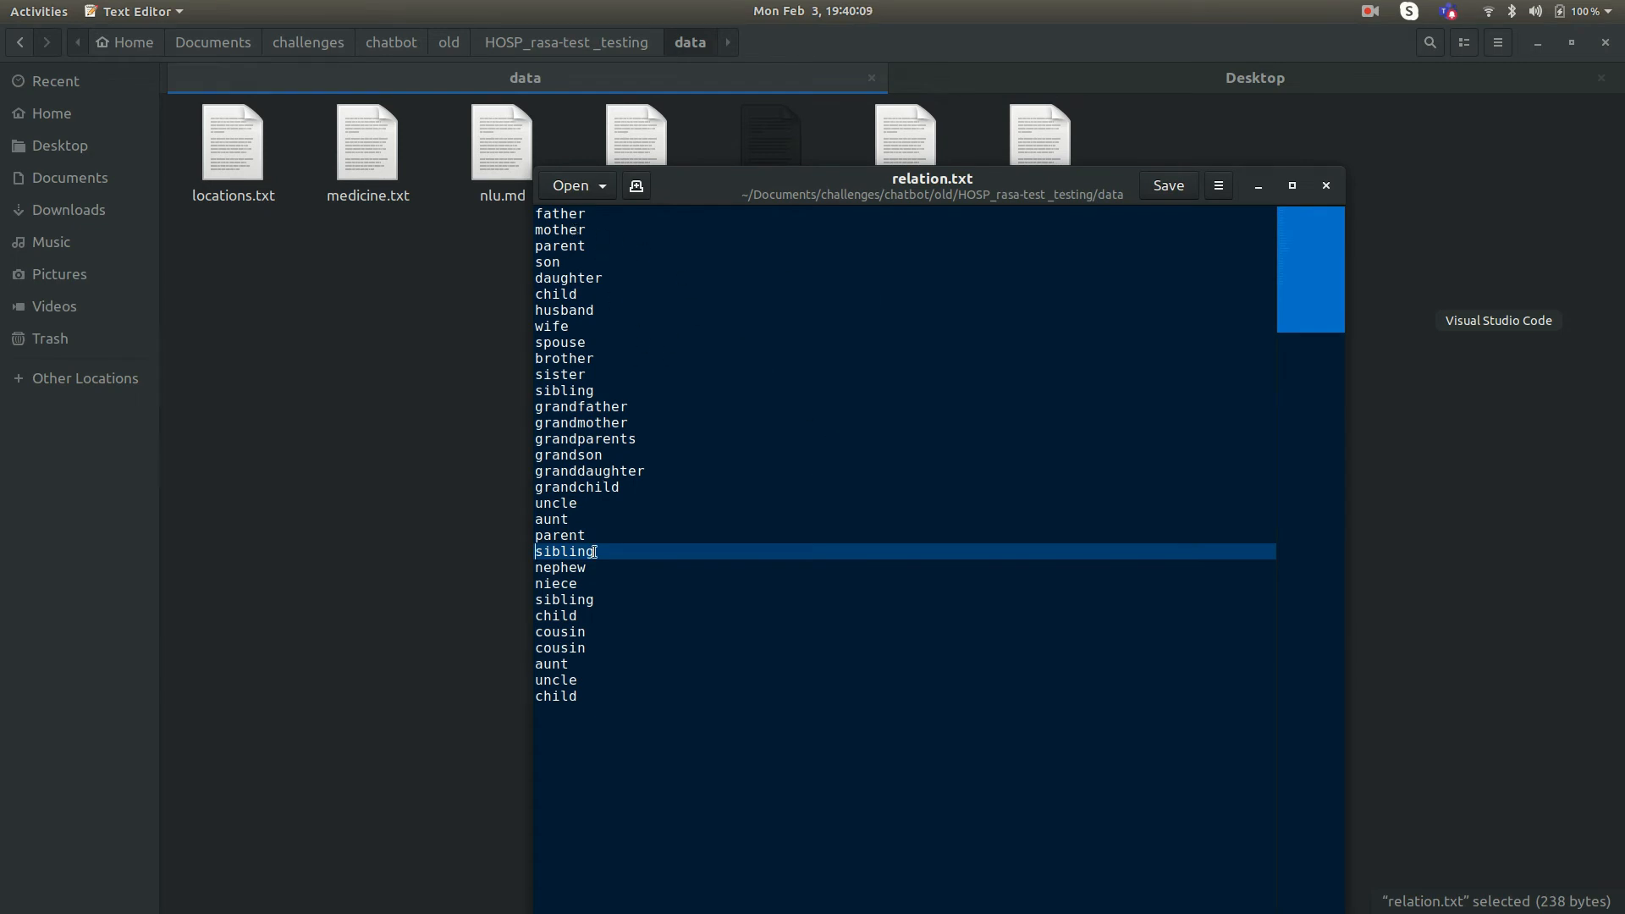
key("ctrl+a")
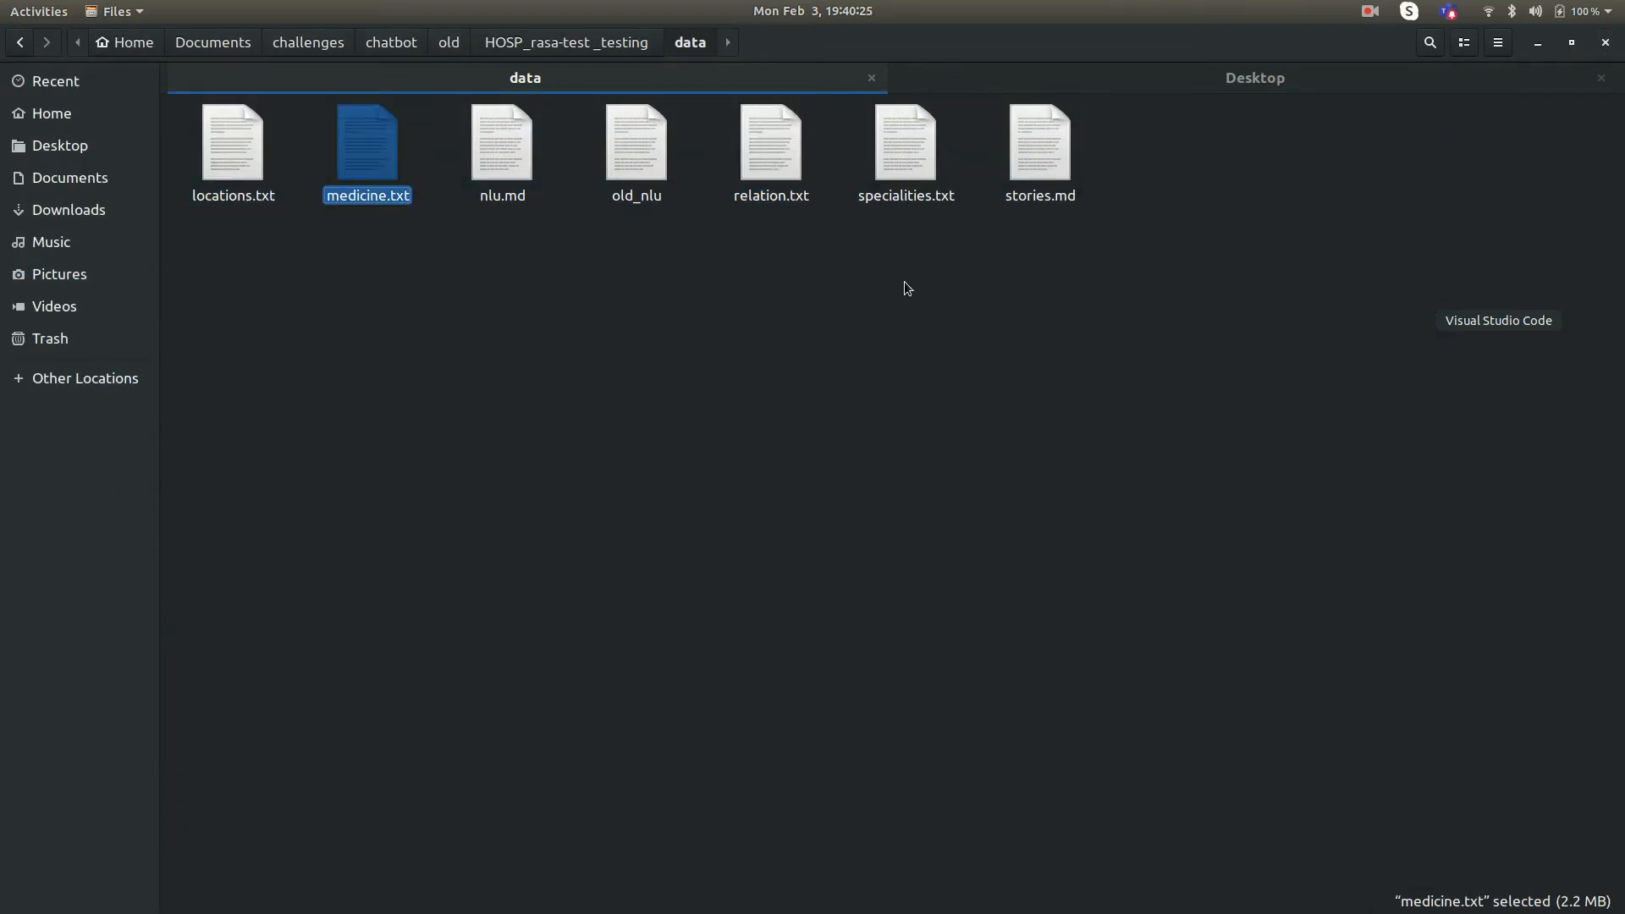
double_click(367, 142)
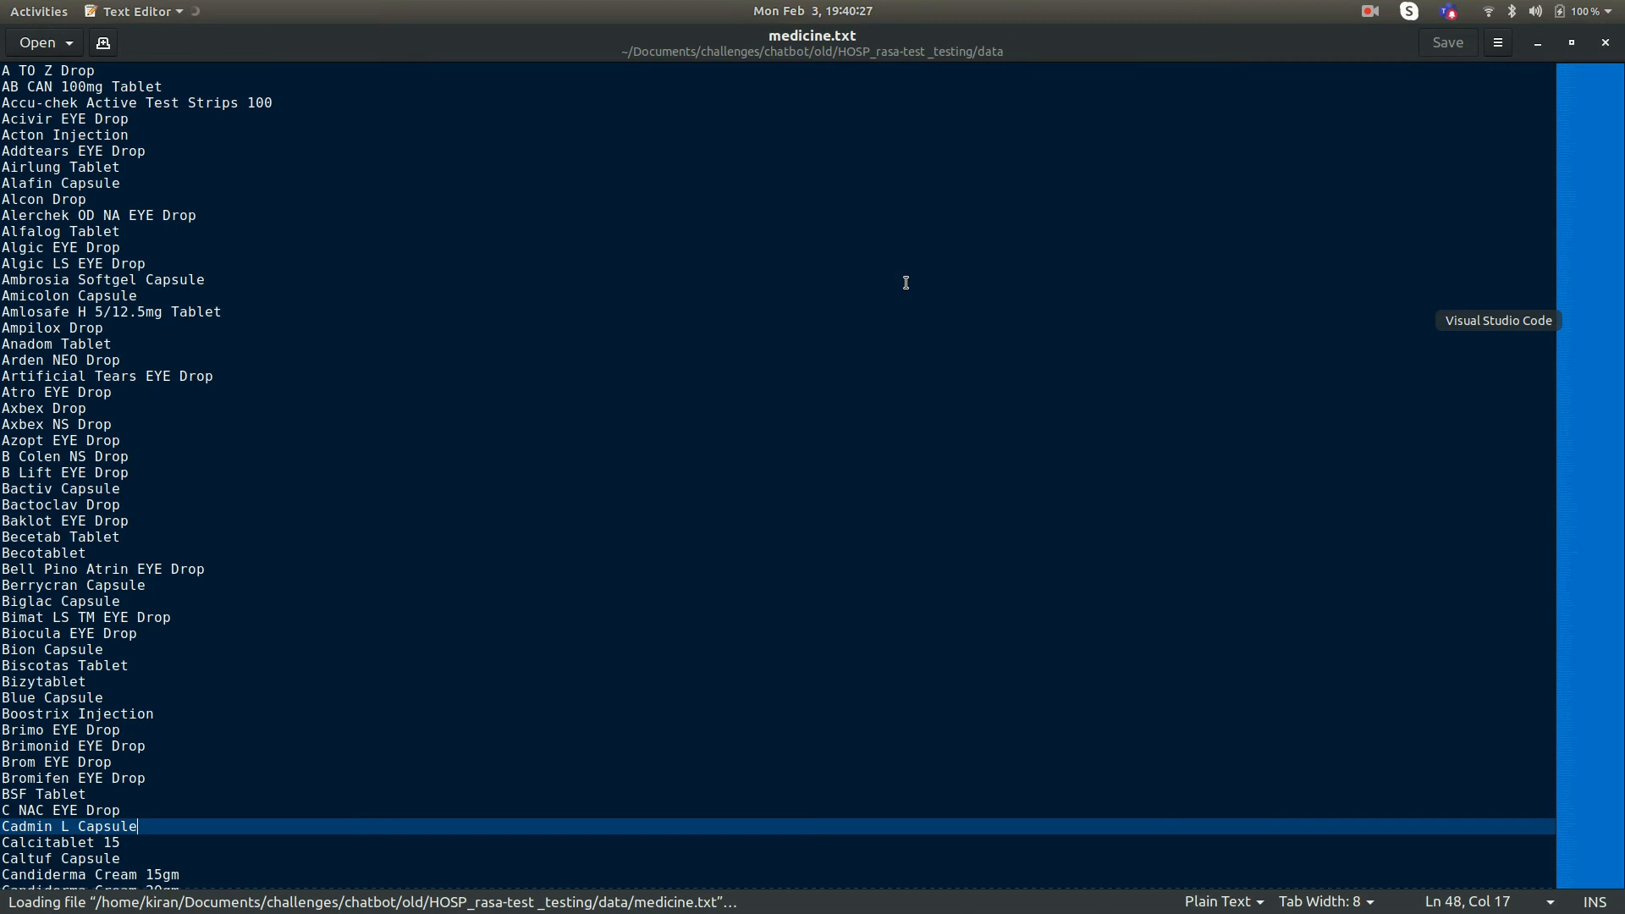
mouse_move(653, 294)
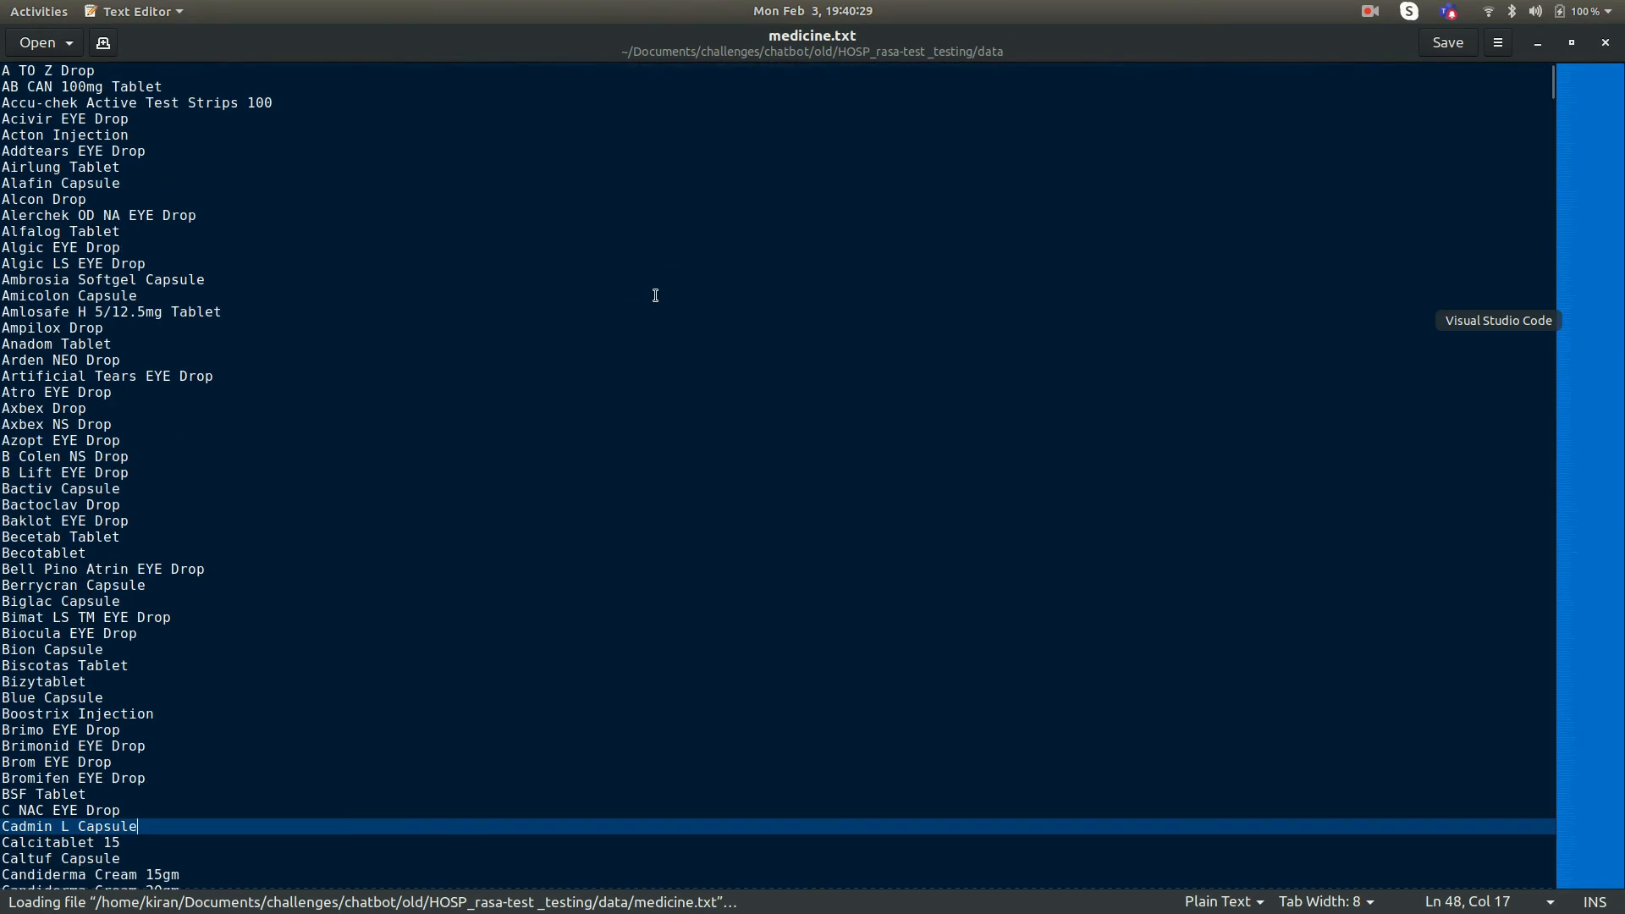
scroll("down", 3)
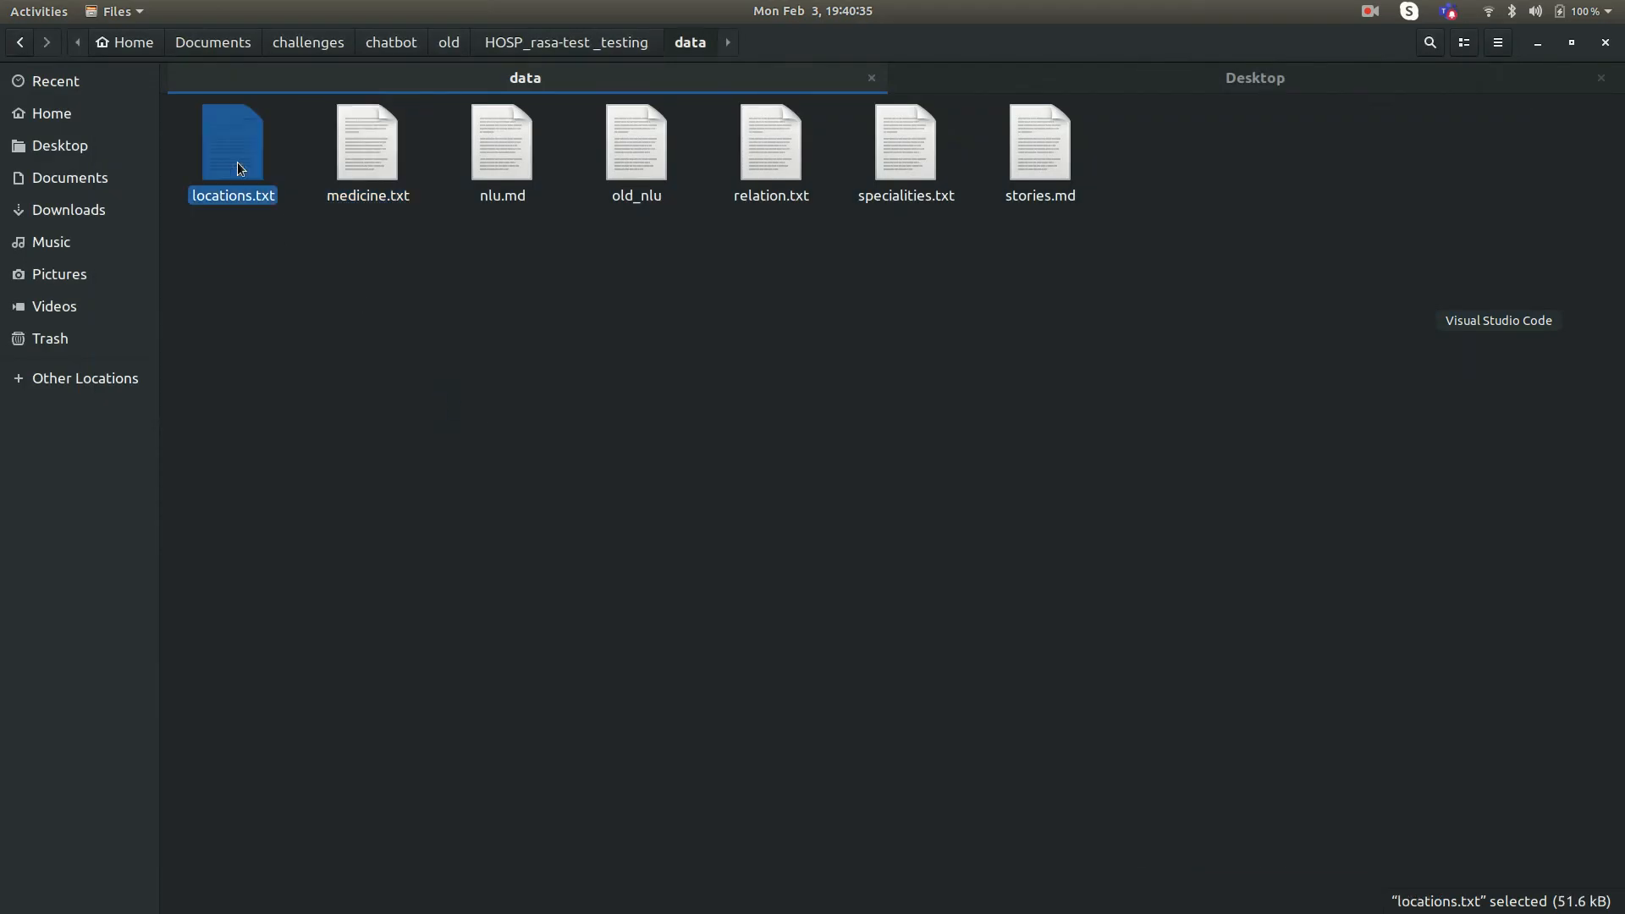
double_click(232, 143)
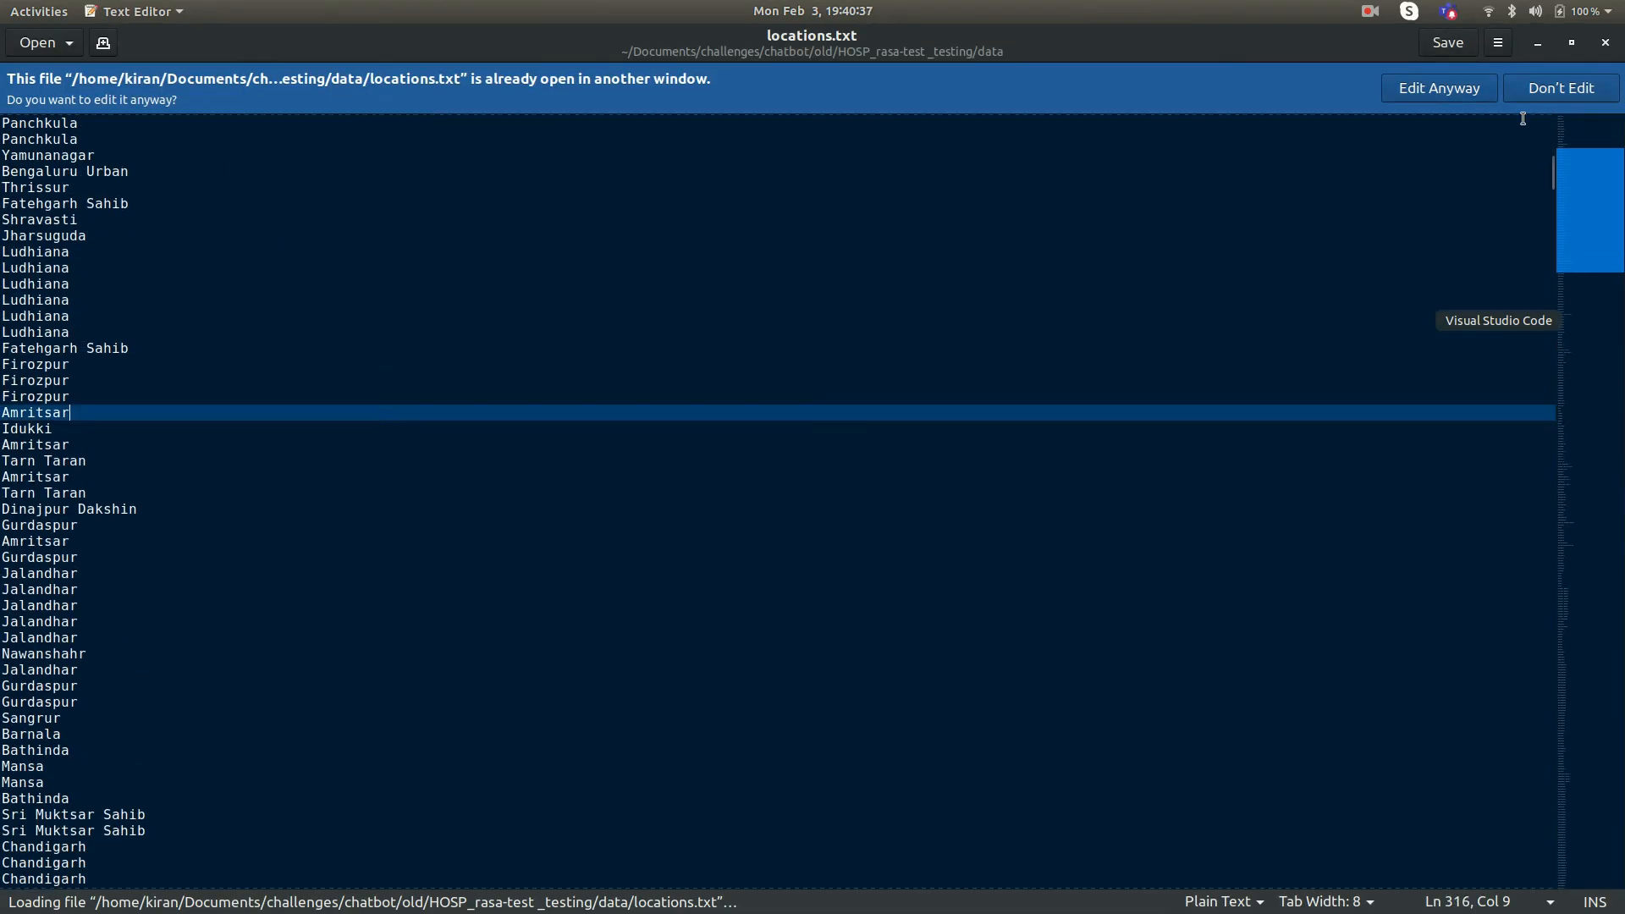
left_click(1559, 87)
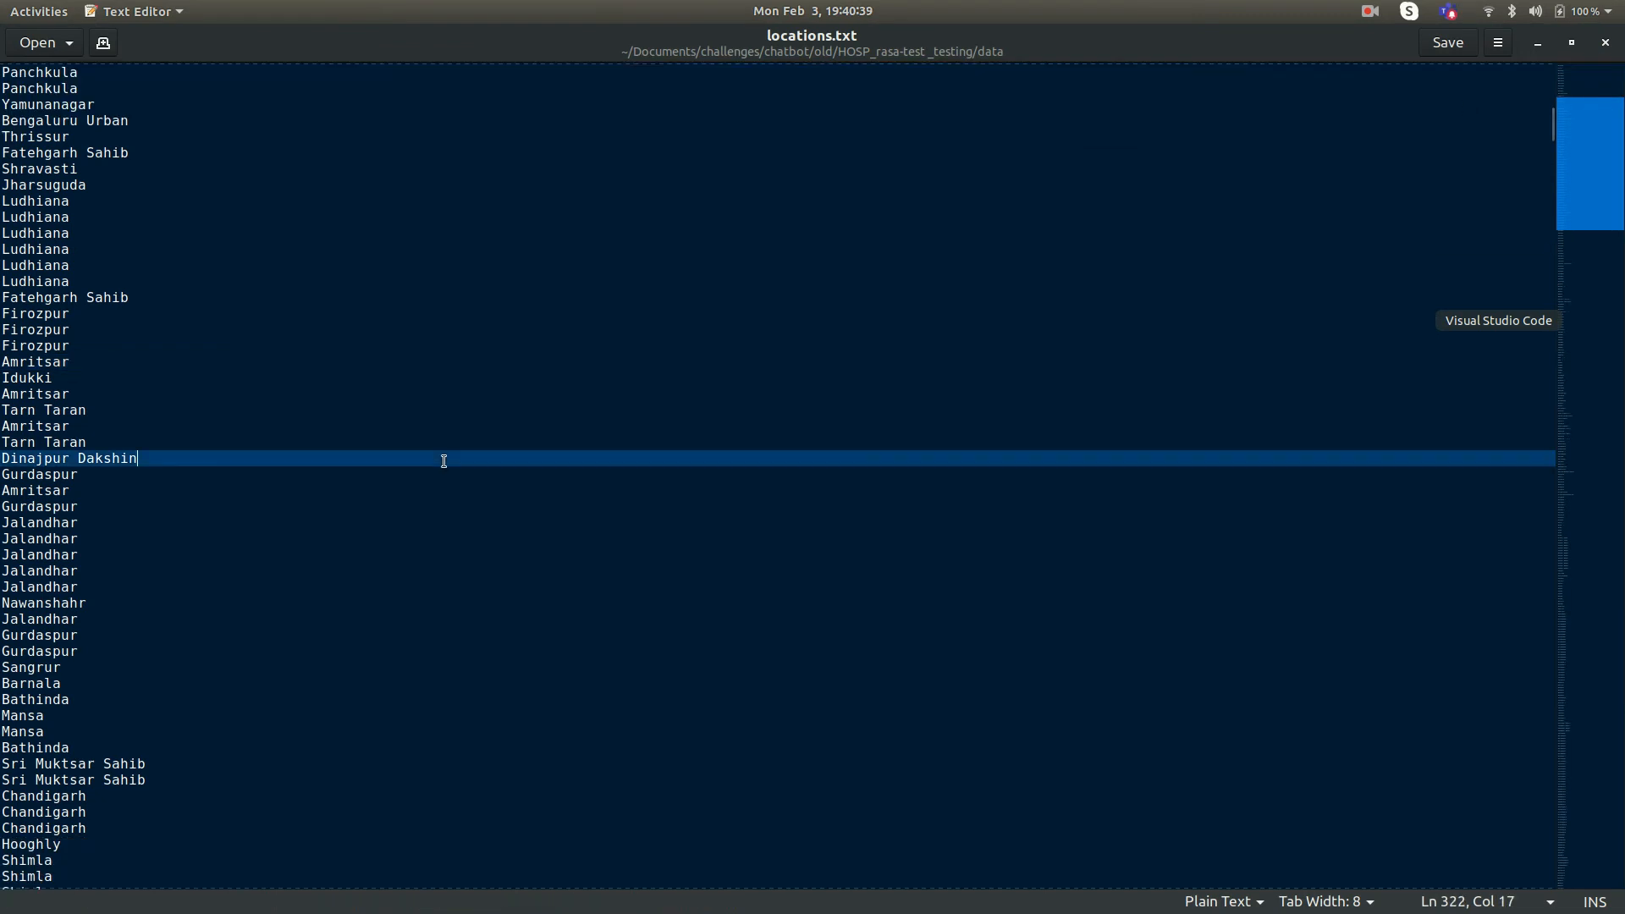
key("ctrl+Home")
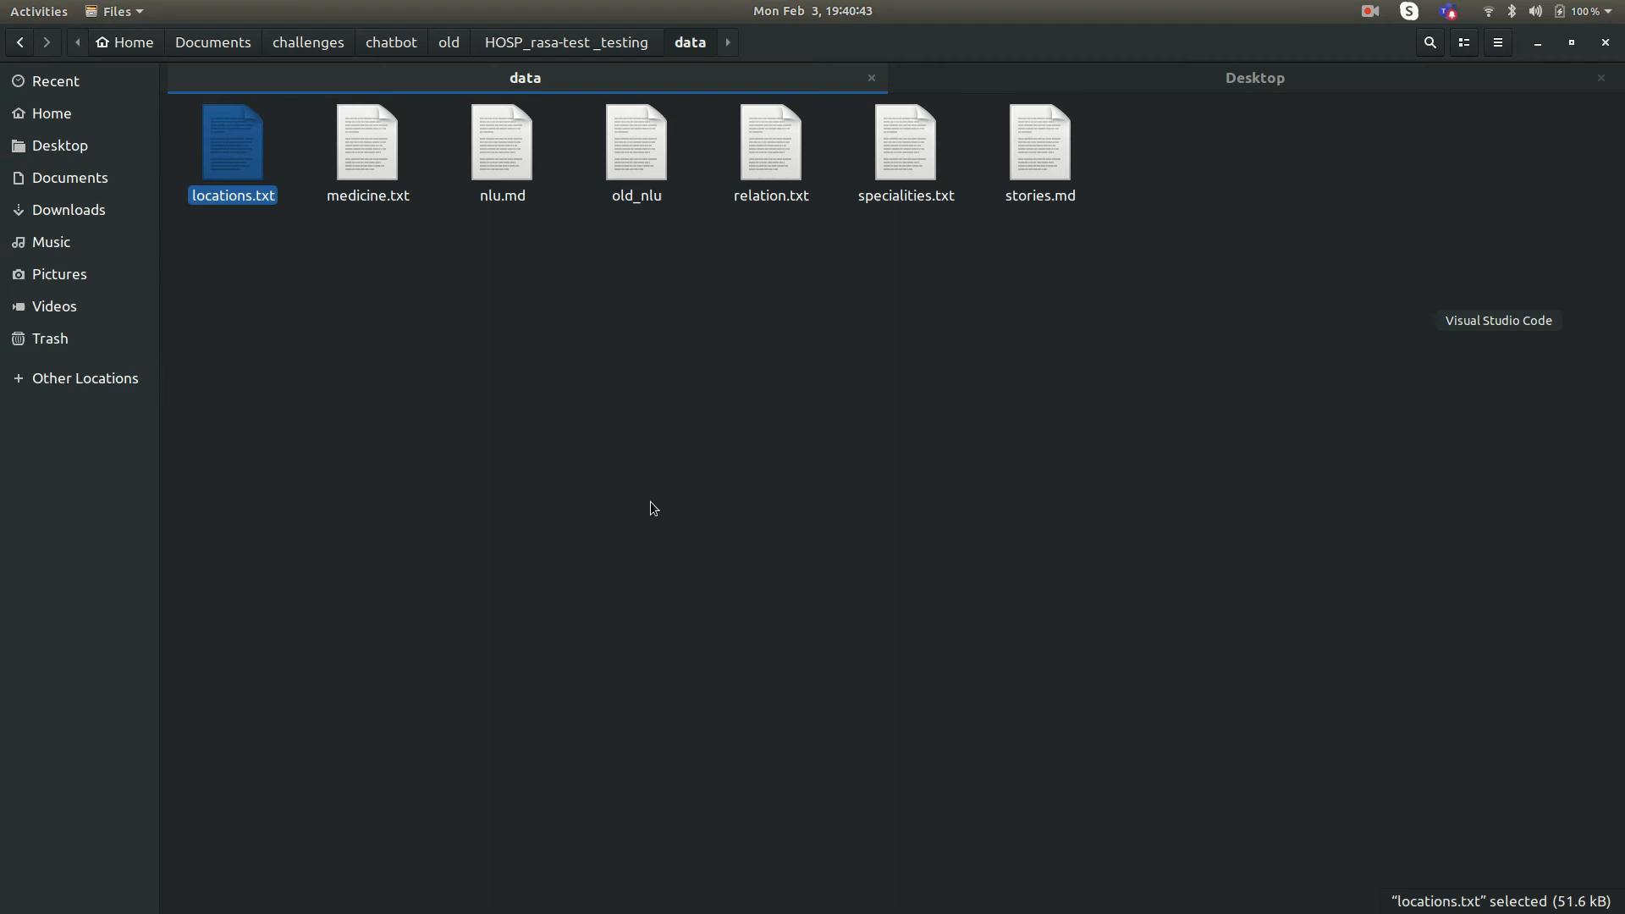
left_click(501, 146)
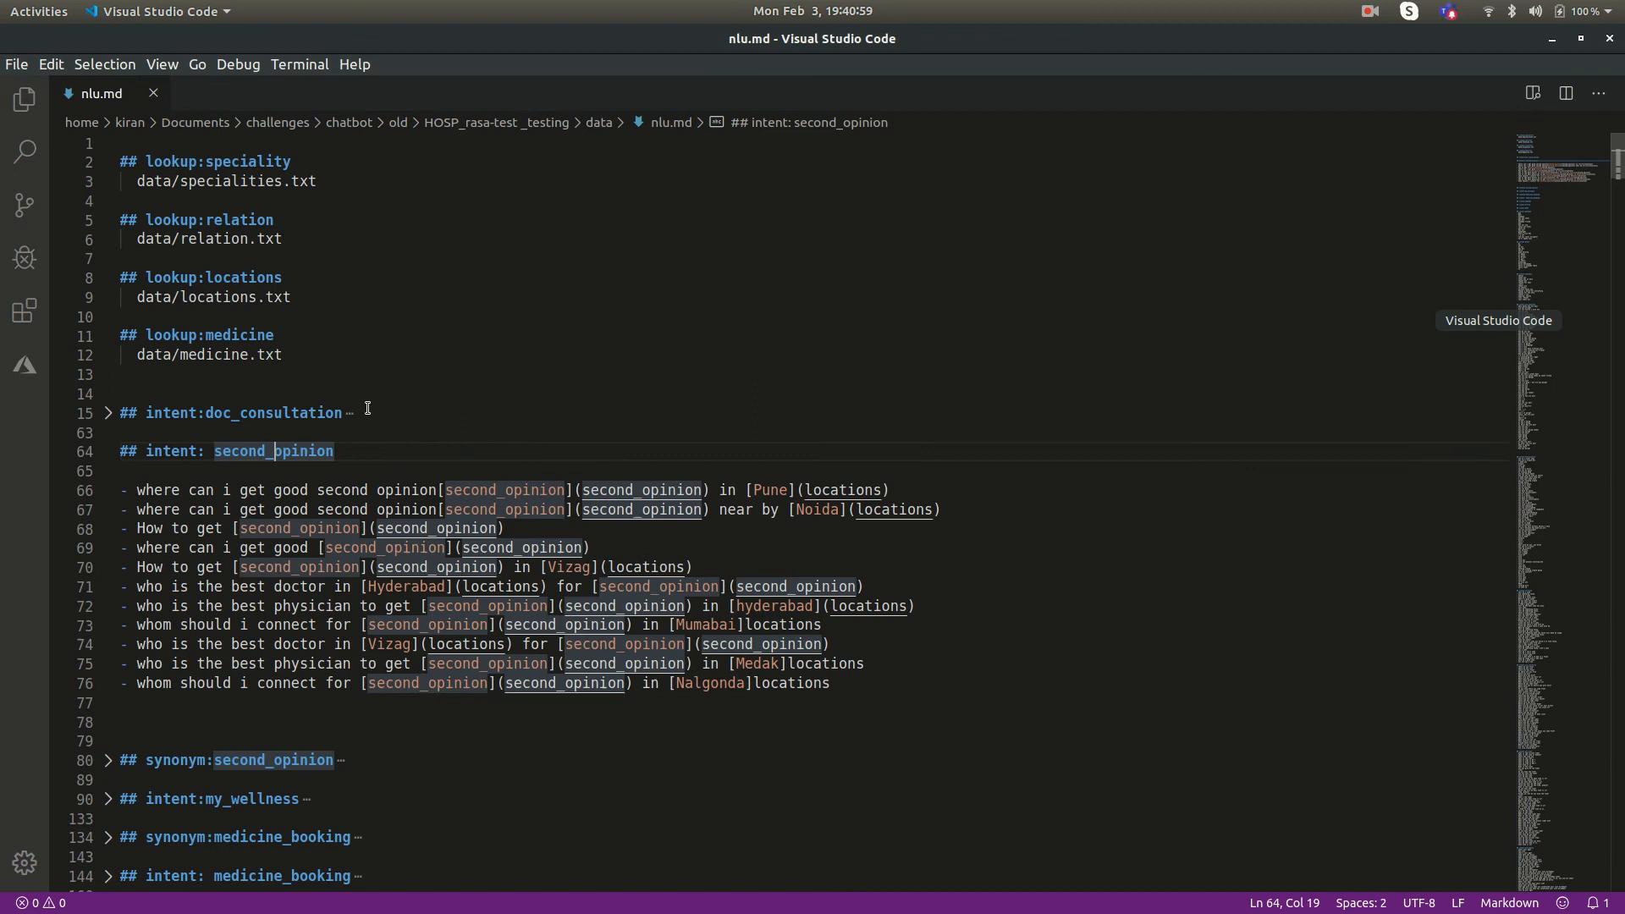
Unfold the ## synonym:medicine_booking and ## intent: medicine_booking sections in nlu.md
scroll("down", 3)
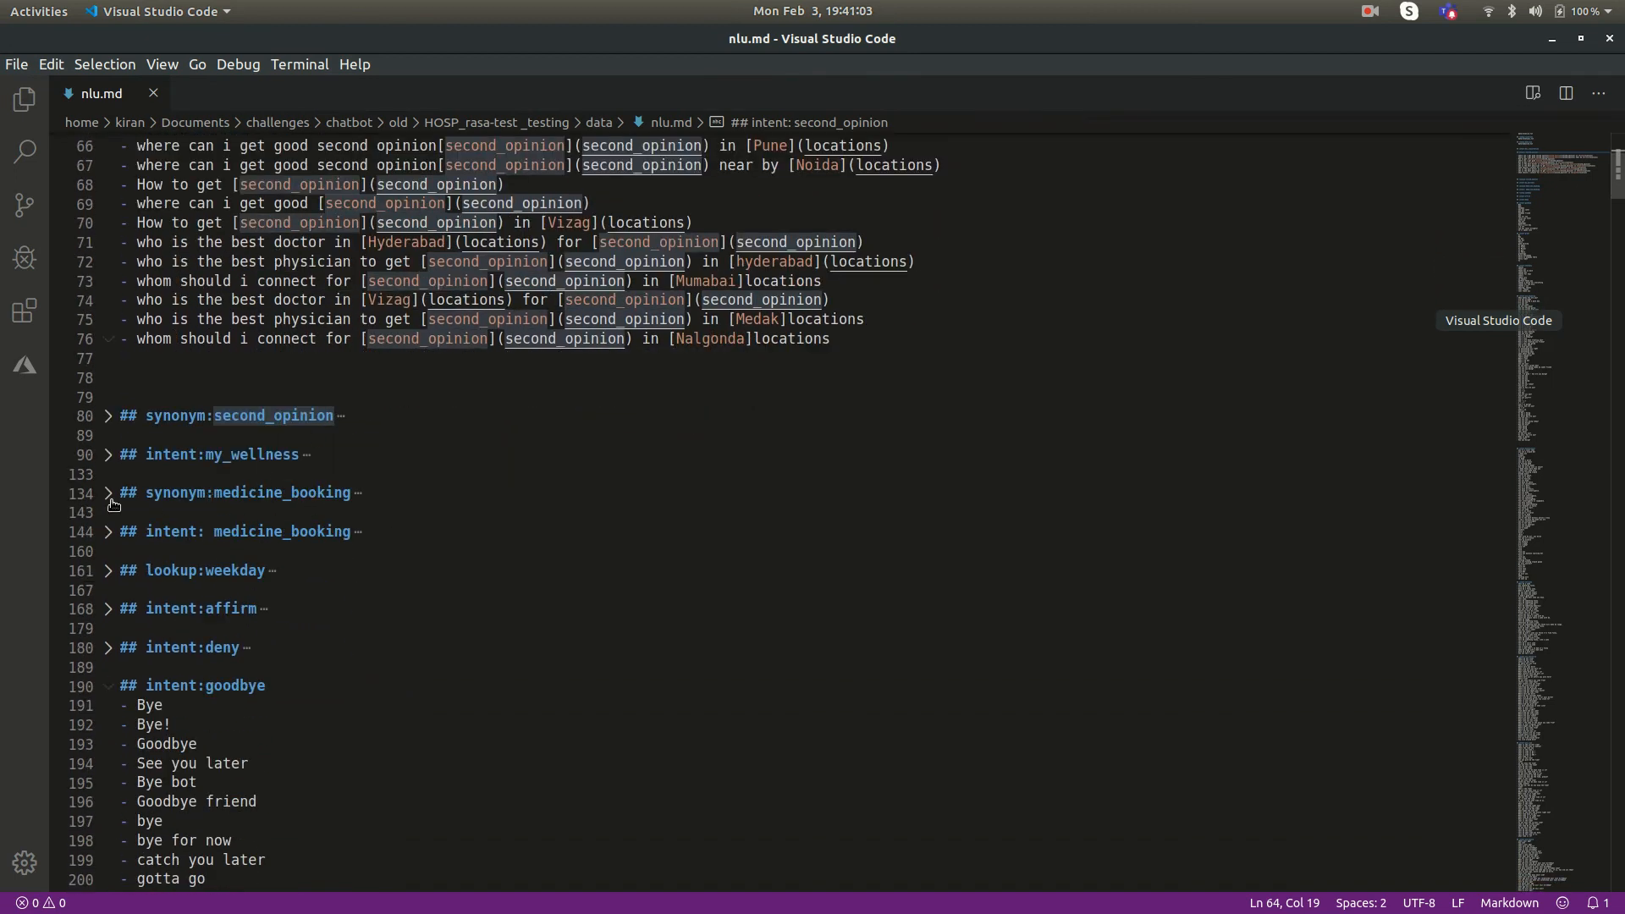
left_click(109, 493)
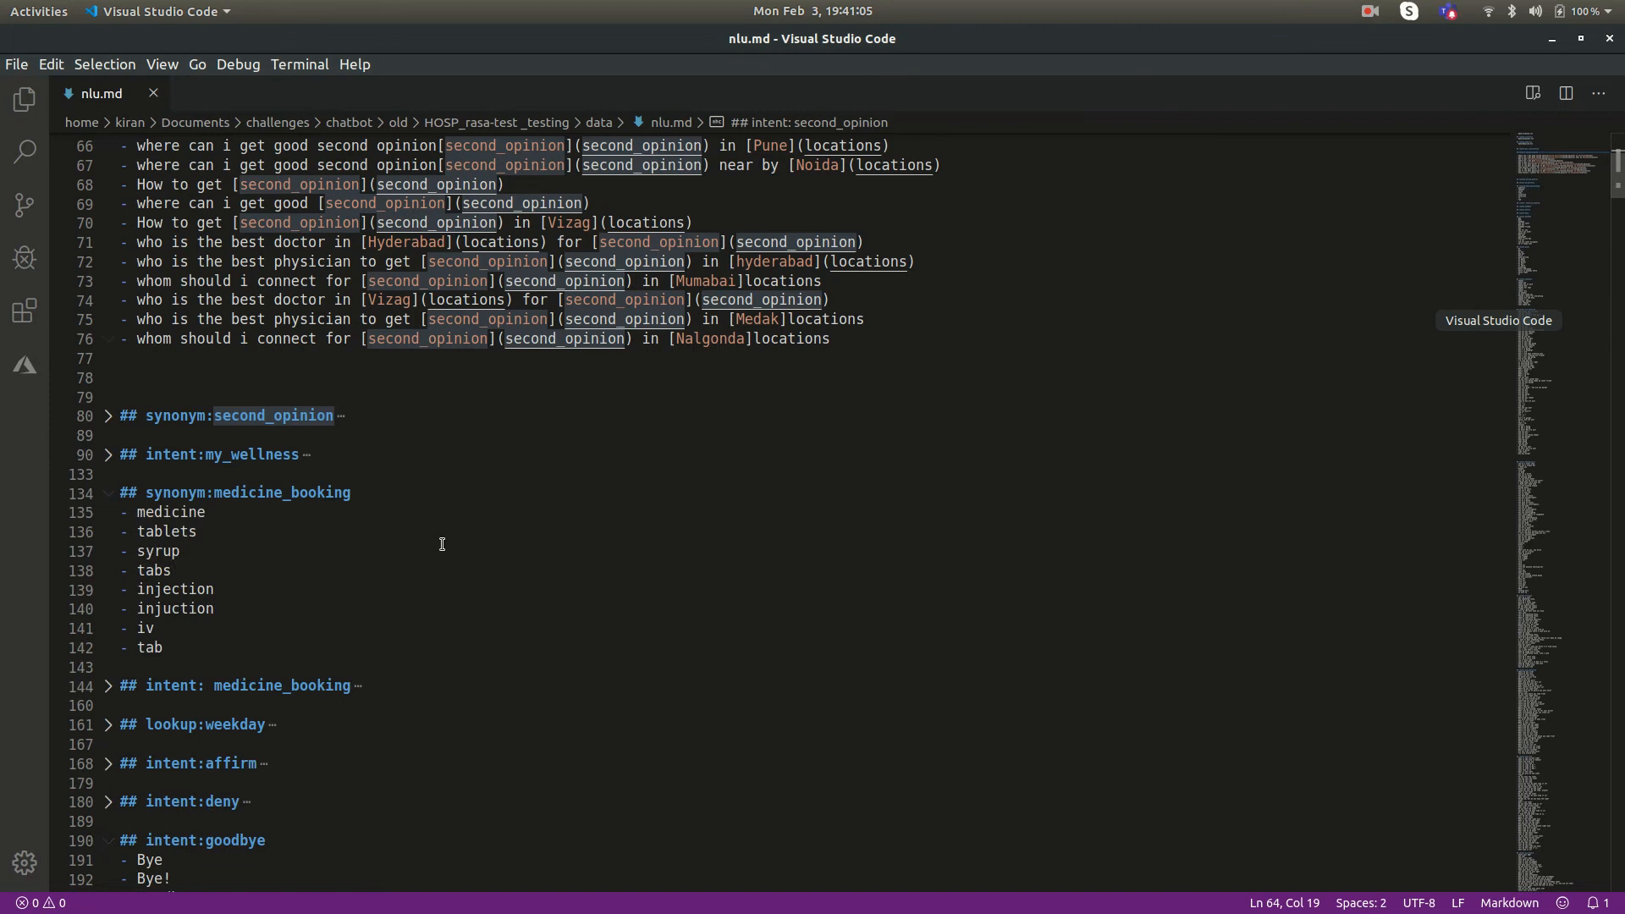
scroll("down", 3)
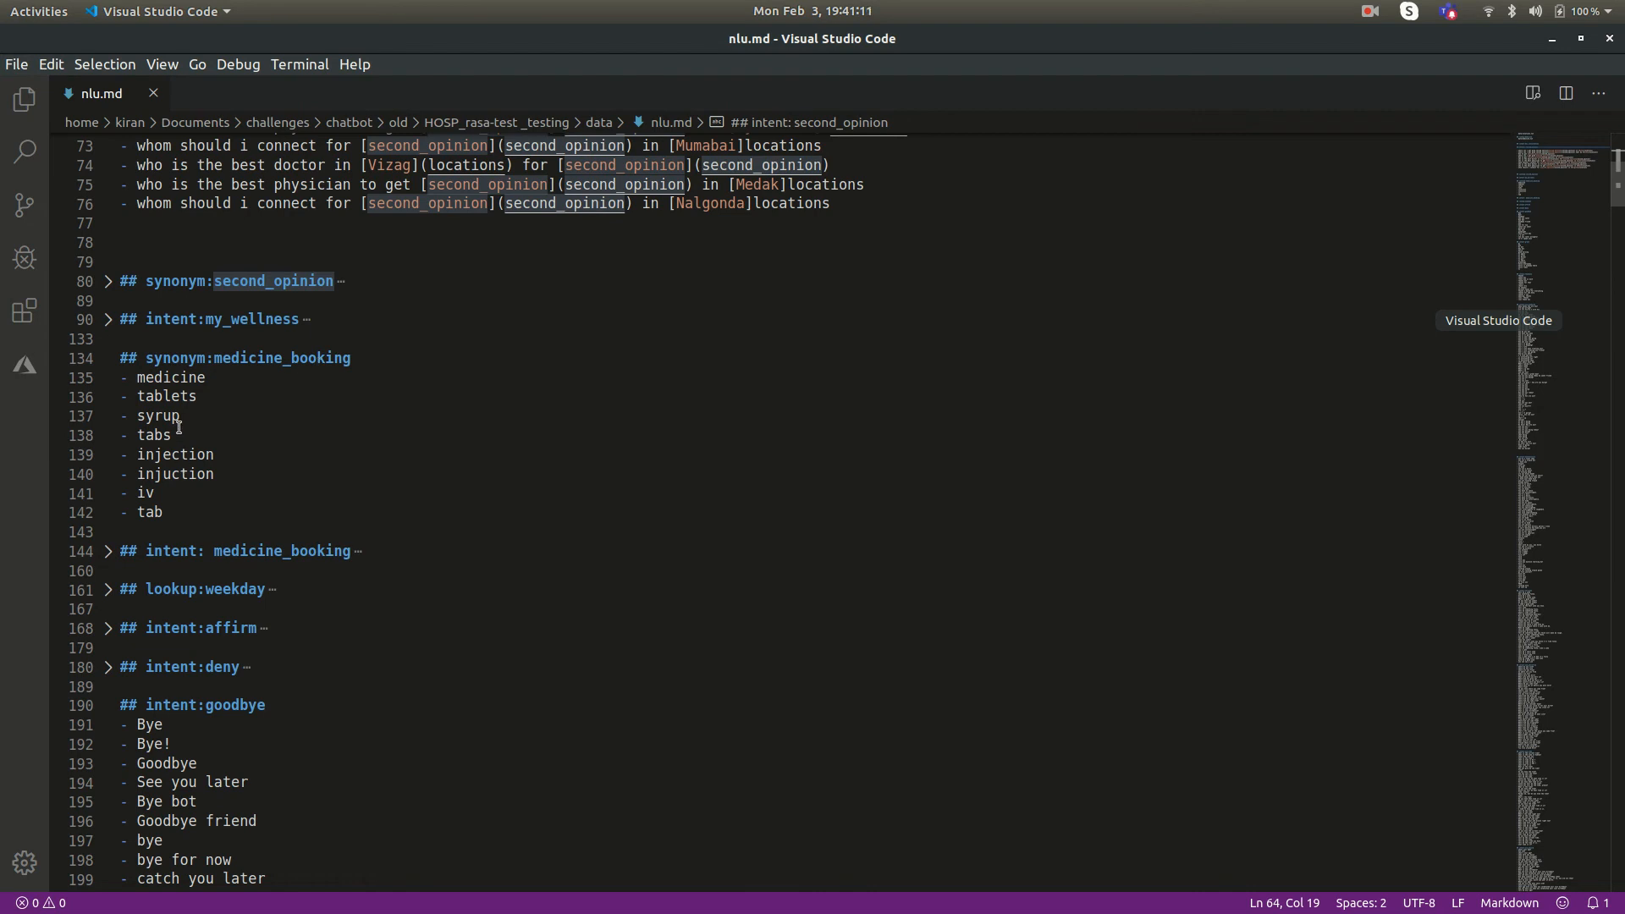
mouse_move(191, 455)
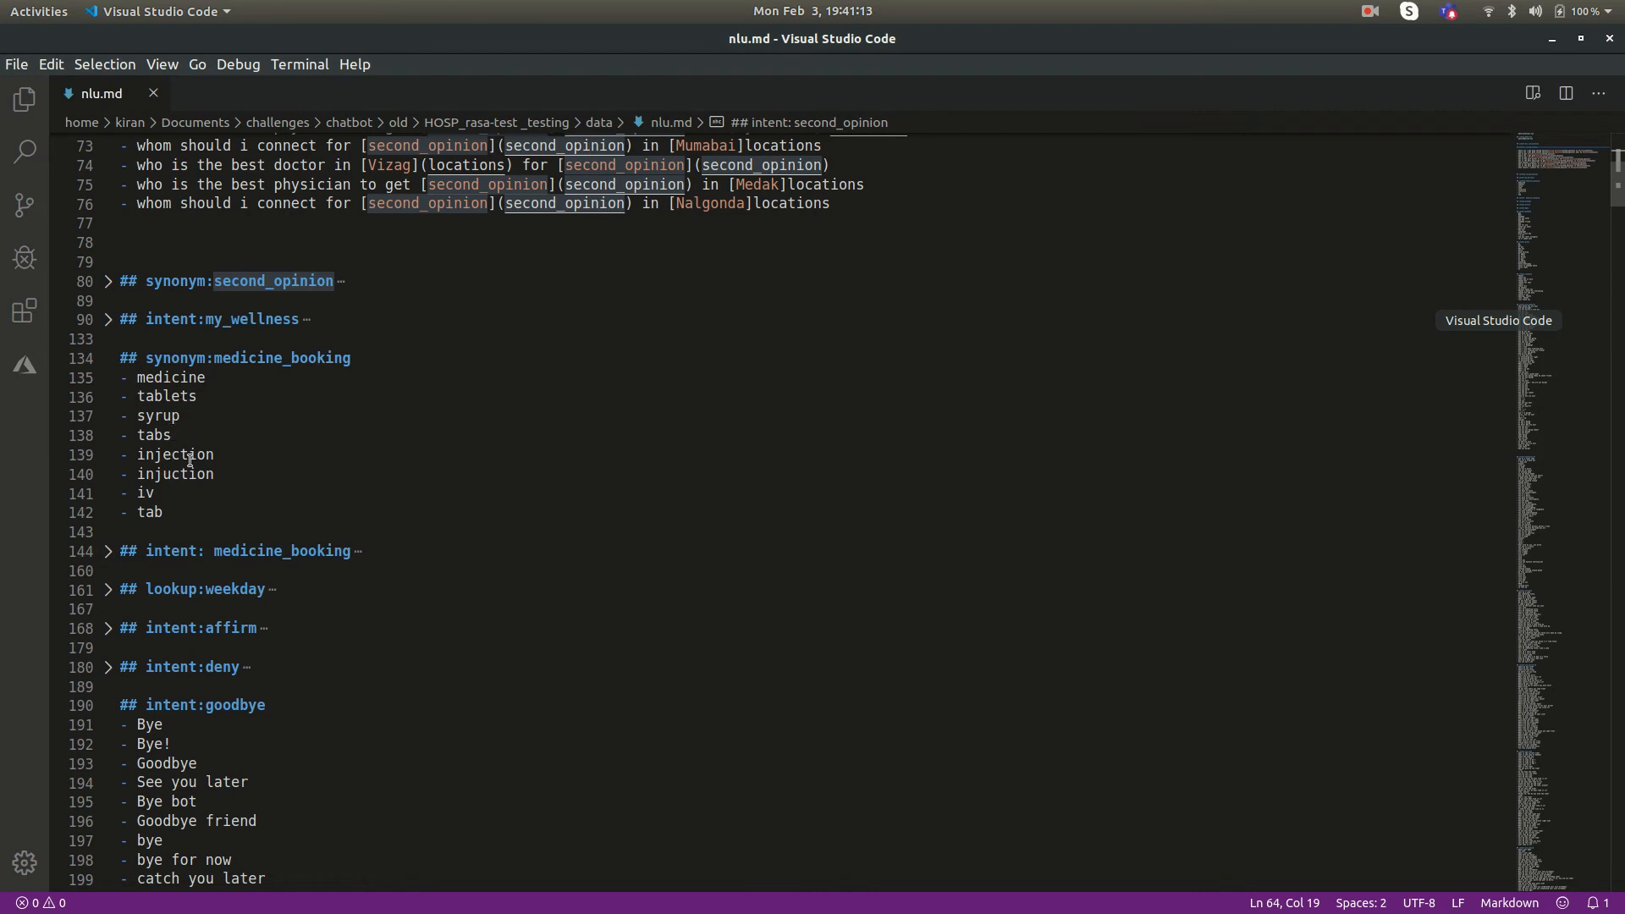
left_click(106, 551)
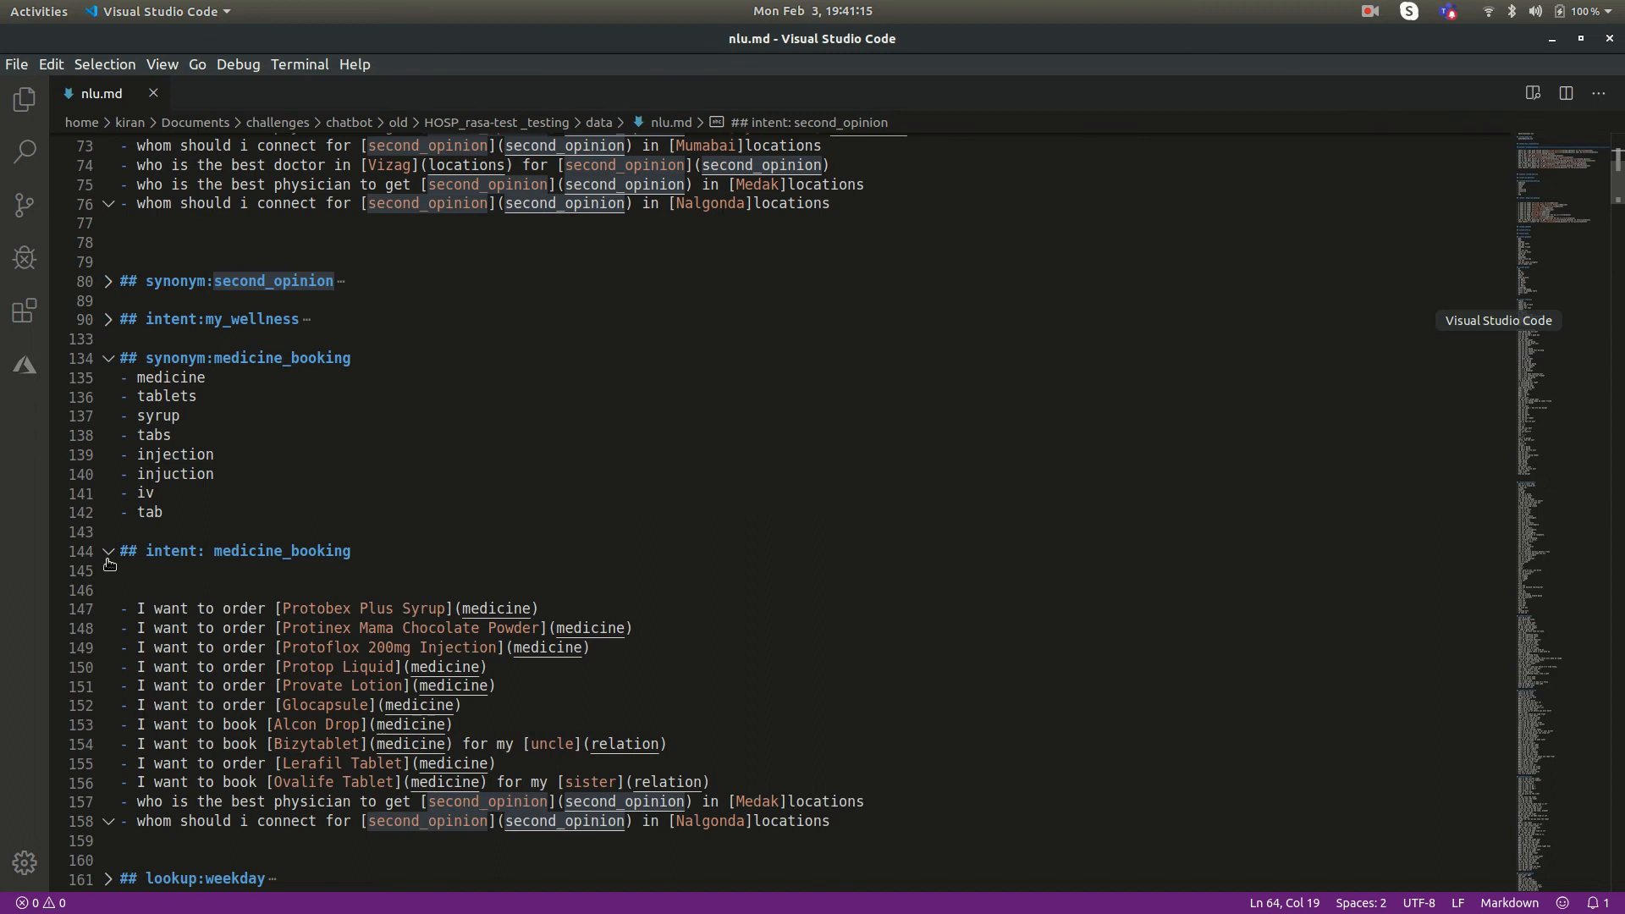
scroll("down", 3)
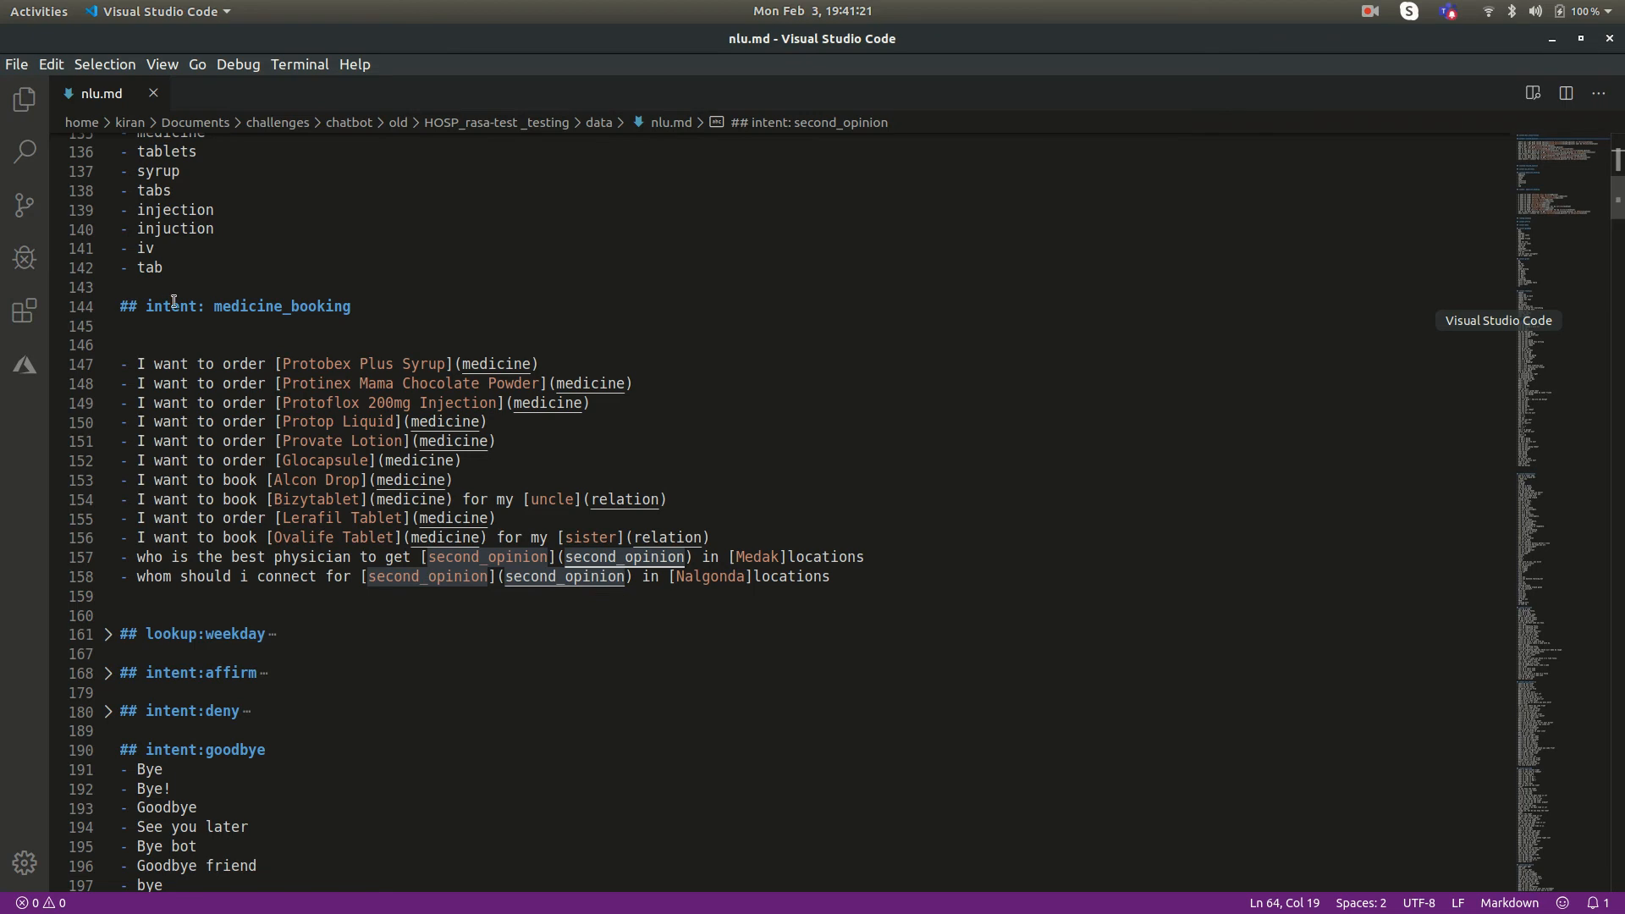
mouse_move(501, 351)
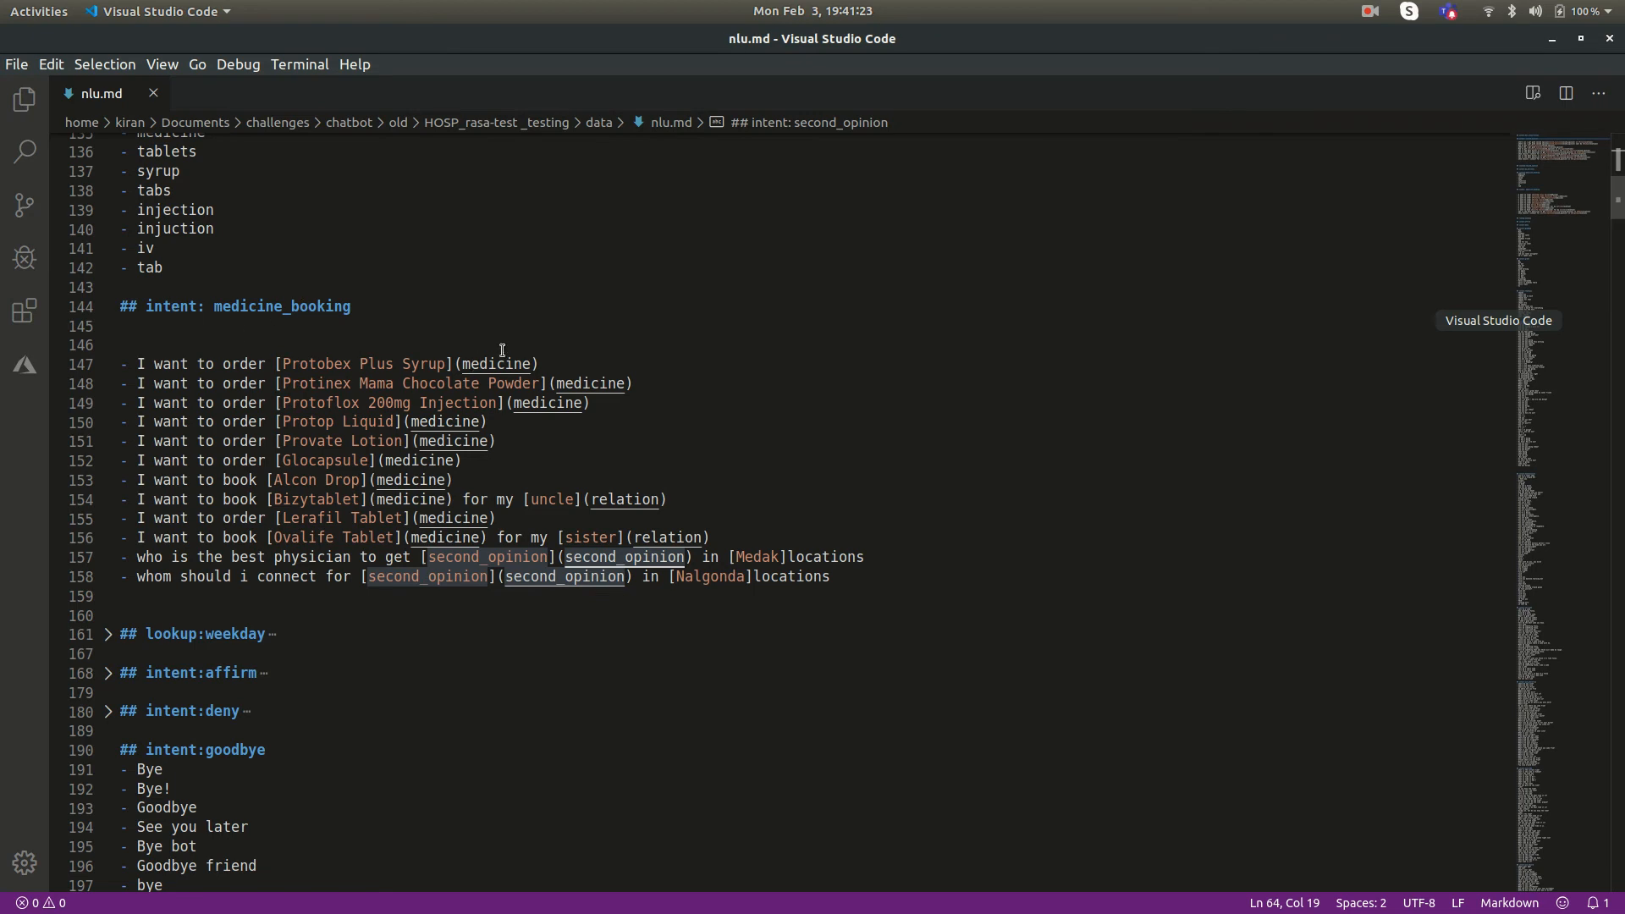
Select the medicine entity label and point at the data/medicine.txt lookup path
double_click(496, 363)
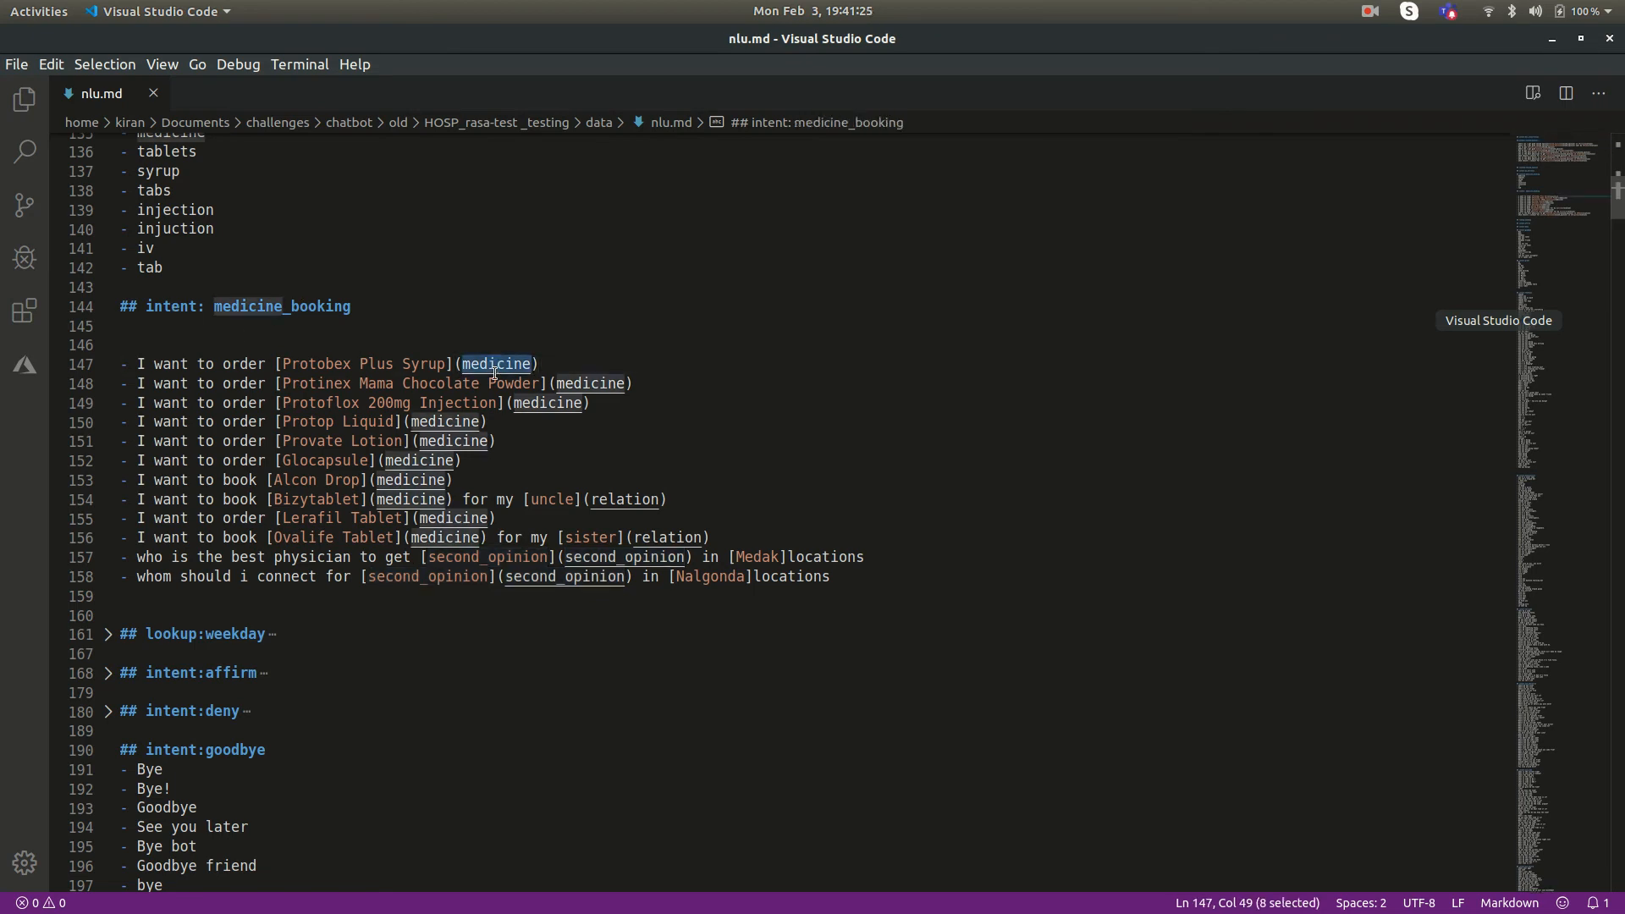
scroll("up", 3)
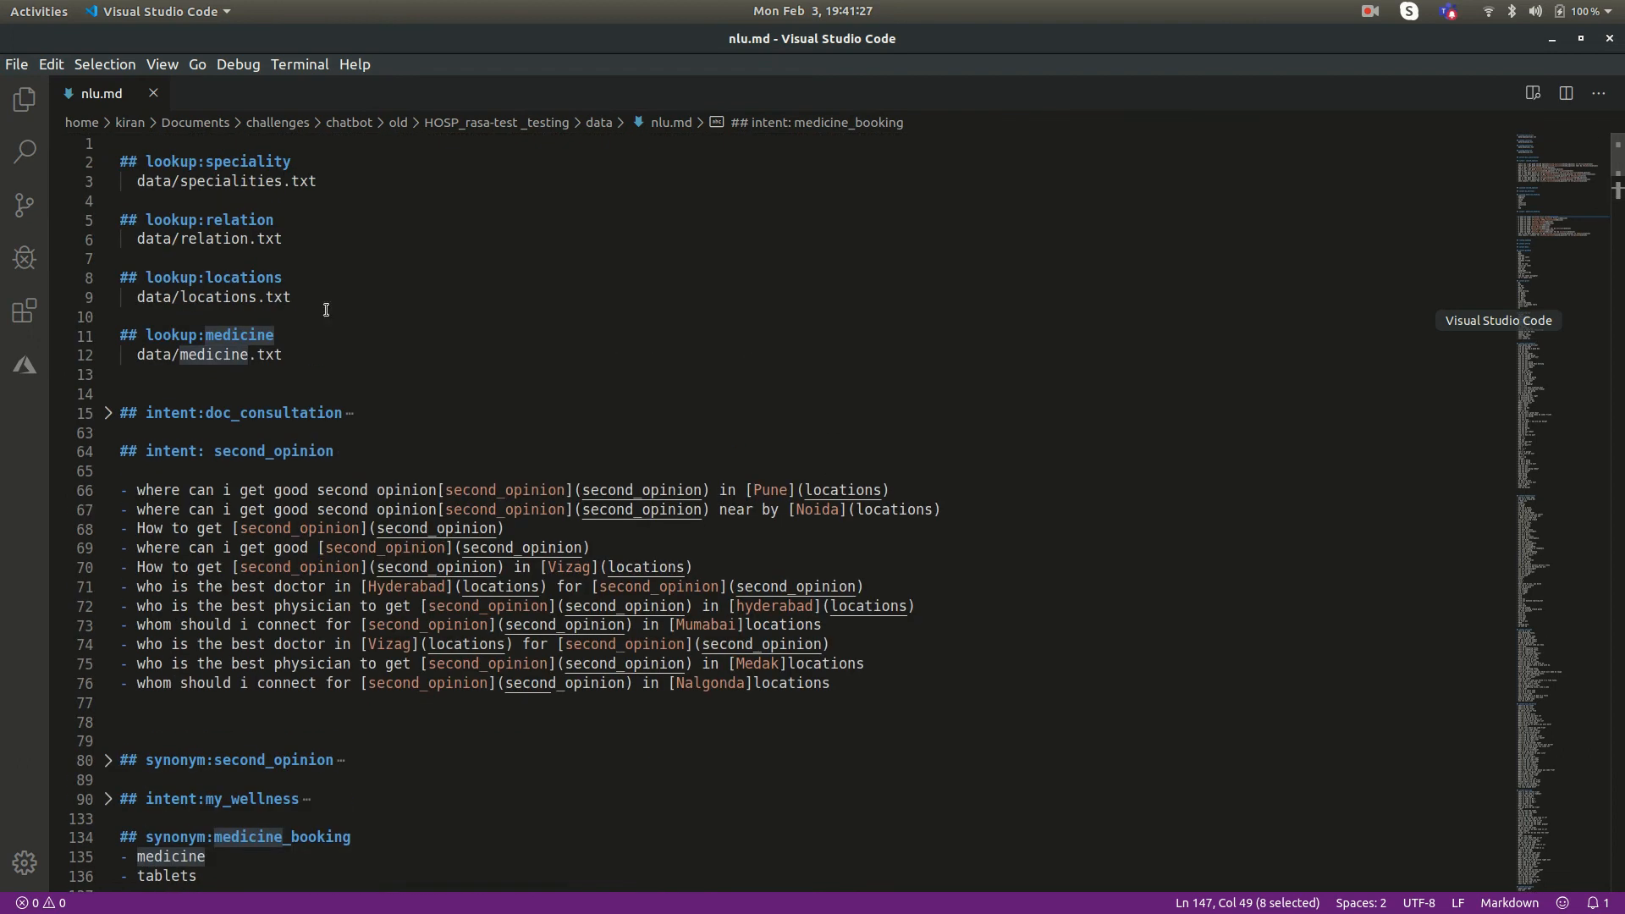
left_click(271, 354)
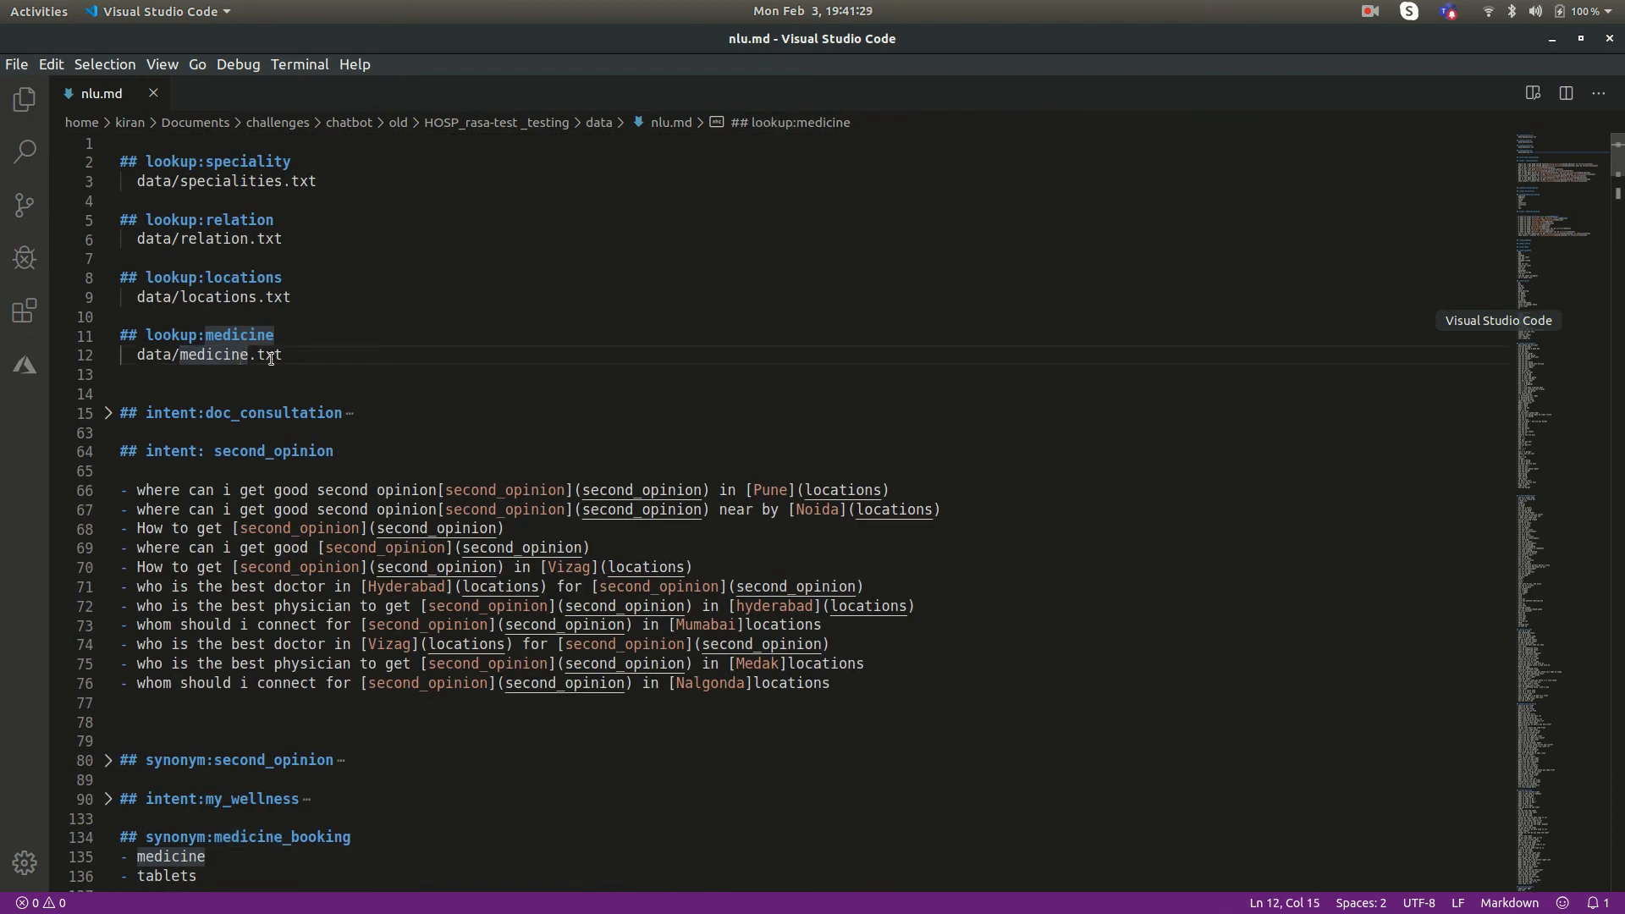
mouse_move(699, 404)
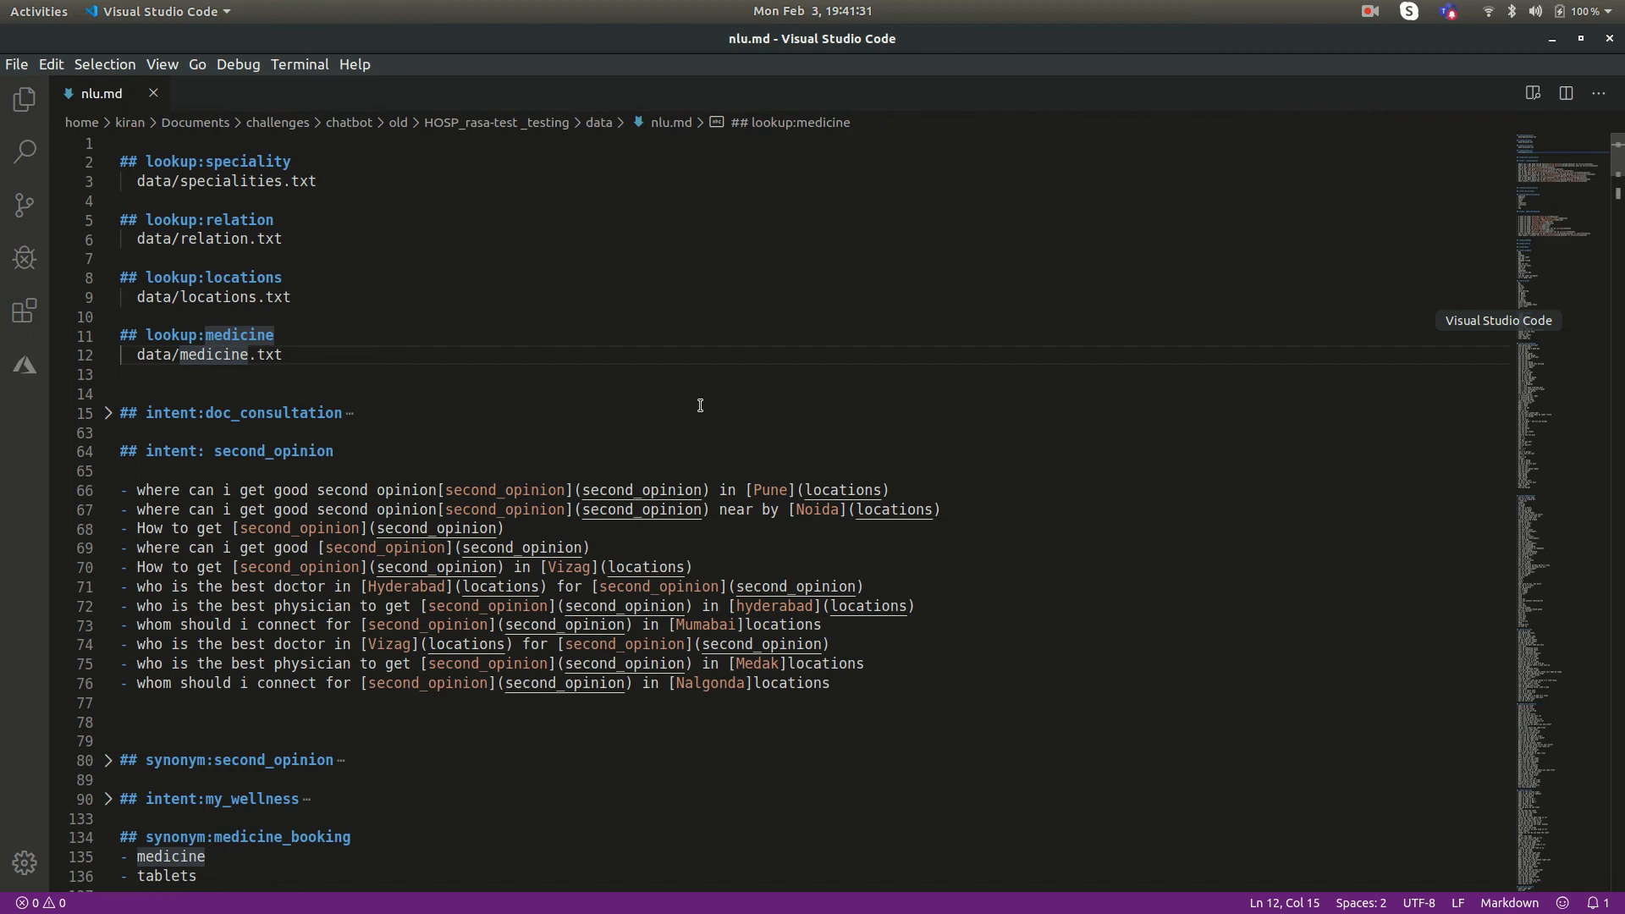
scroll("down", 3)
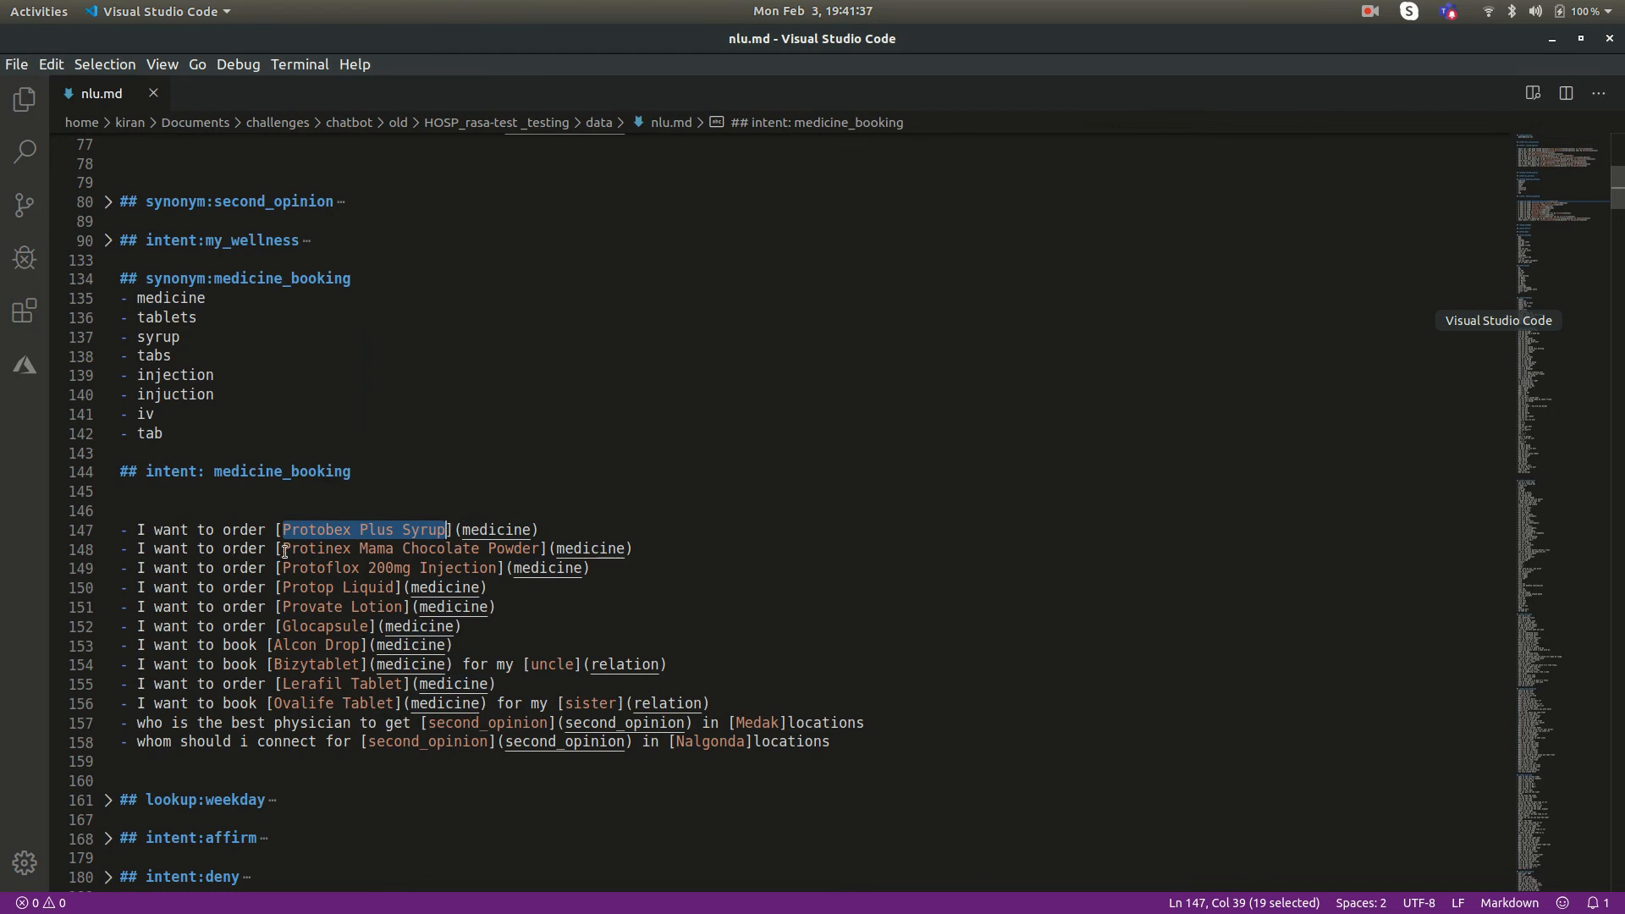
mouse_move(391, 529)
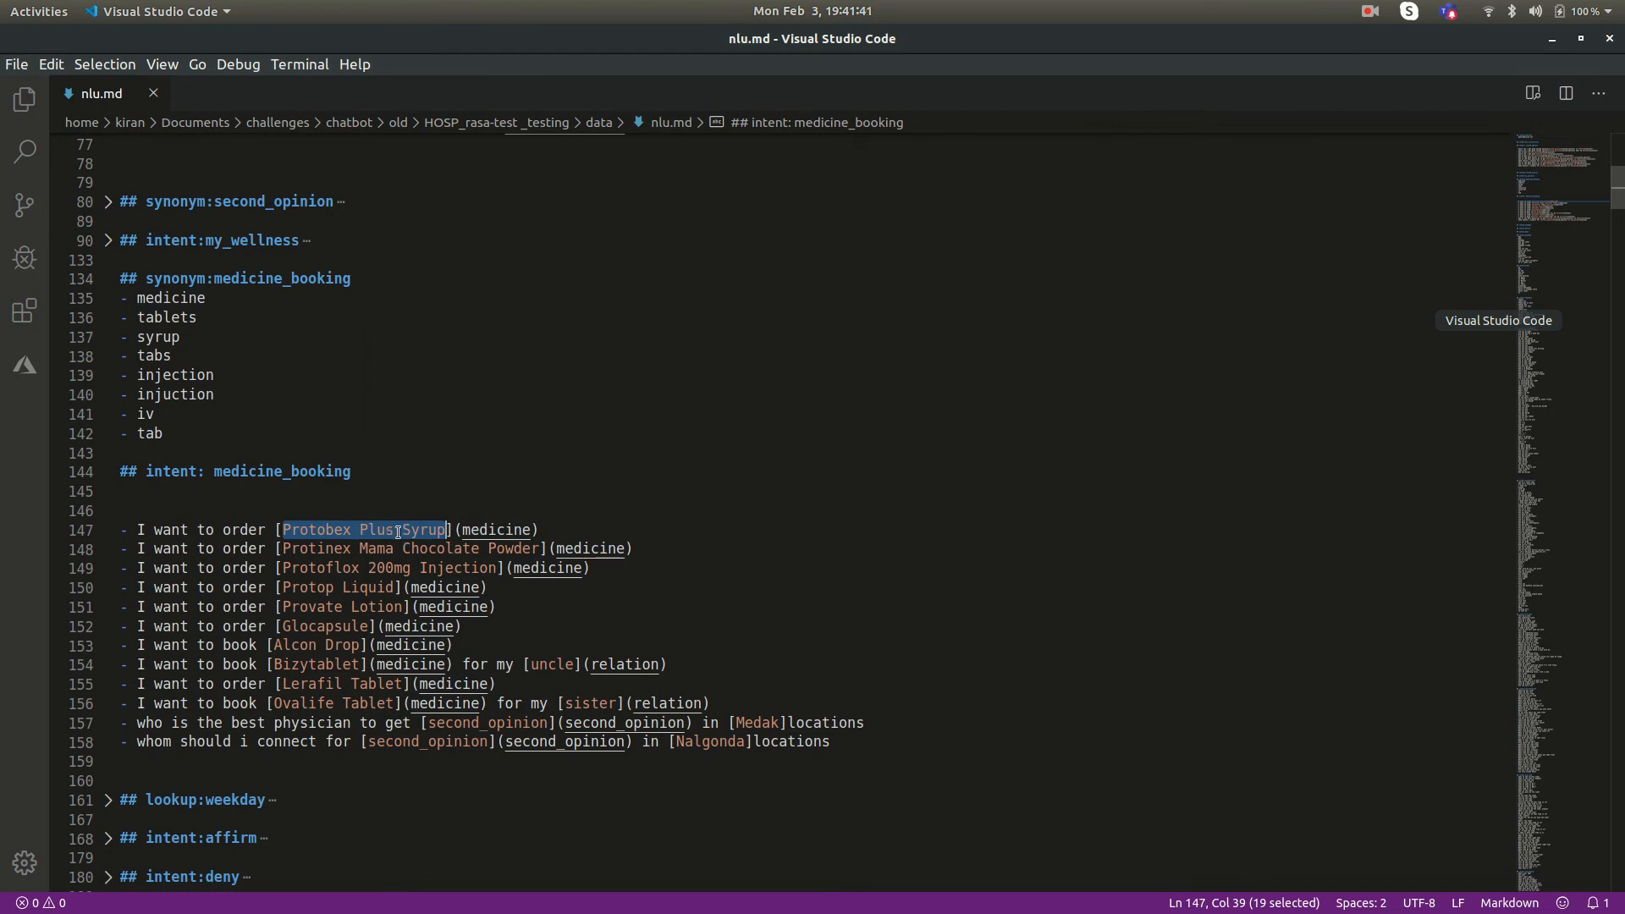
double_click(496, 530)
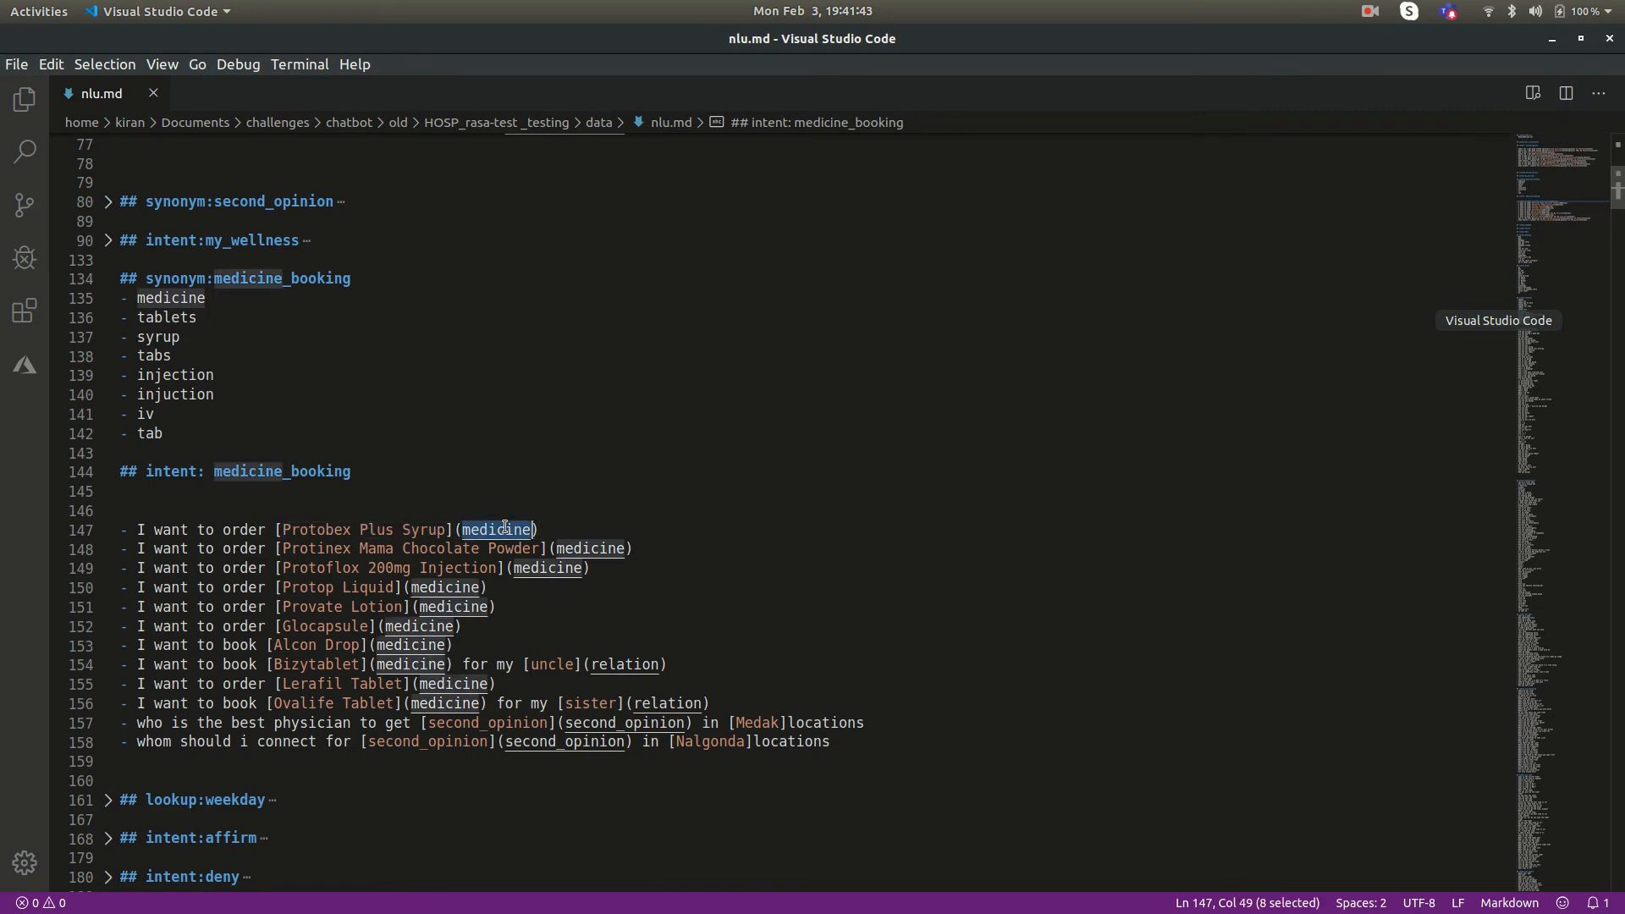
mouse_move(523, 549)
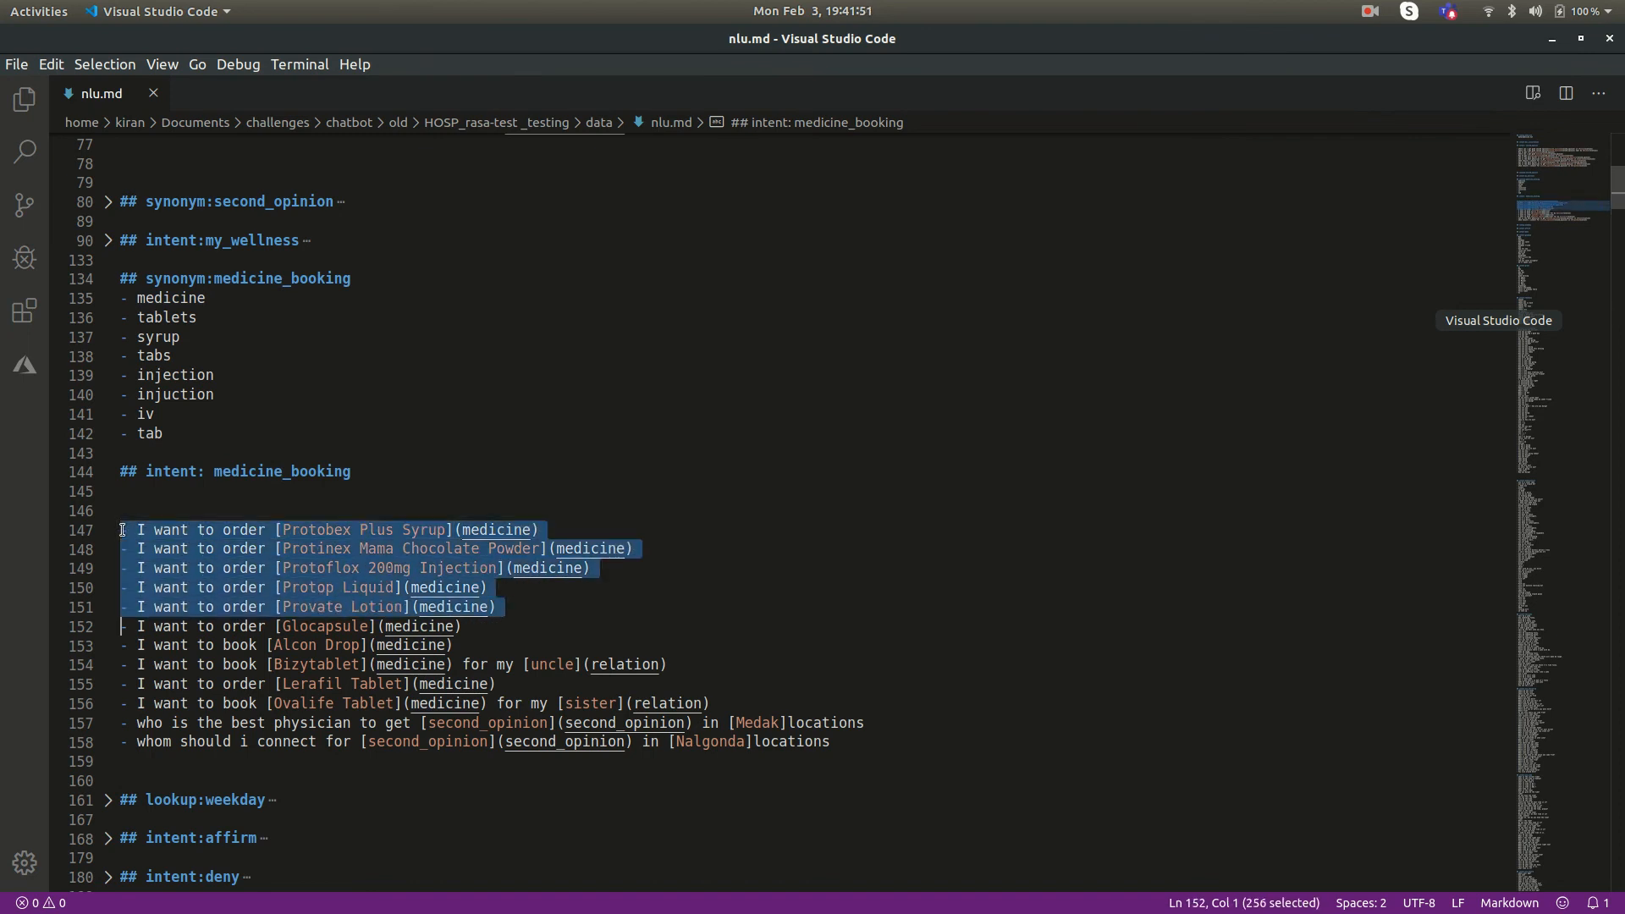
left_click(123, 509)
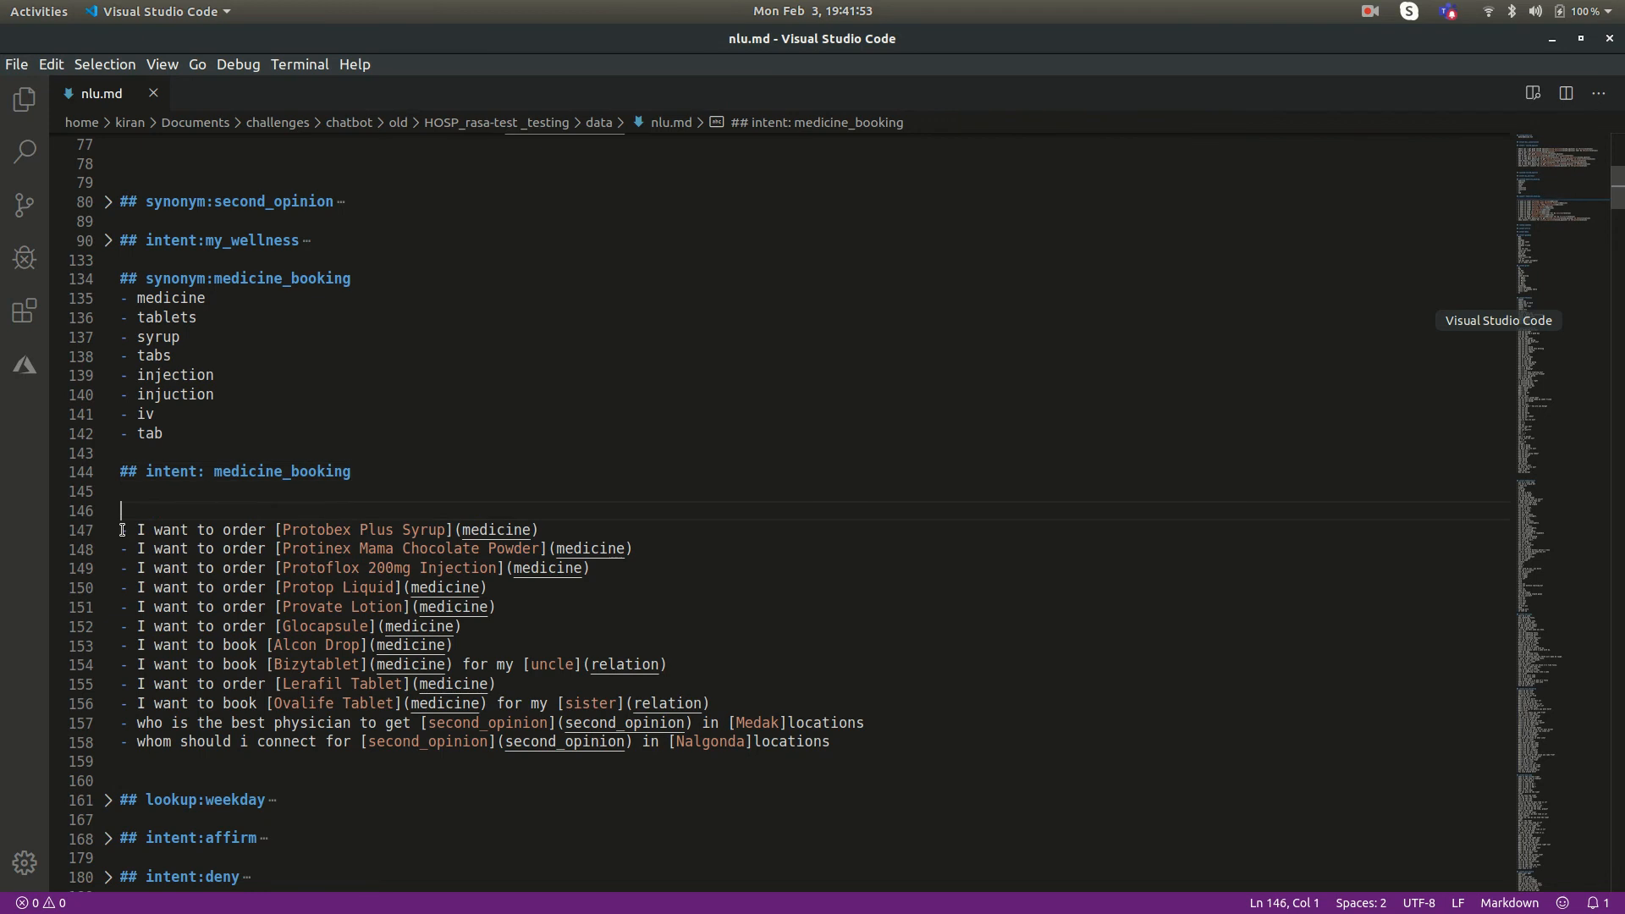
left_click(352, 530)
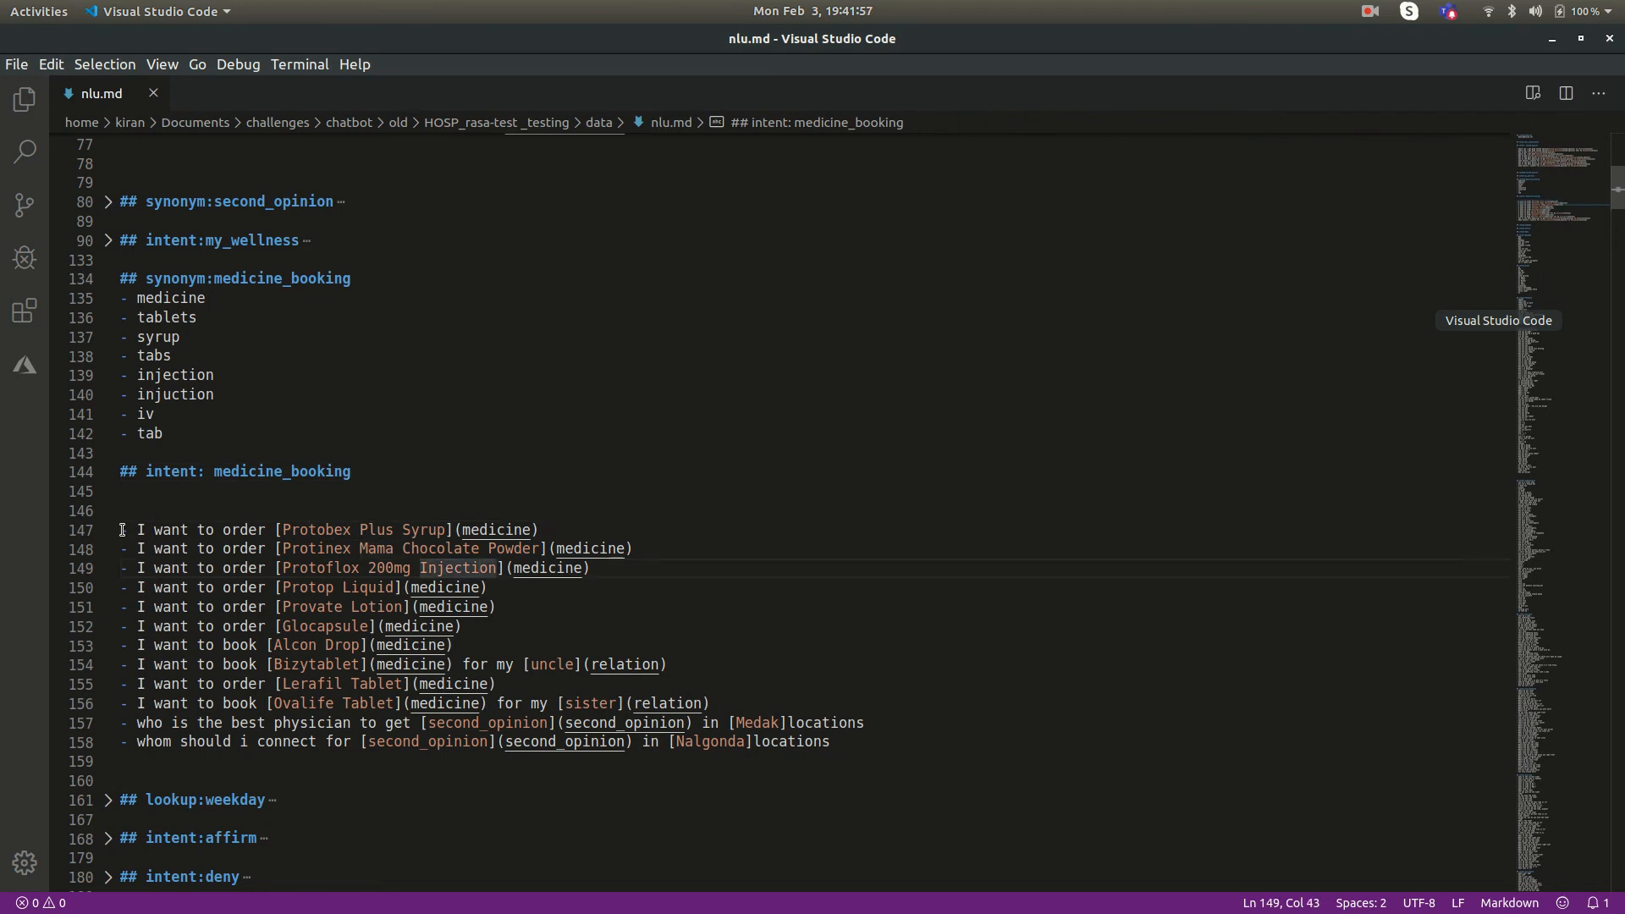
left_click(361, 606)
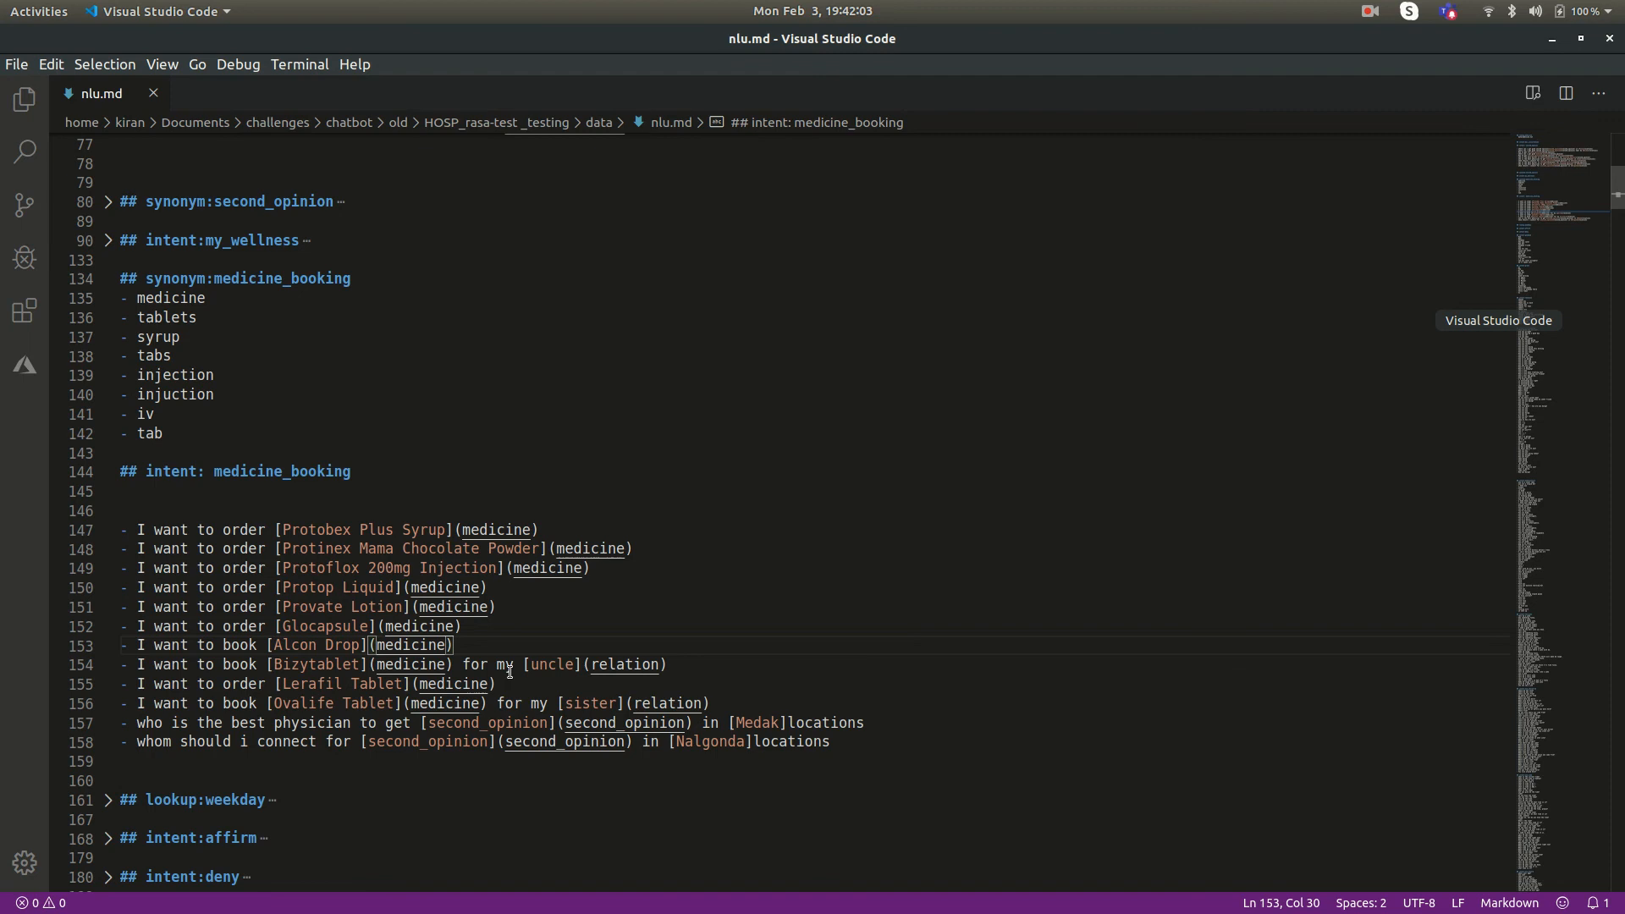
left_click(674, 663)
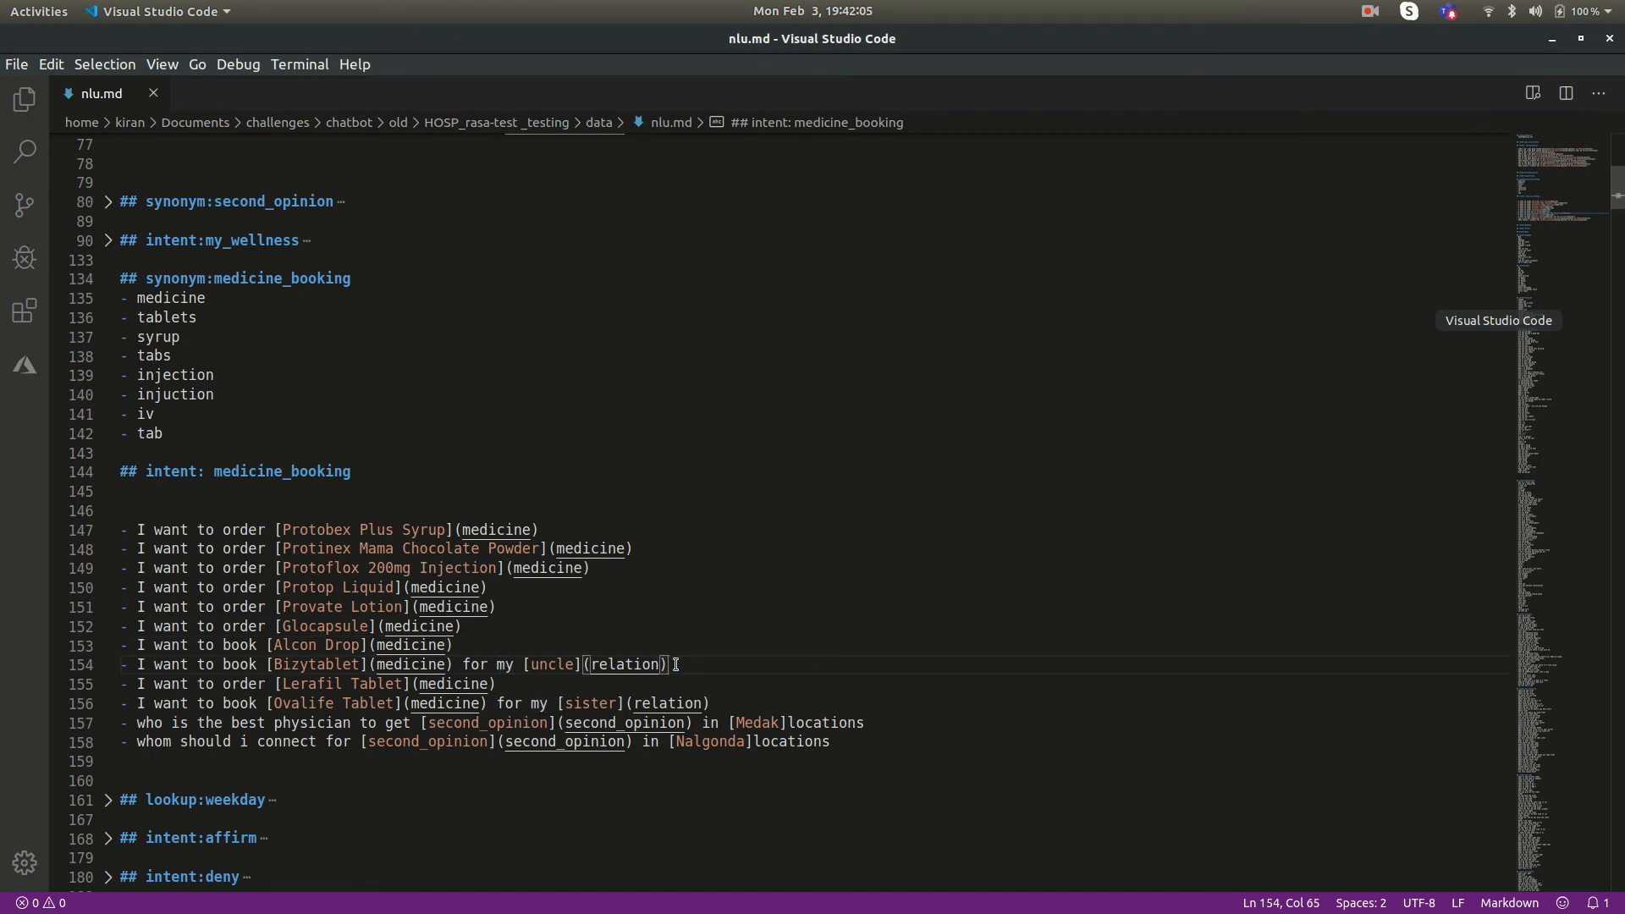
double_click(824, 722)
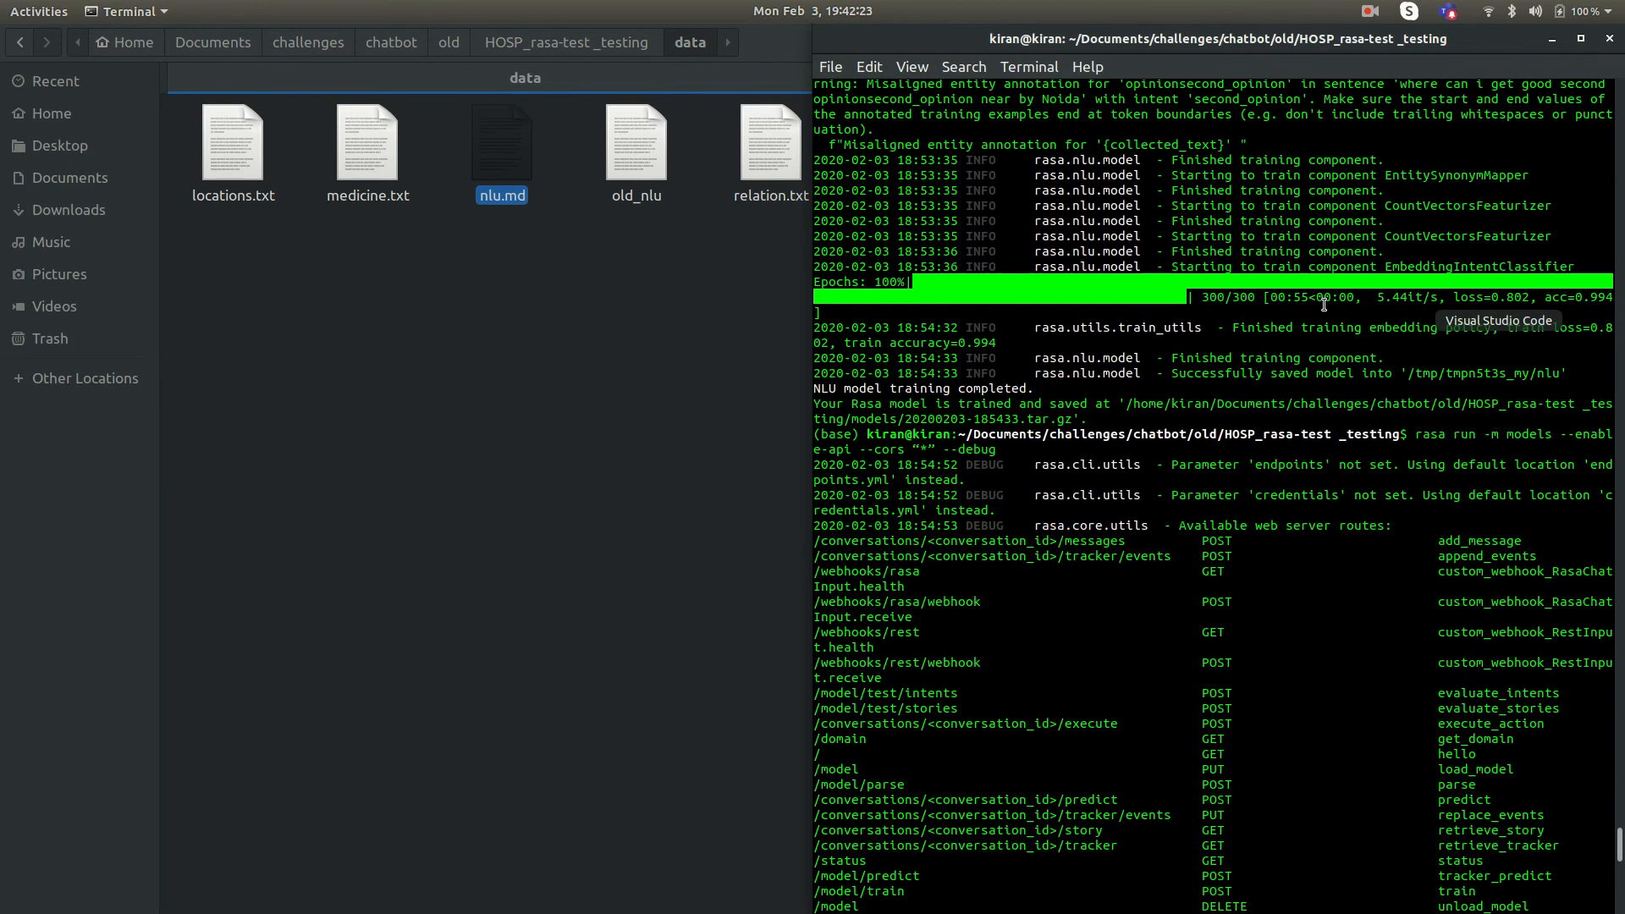
Maximize the terminal and review the rasa train output and the running server's parse log
scroll("up", 3)
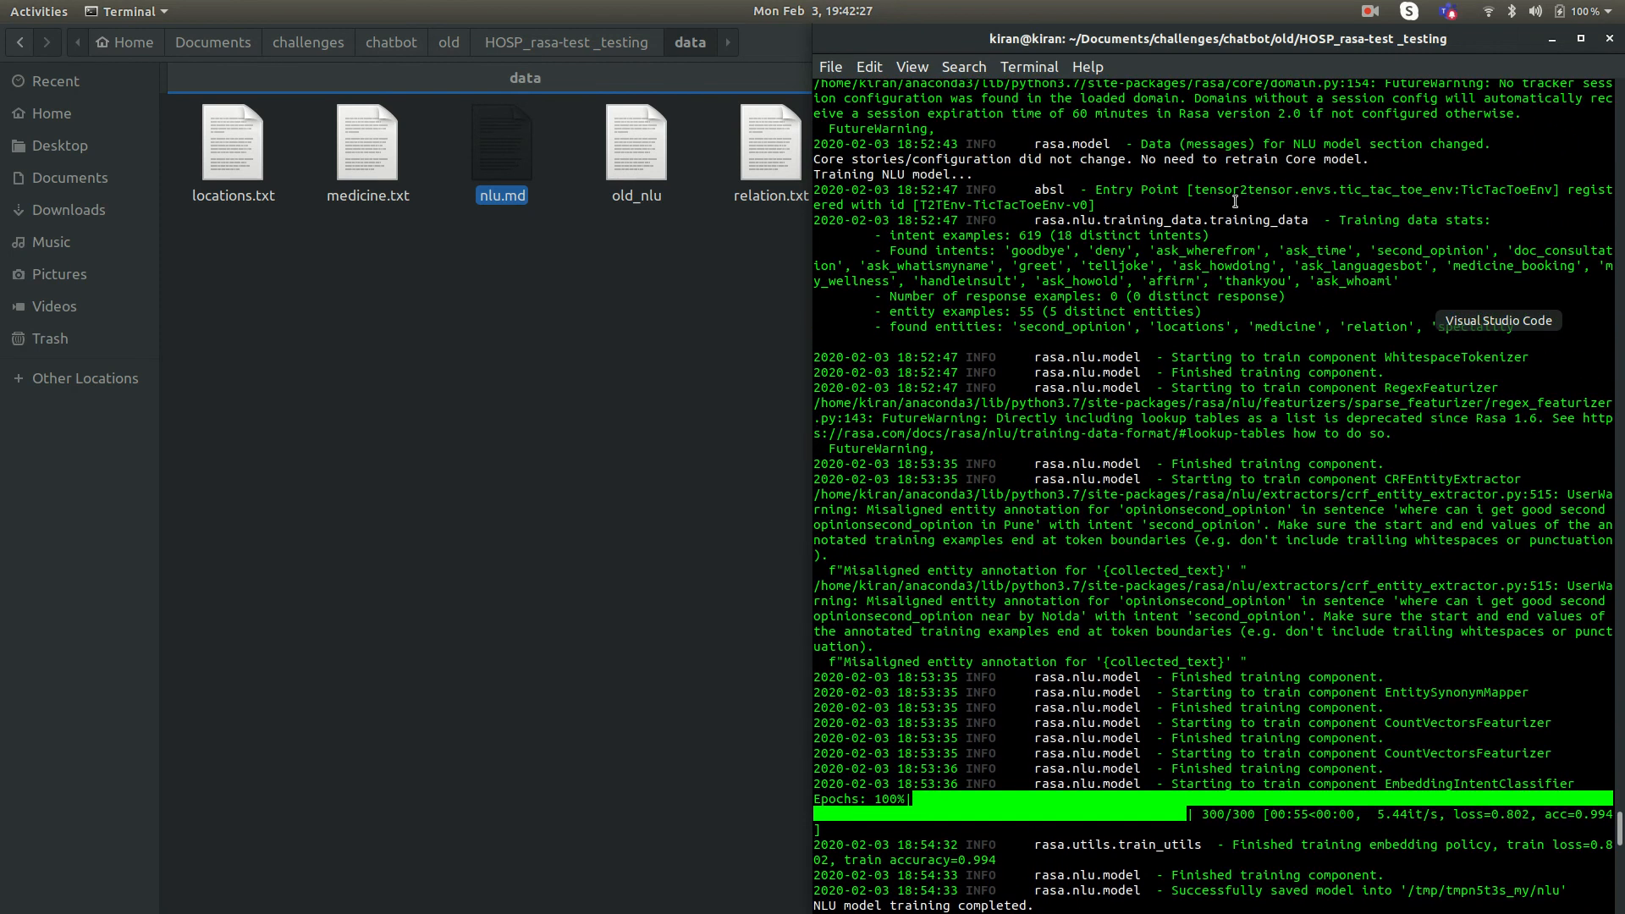
scroll("up", 3)
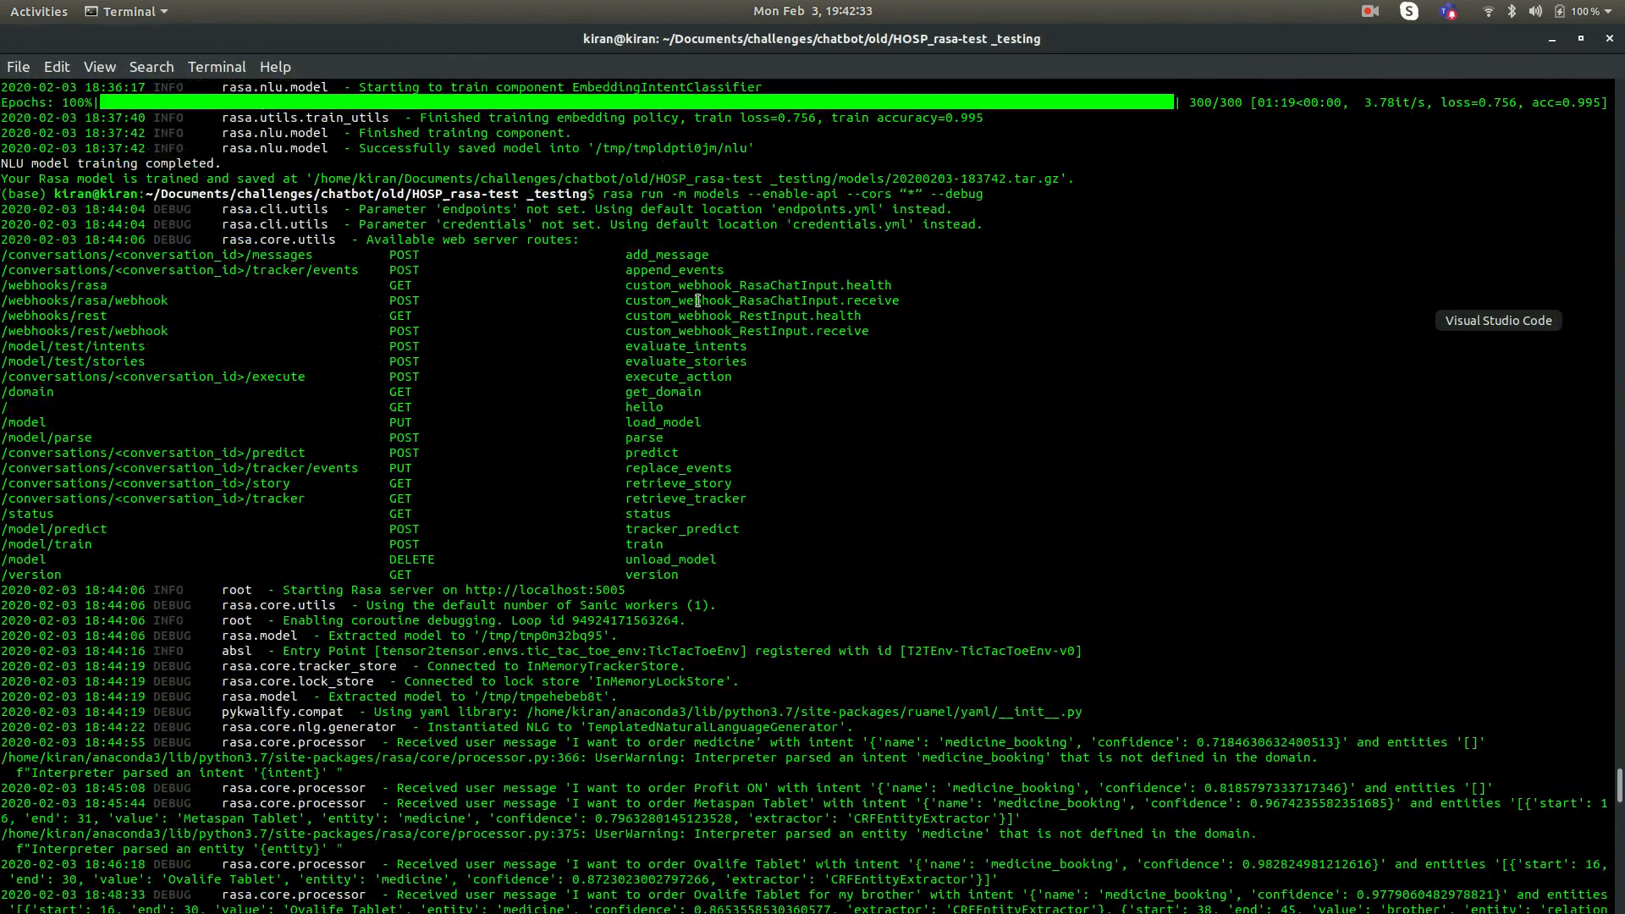
scroll("up", 3)
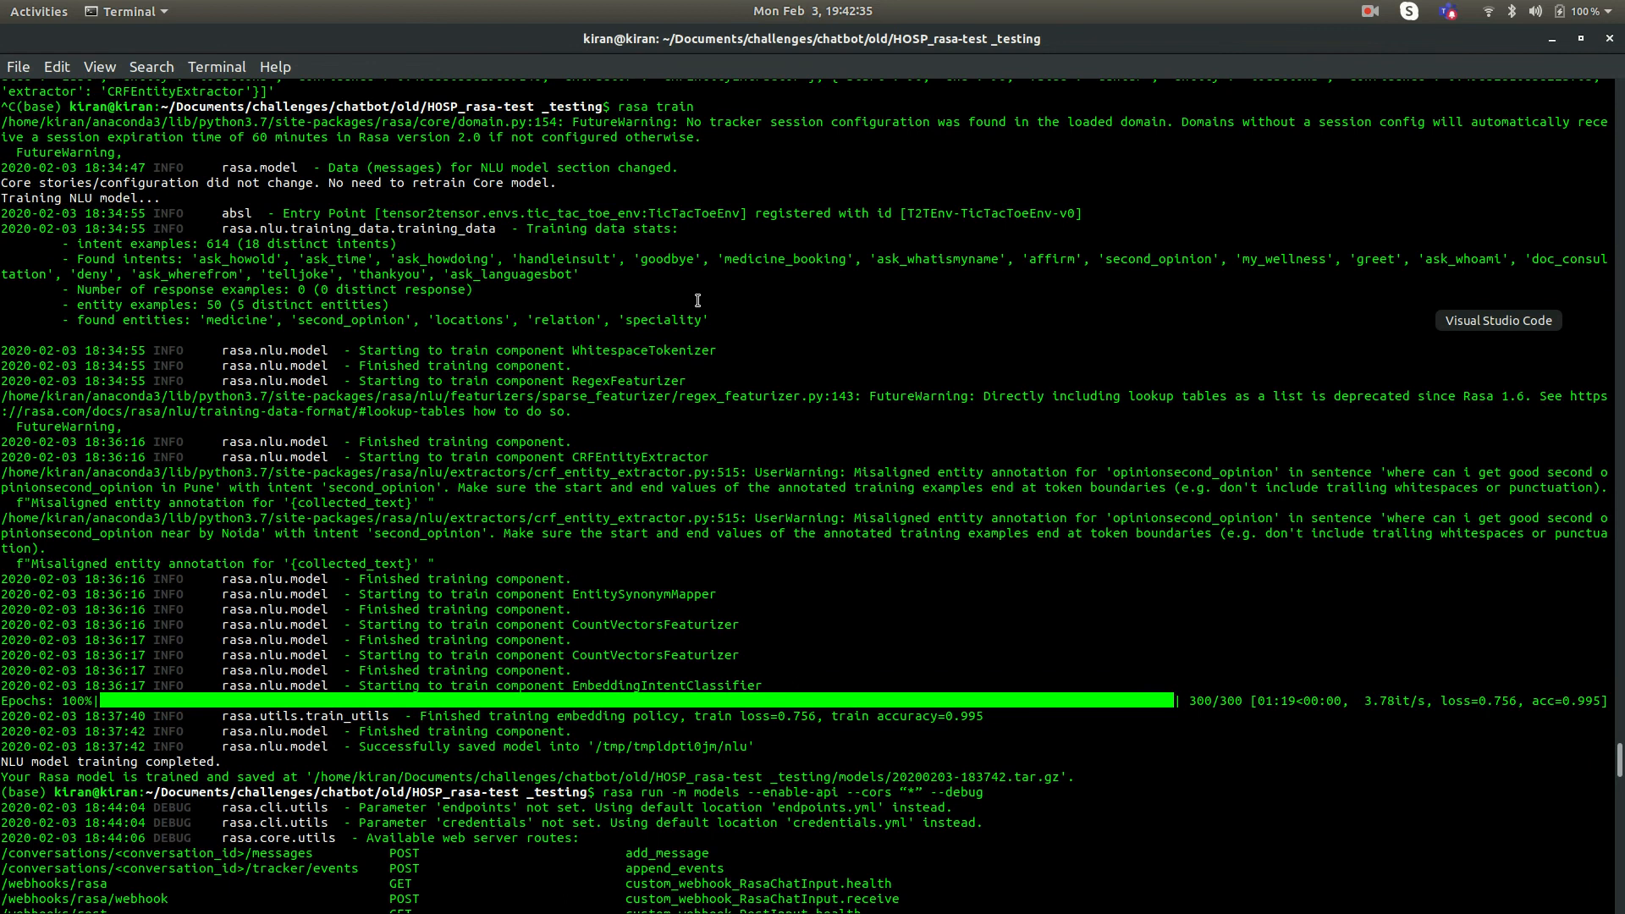
scroll("up", 3)
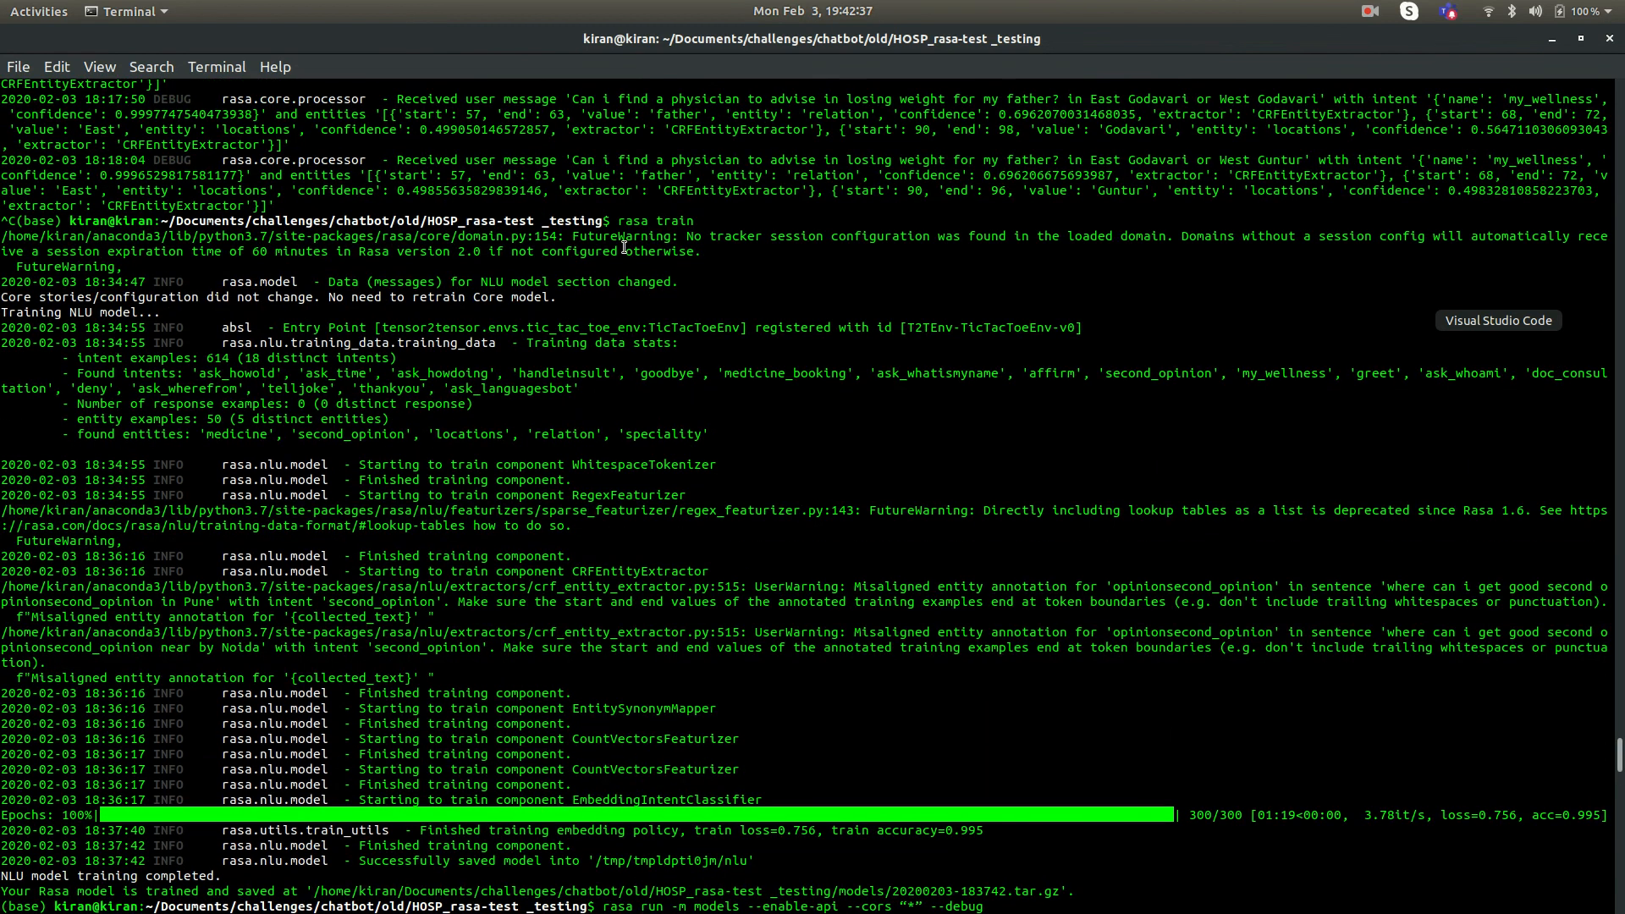
double_click(631, 220)
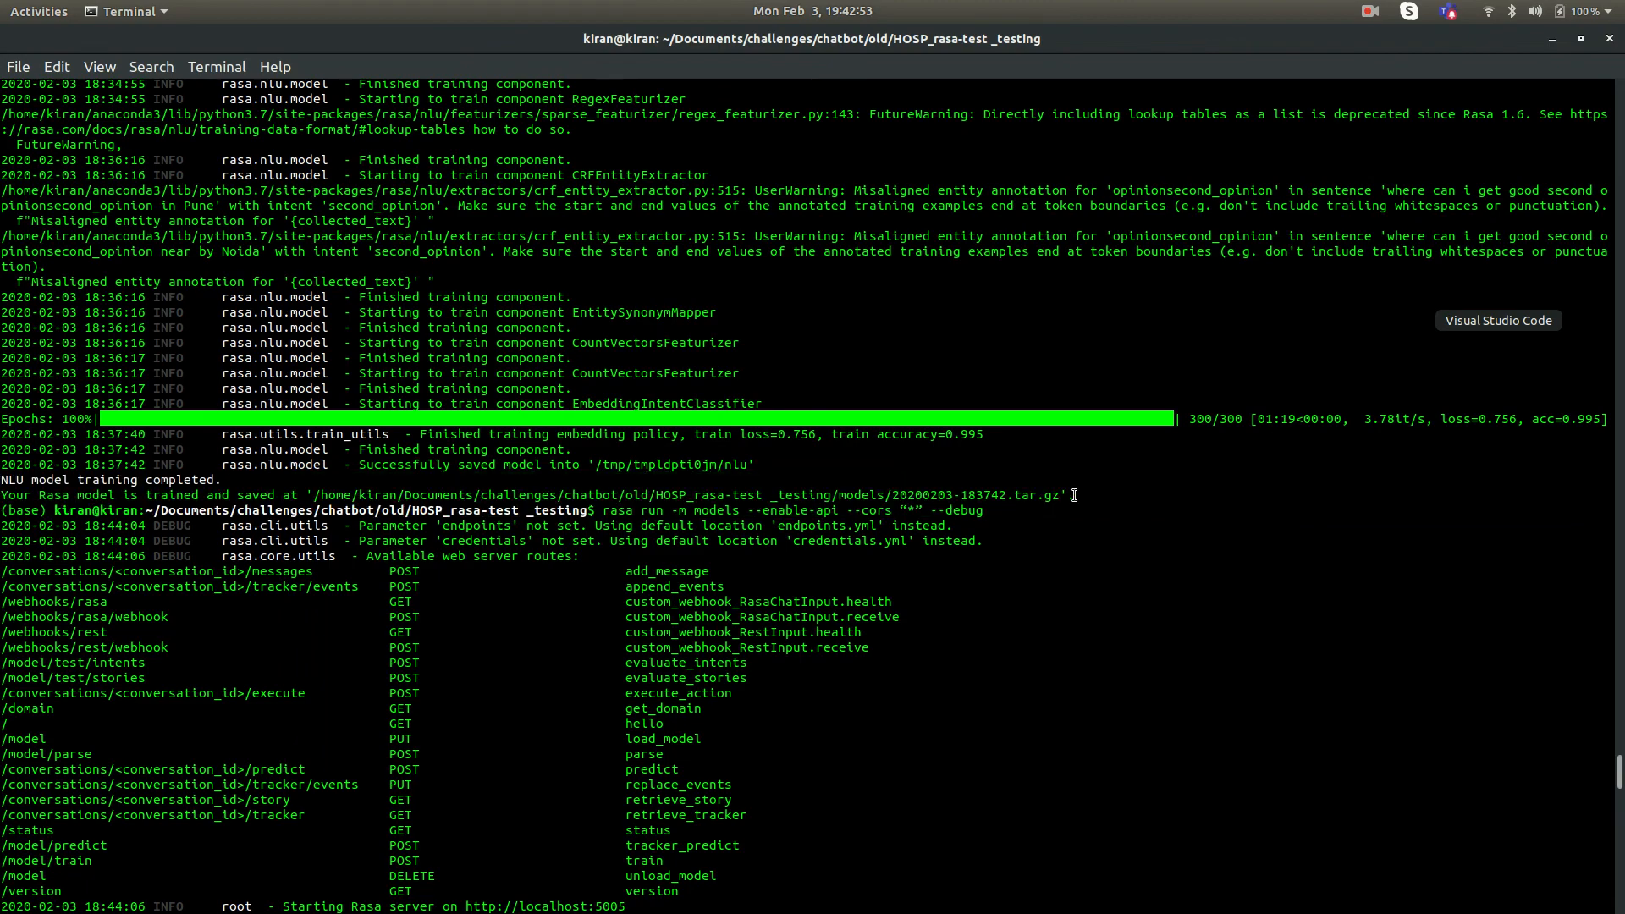
scroll("down", 3)
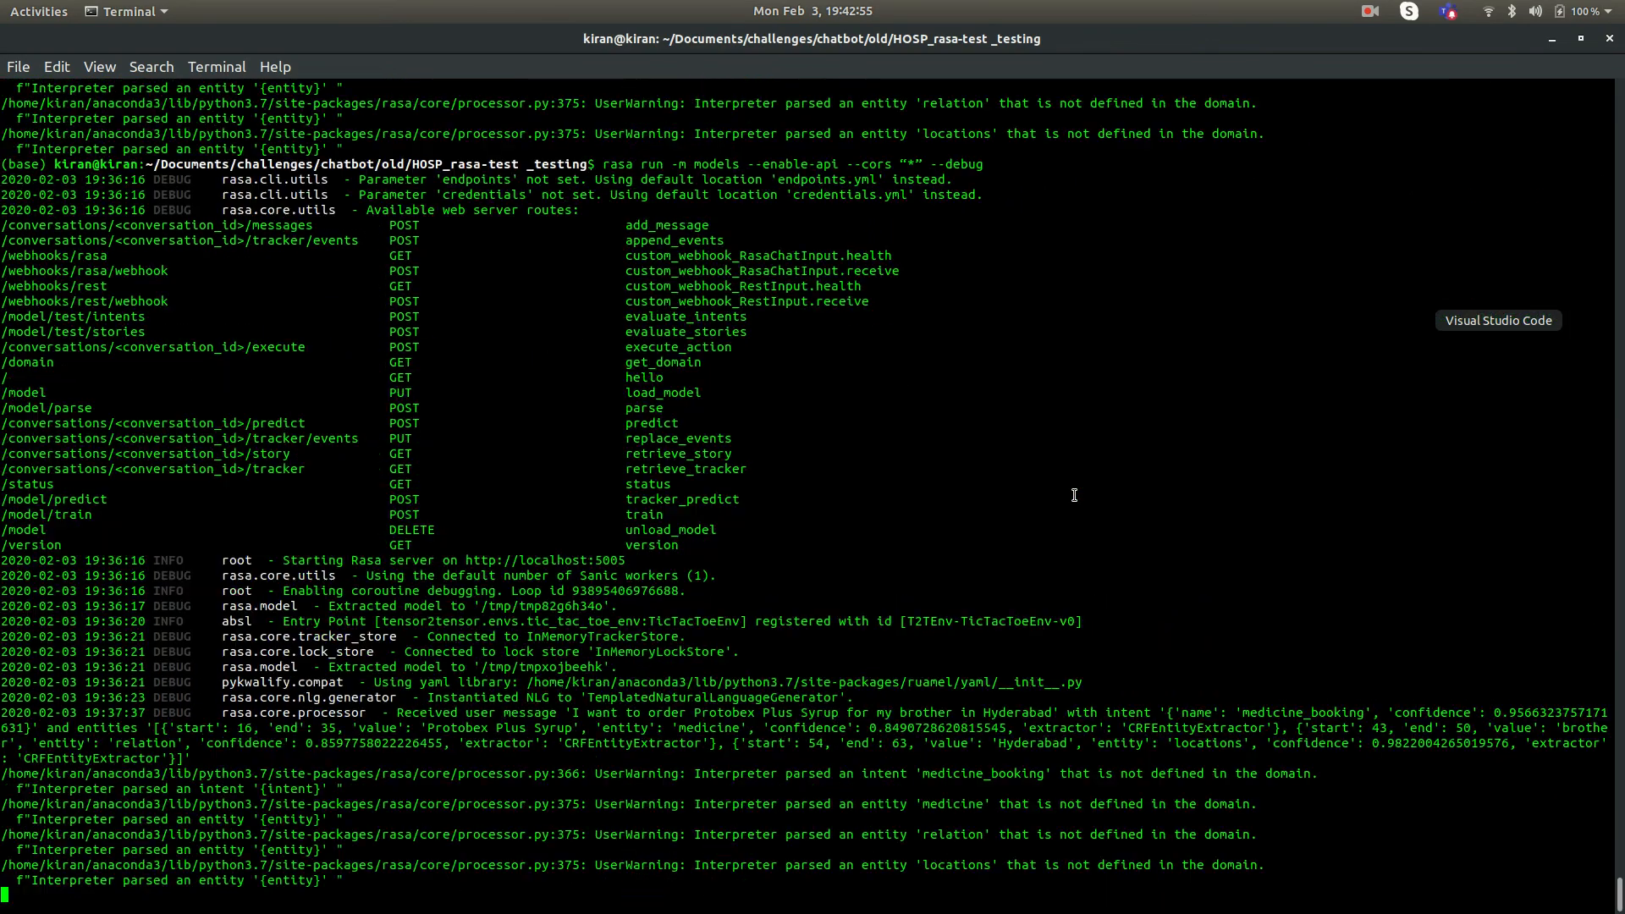
mouse_move(843, 777)
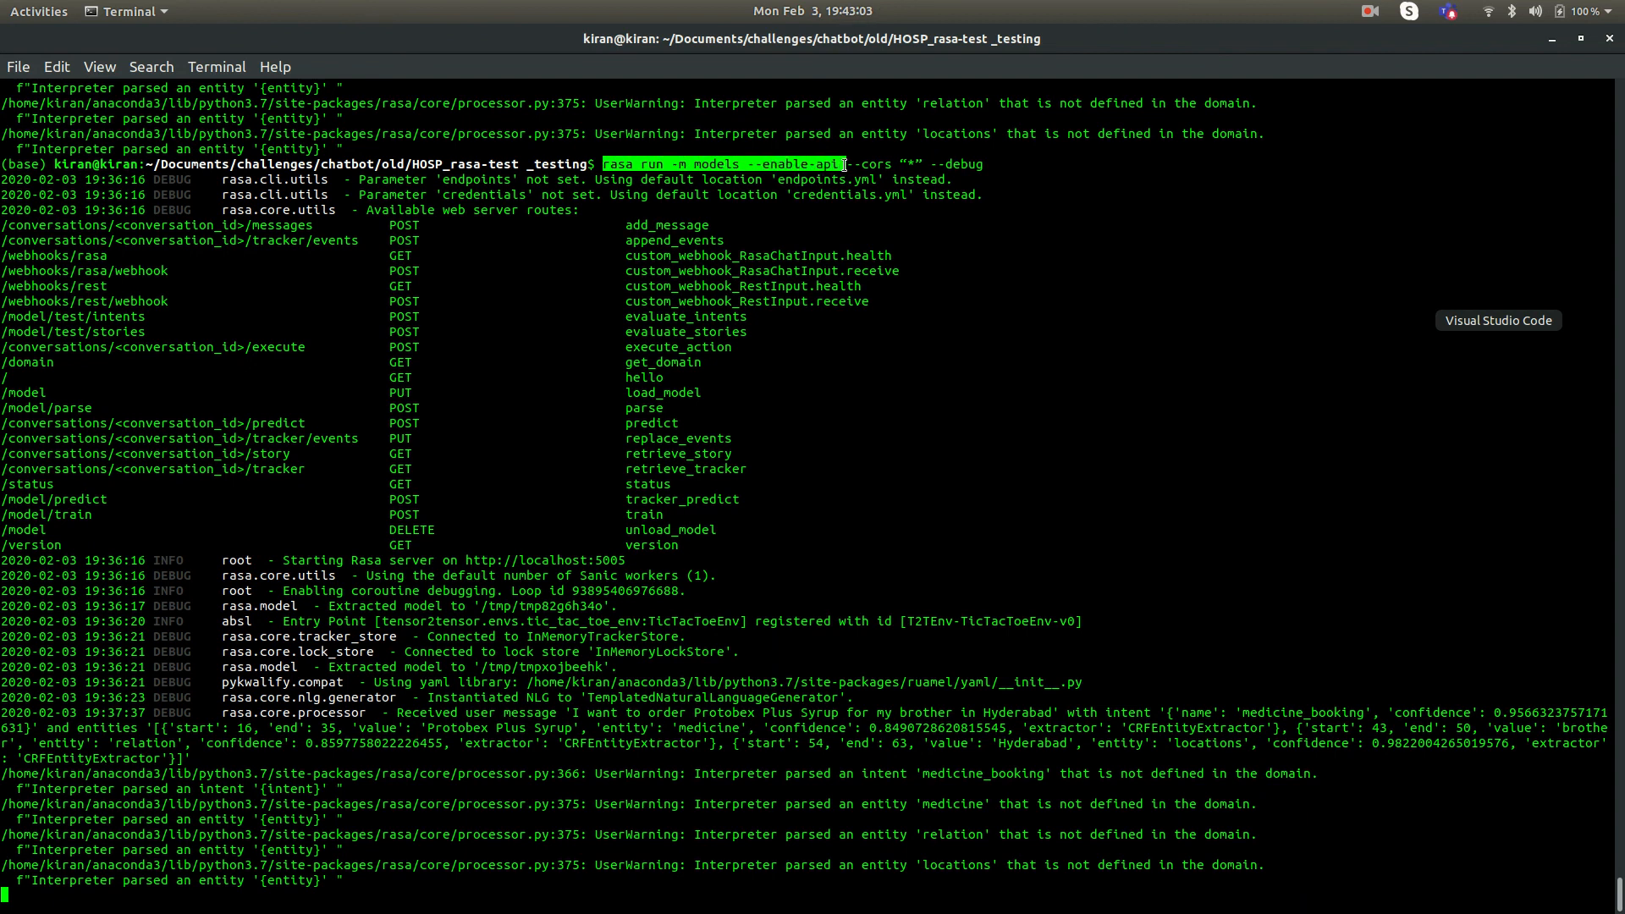
left_click(1000, 163)
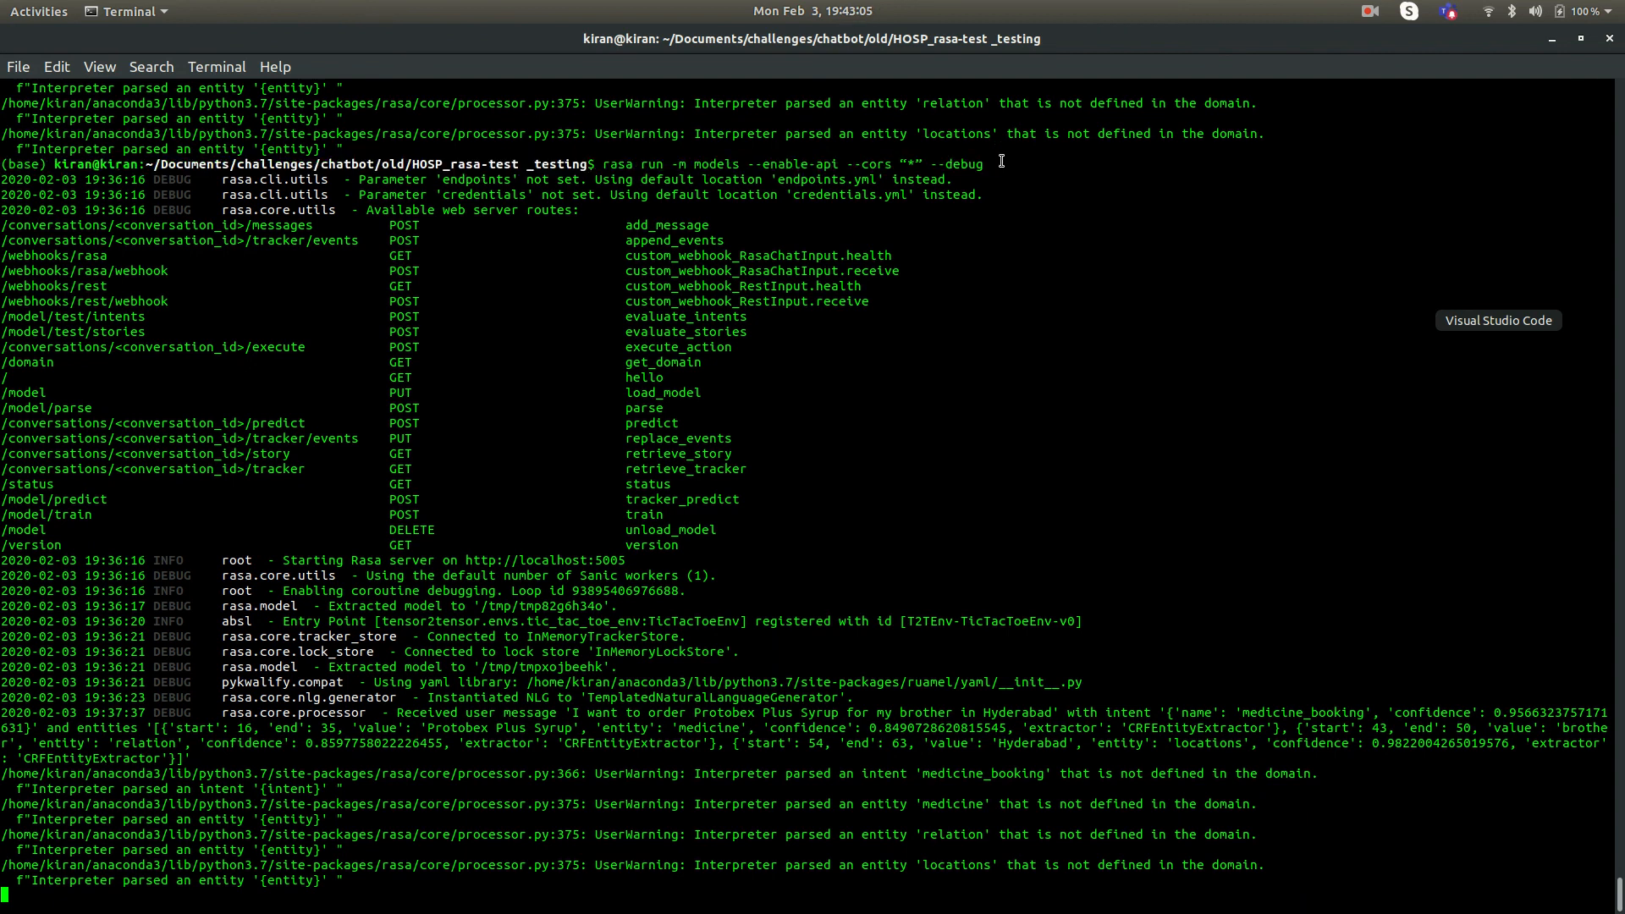
mouse_move(683, 287)
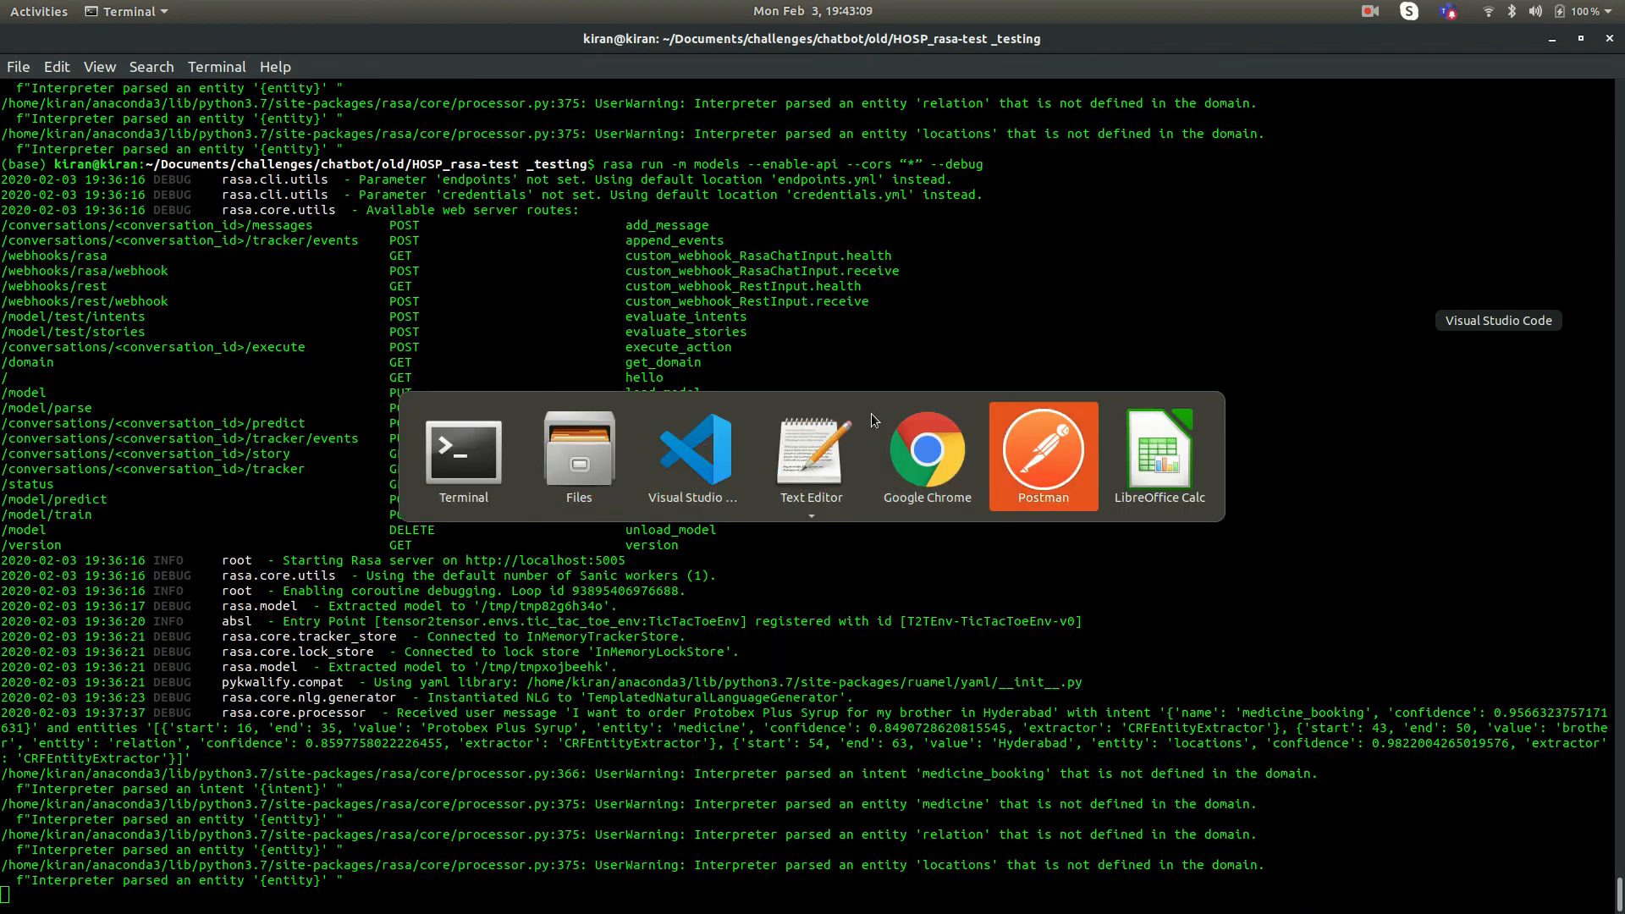
Replace Hyderabad with Kurnool in the parse request body and send it
left_click(1043, 455)
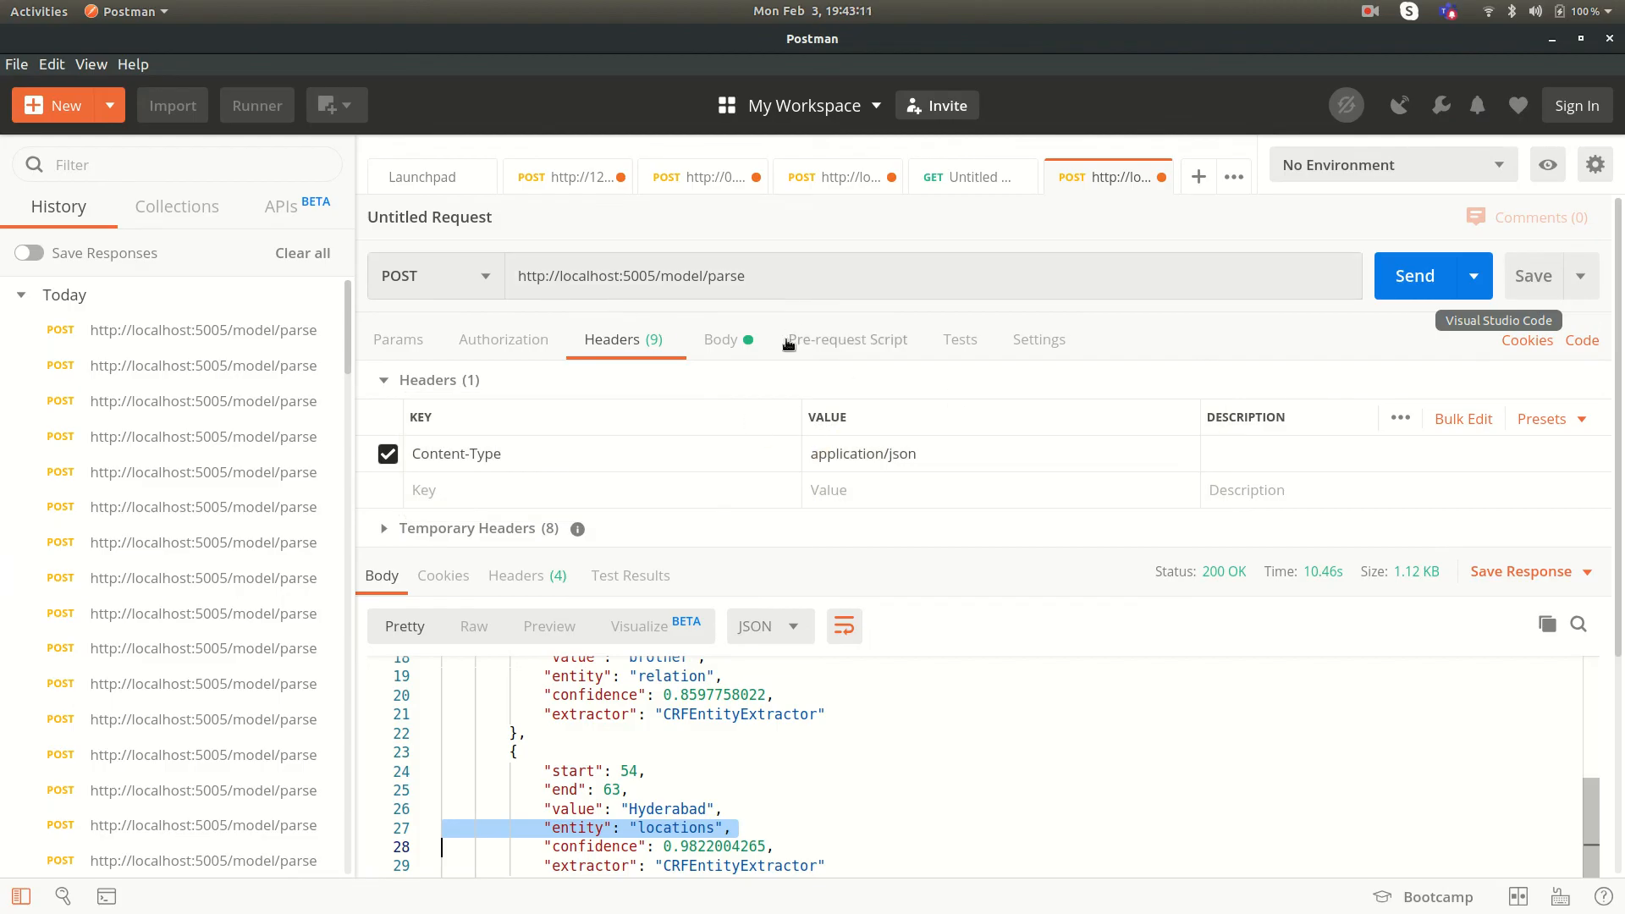
left_click(719, 339)
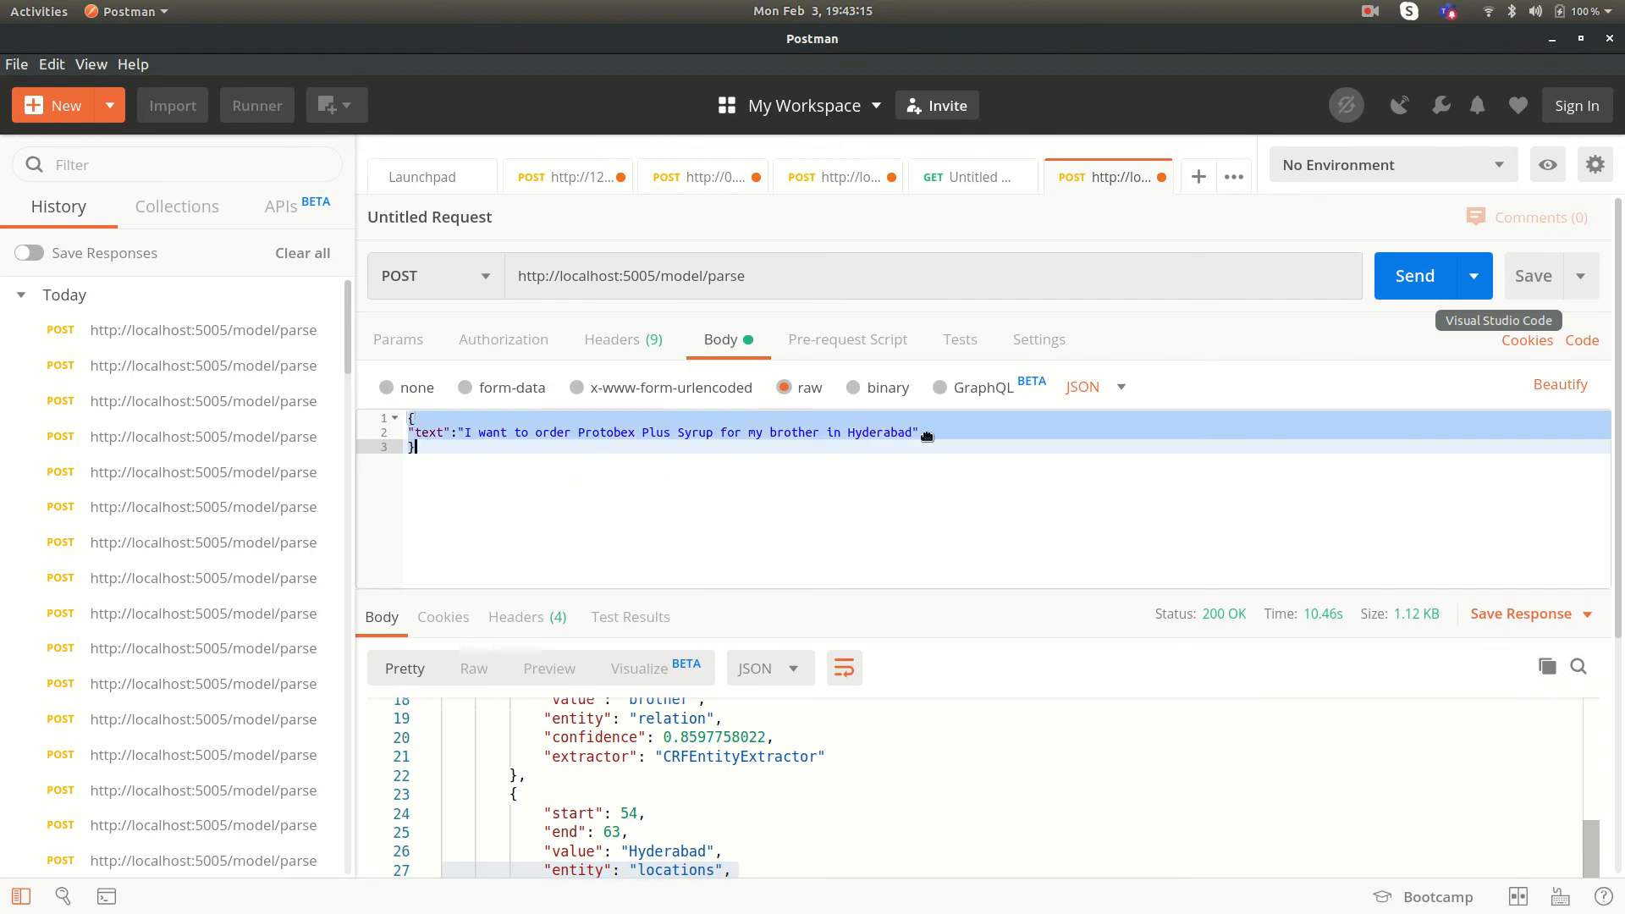
left_click(915, 432)
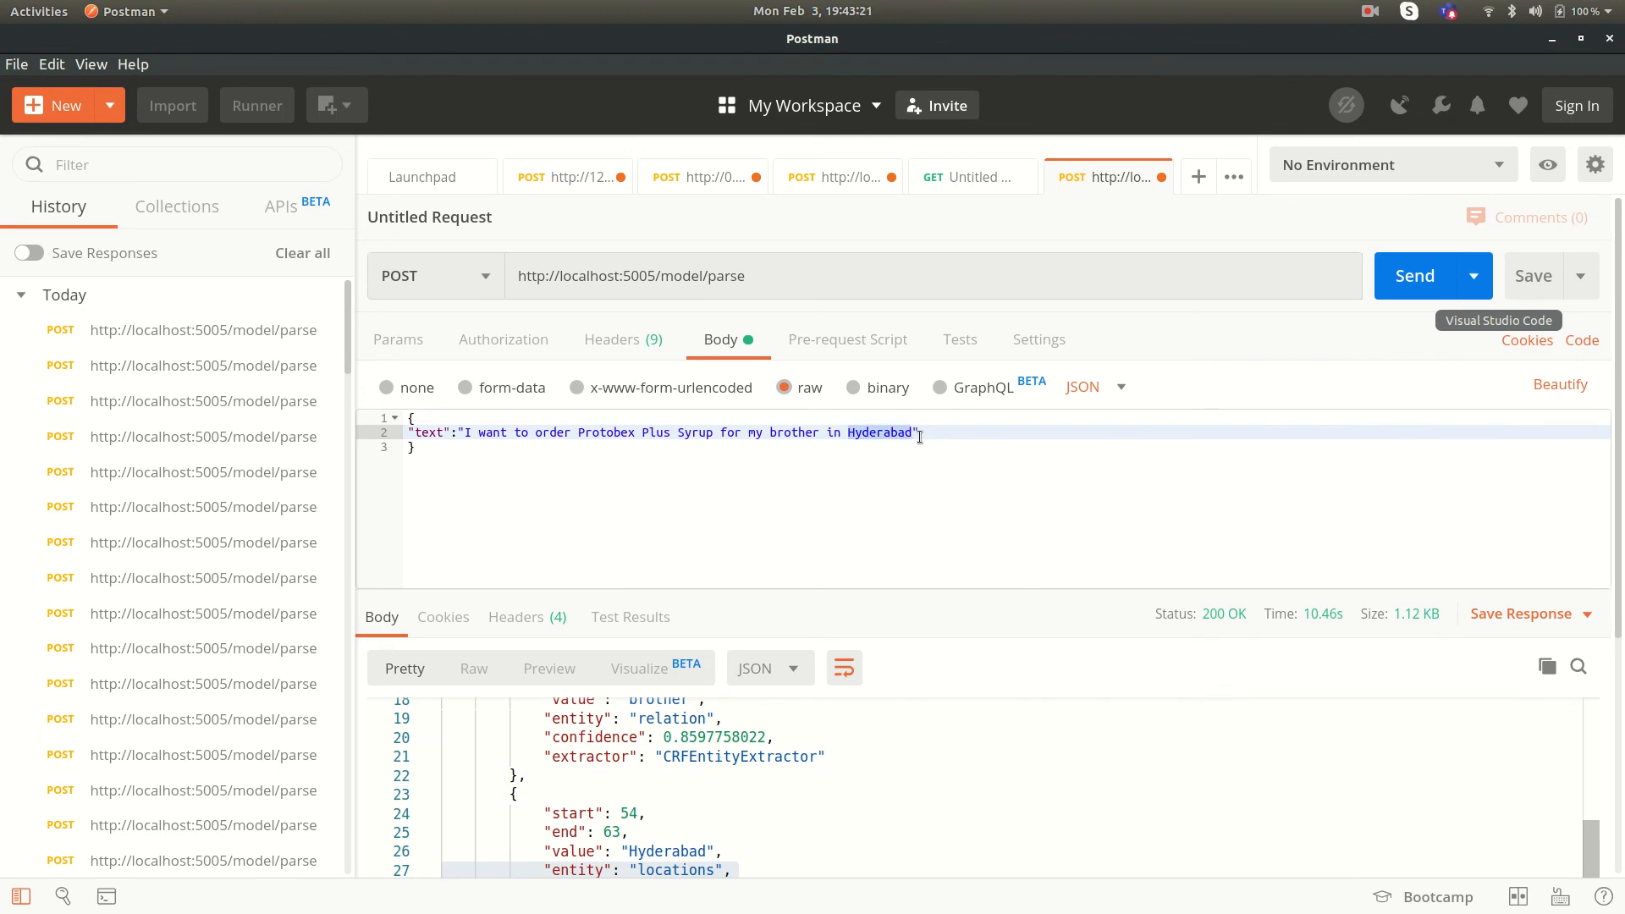
type("Kurnool")
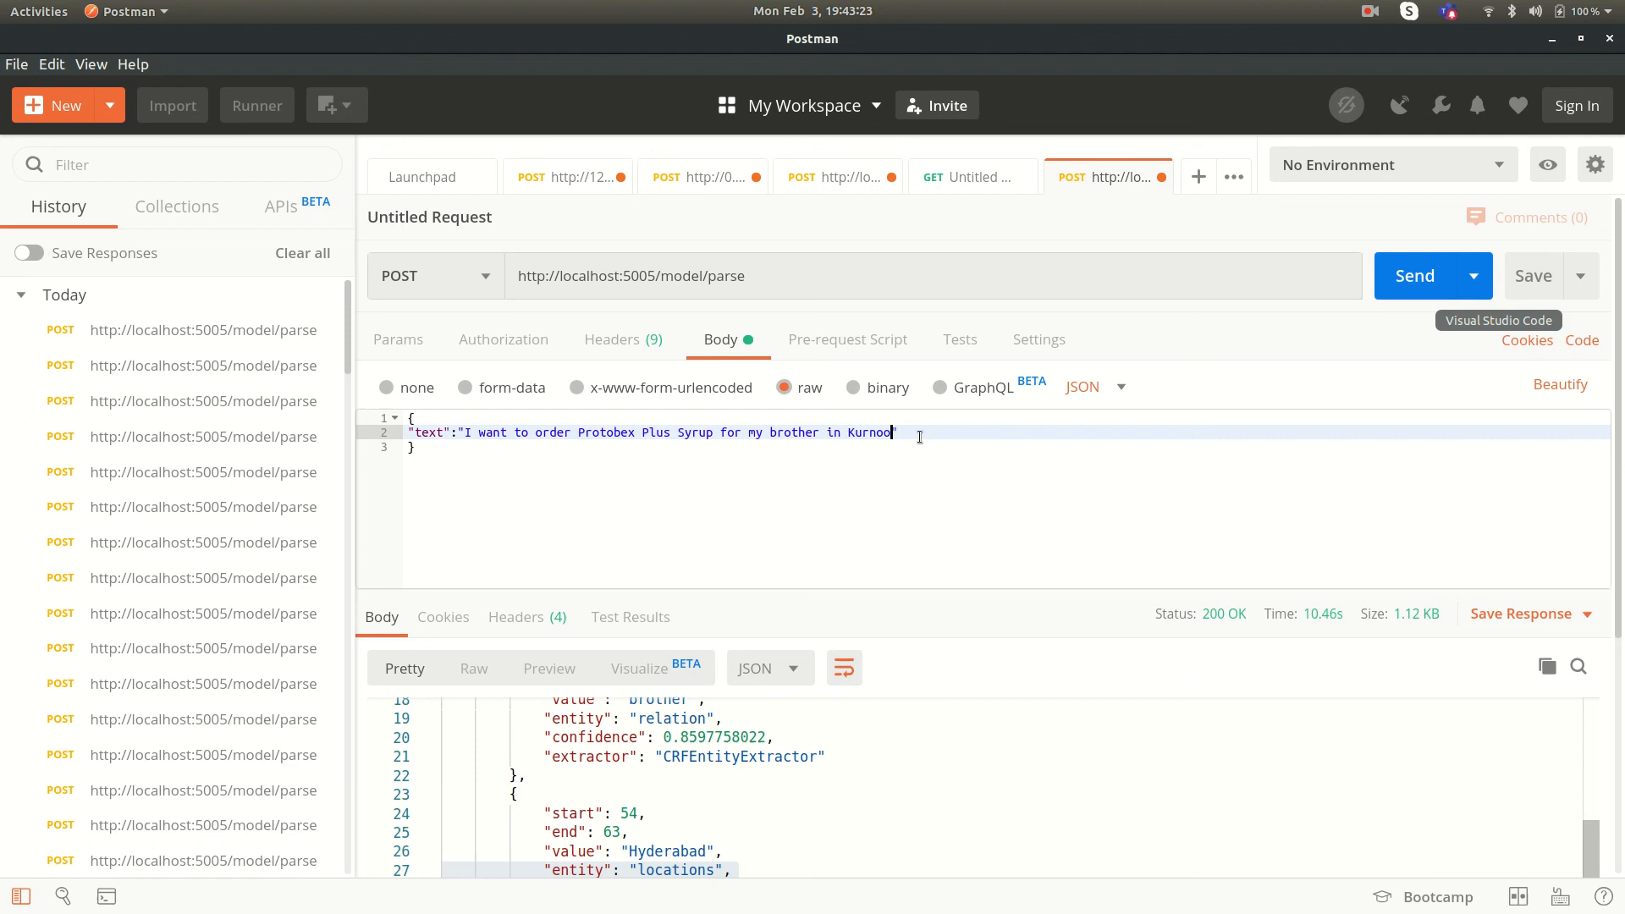
left_click(1413, 276)
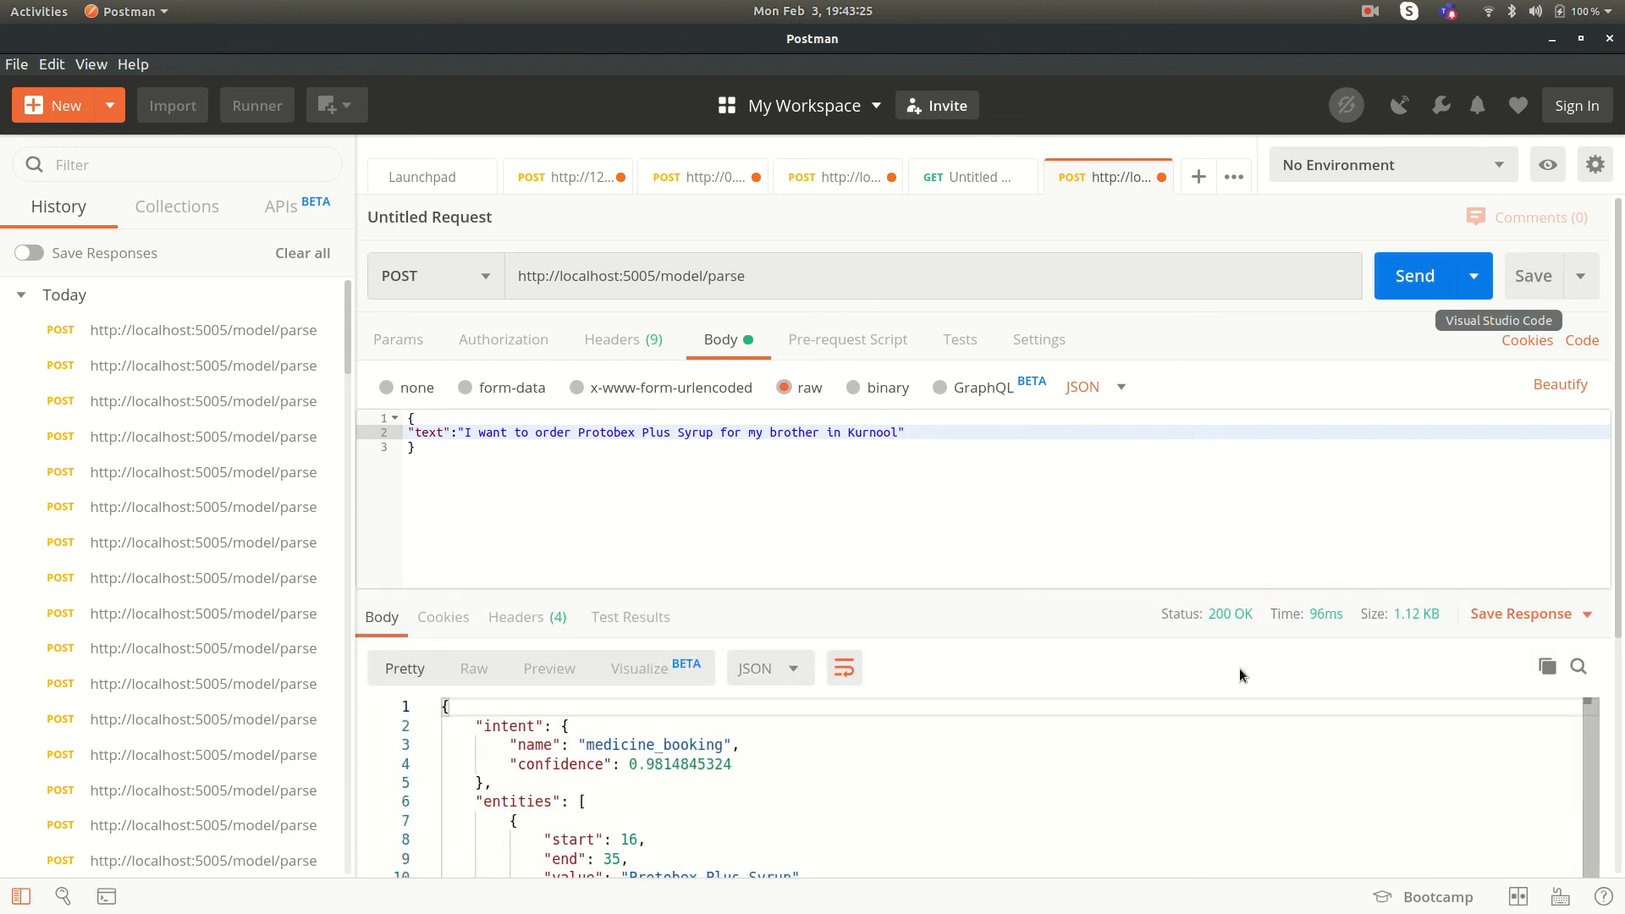
scroll("down", 3)
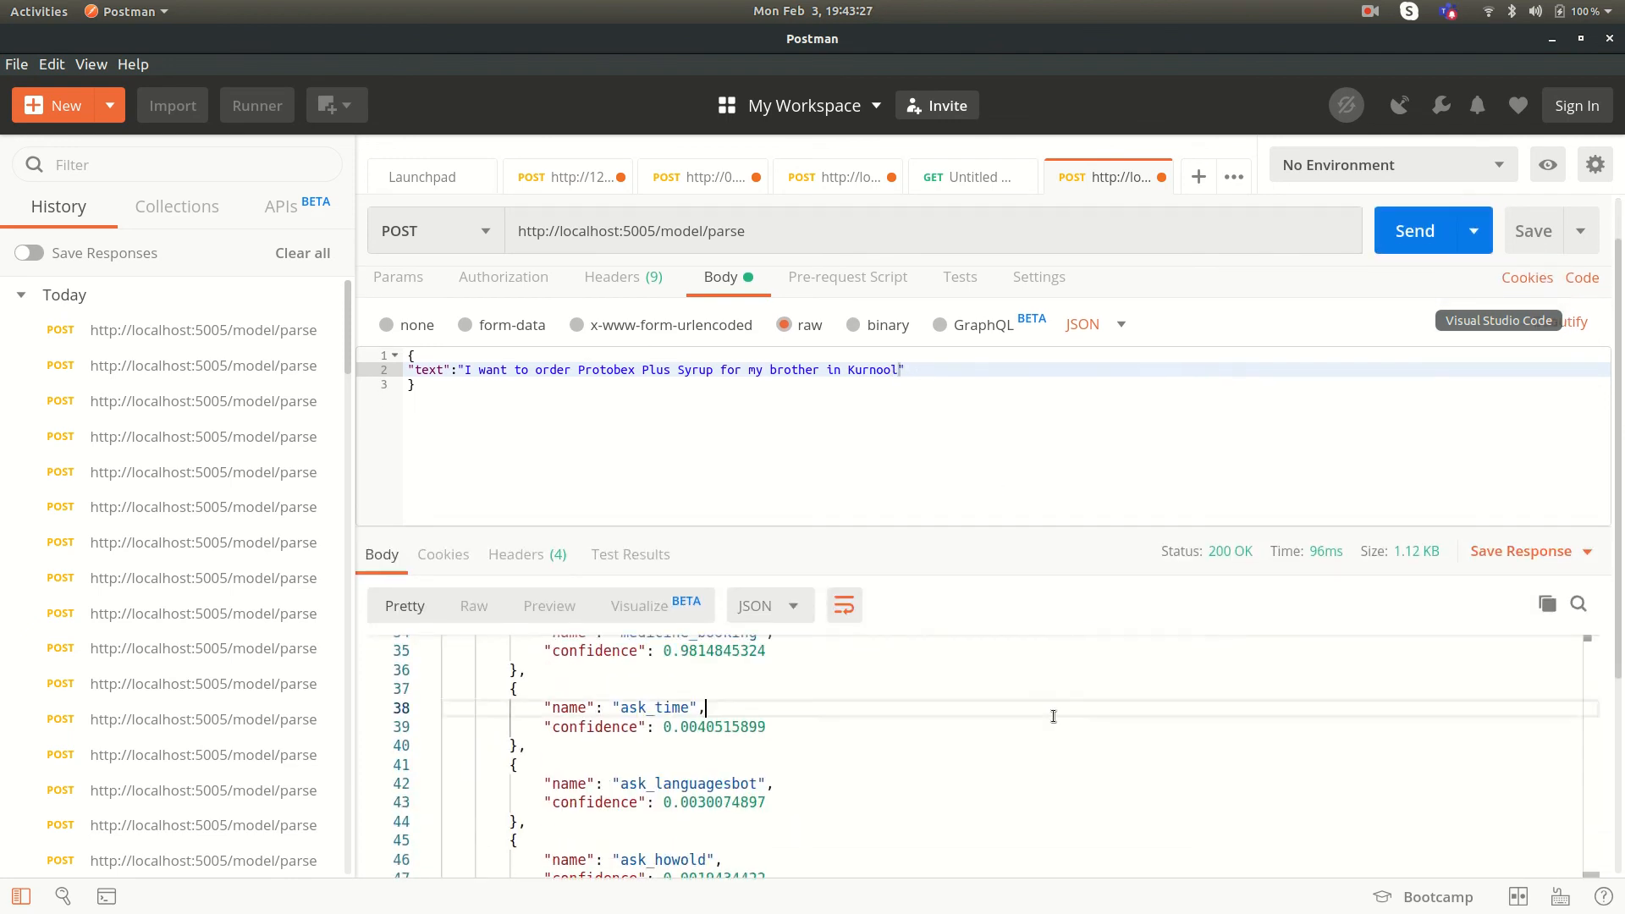
scroll("up", 3)
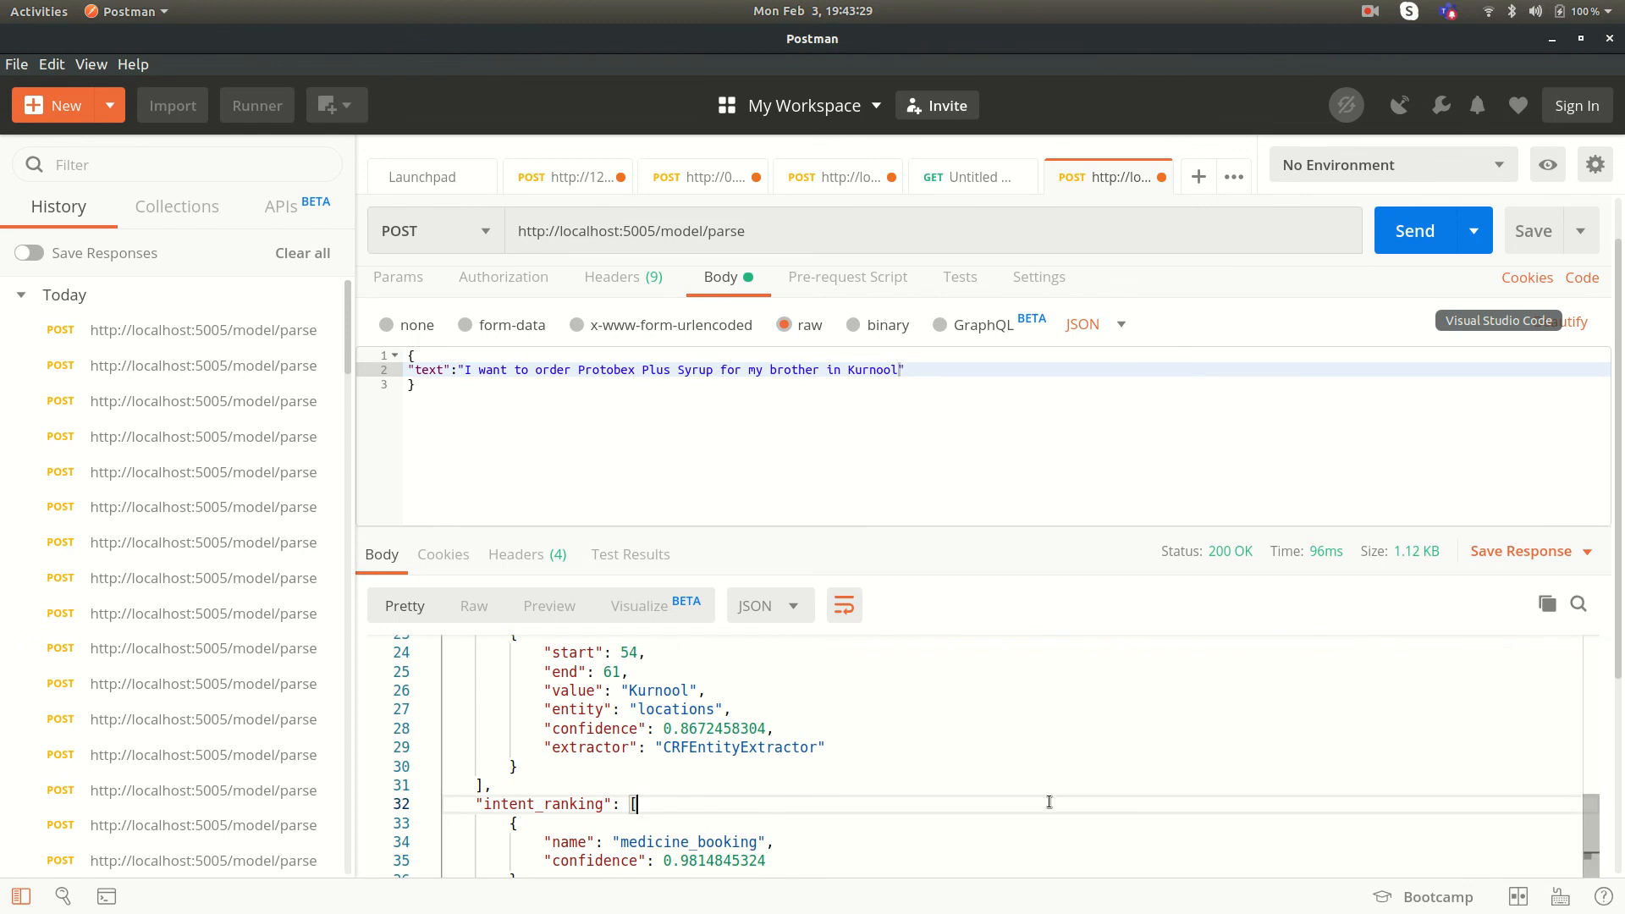
scroll("up", 3)
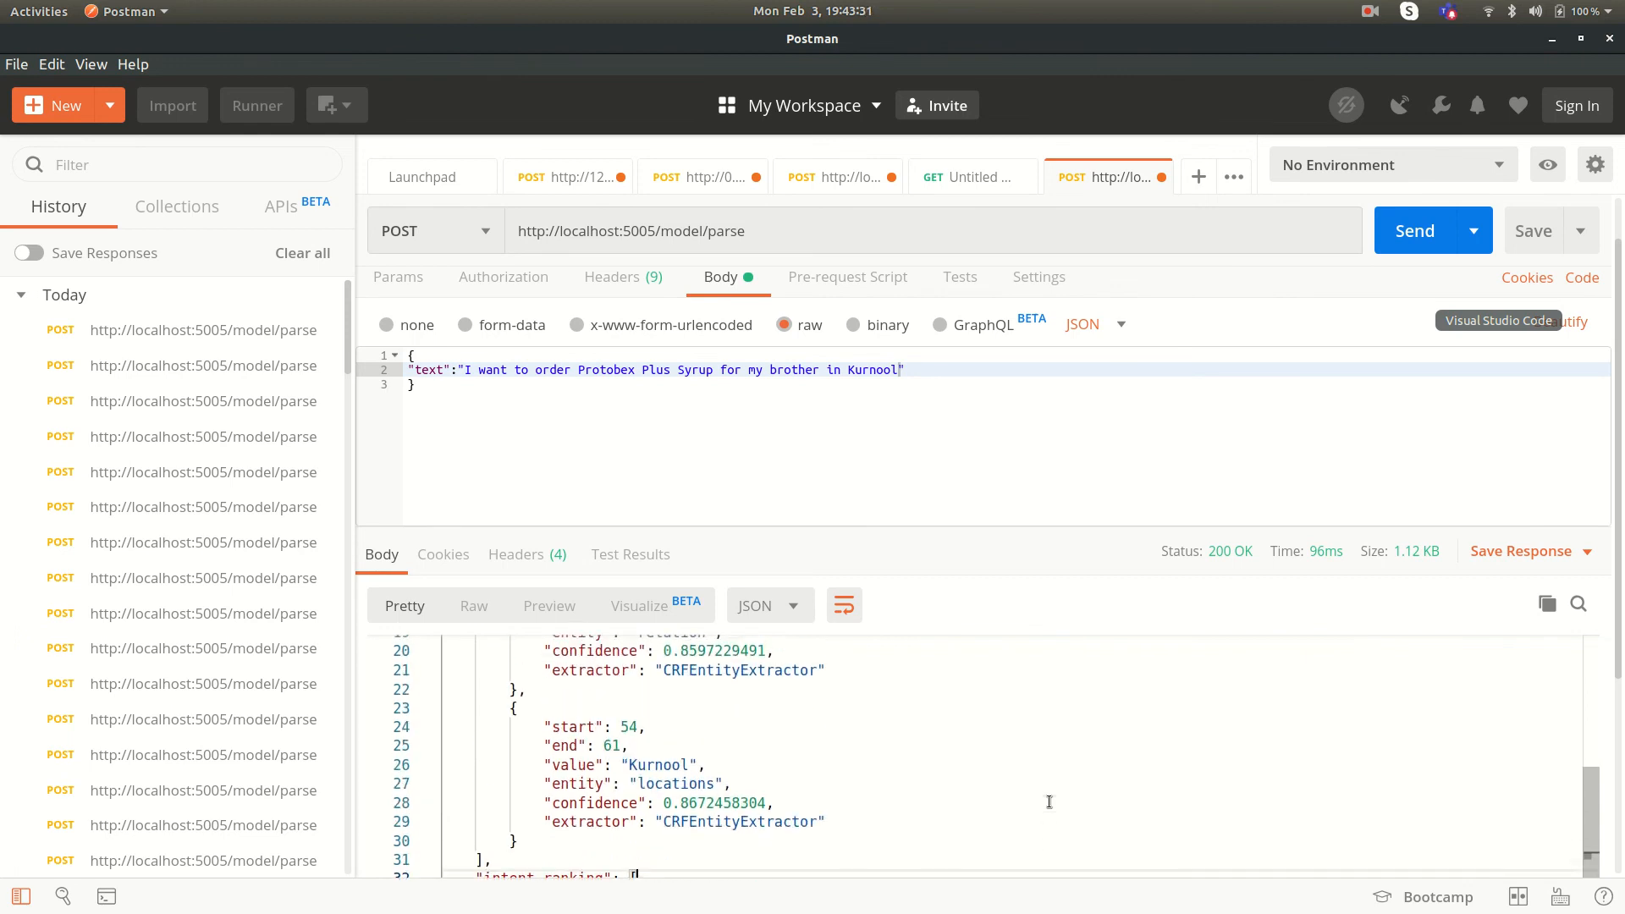
scroll("up", 3)
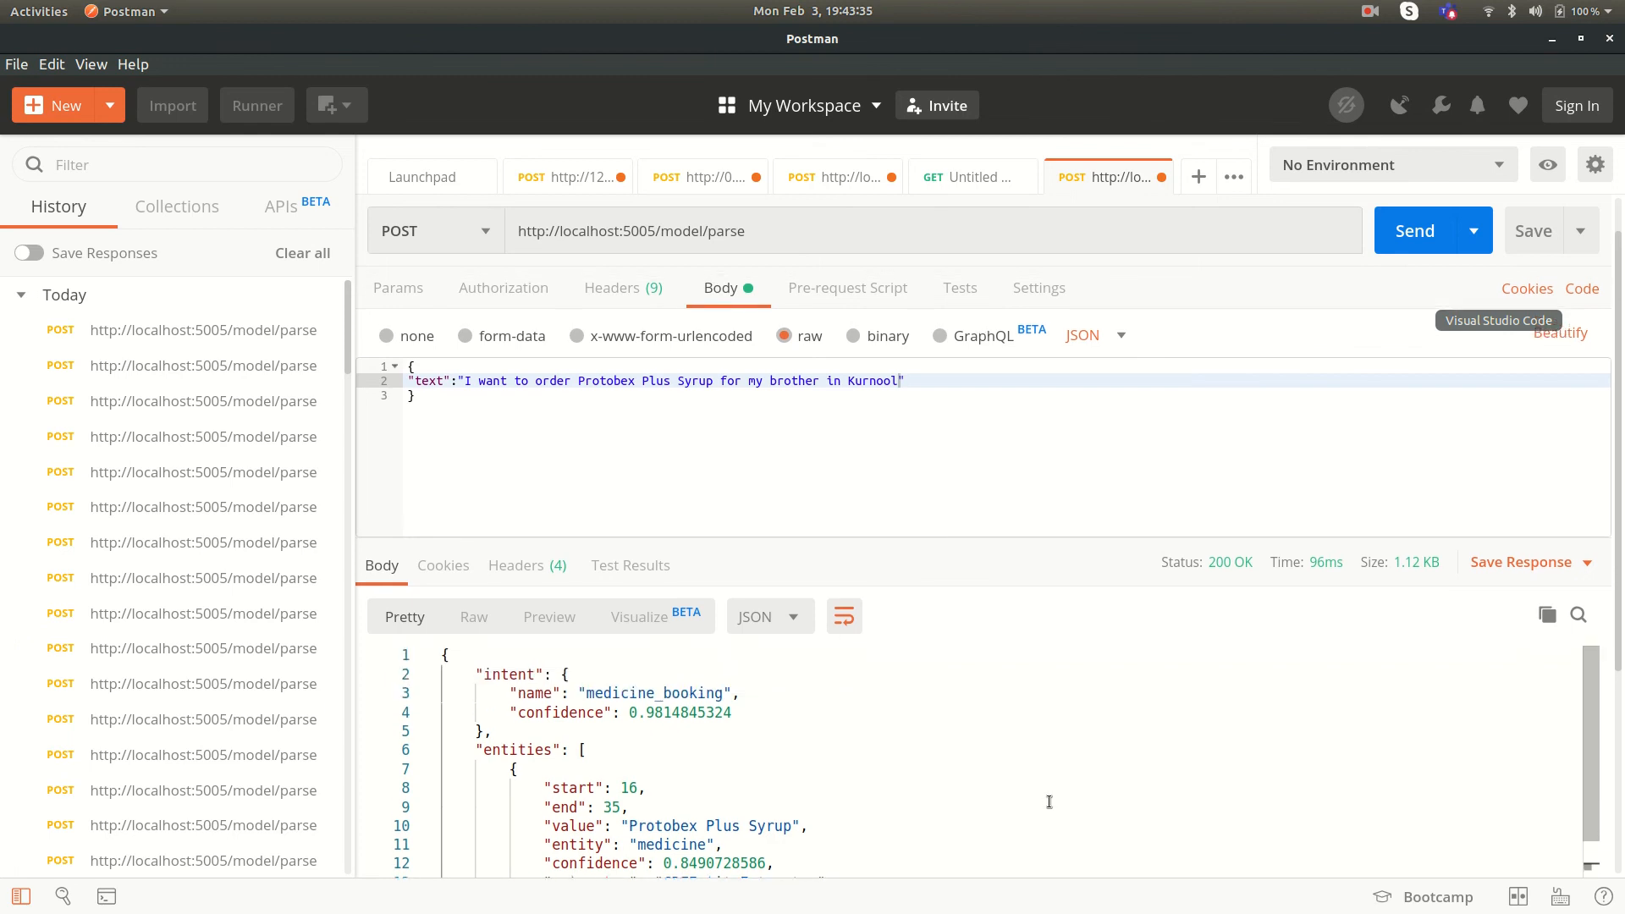
scroll("down", 3)
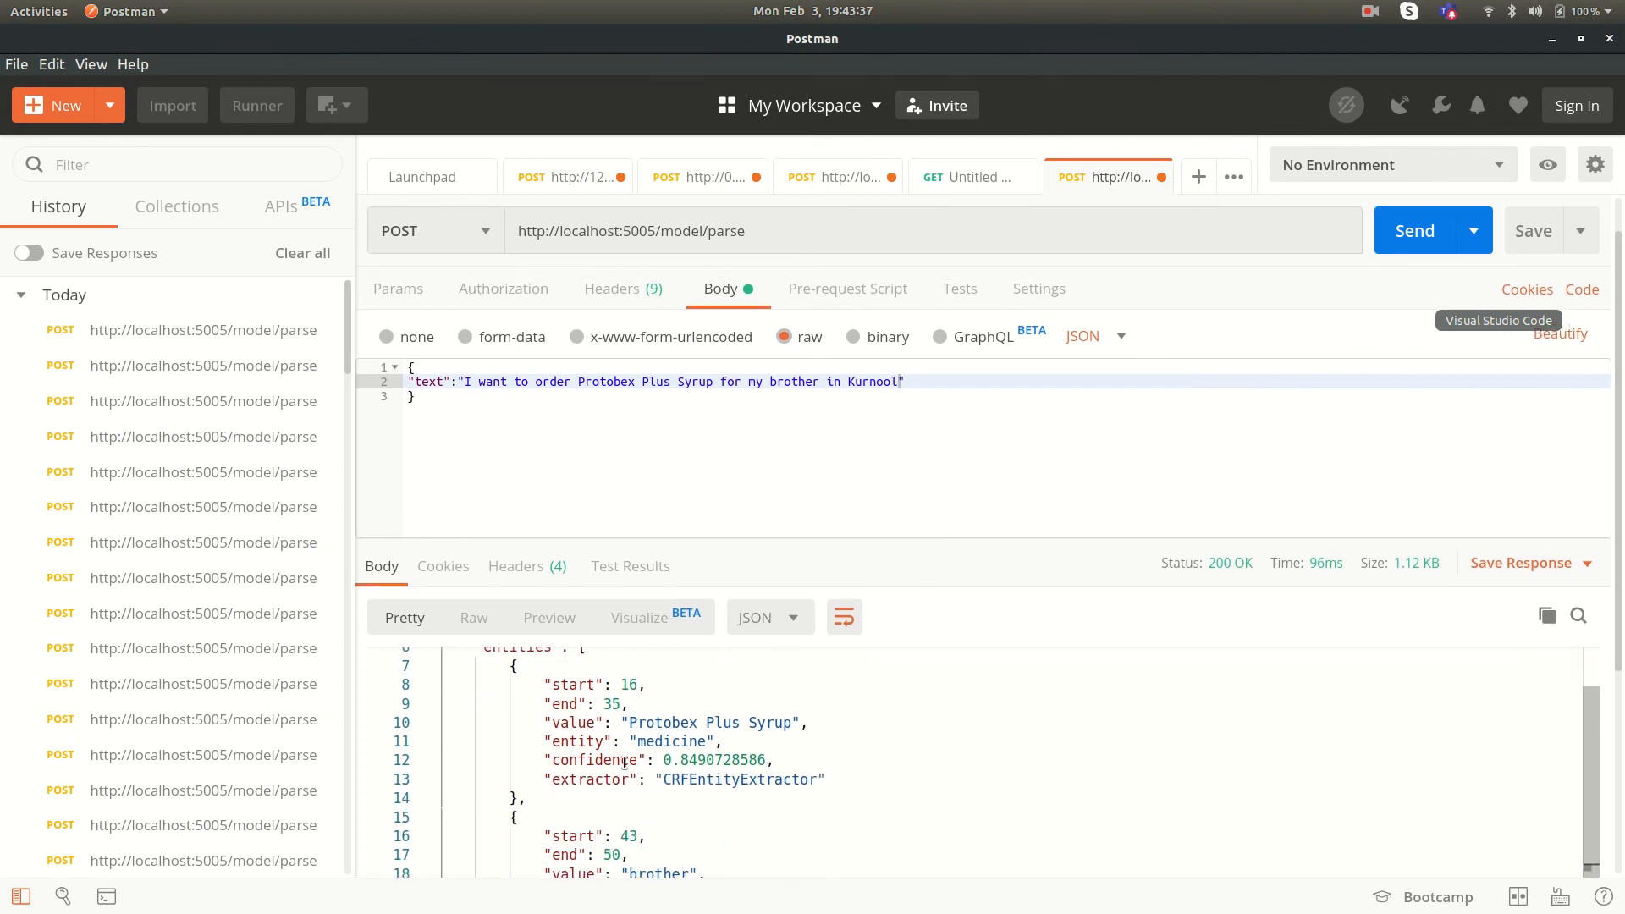
scroll("down", 3)
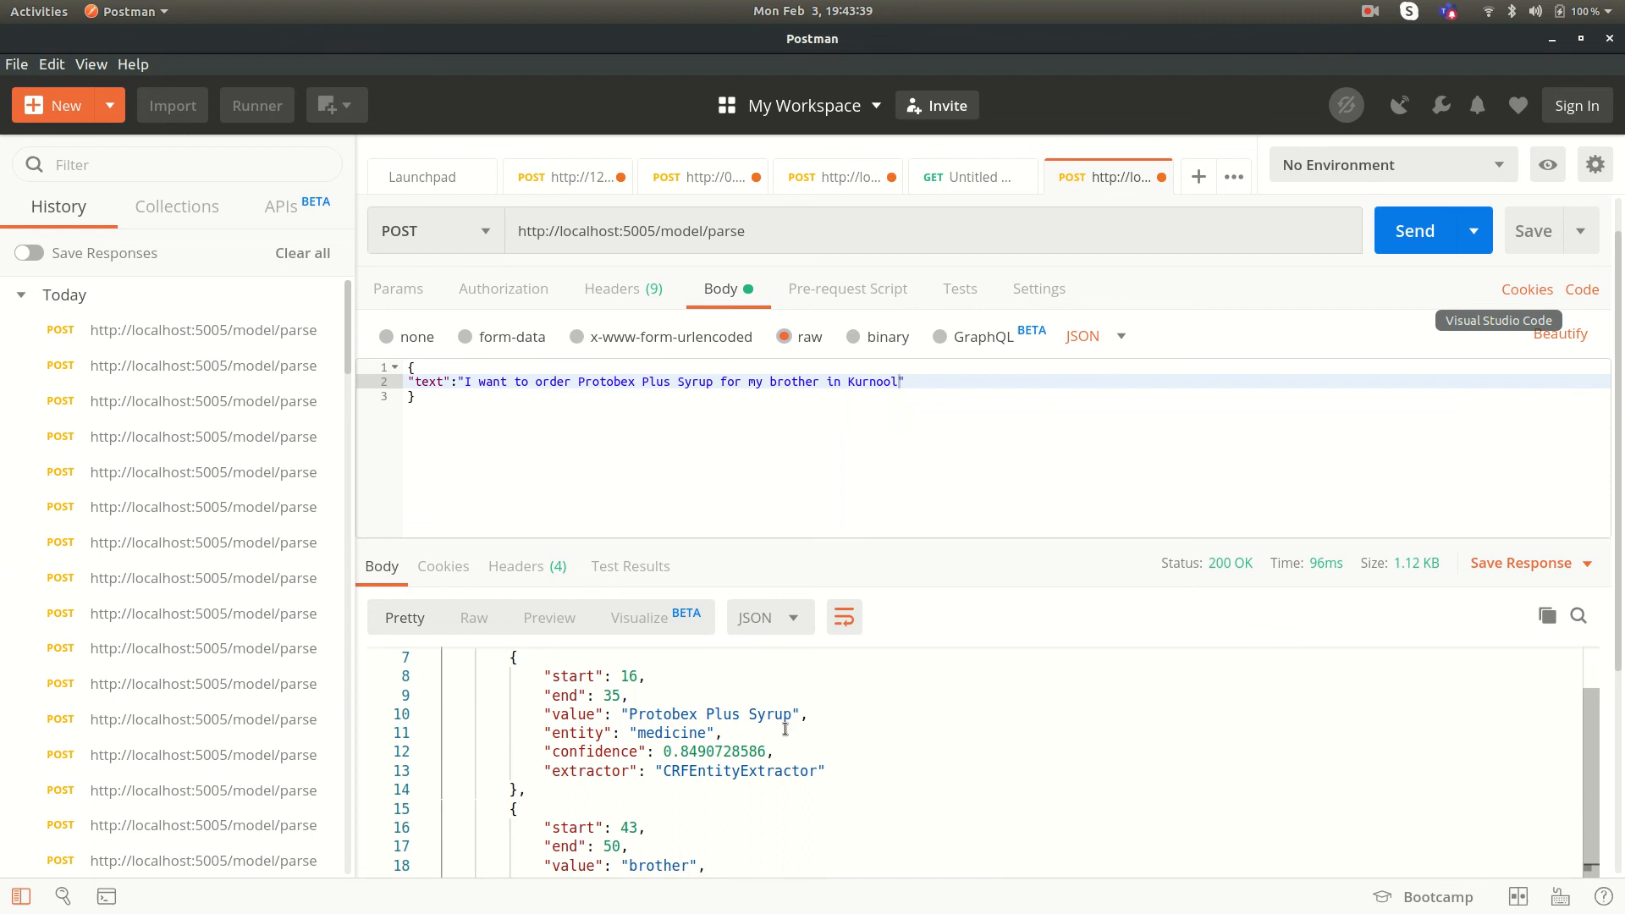
scroll("down", 3)
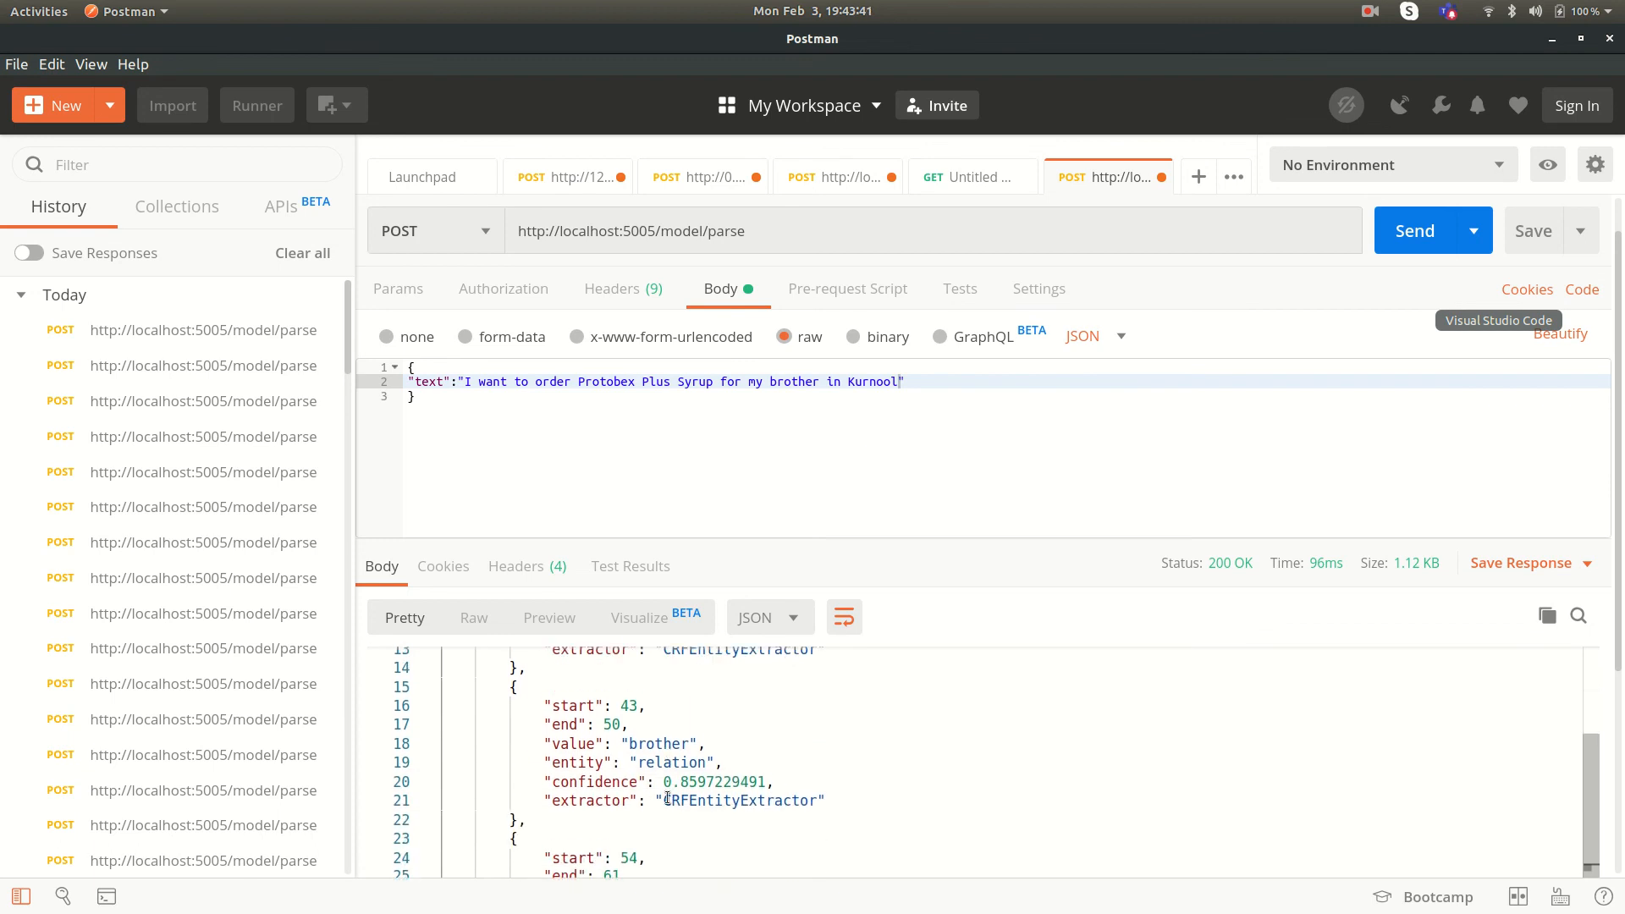
scroll("down", 3)
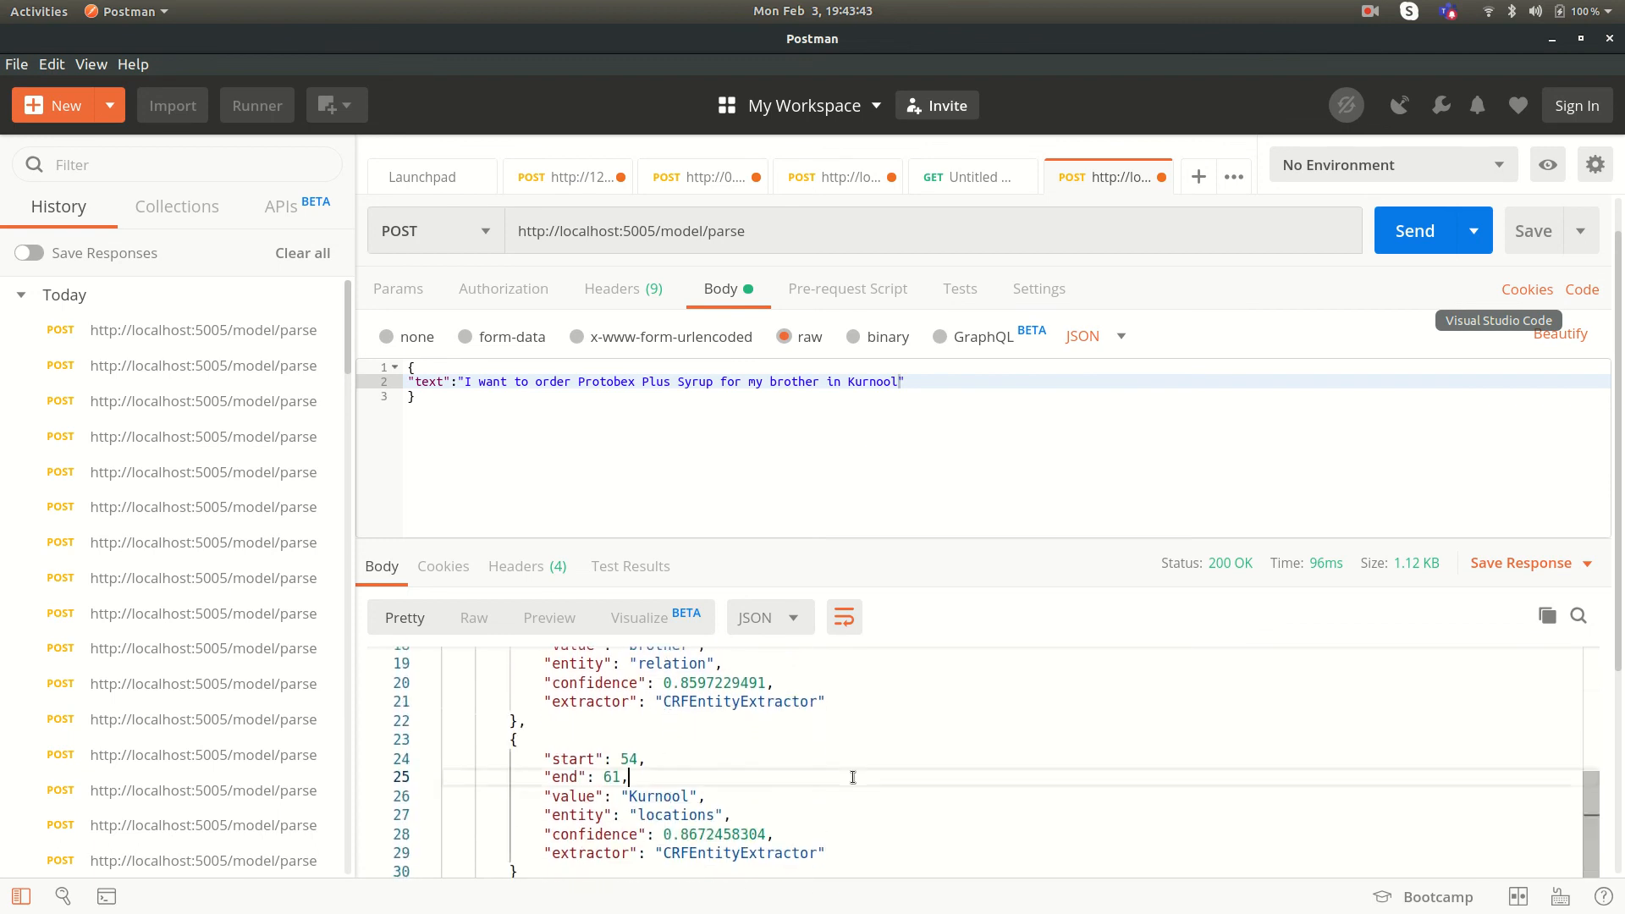
mouse_move(1348, 213)
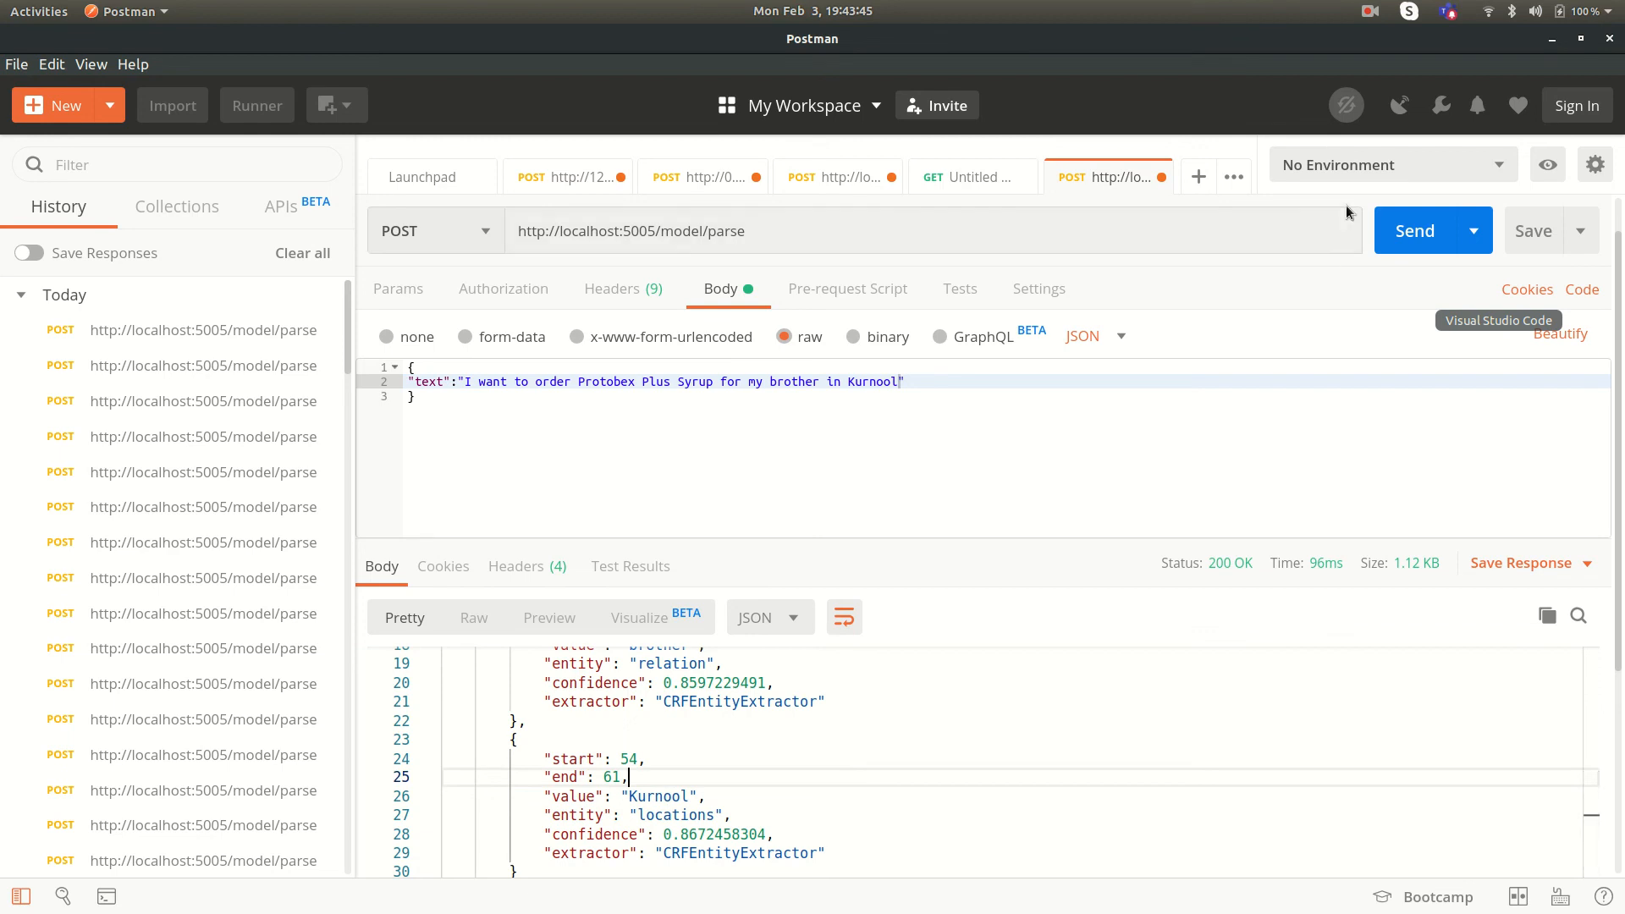
left_click(1368, 12)
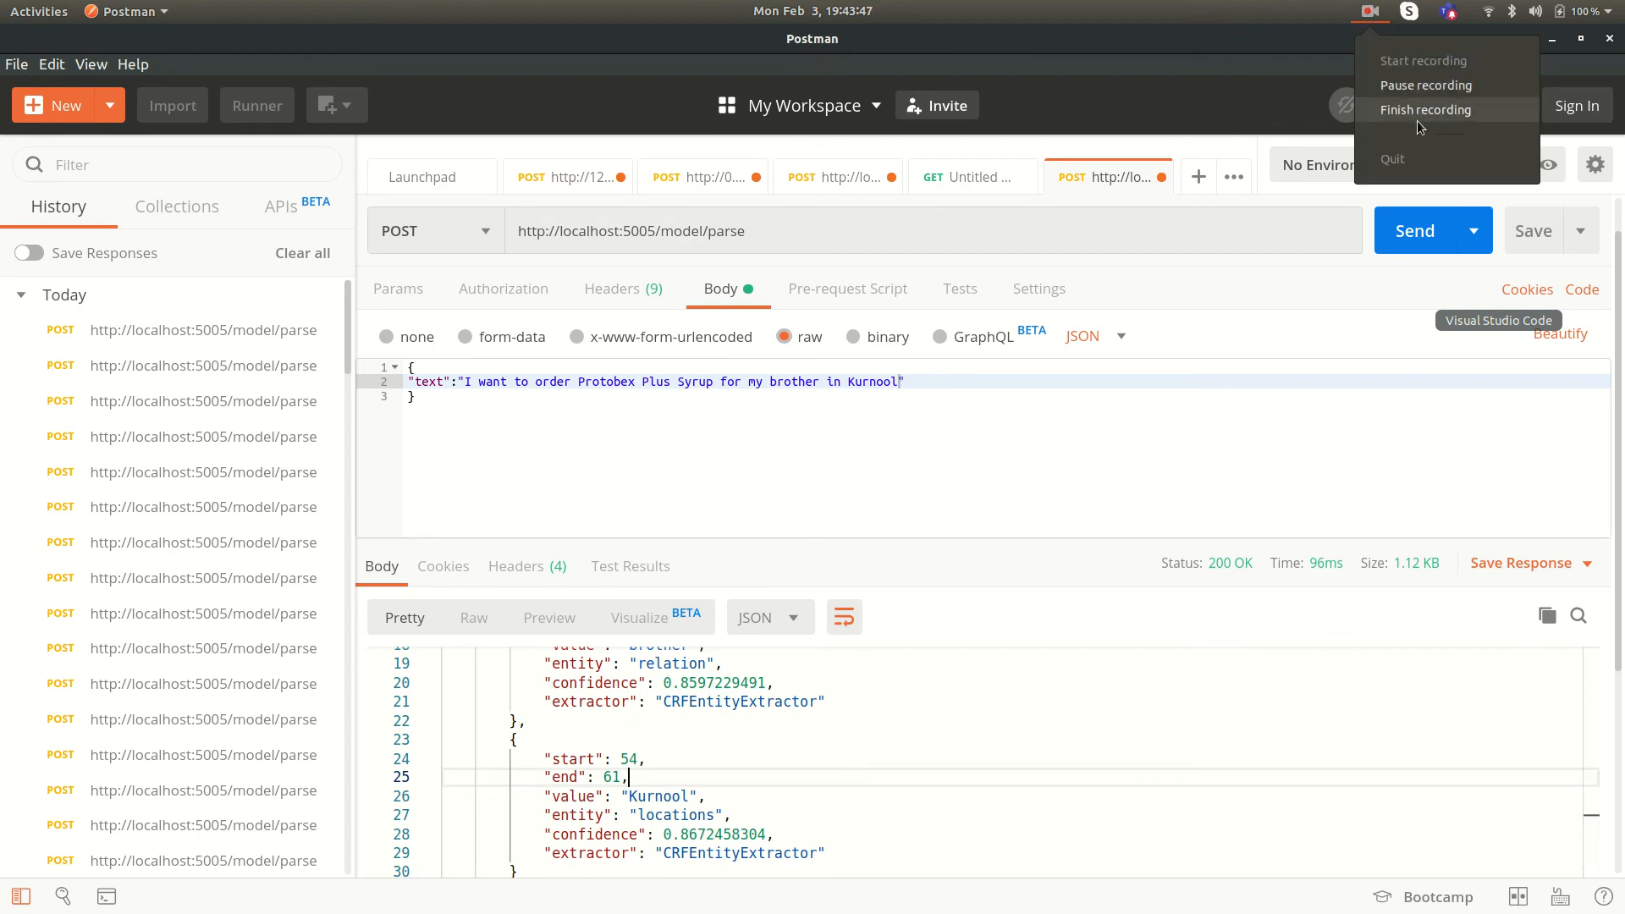